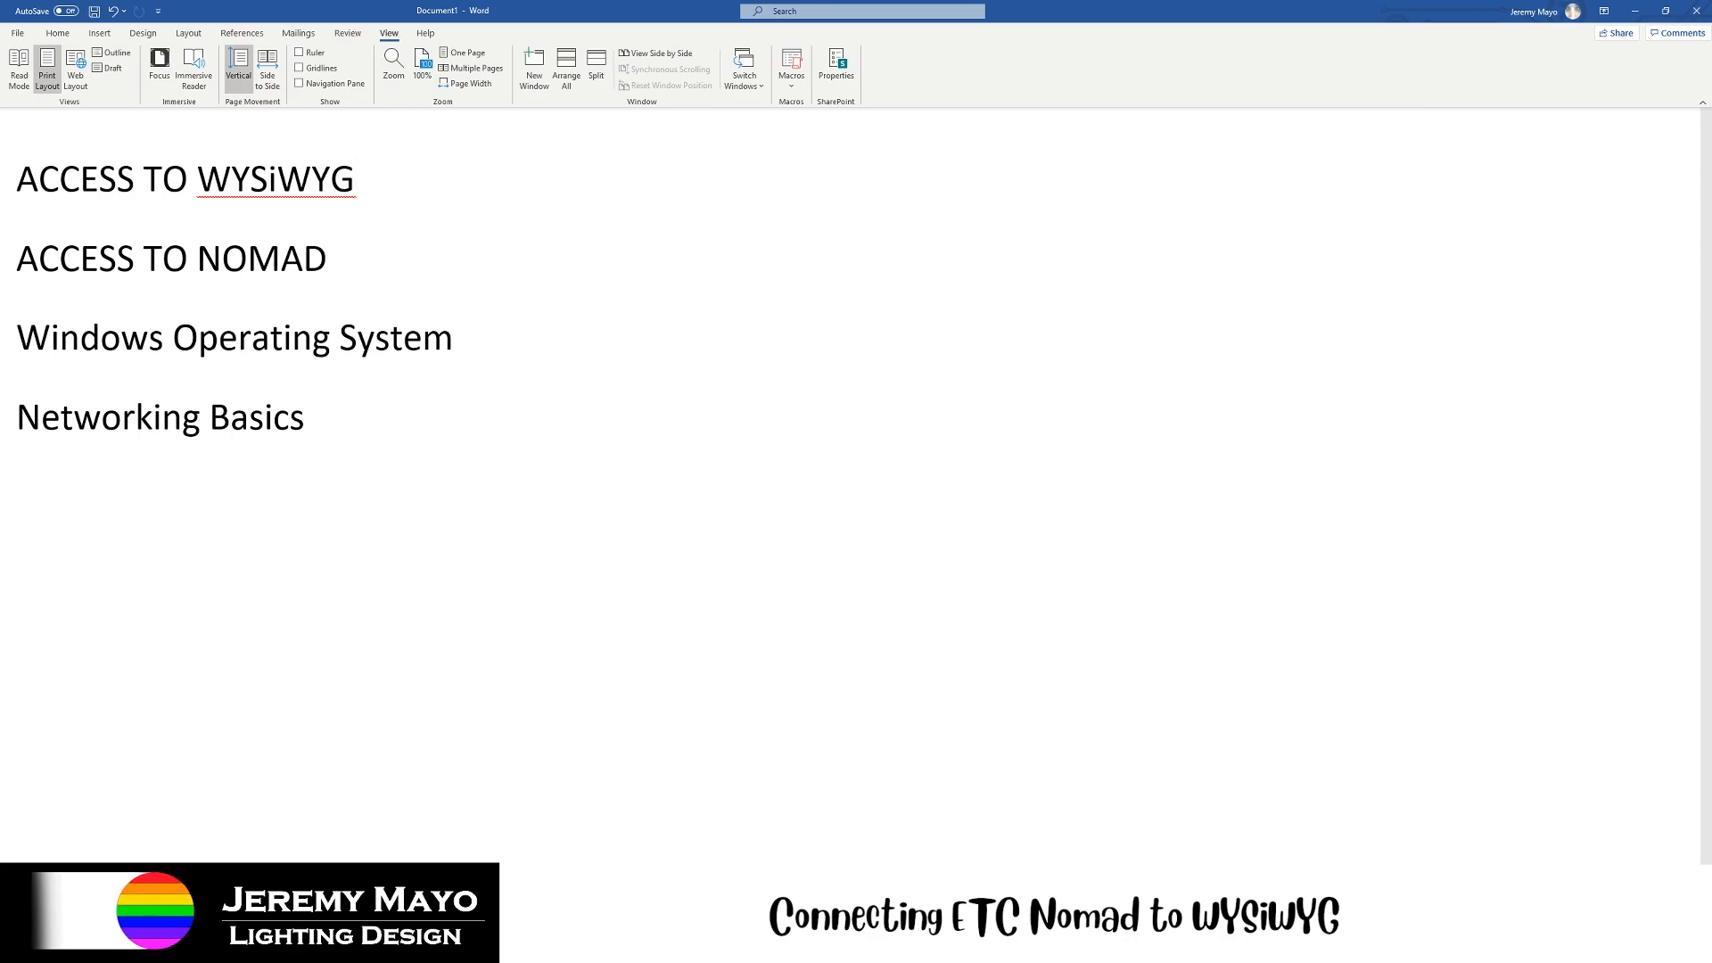
- Minimize the Word prerequisites list so the Windows desktop shows
click(357, 179)
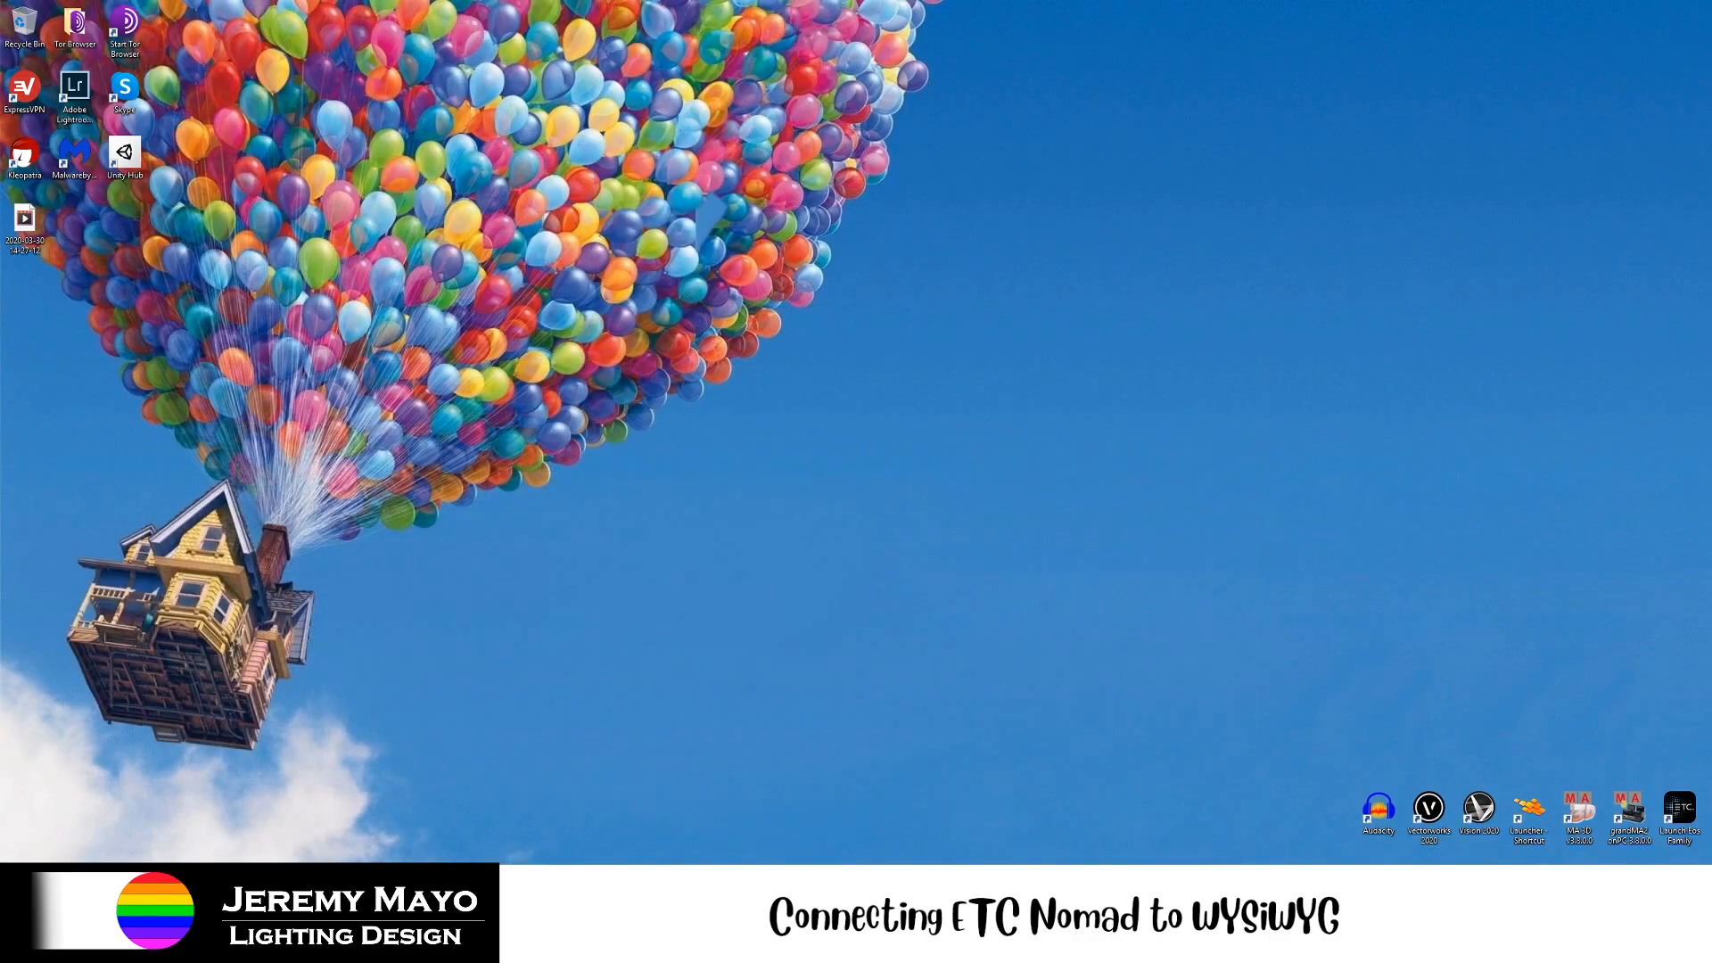
mouse_move(1616, 580)
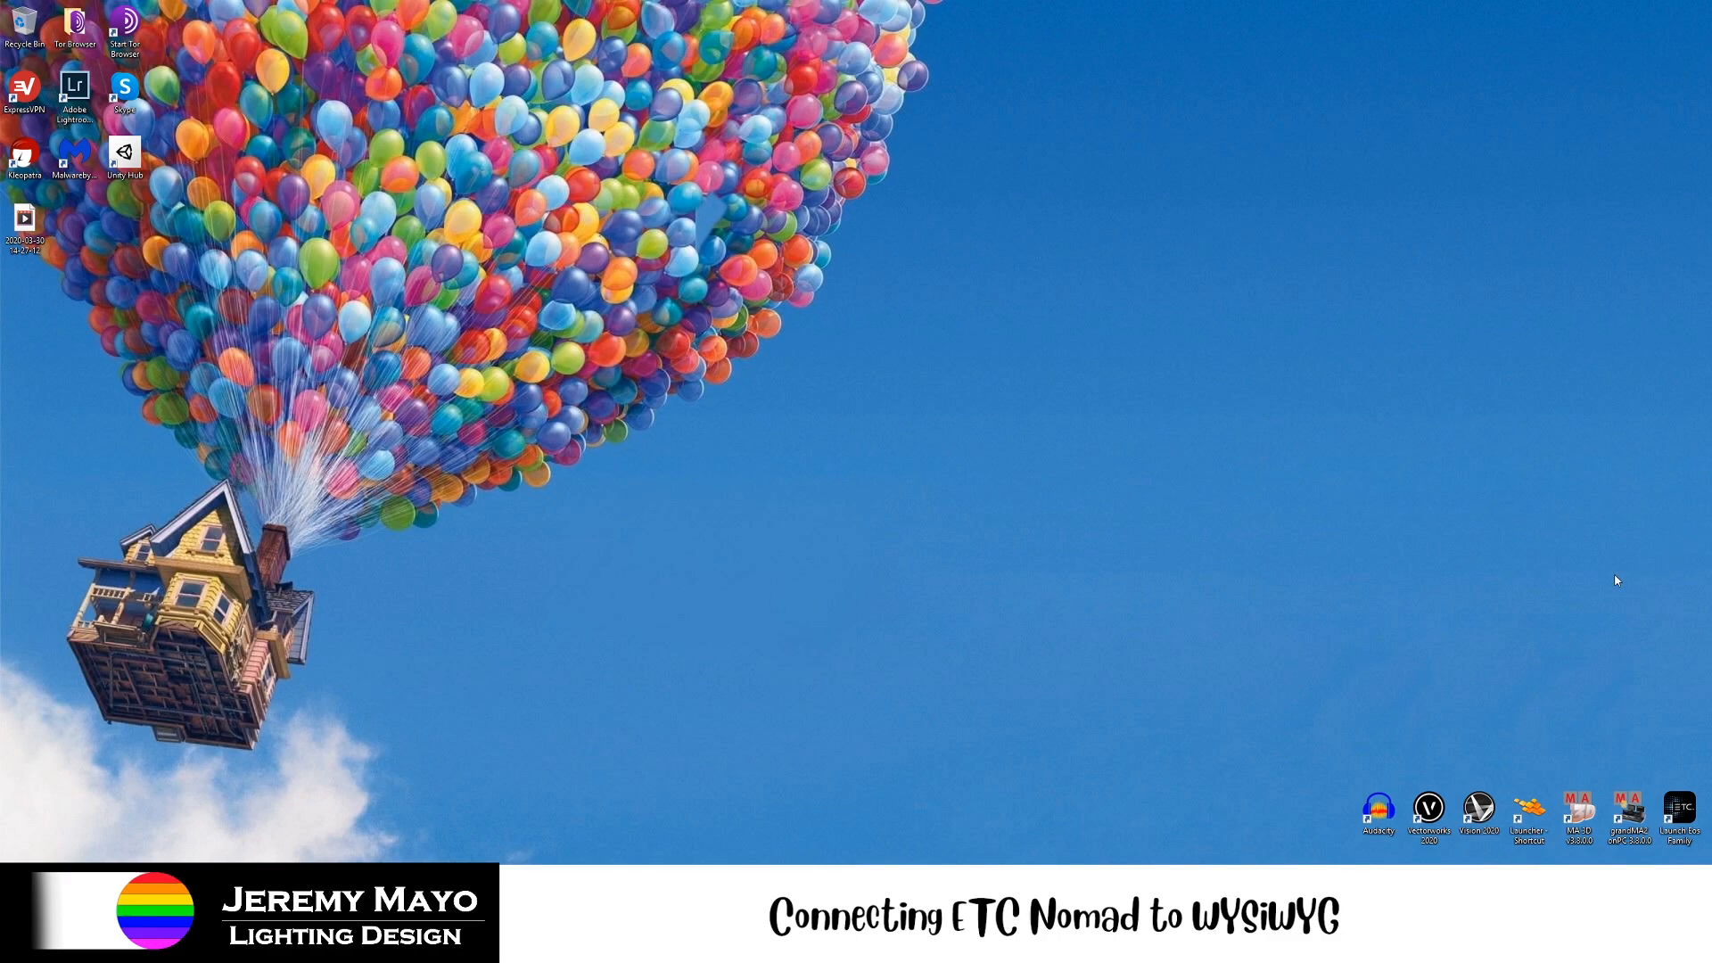
mouse_move(1602, 599)
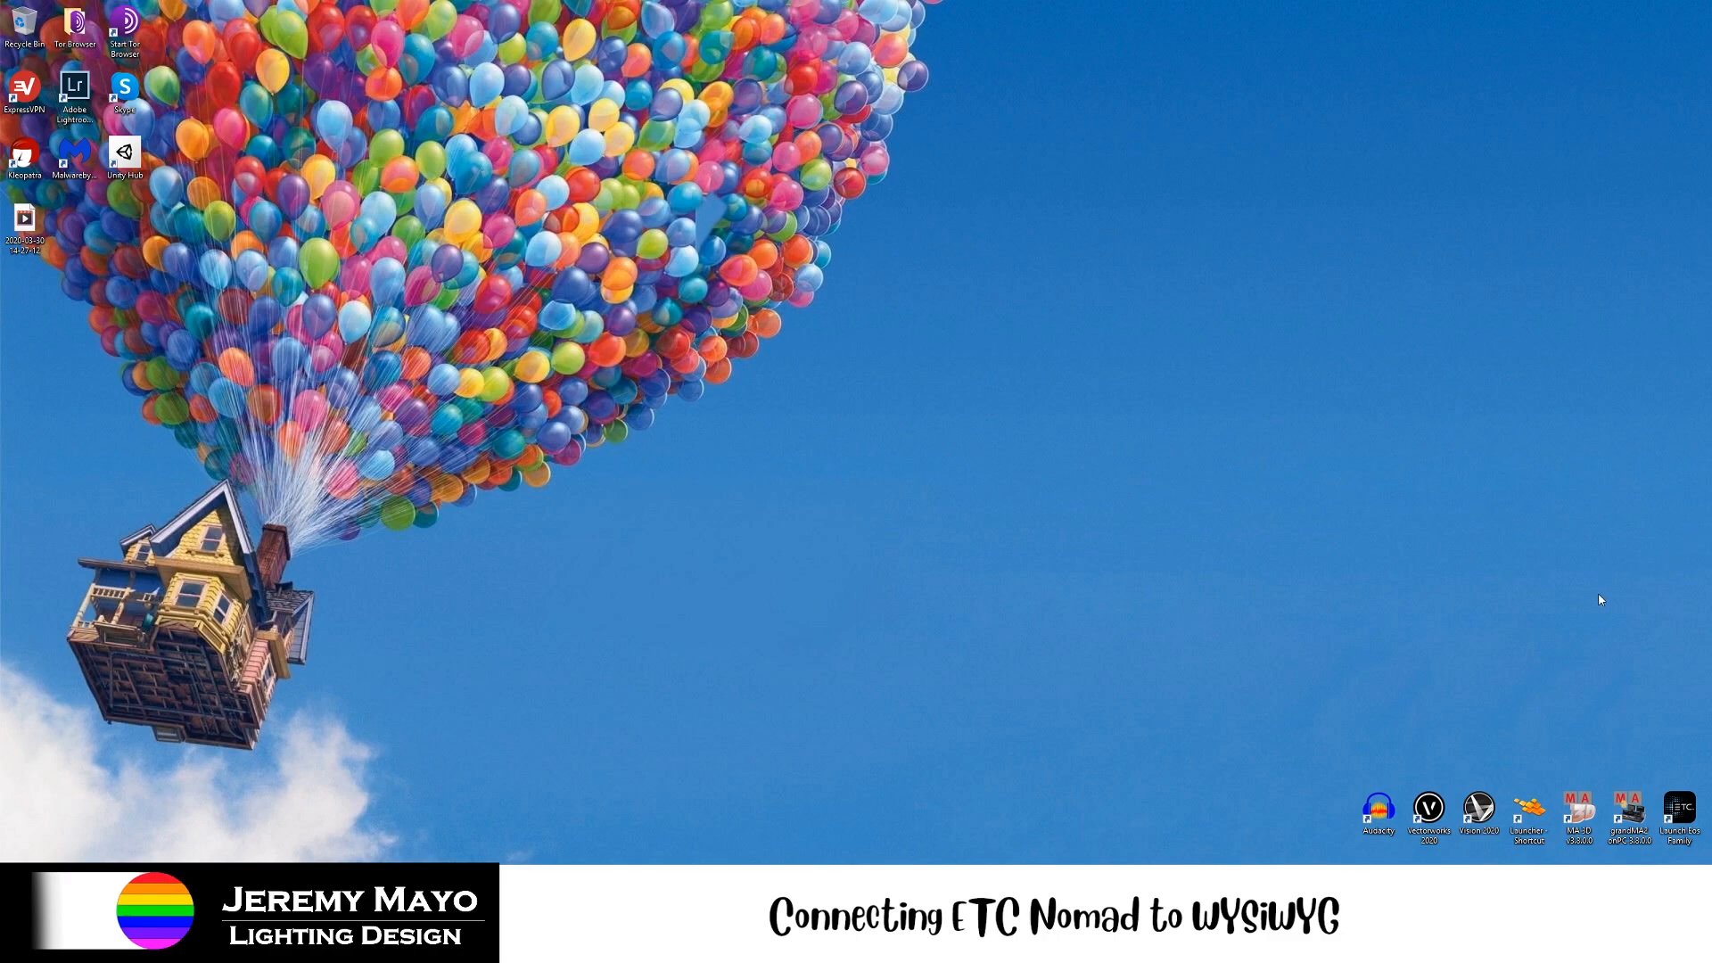
mouse_move(1604, 601)
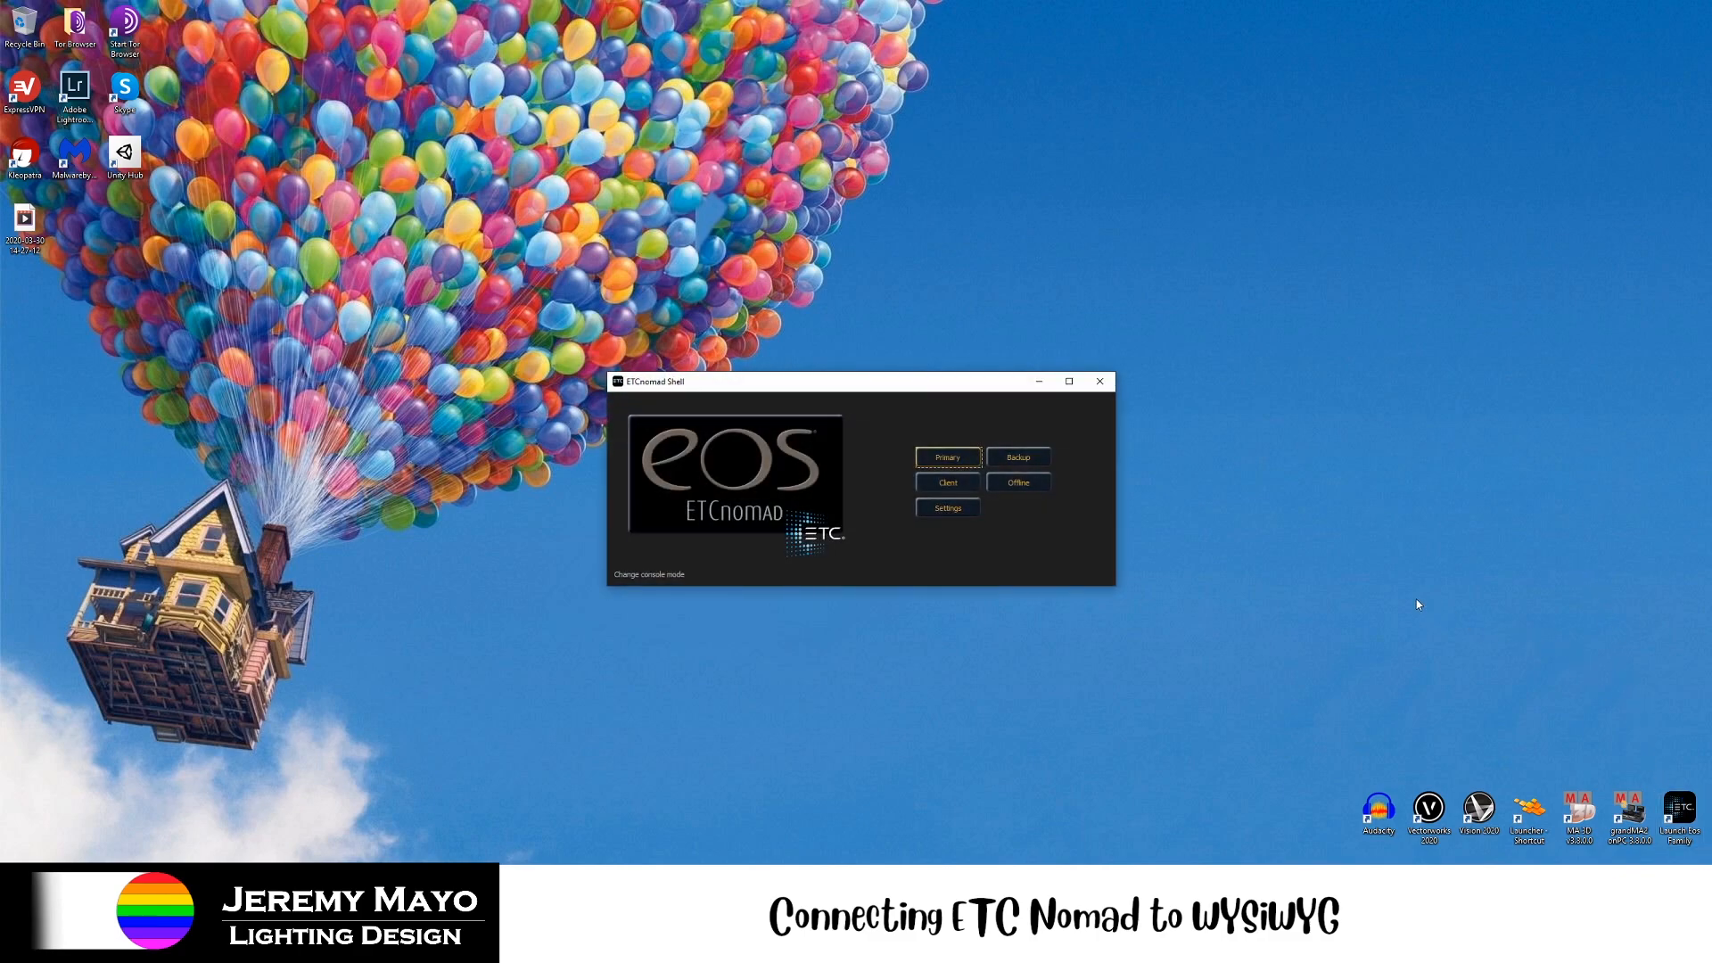
mouse_move(735, 424)
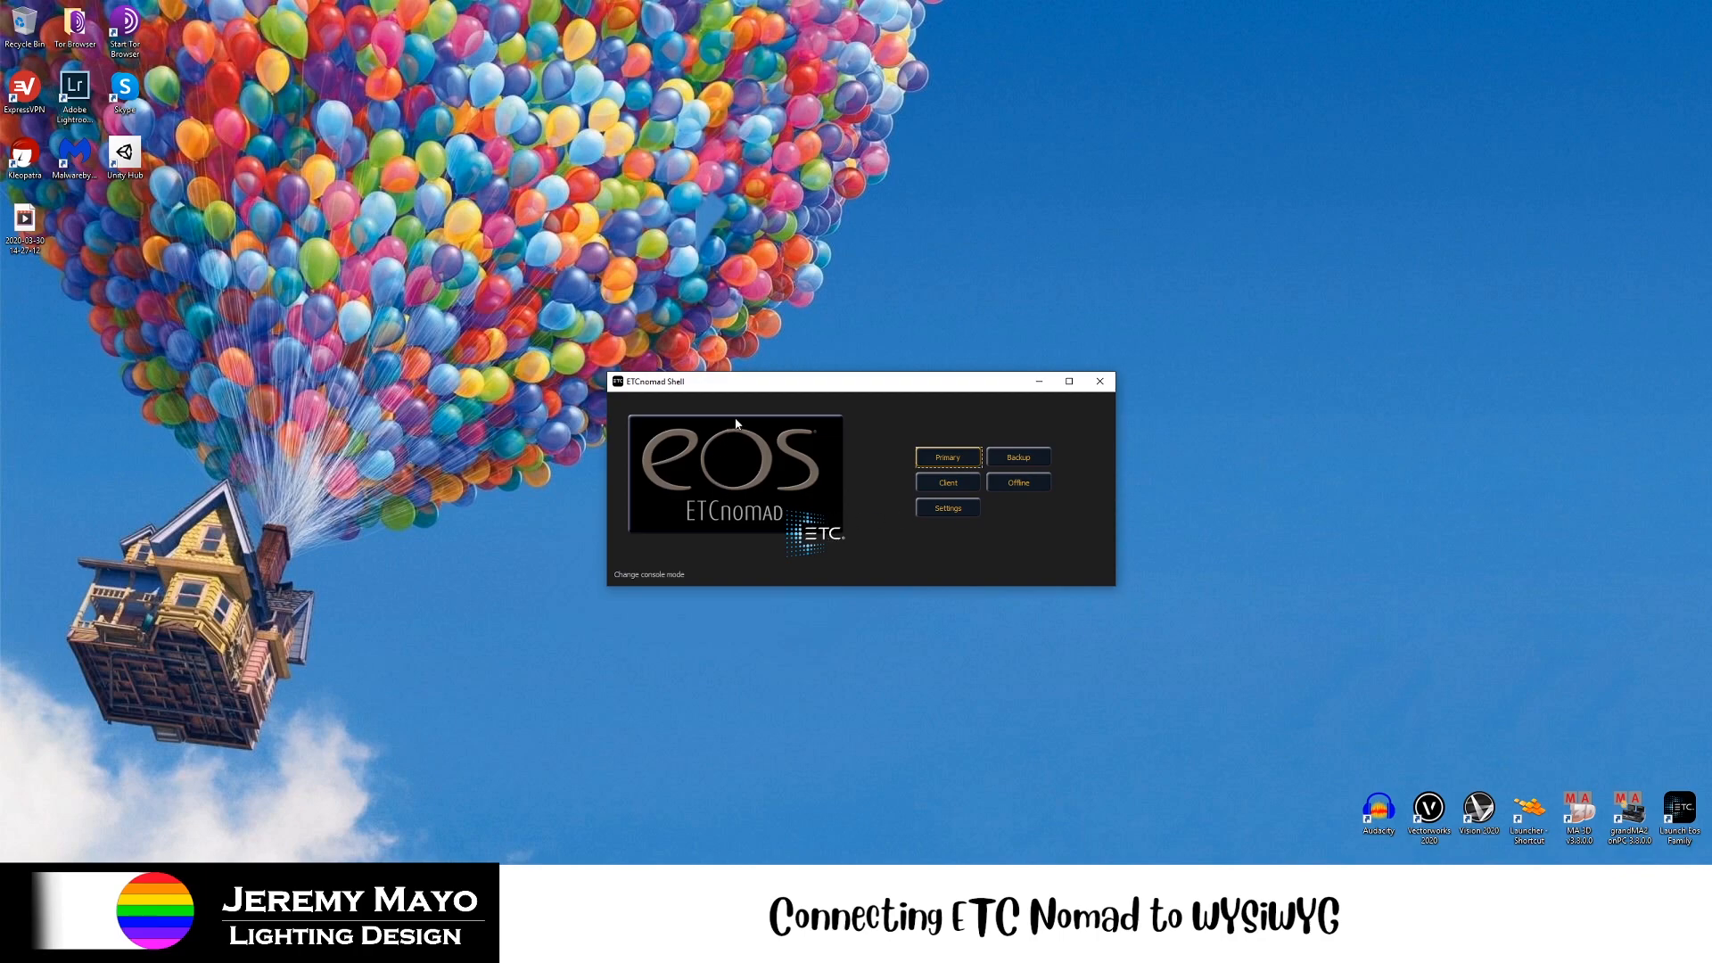
mouse_move(767, 458)
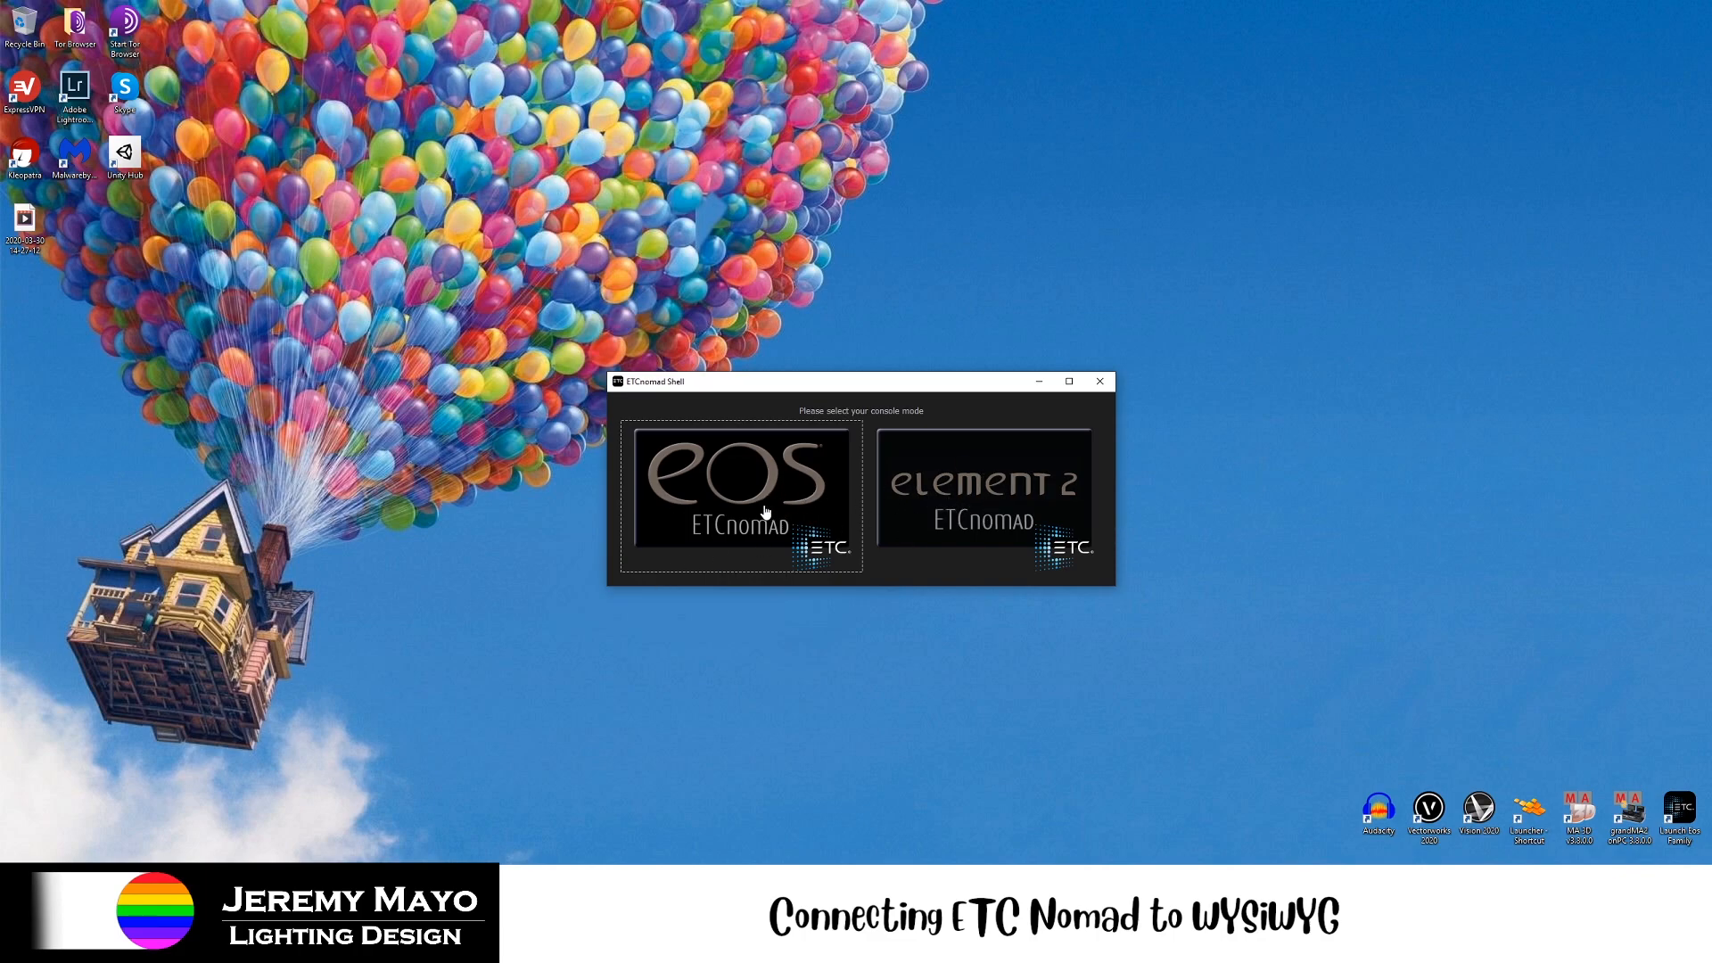
click(740, 494)
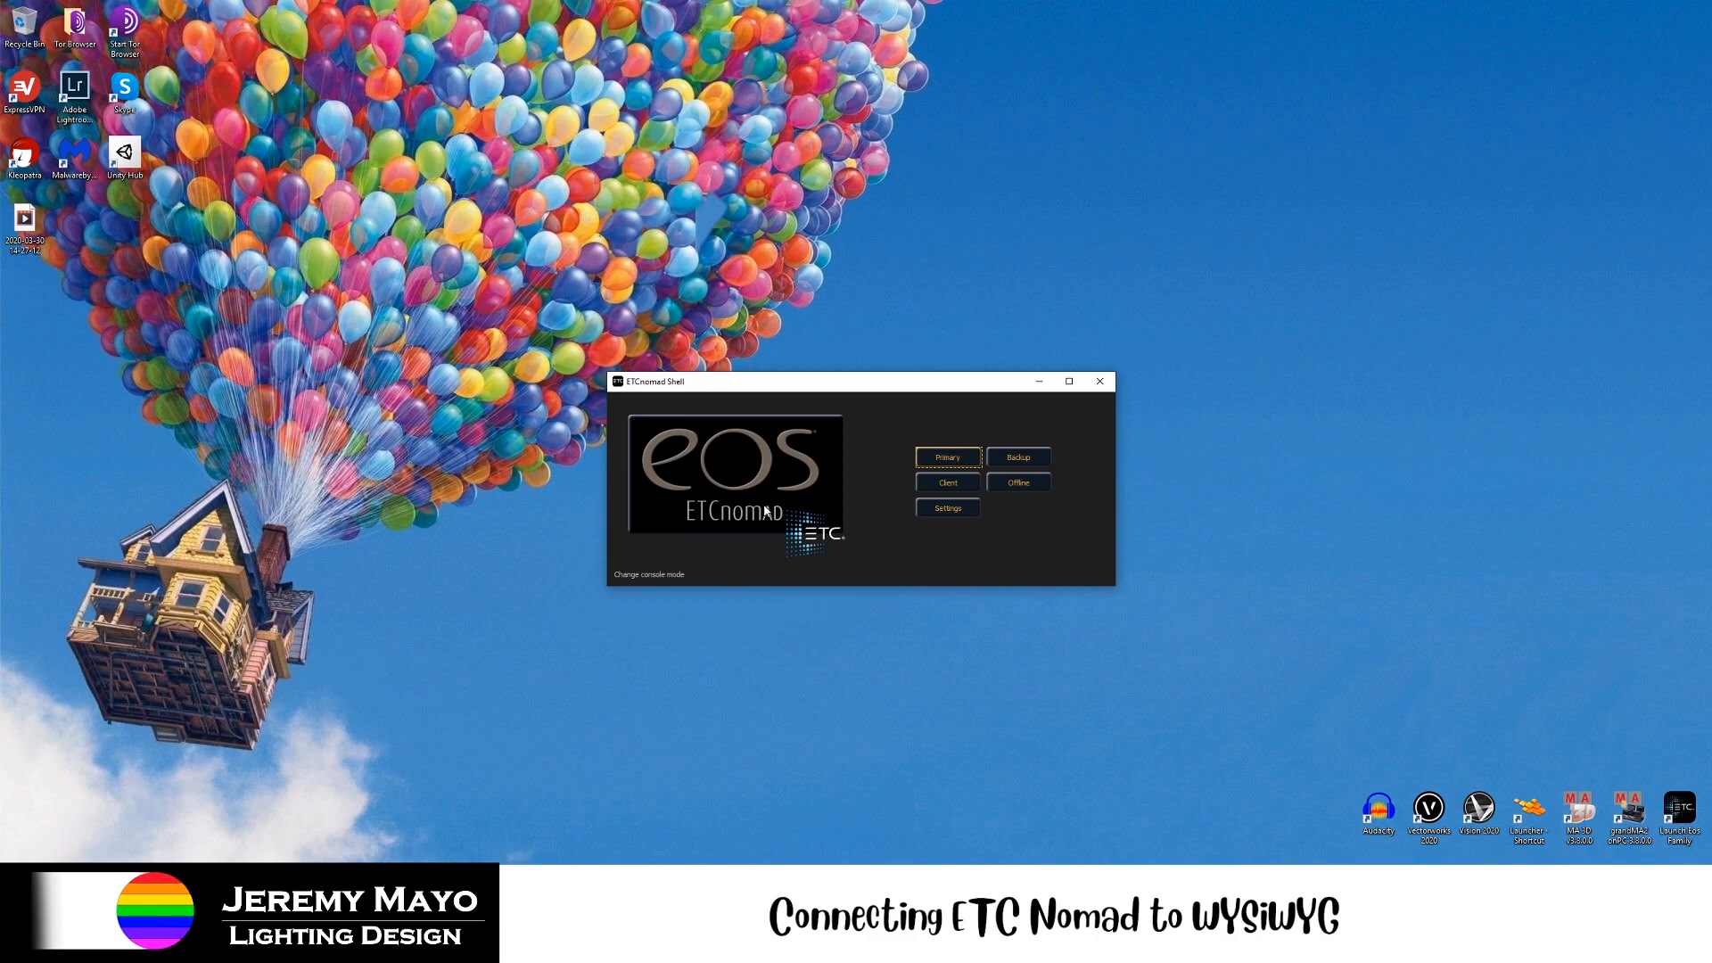
mouse_move(751, 462)
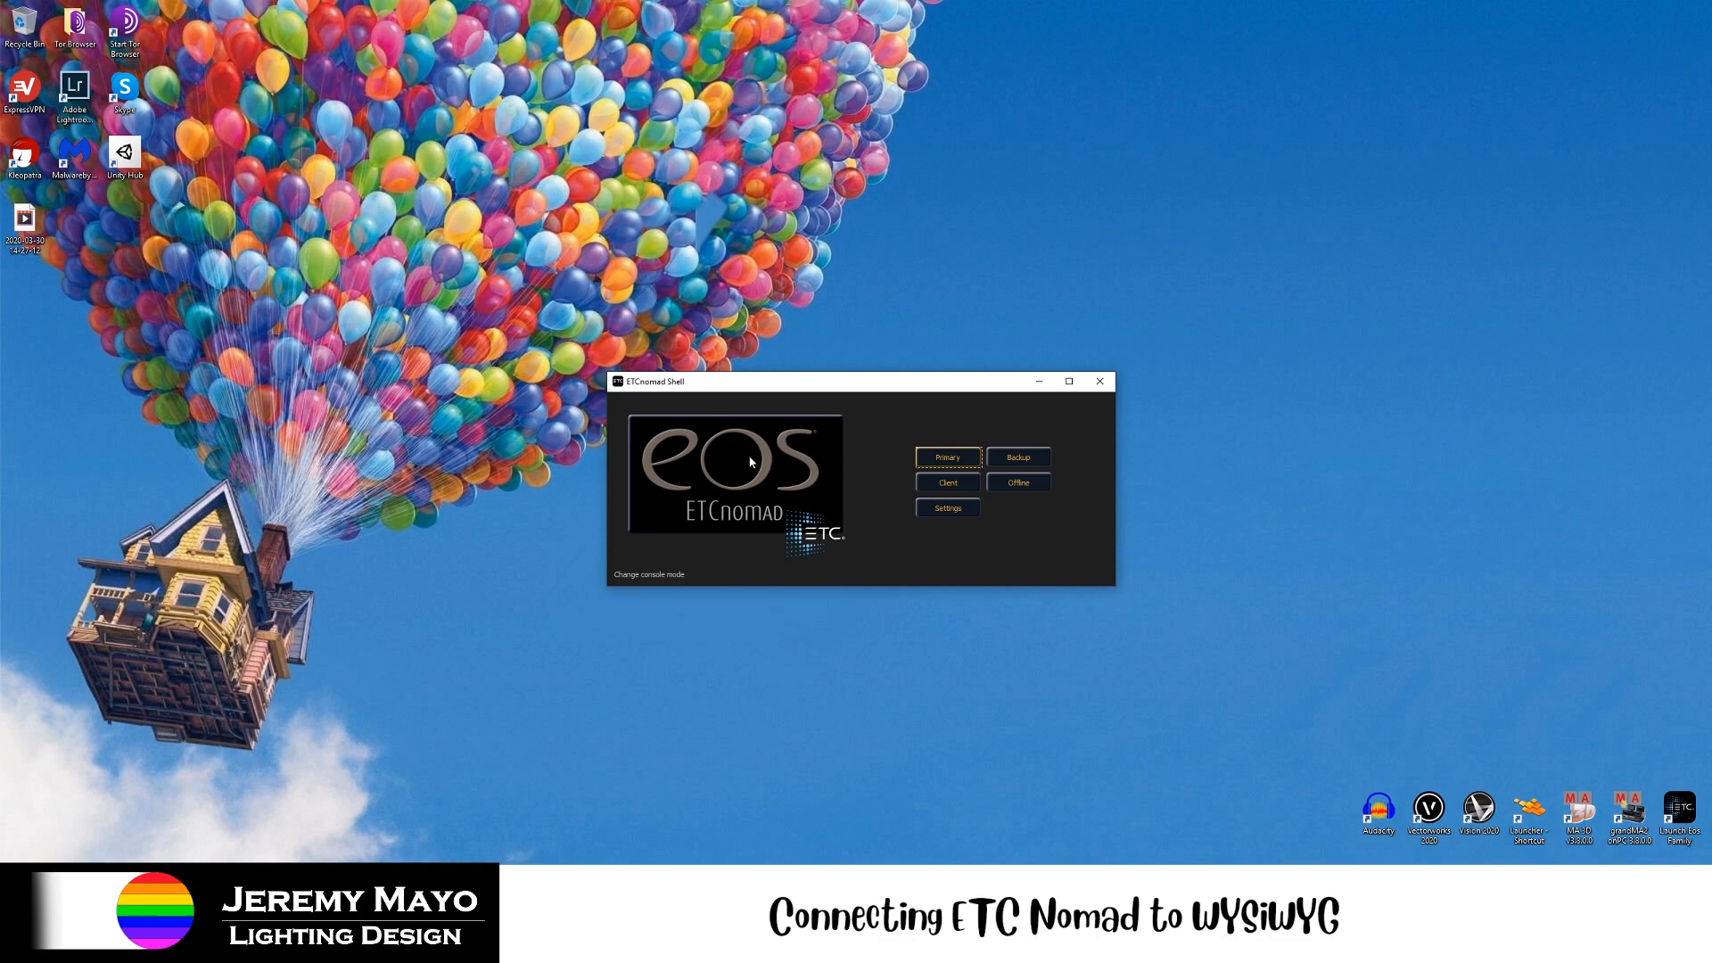
mouse_move(985, 442)
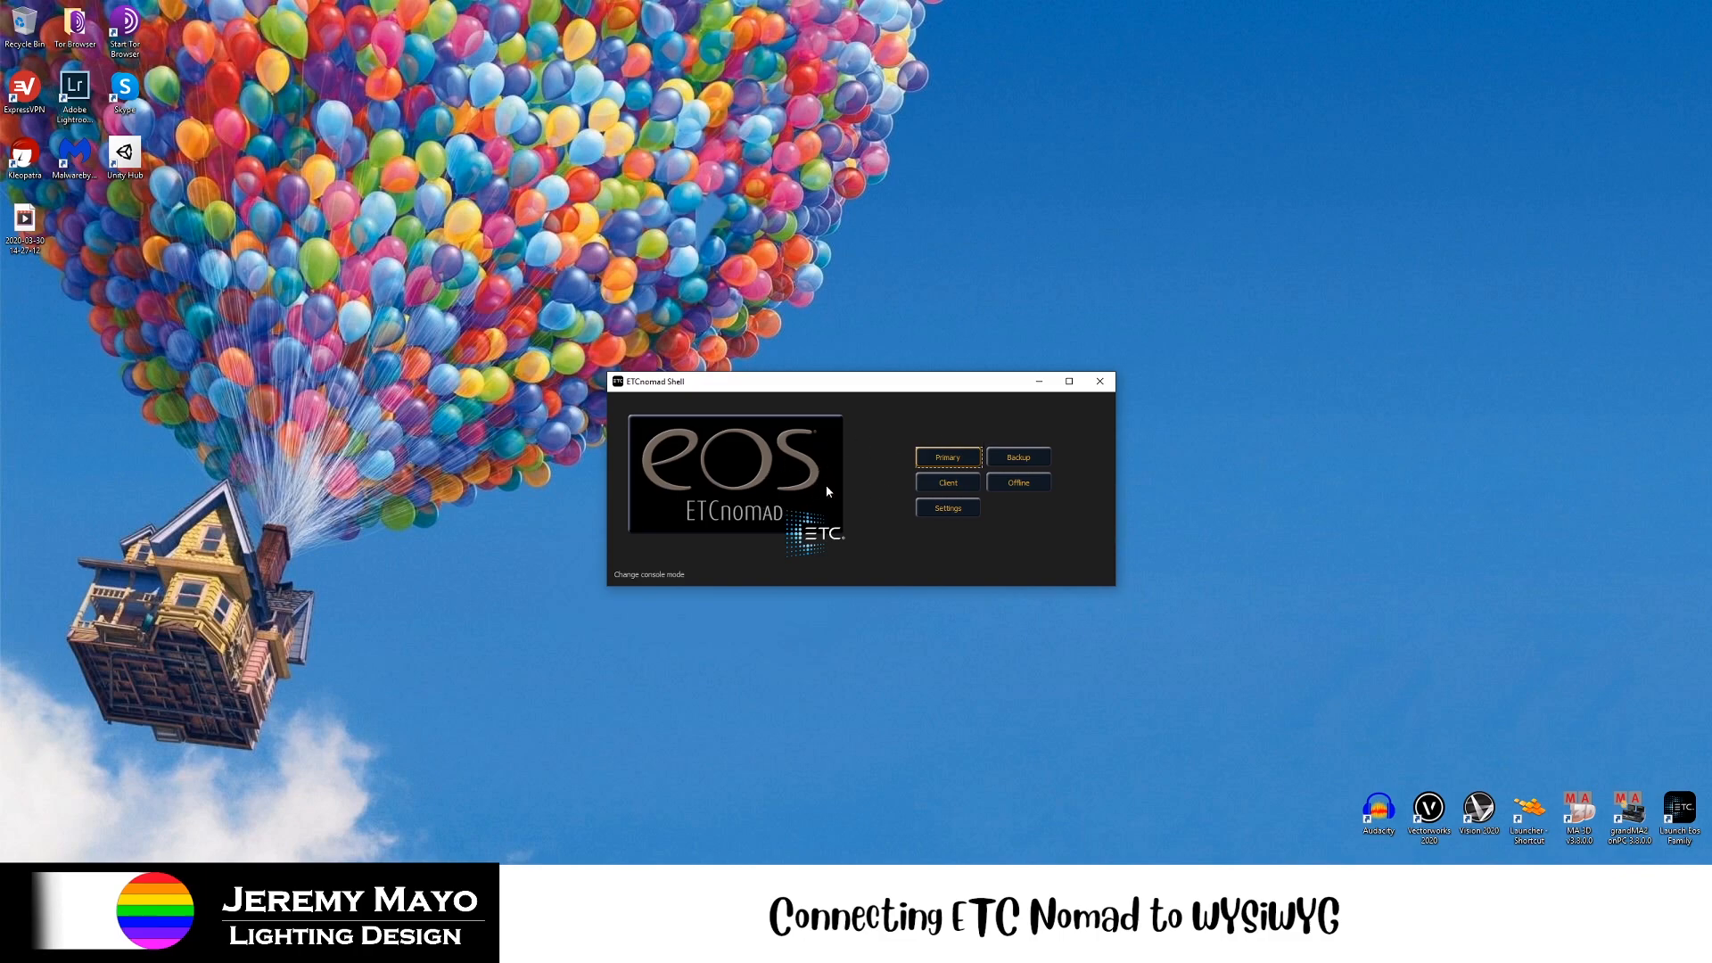
mouse_move(860, 503)
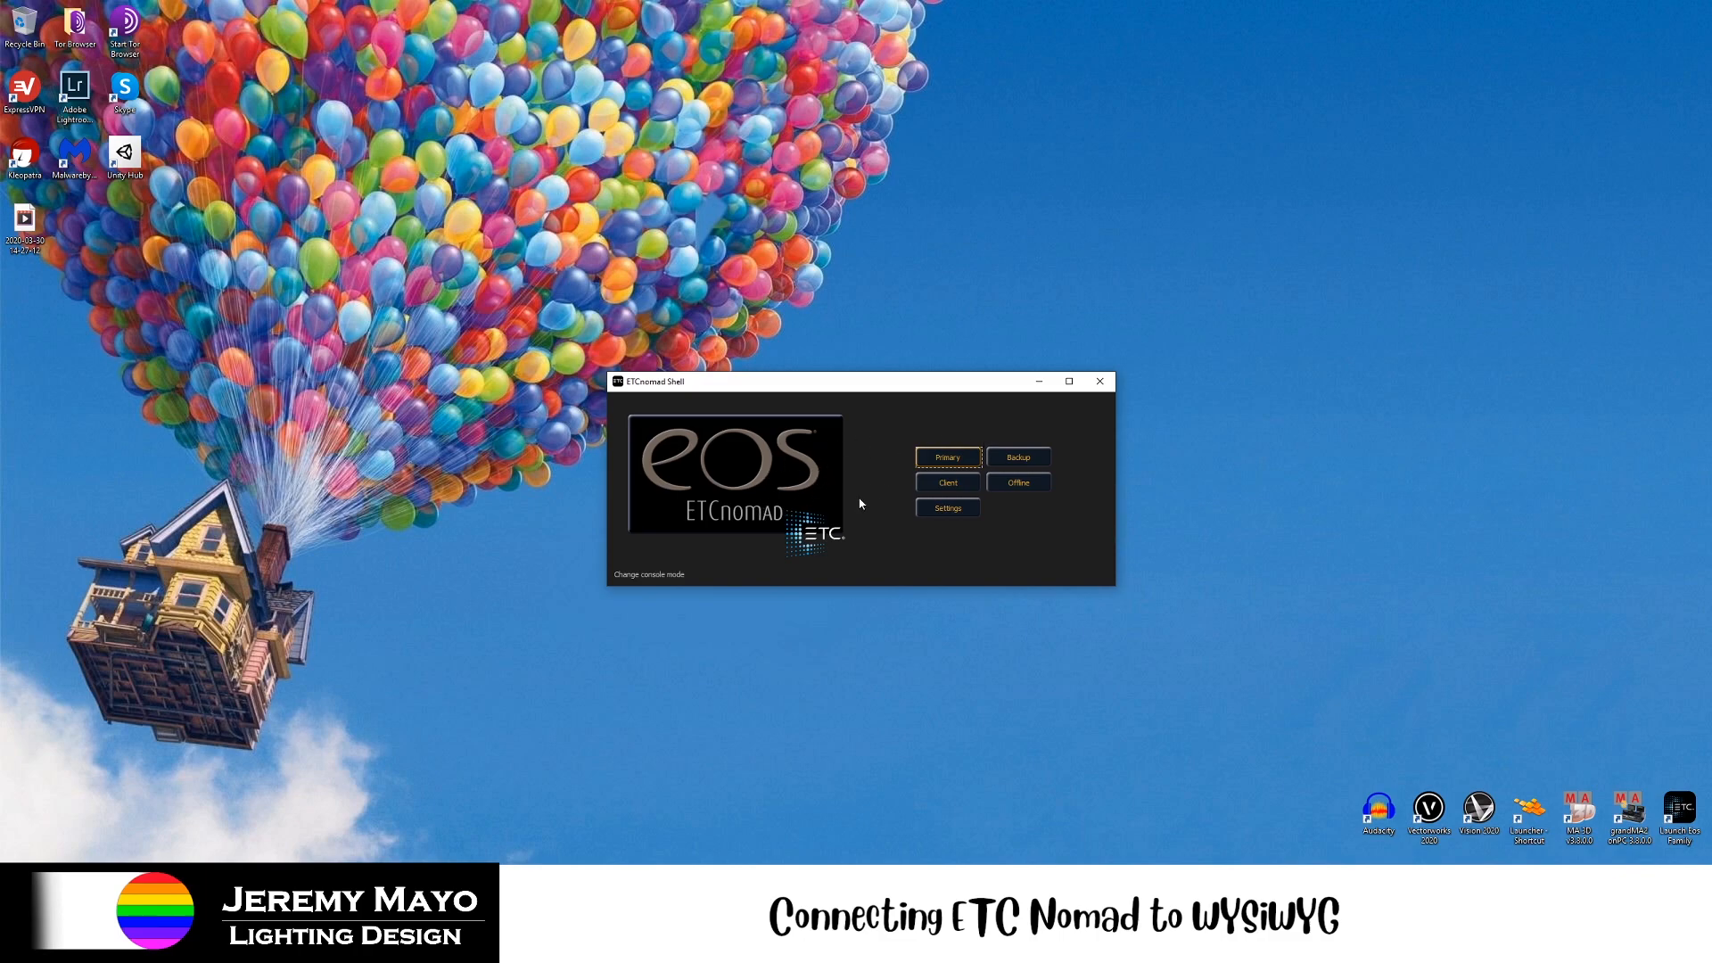
mouse_move(886, 505)
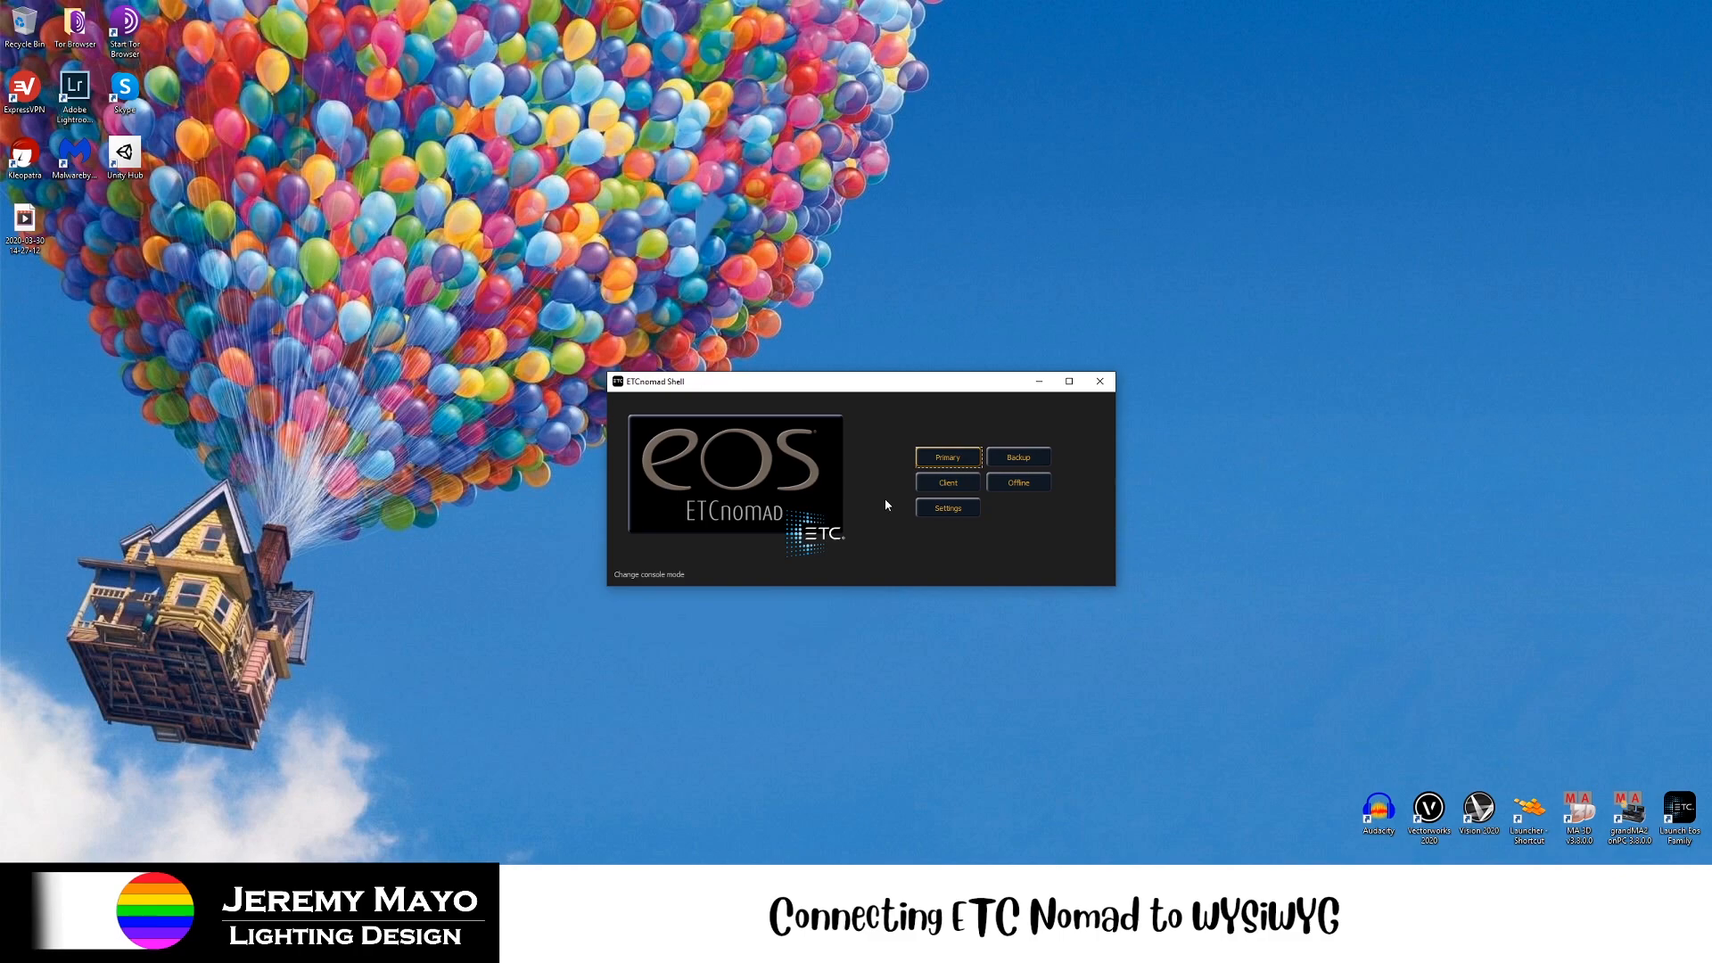
mouse_move(913, 532)
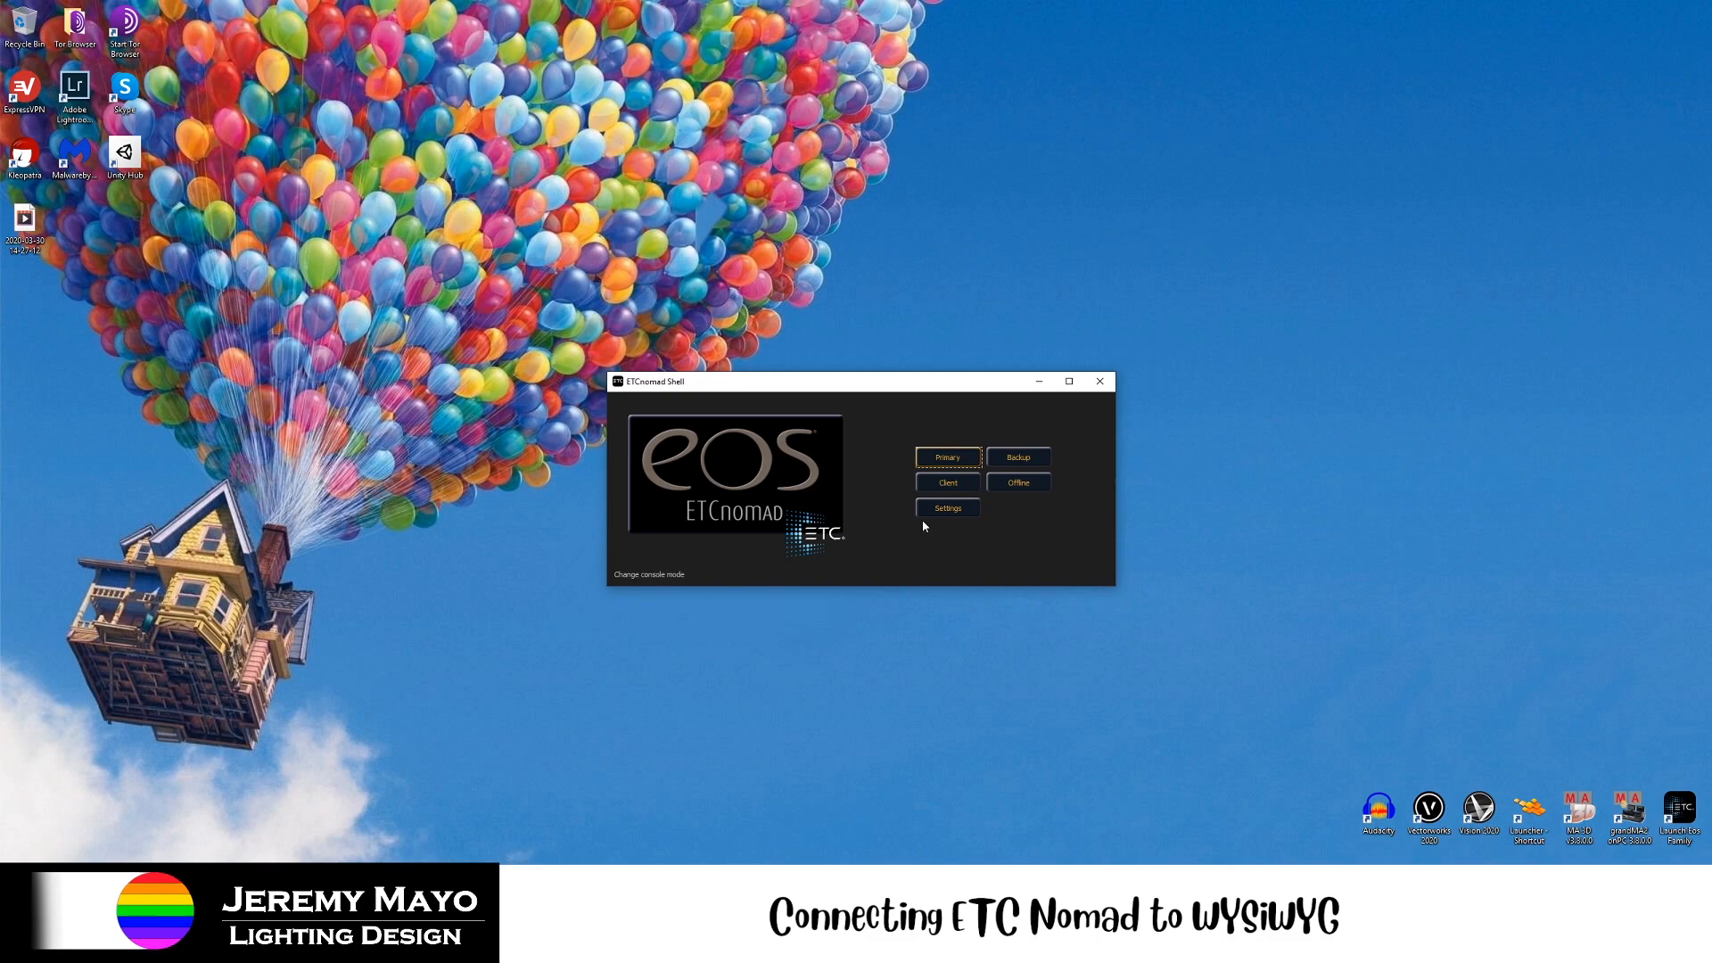
mouse_move(947, 516)
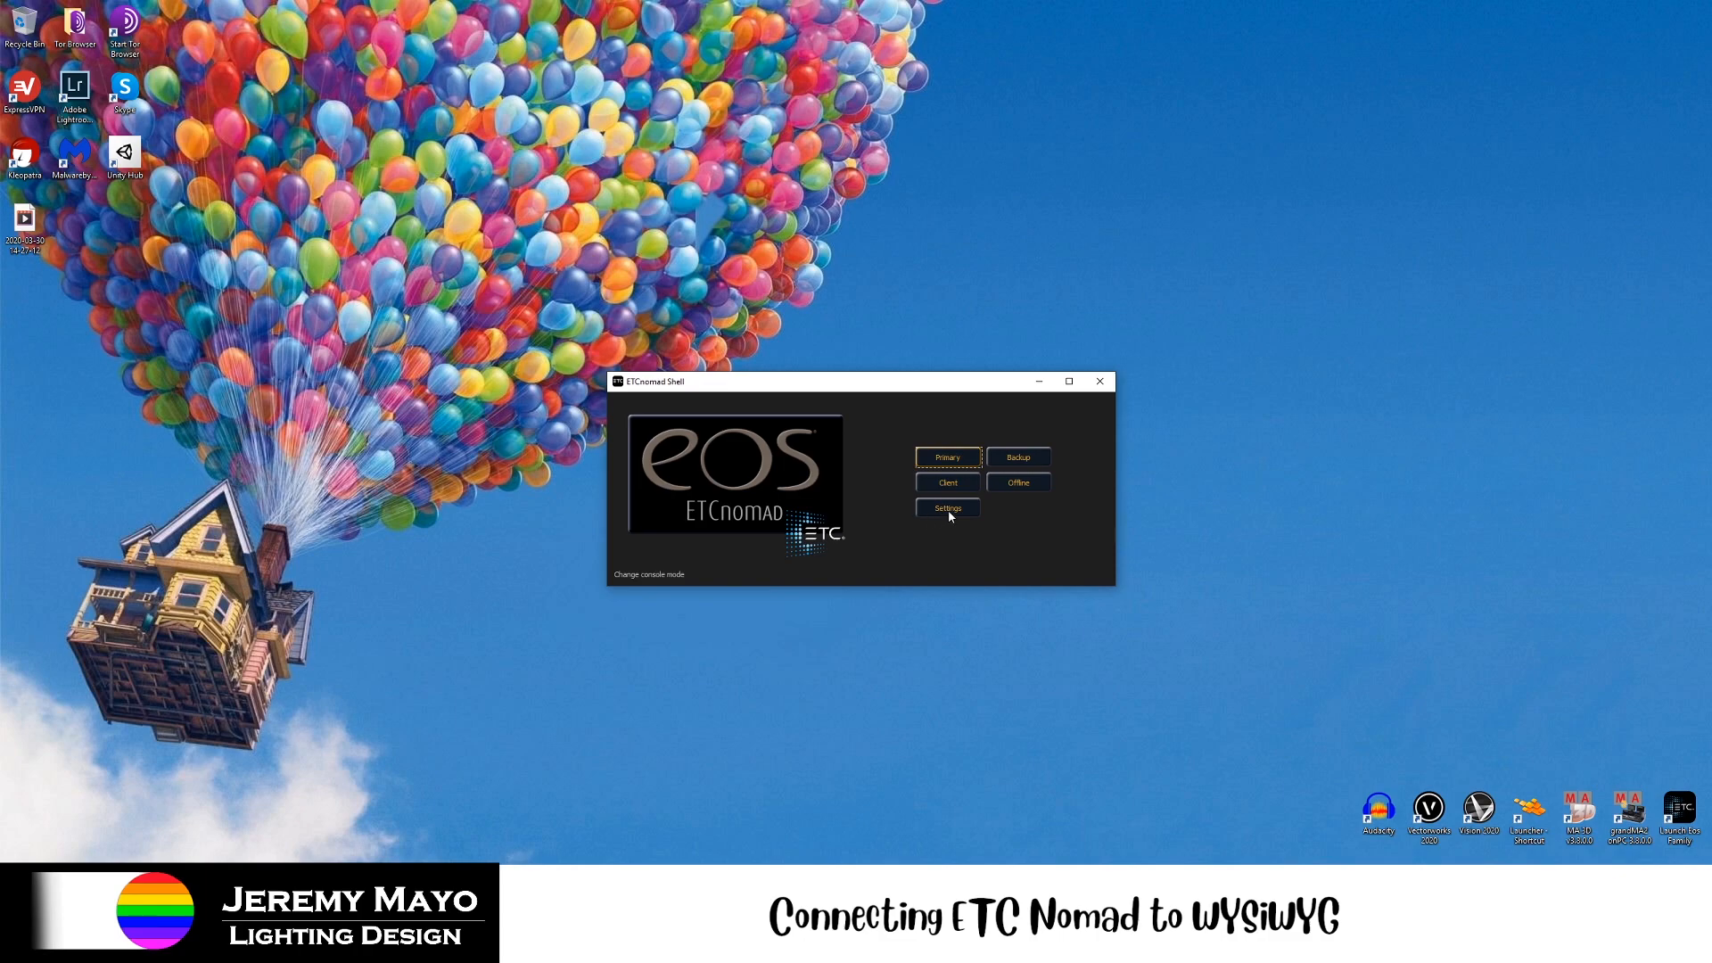
- Show the ETCnomad Shell settings on the General page, maximized to full screen
click(946, 509)
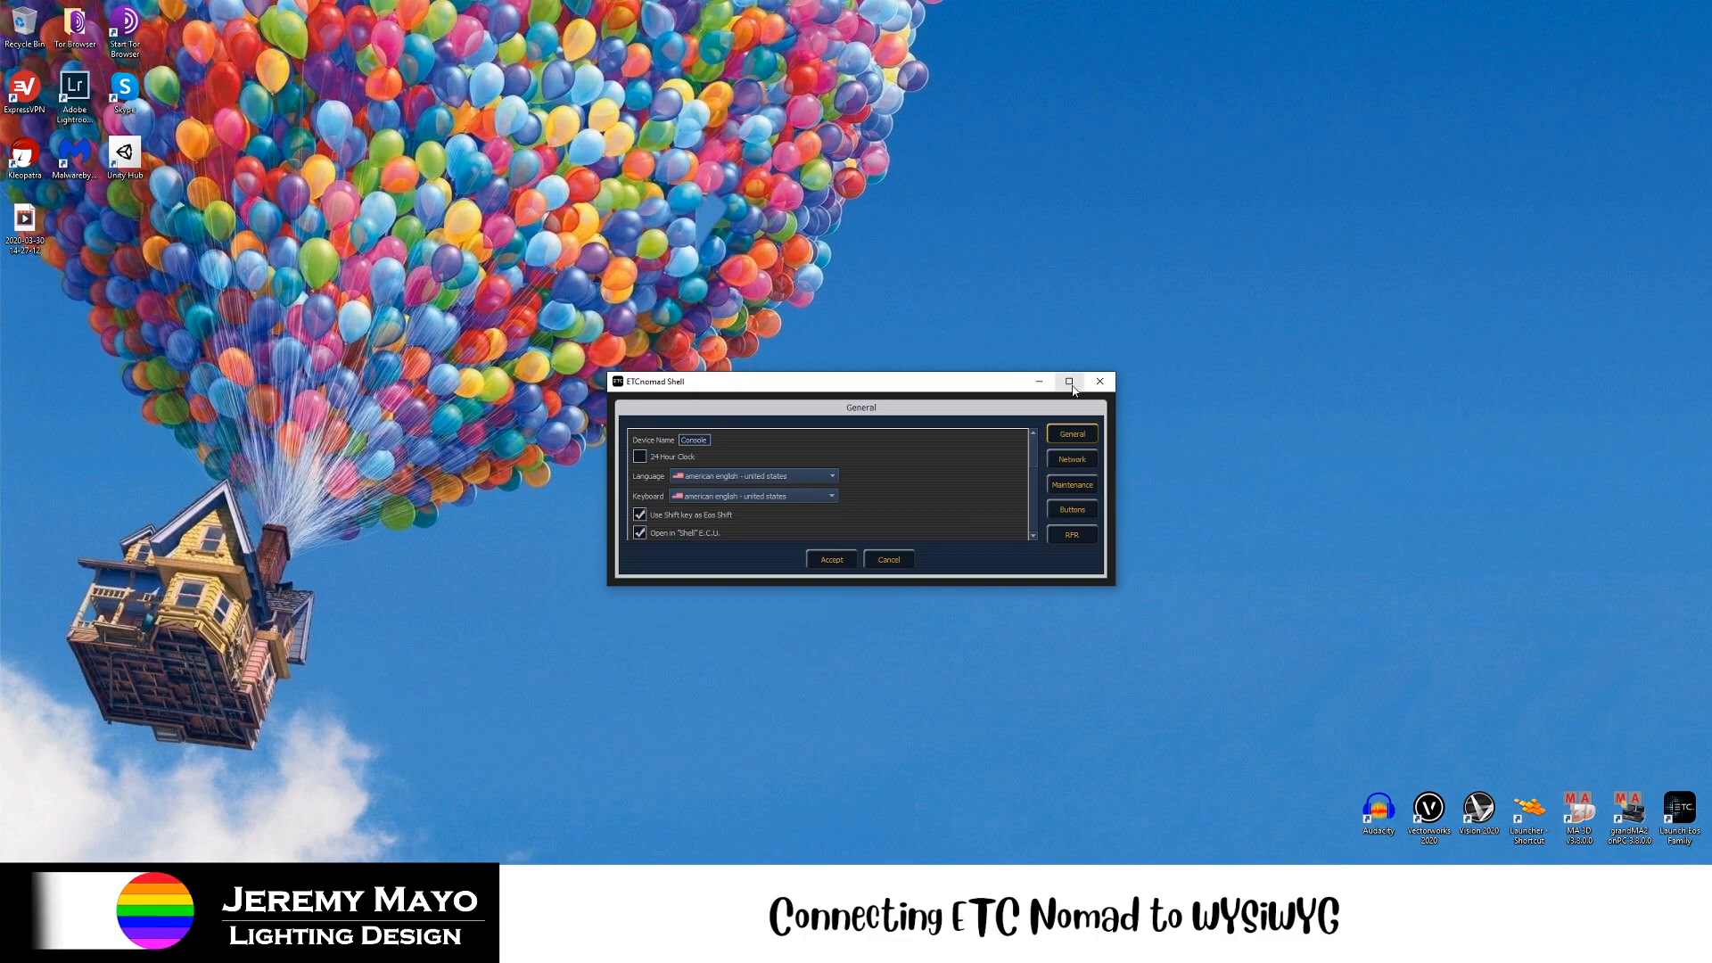
click(1069, 382)
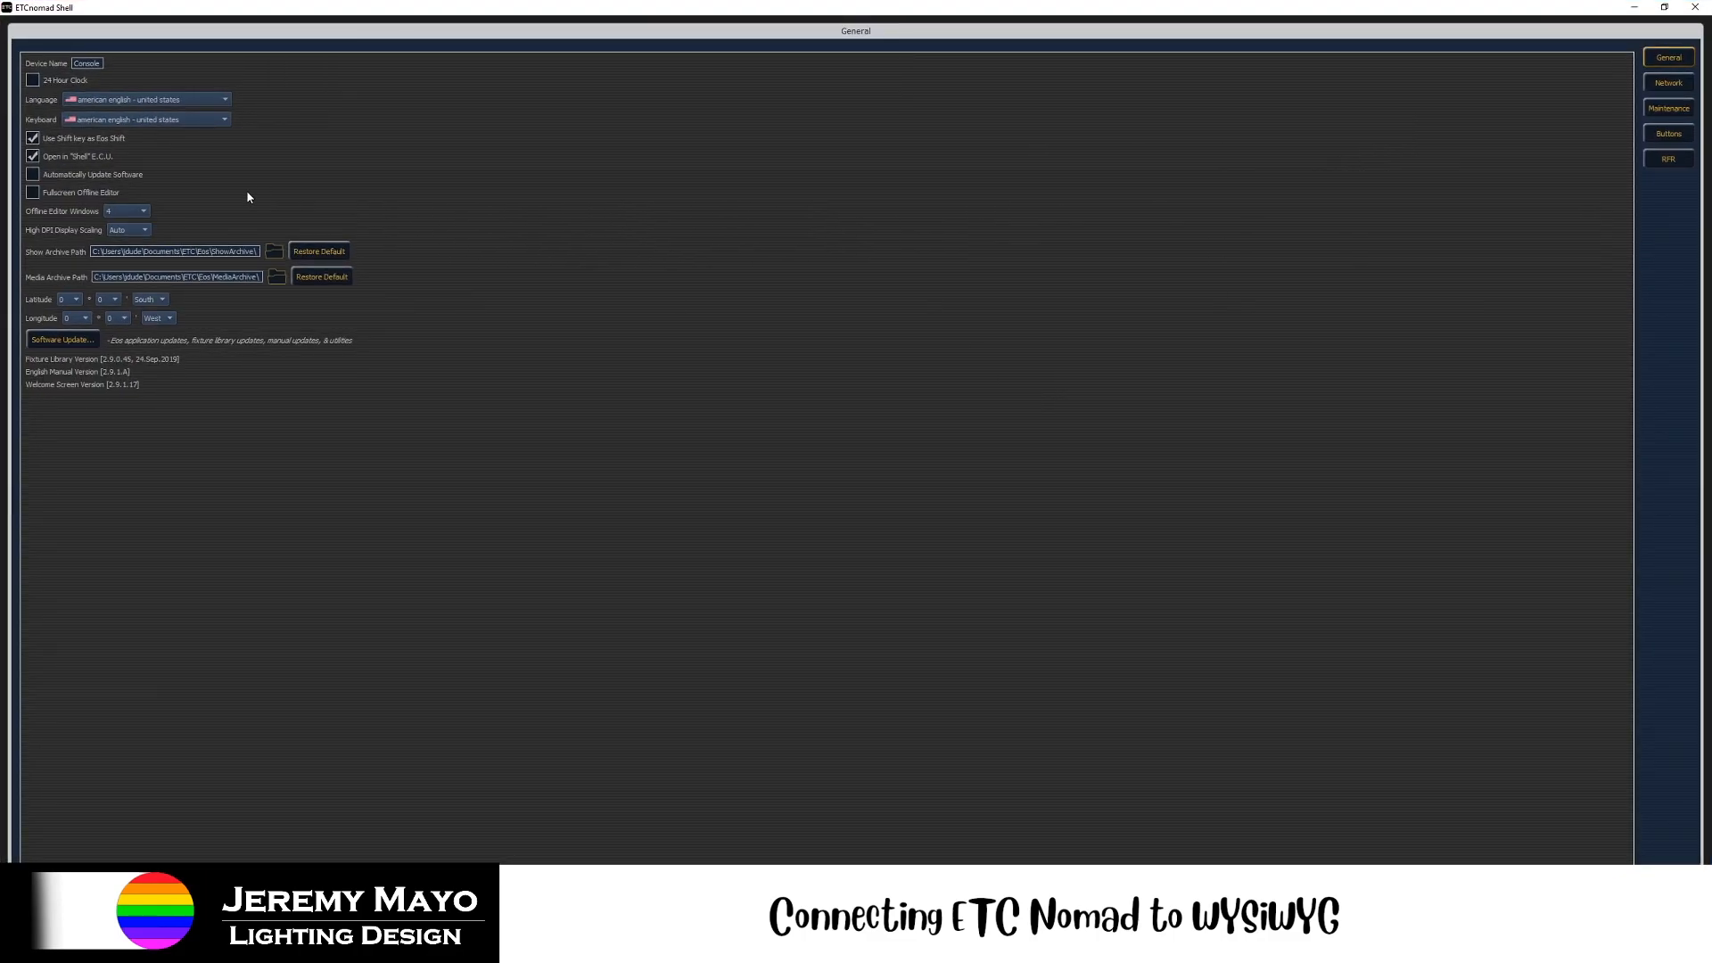
mouse_move(369, 213)
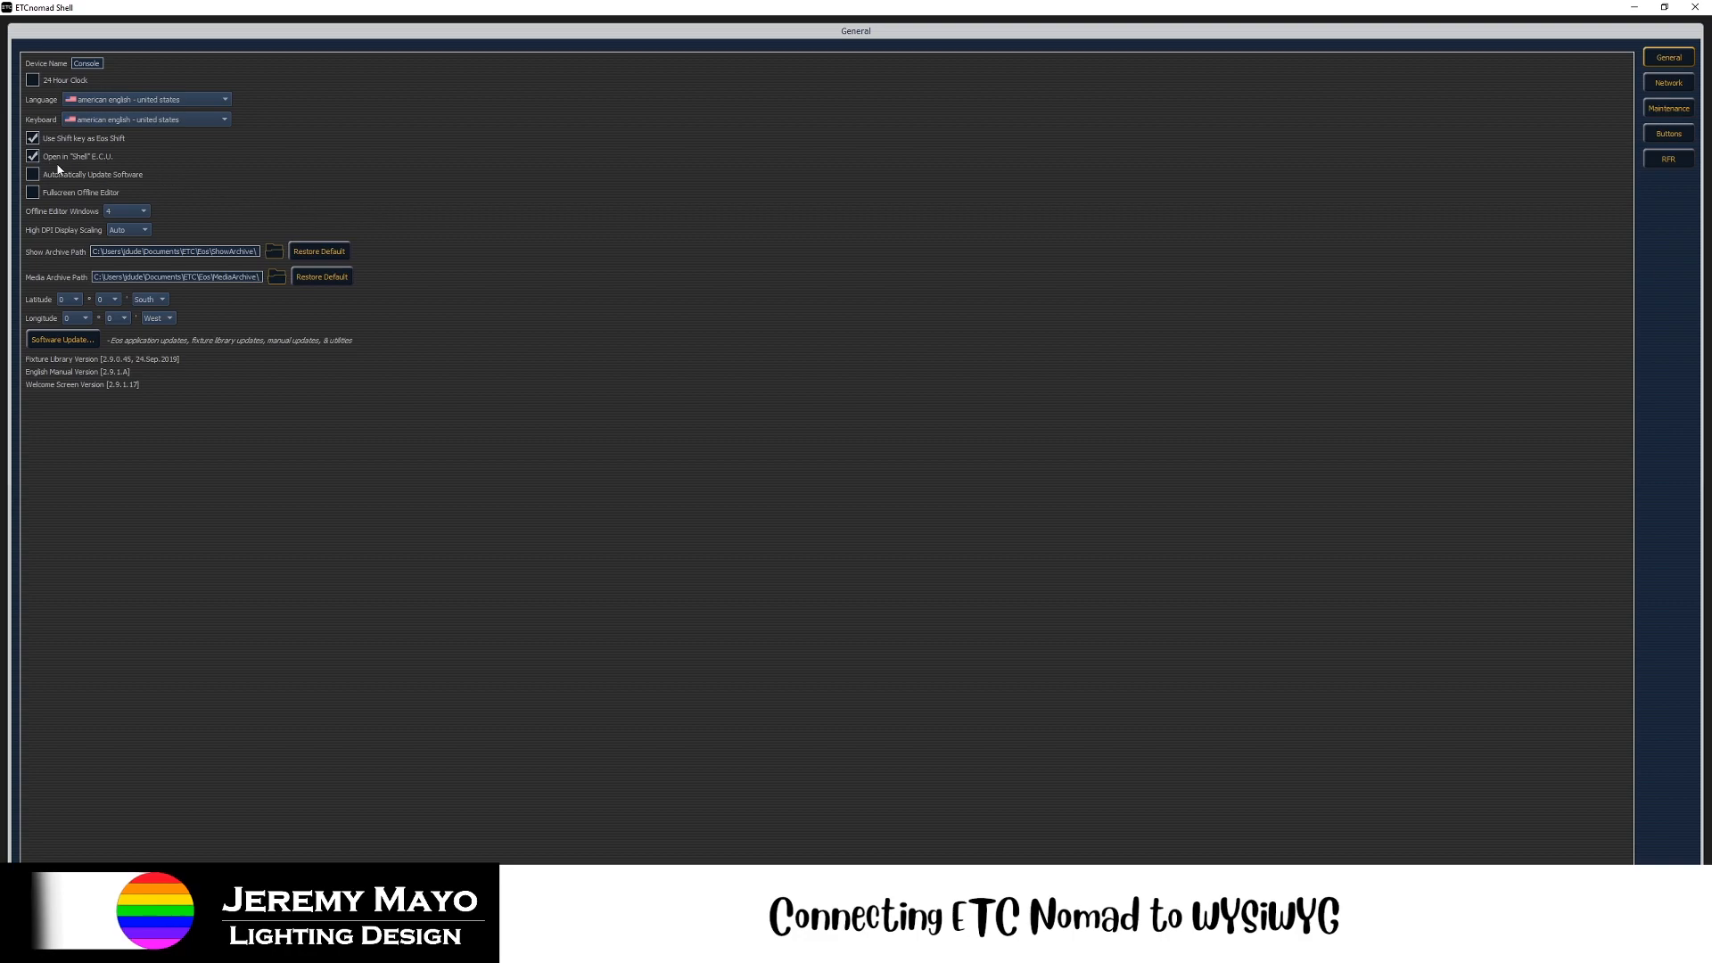
mouse_move(565, 261)
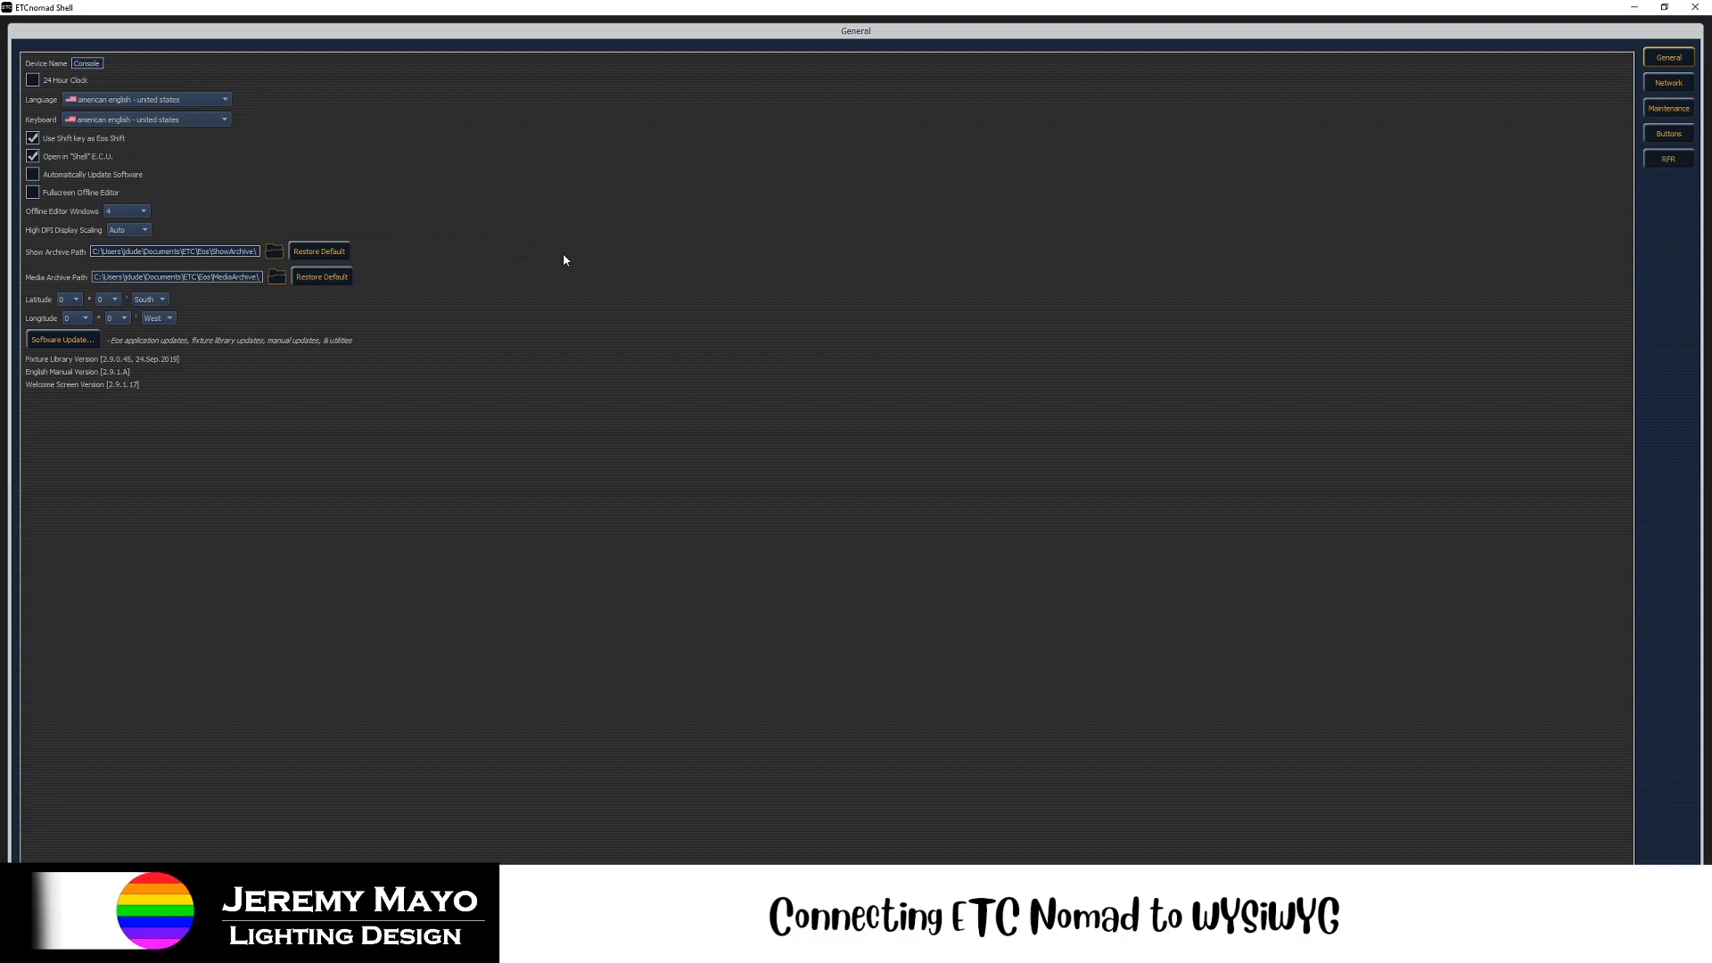
mouse_move(599, 299)
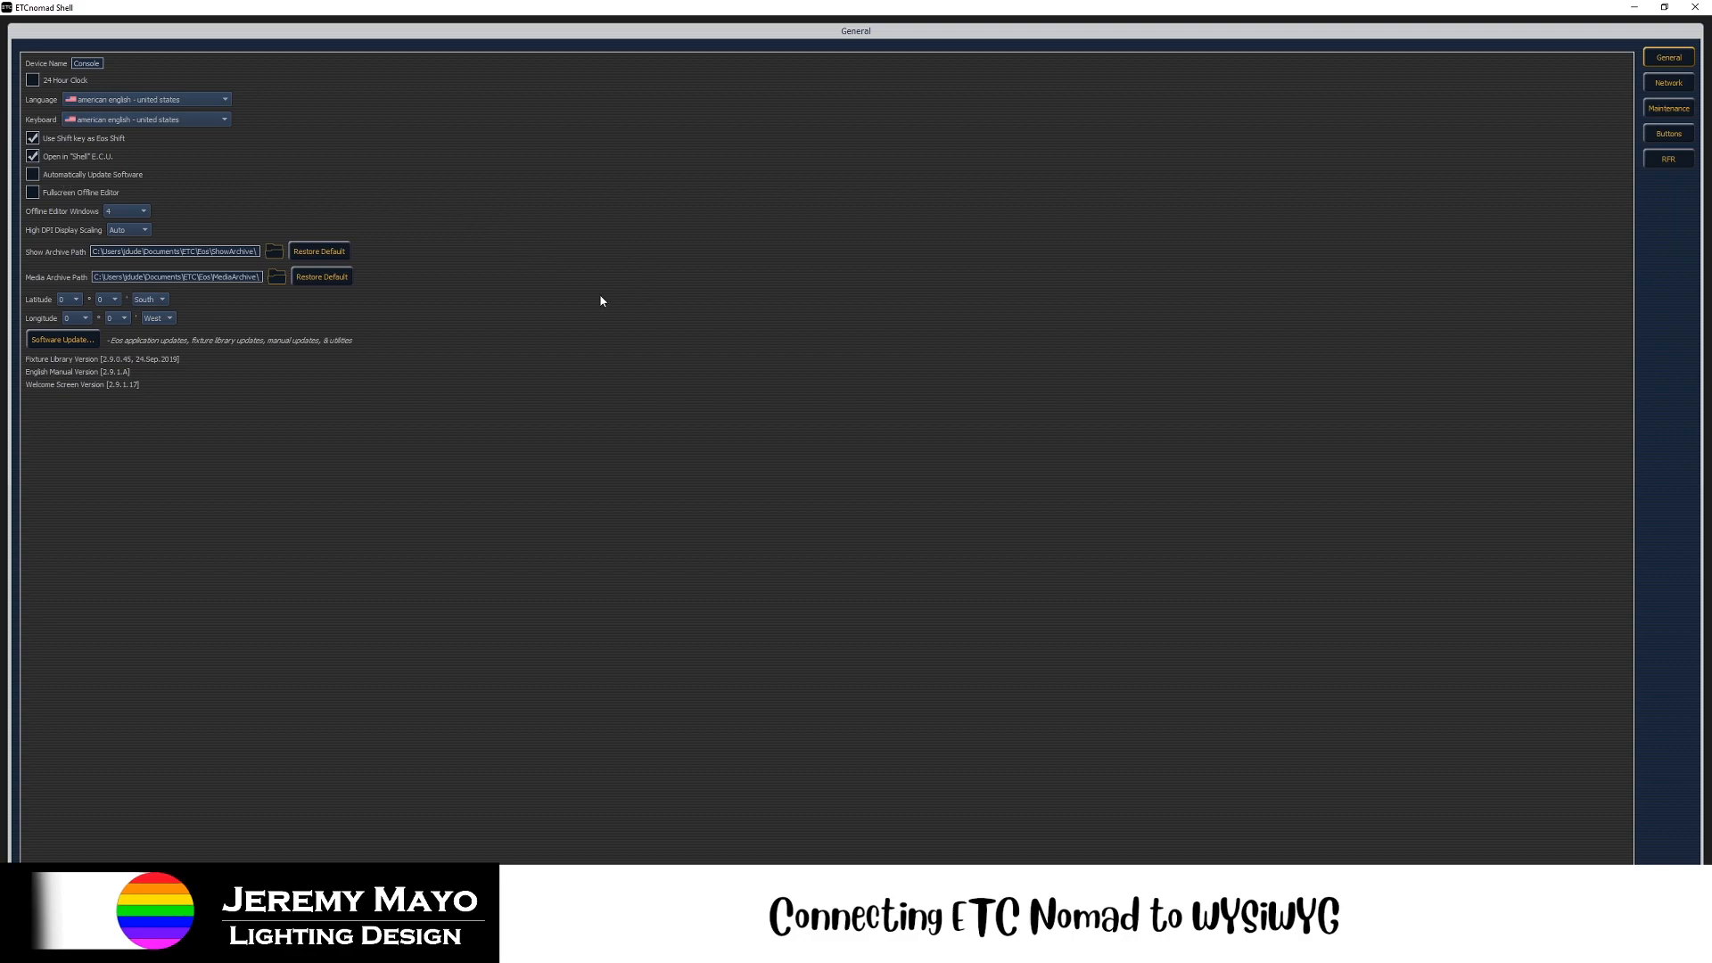
mouse_move(760, 383)
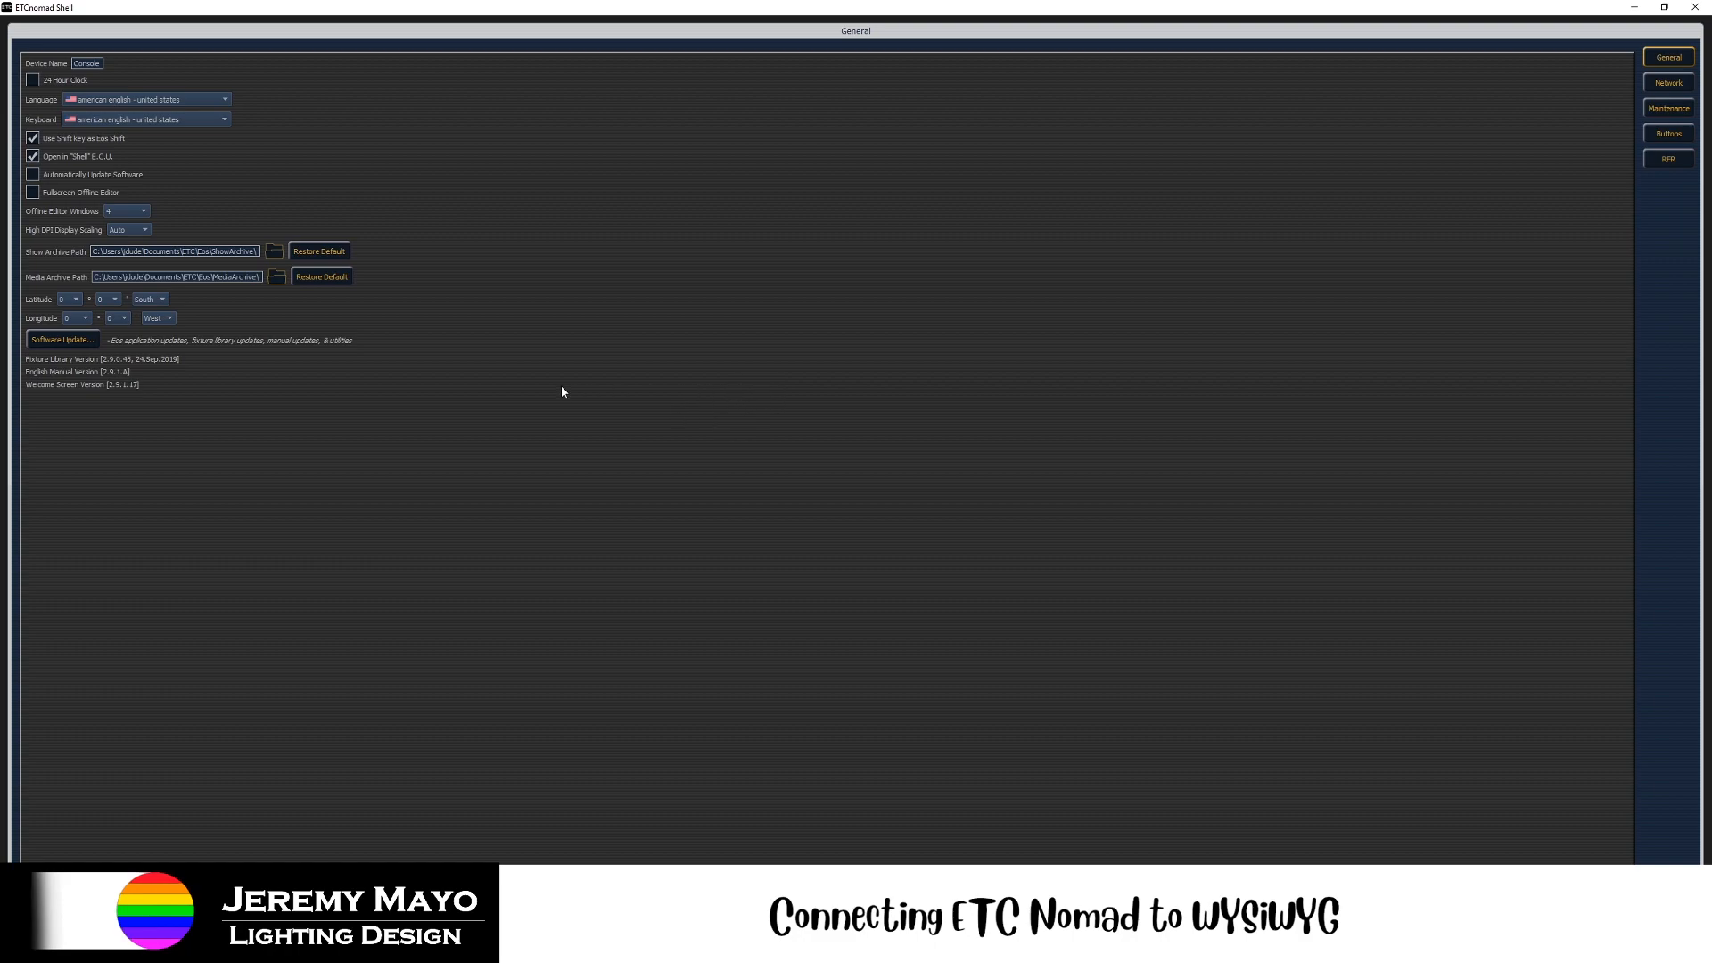
mouse_move(605, 373)
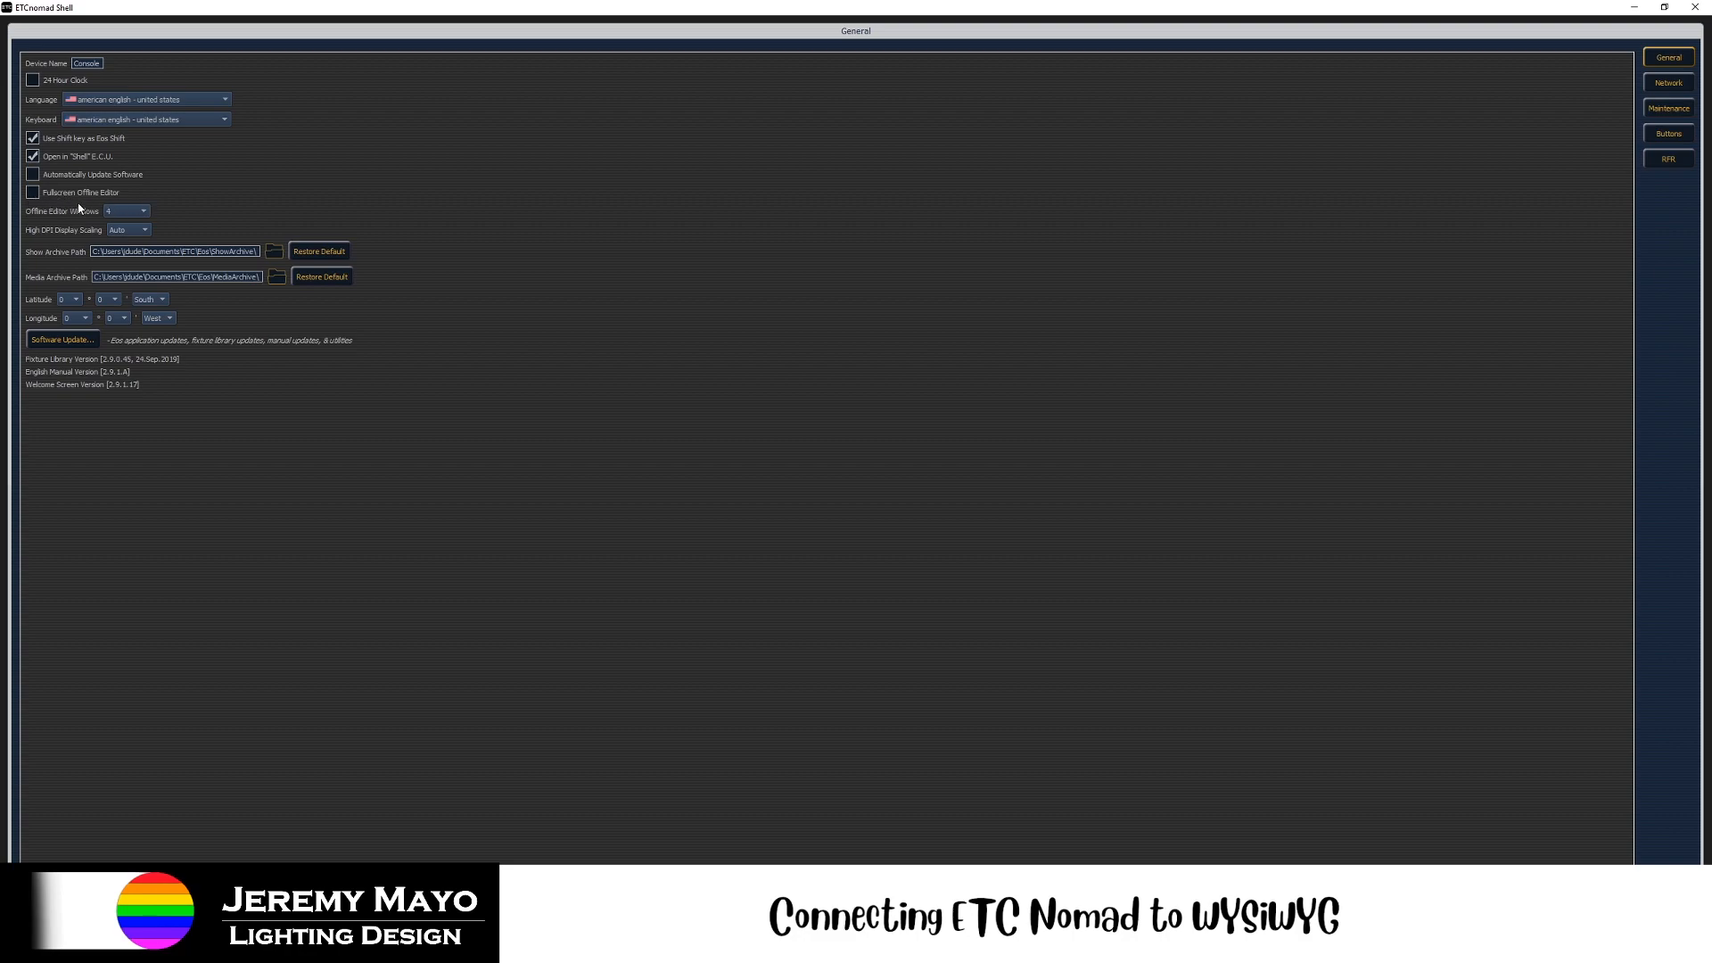
mouse_move(539, 244)
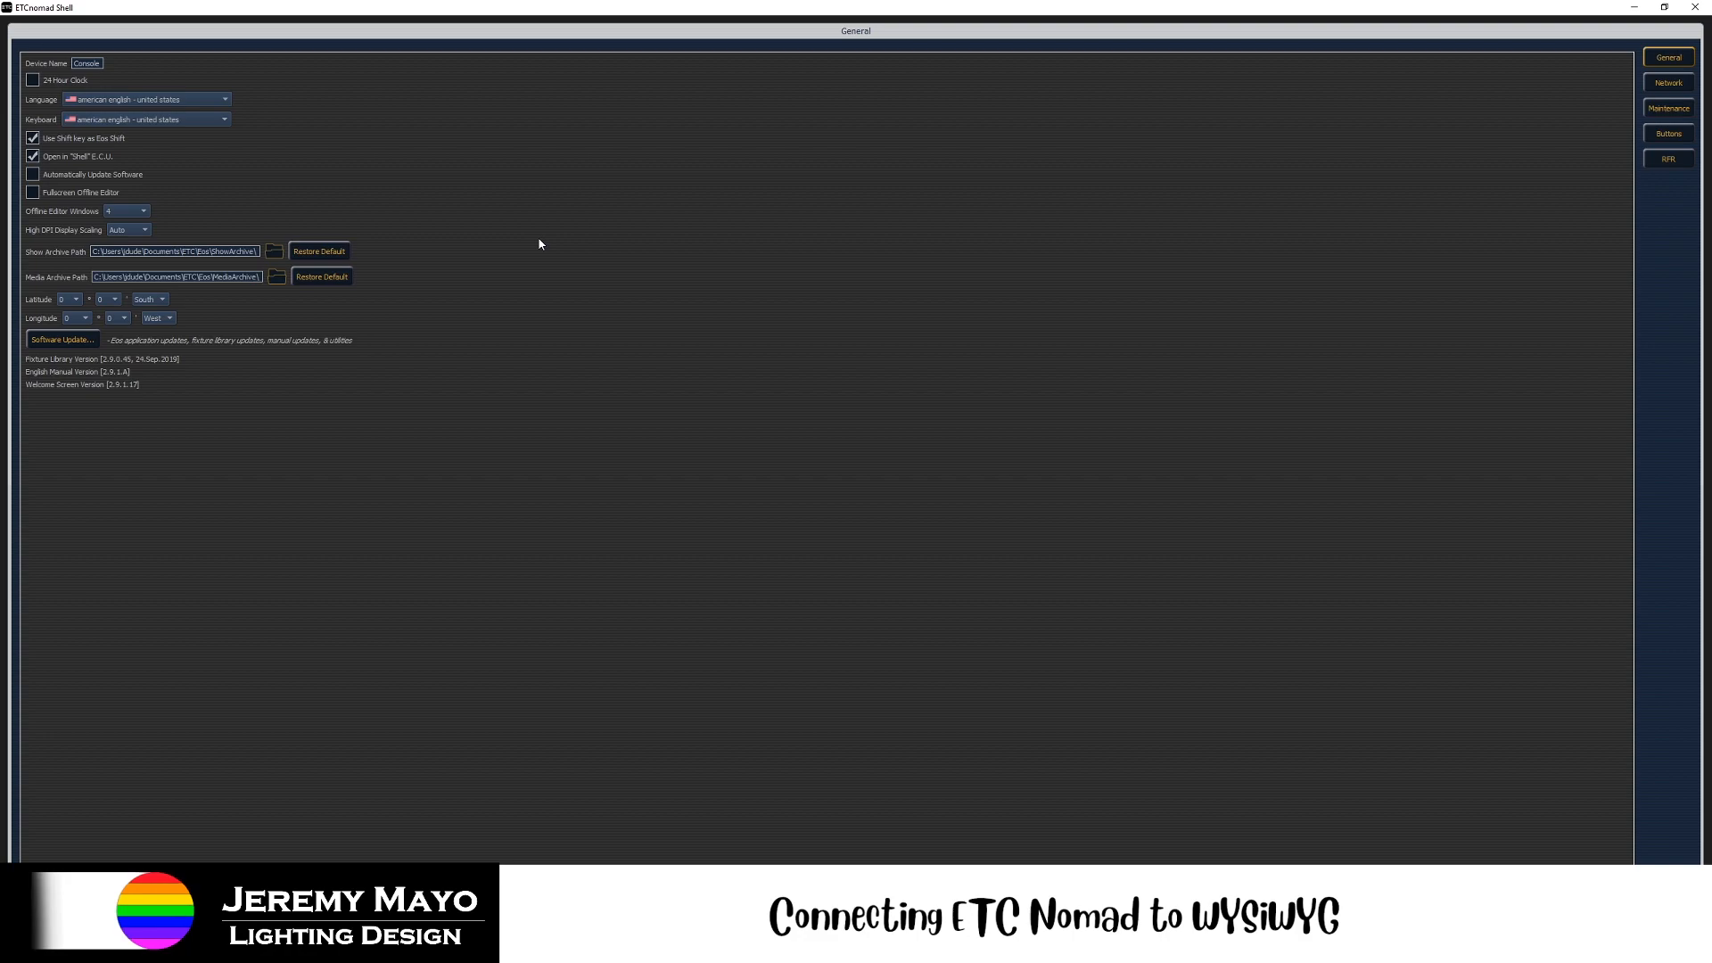
mouse_move(491, 237)
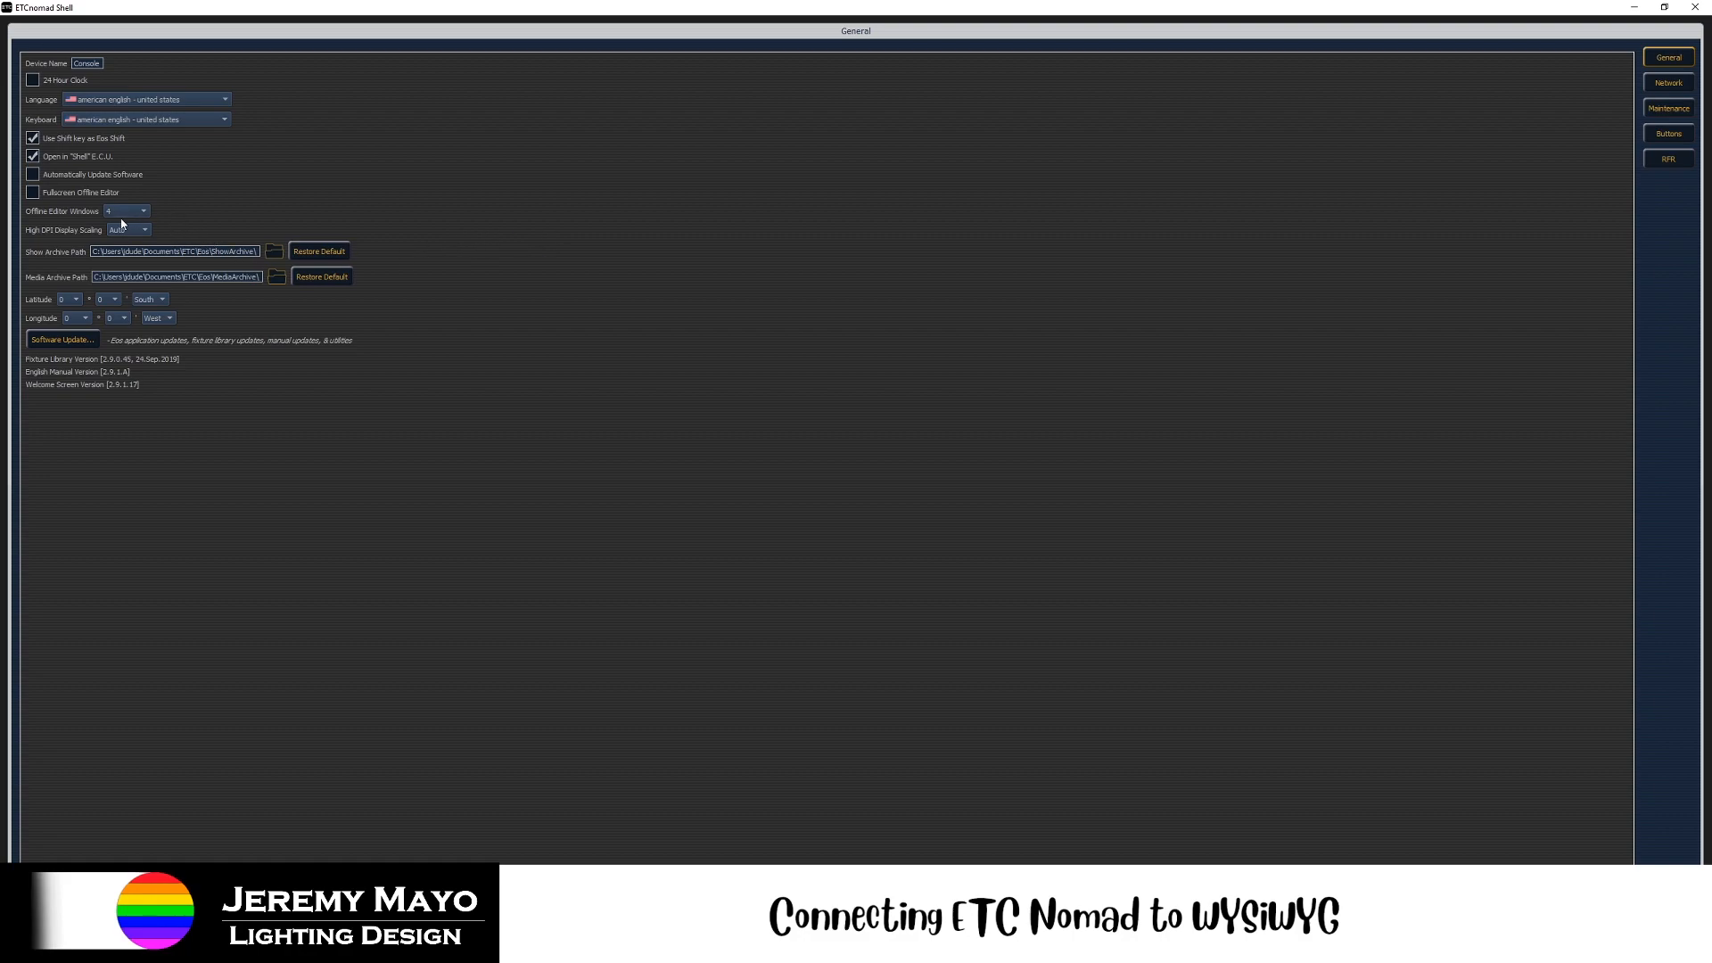
mouse_move(138, 225)
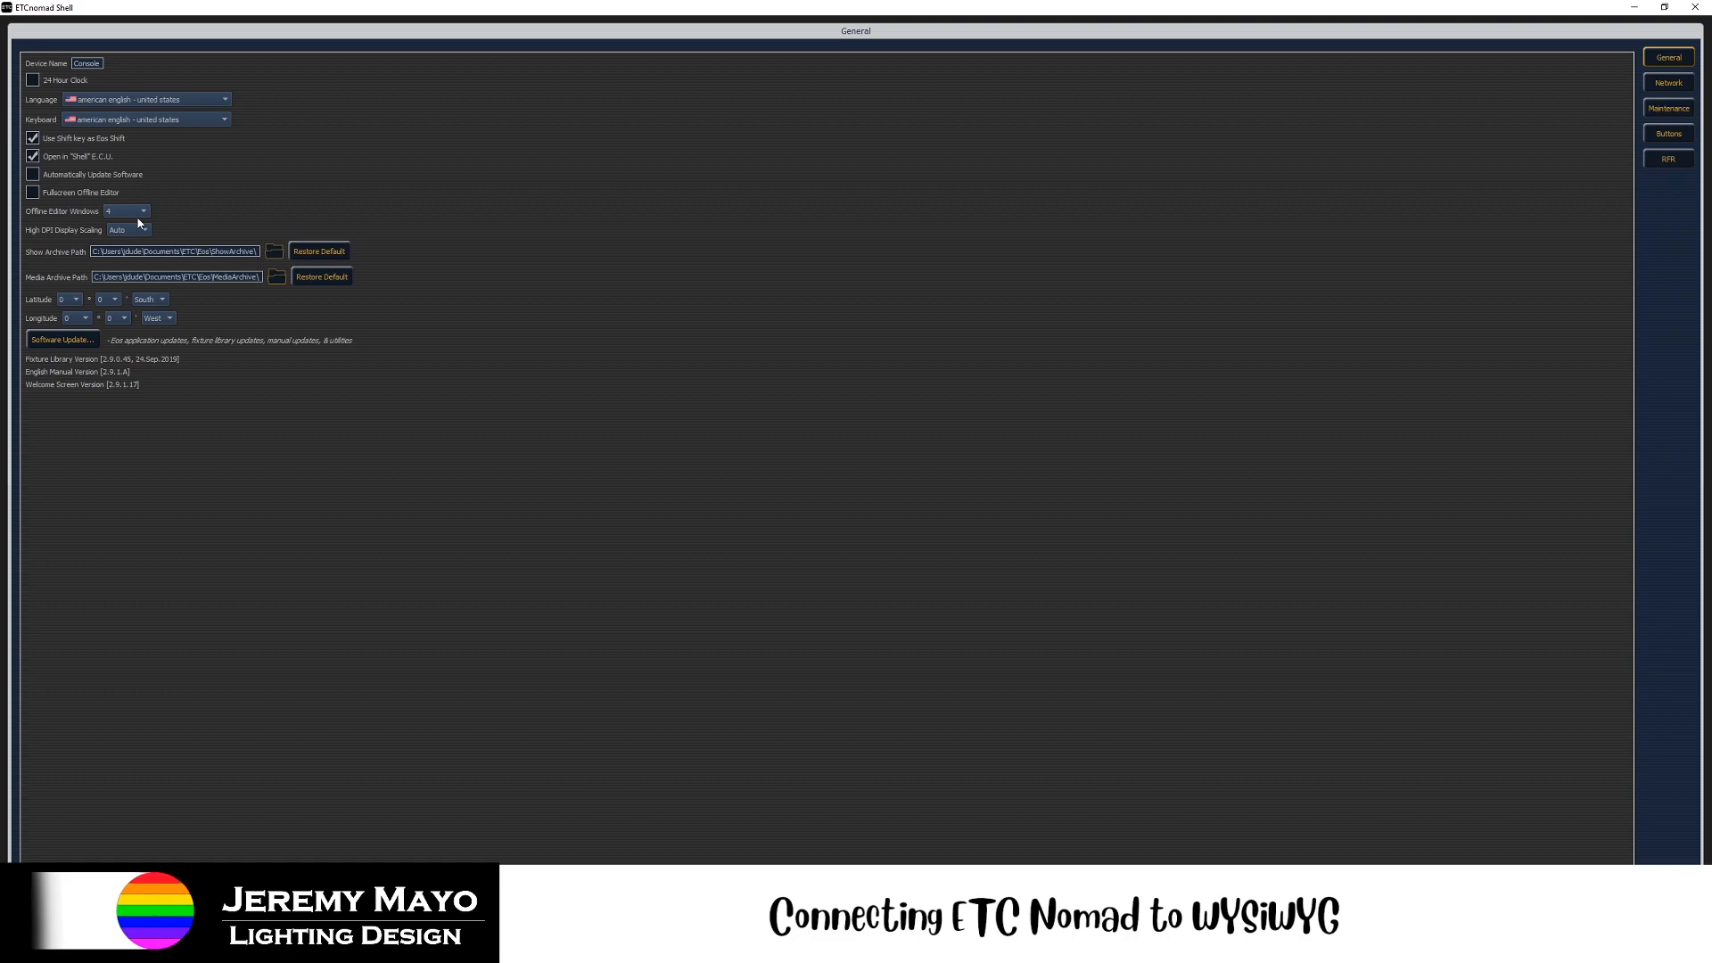
mouse_move(104, 221)
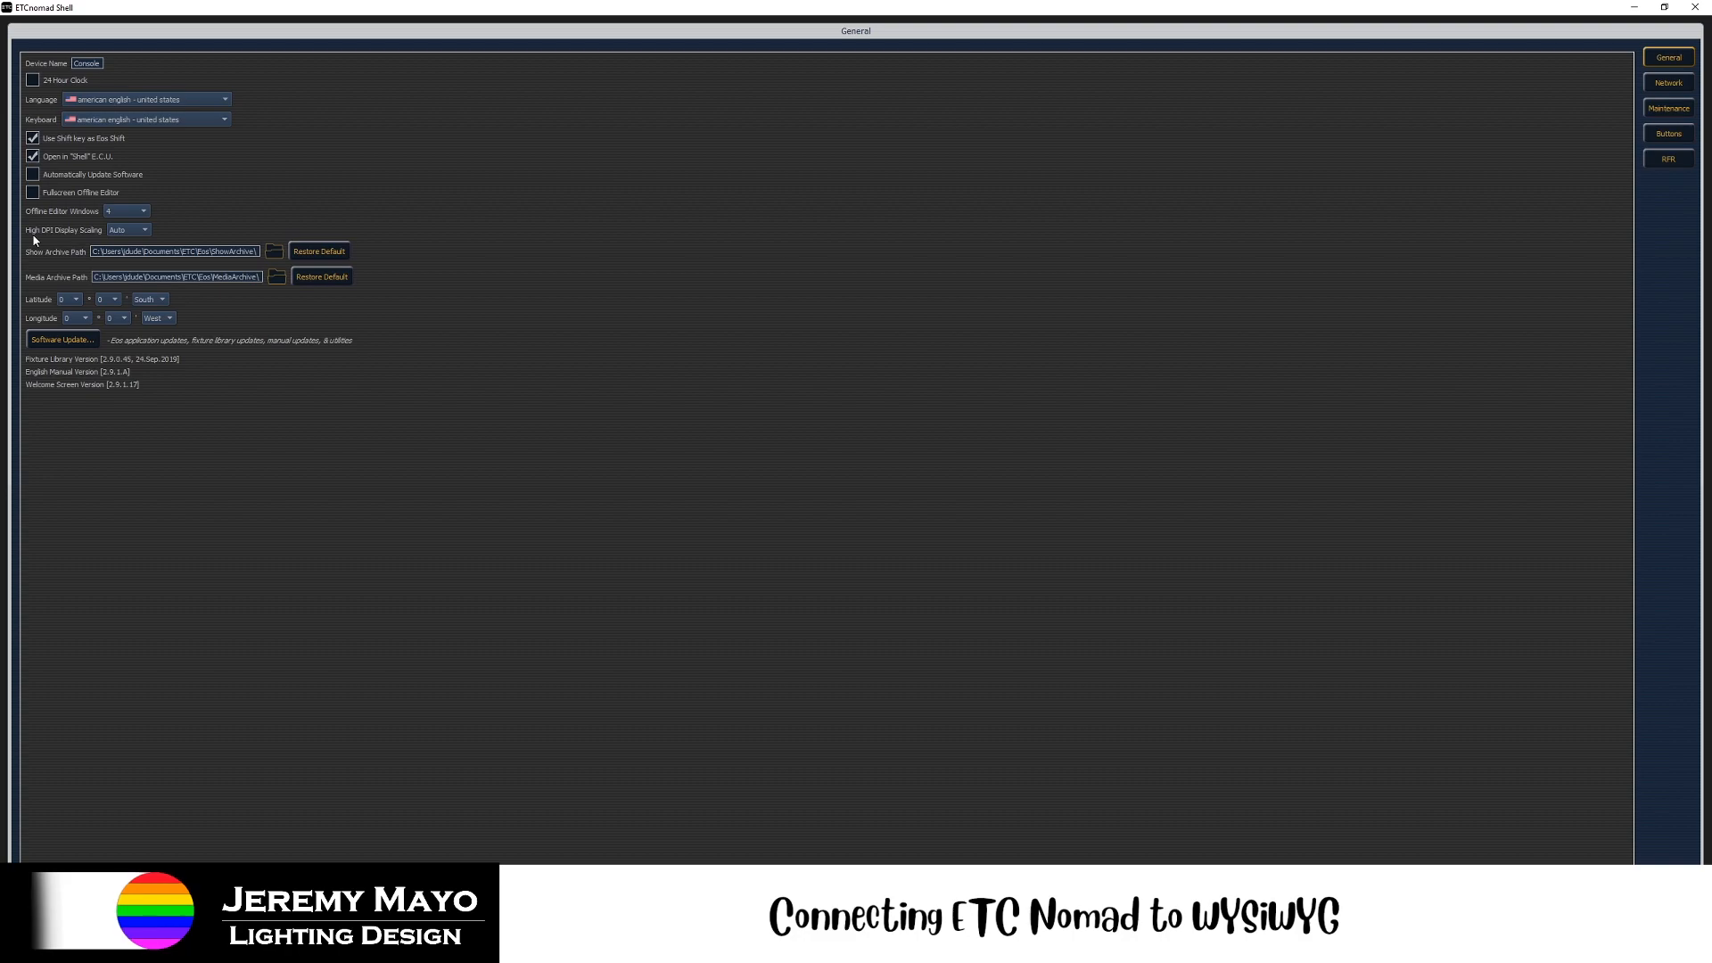
mouse_move(59, 240)
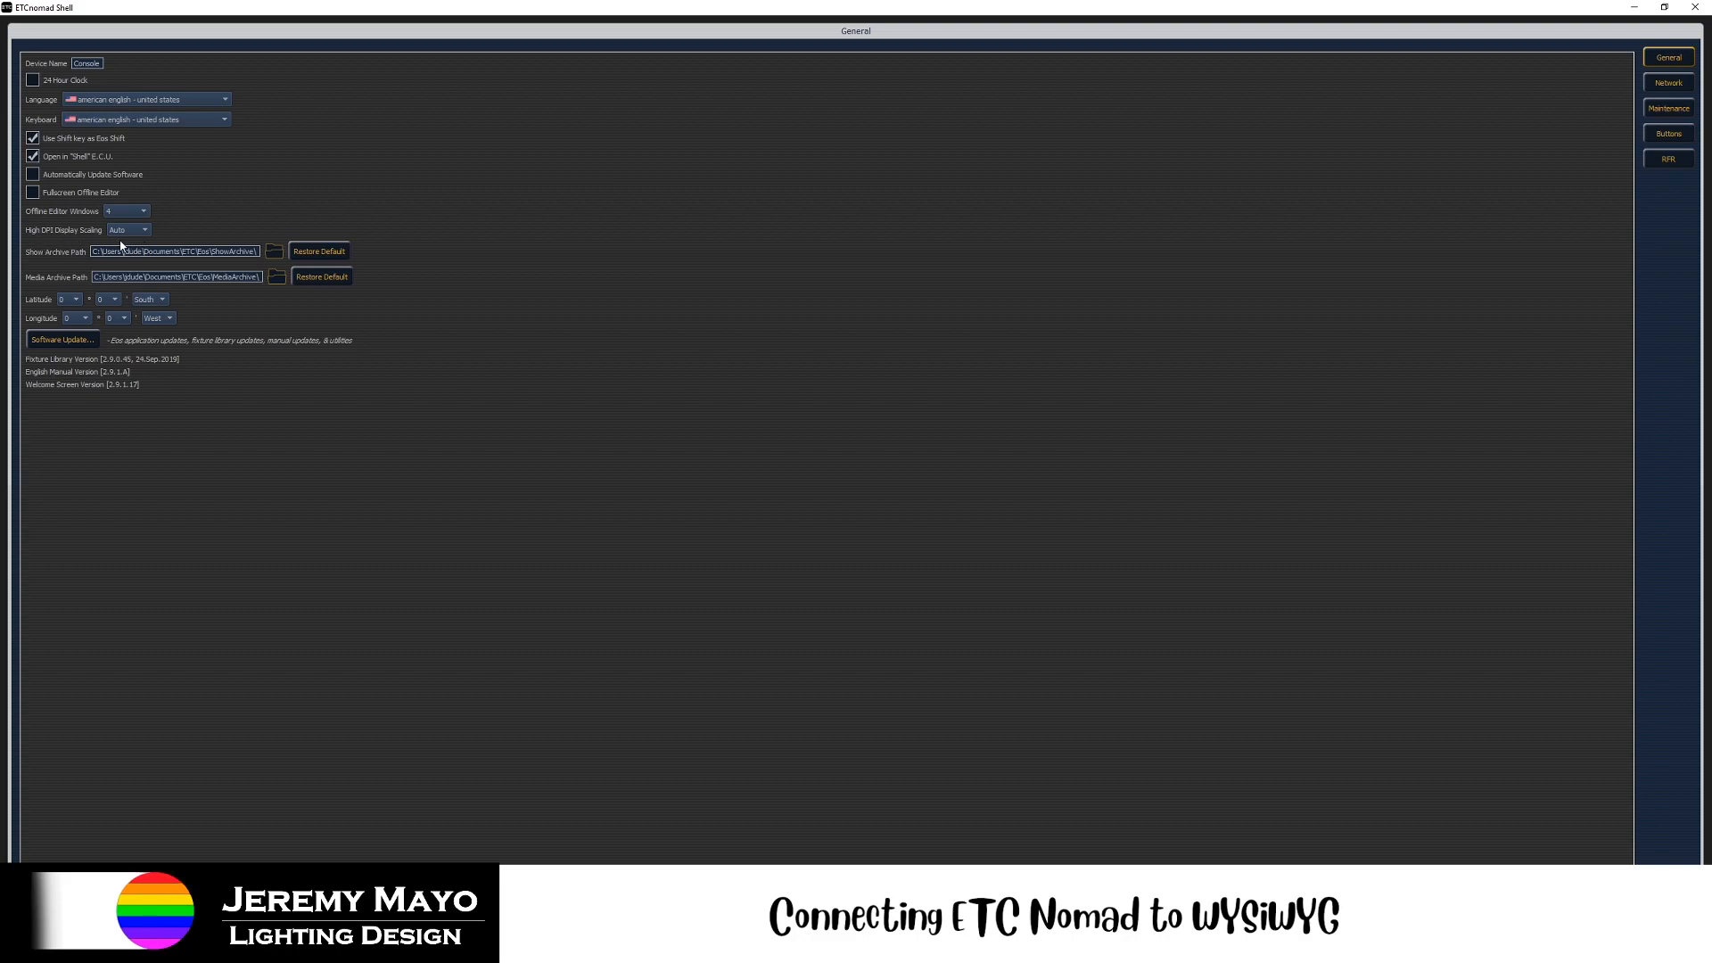
mouse_move(150, 243)
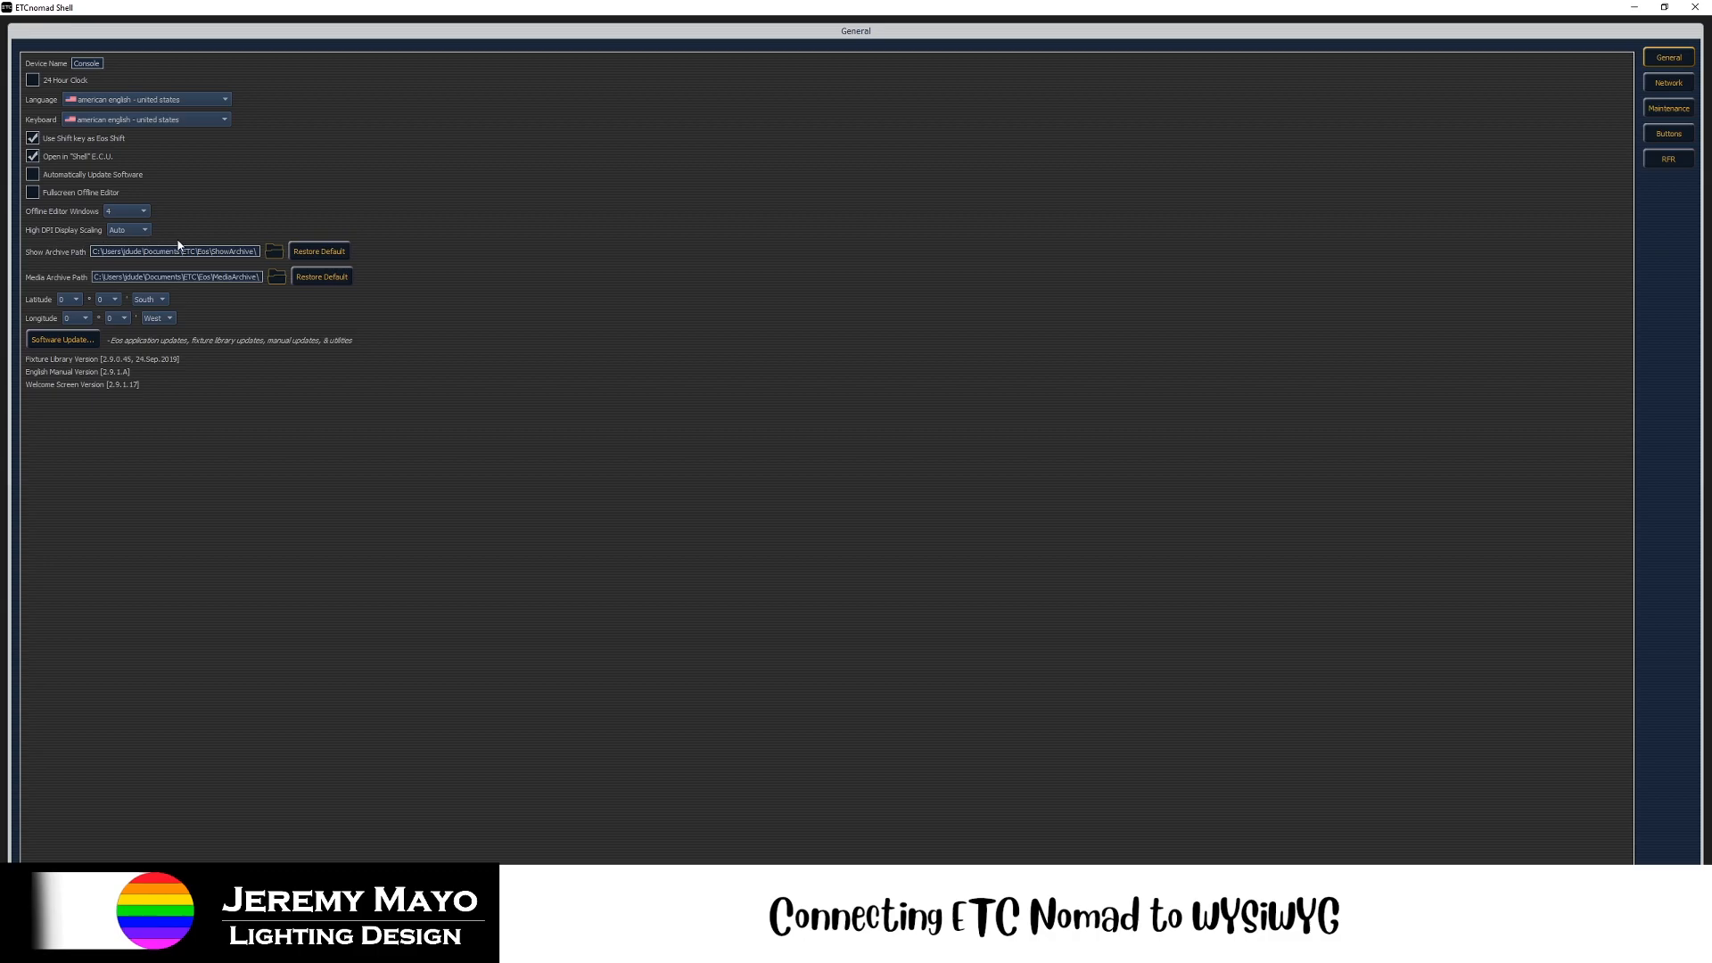
mouse_move(87, 377)
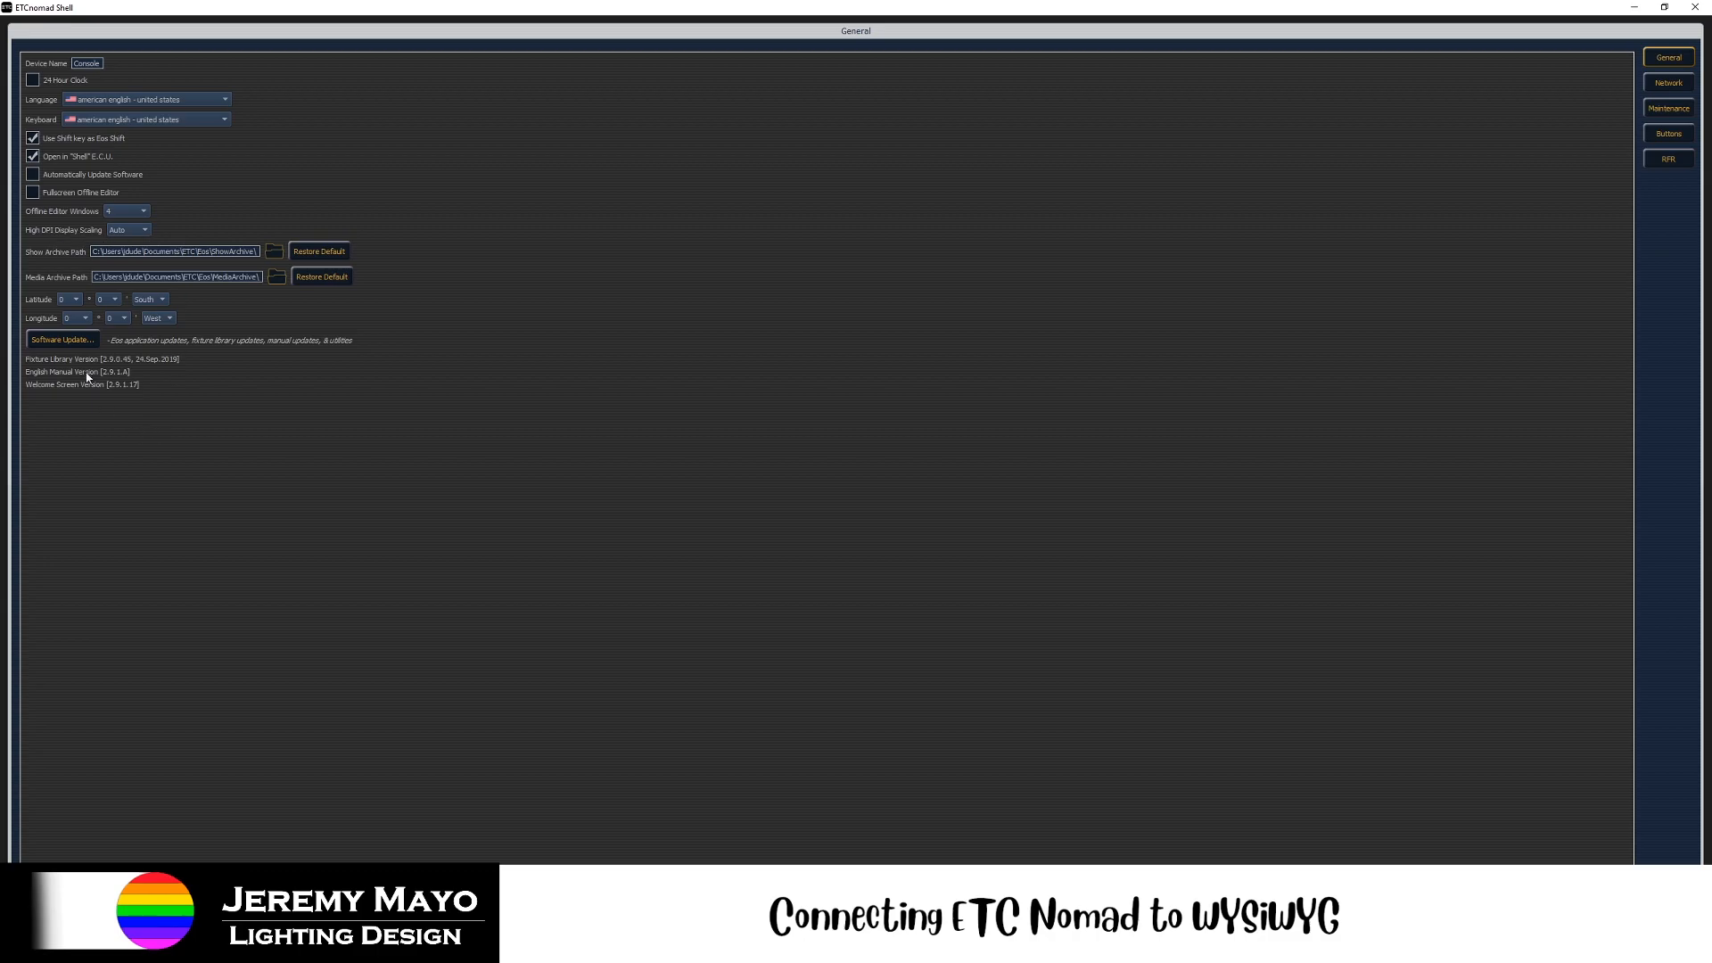
mouse_move(1040, 401)
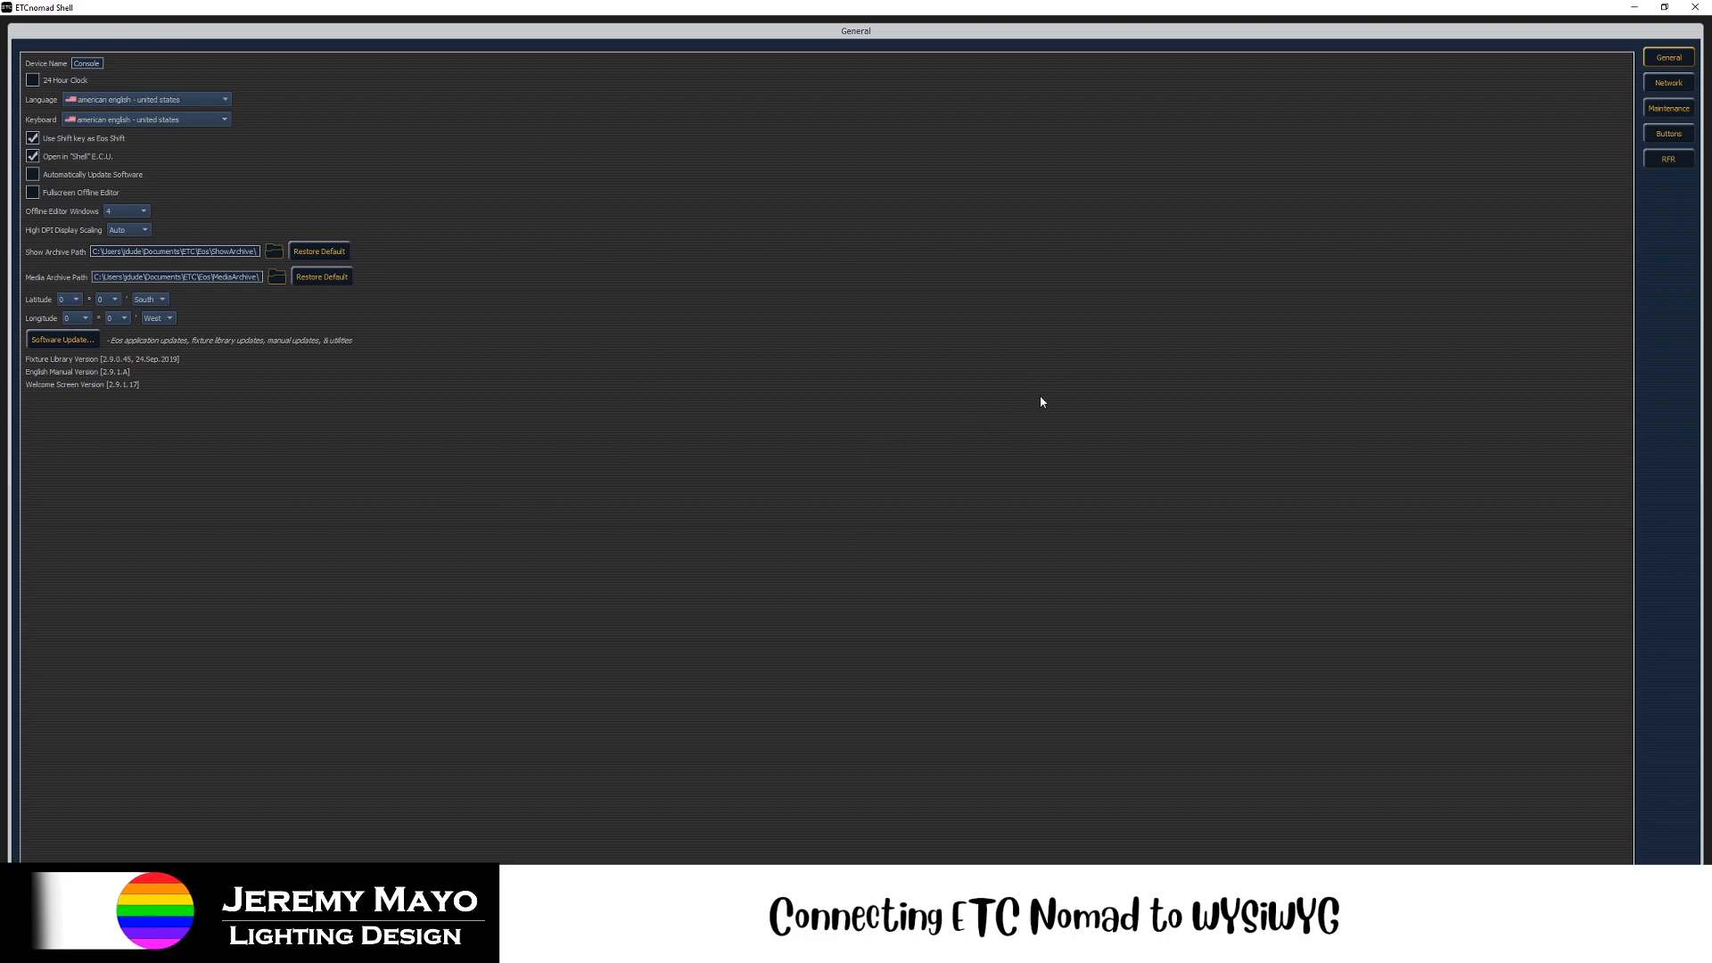
mouse_move(1028, 391)
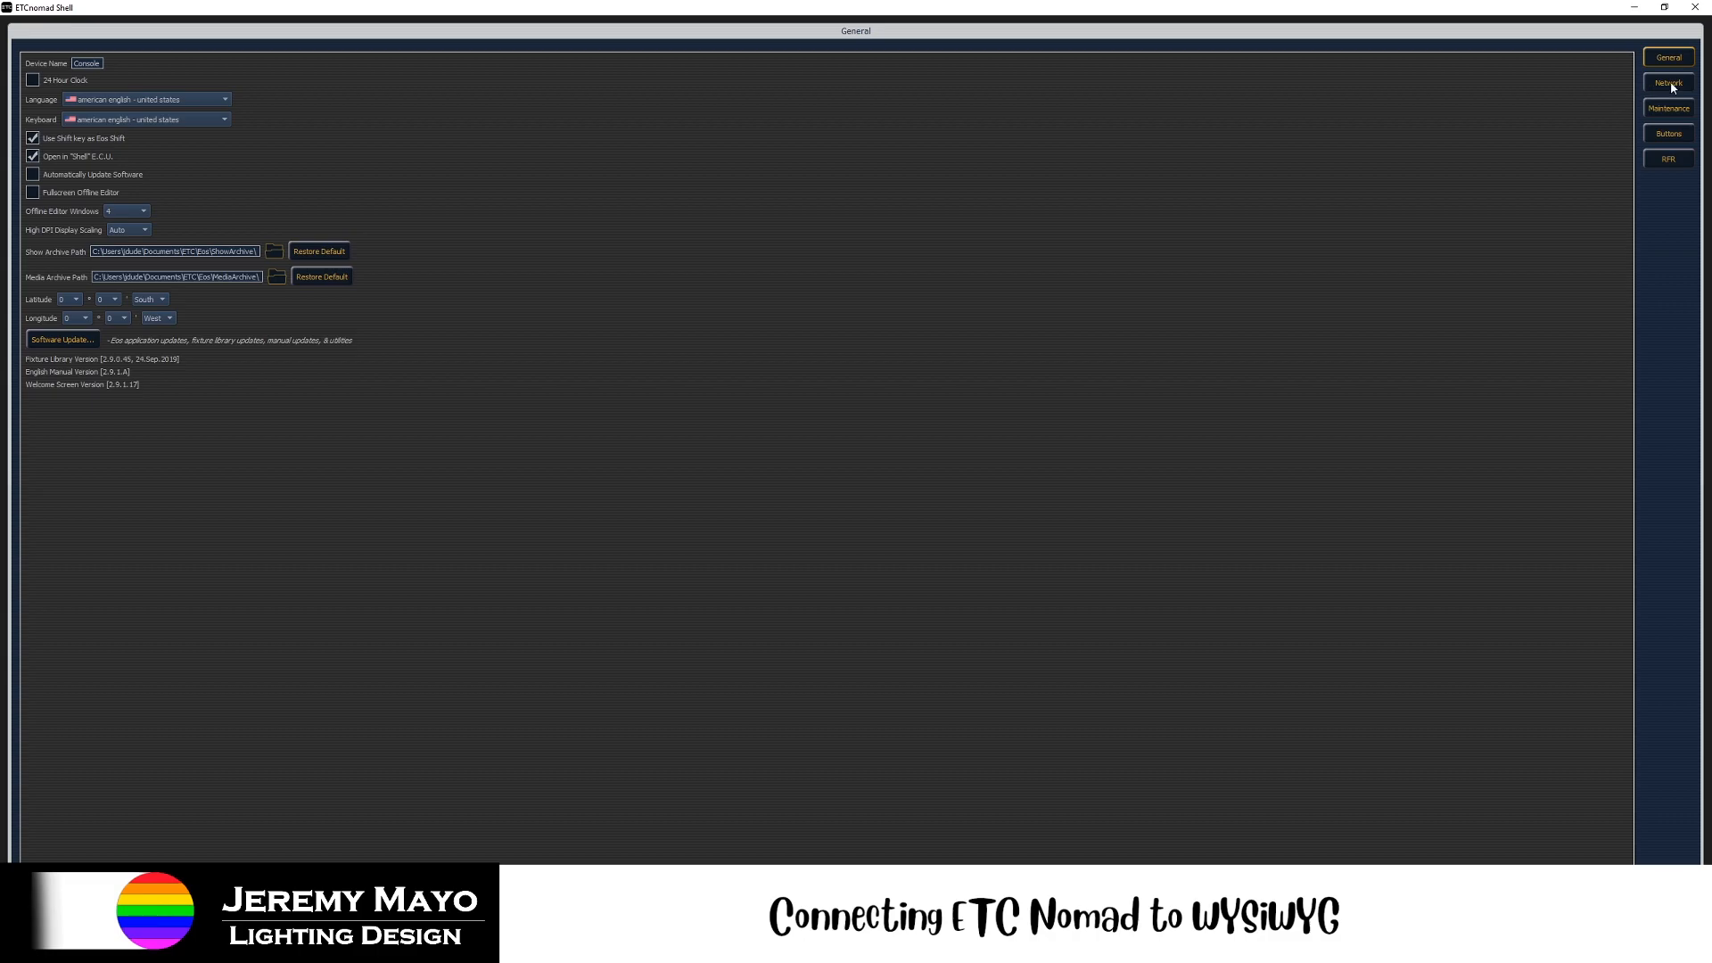
click(1668, 82)
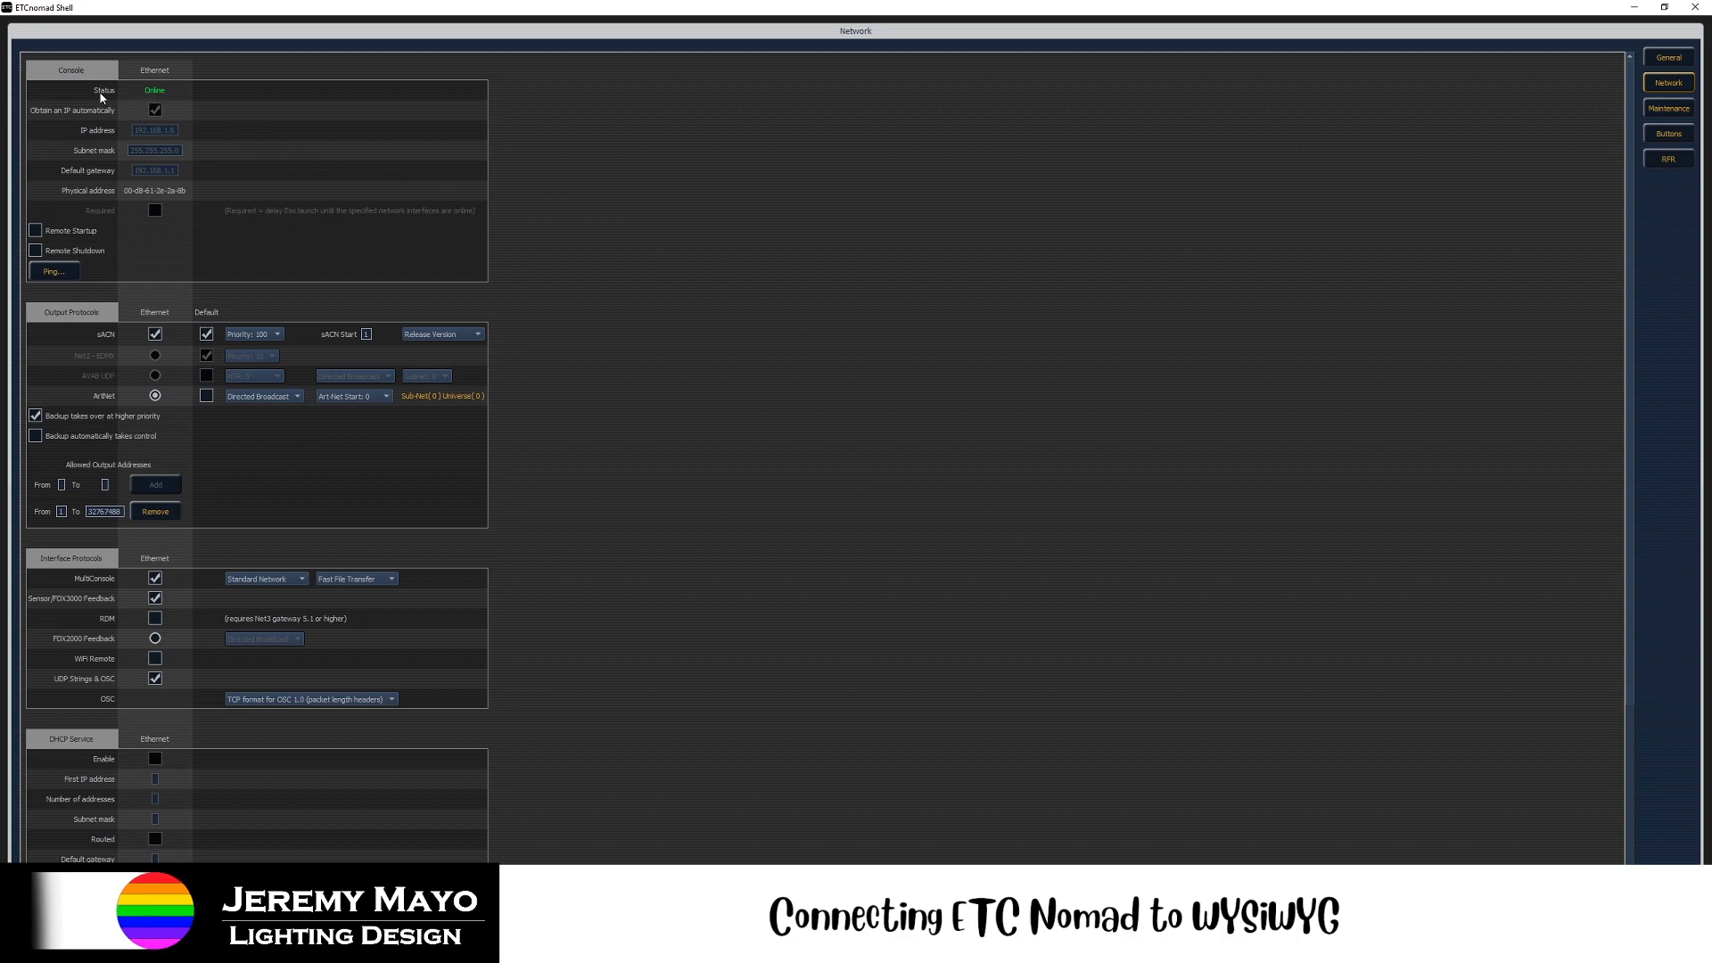
mouse_move(100, 104)
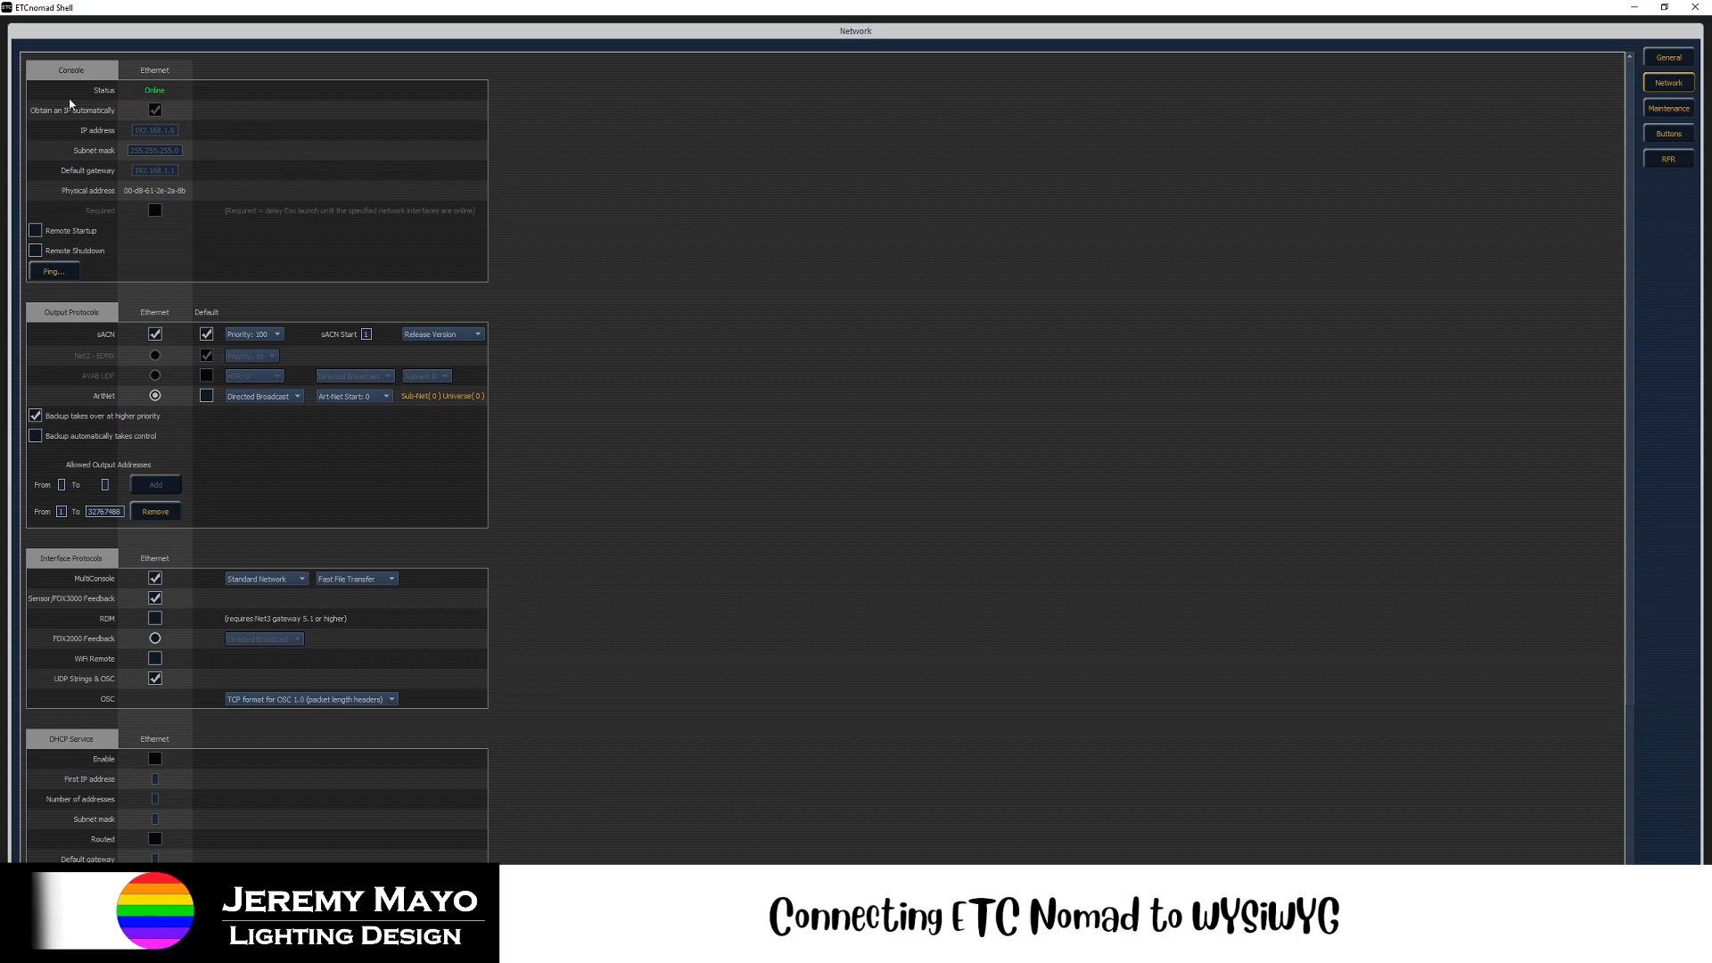
mouse_move(157, 96)
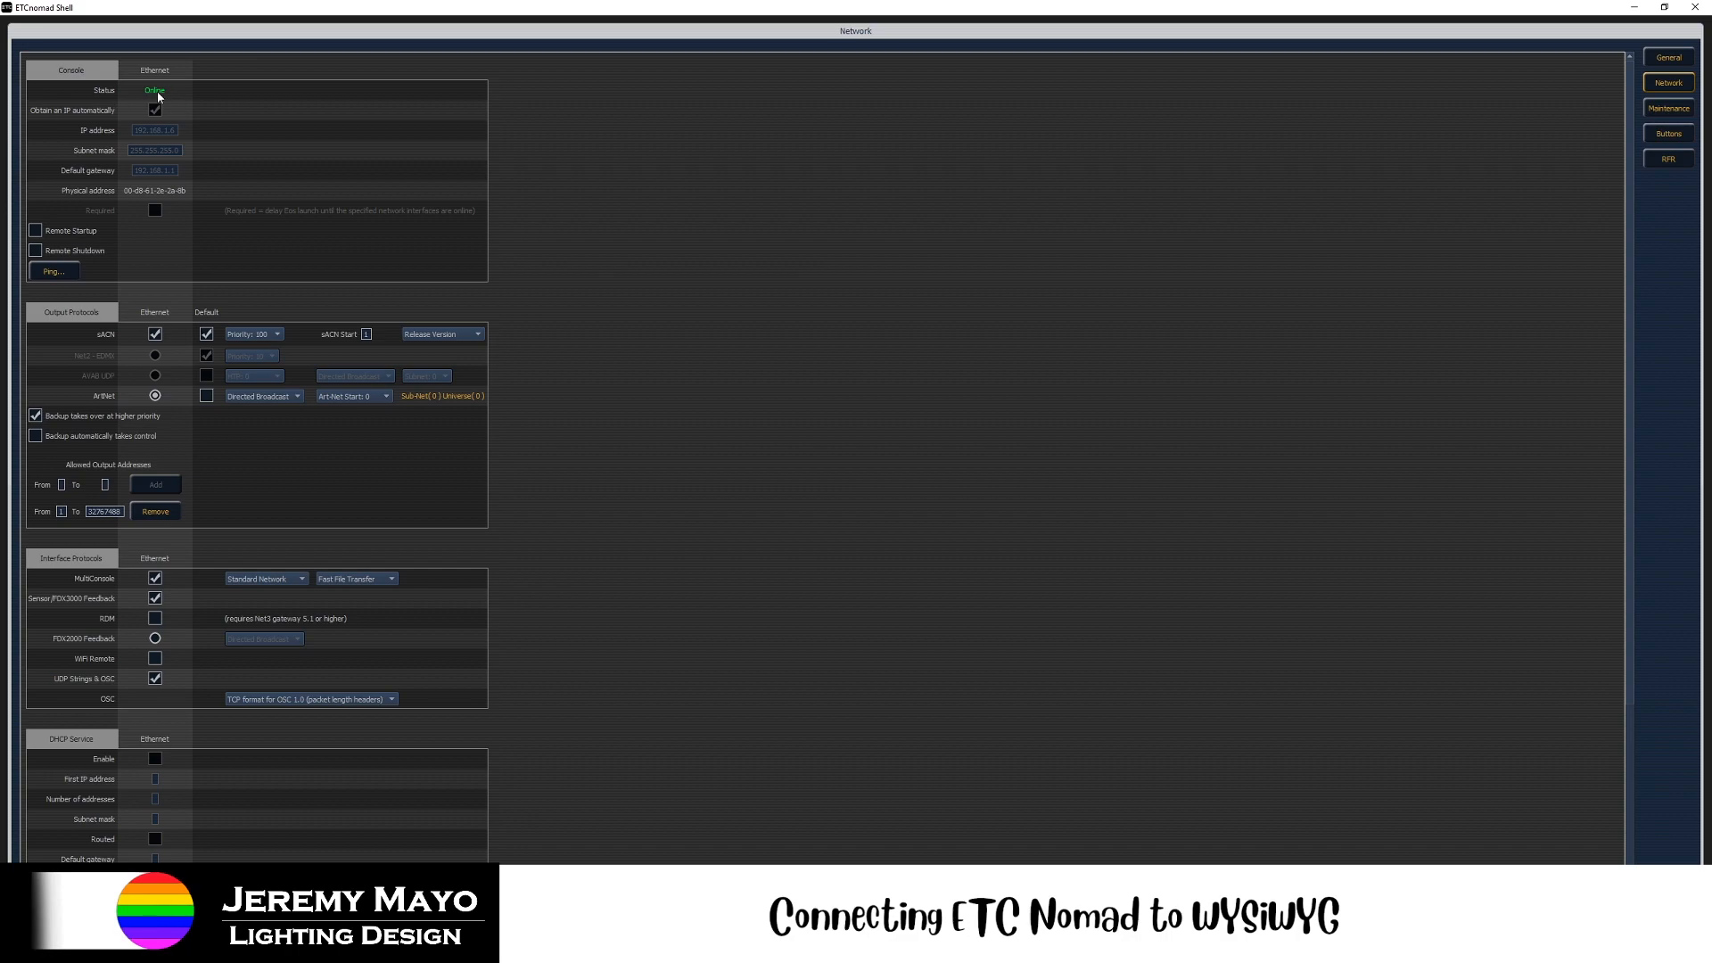
mouse_move(160, 104)
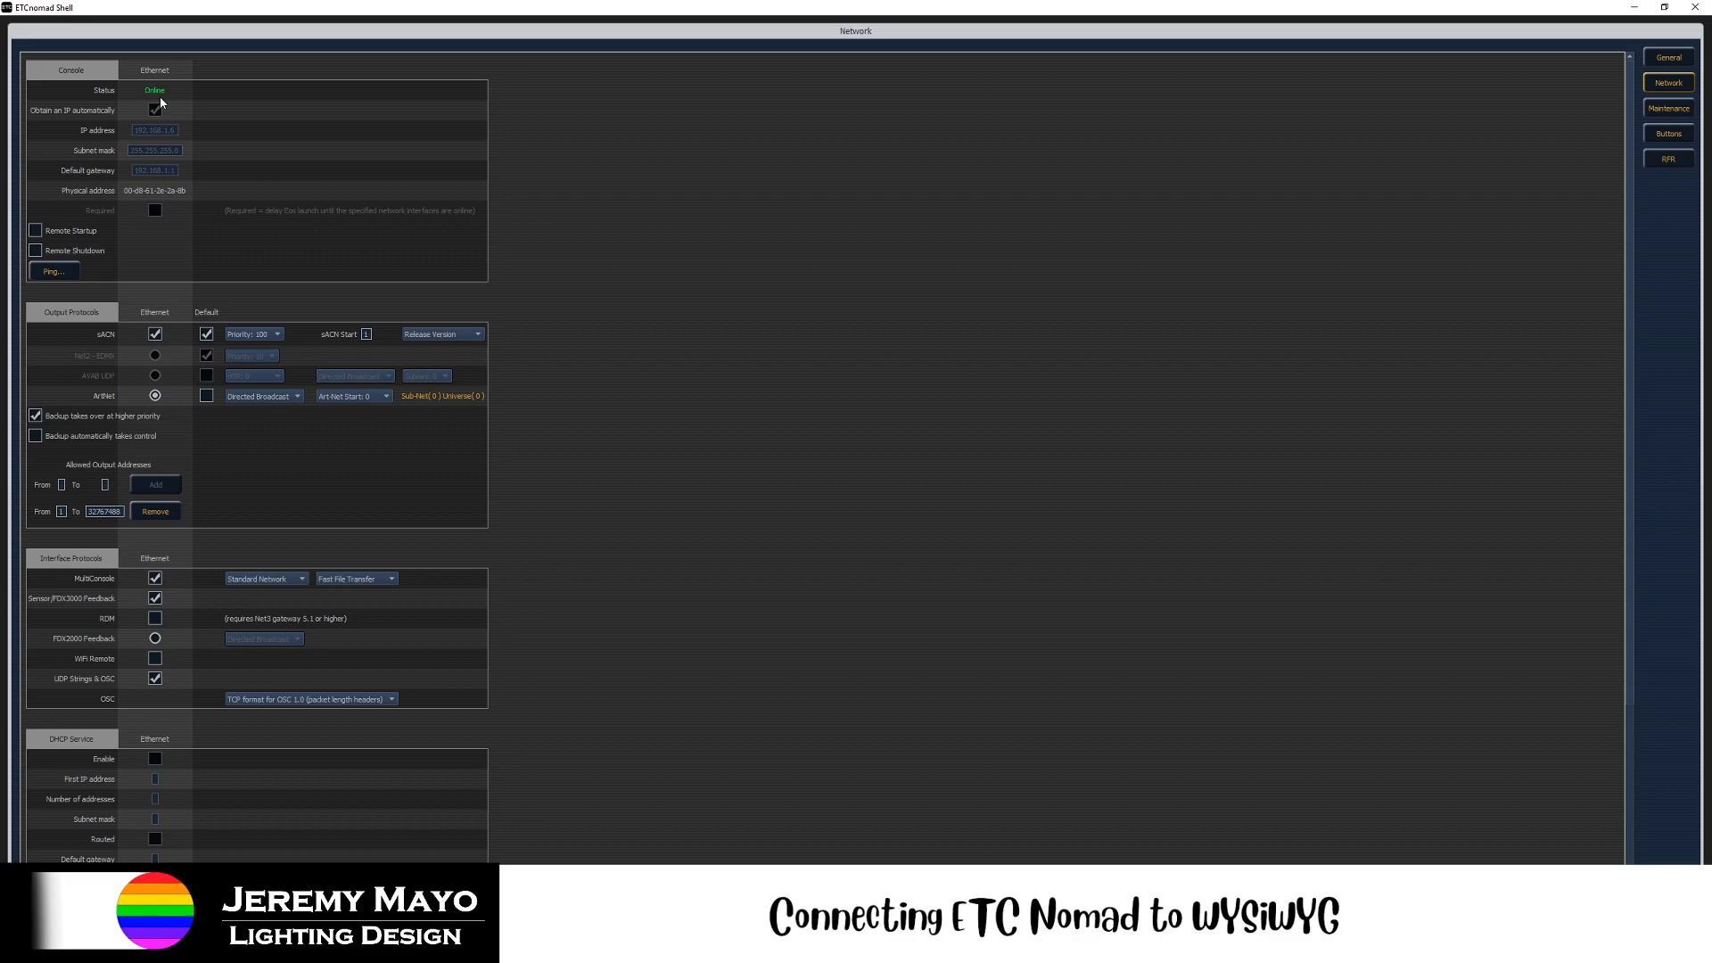
click(153, 109)
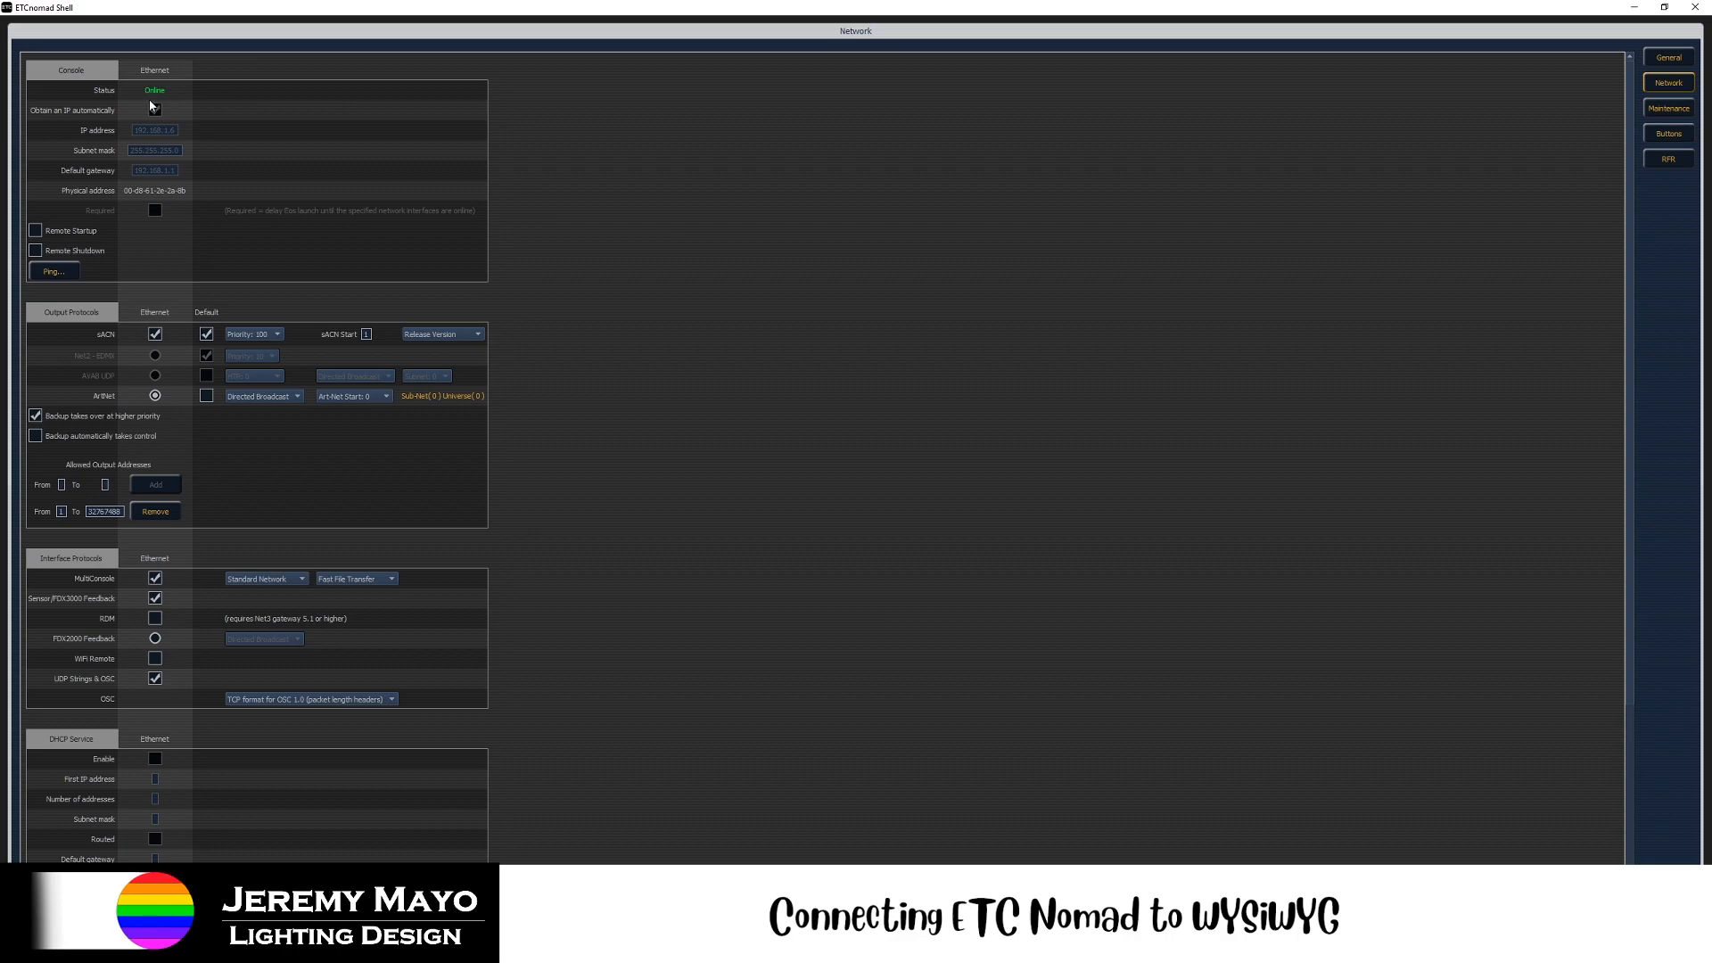
mouse_move(157, 105)
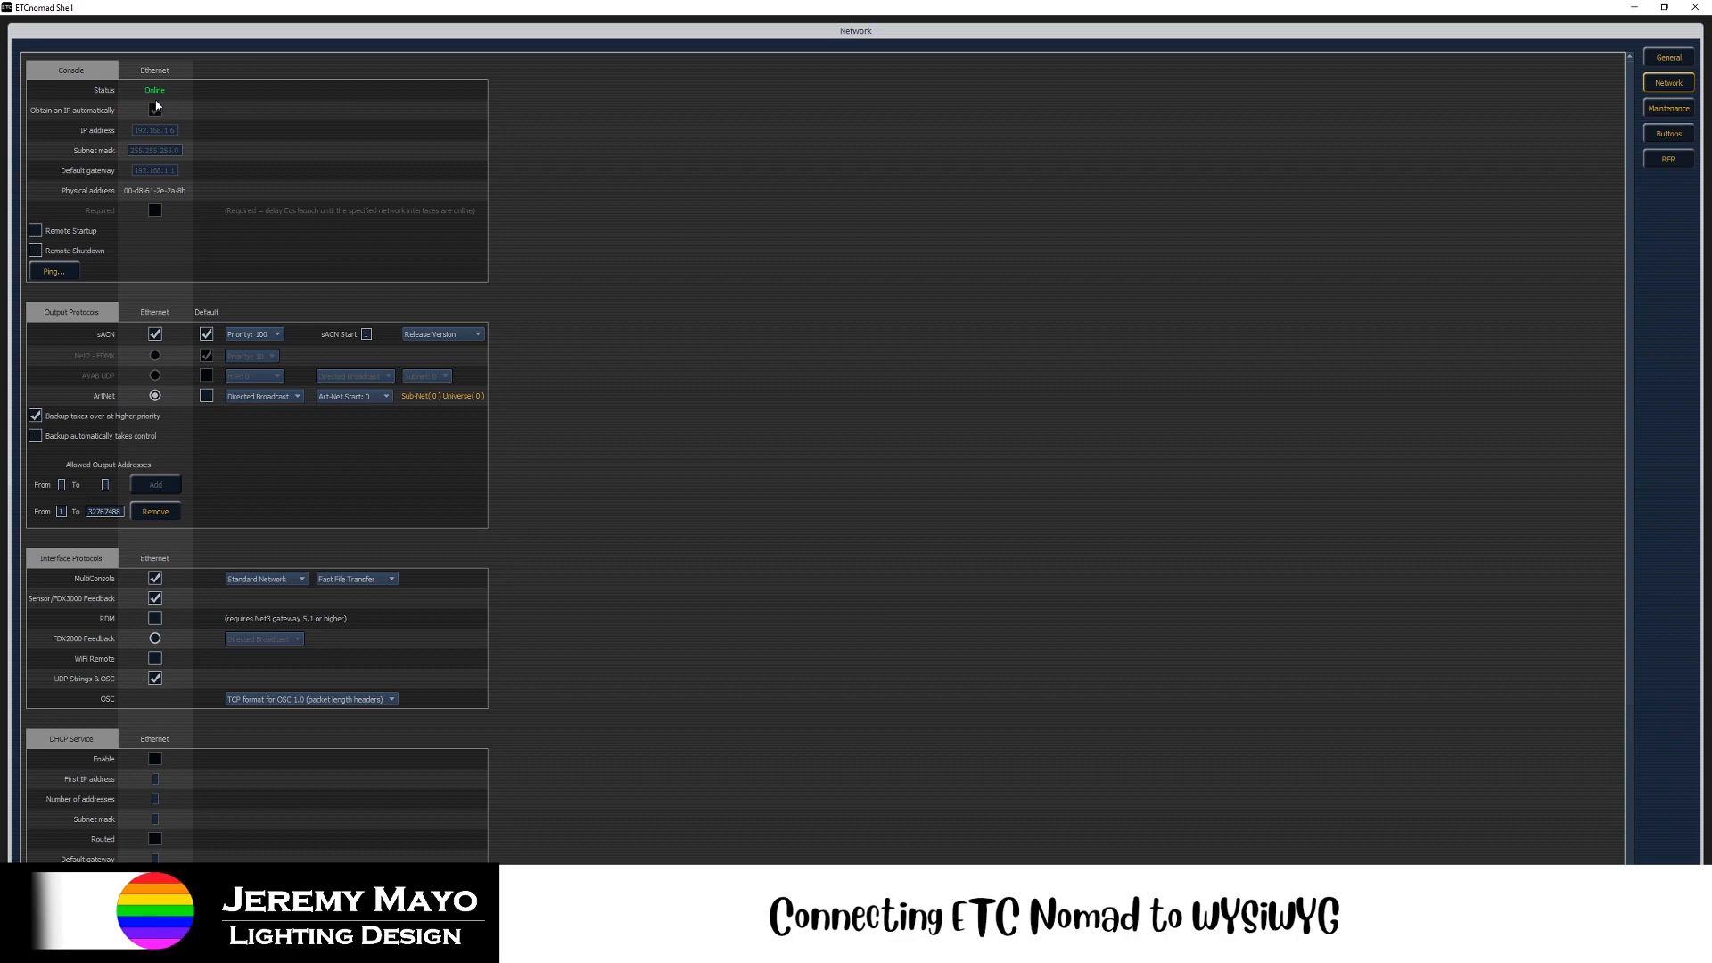
click(153, 109)
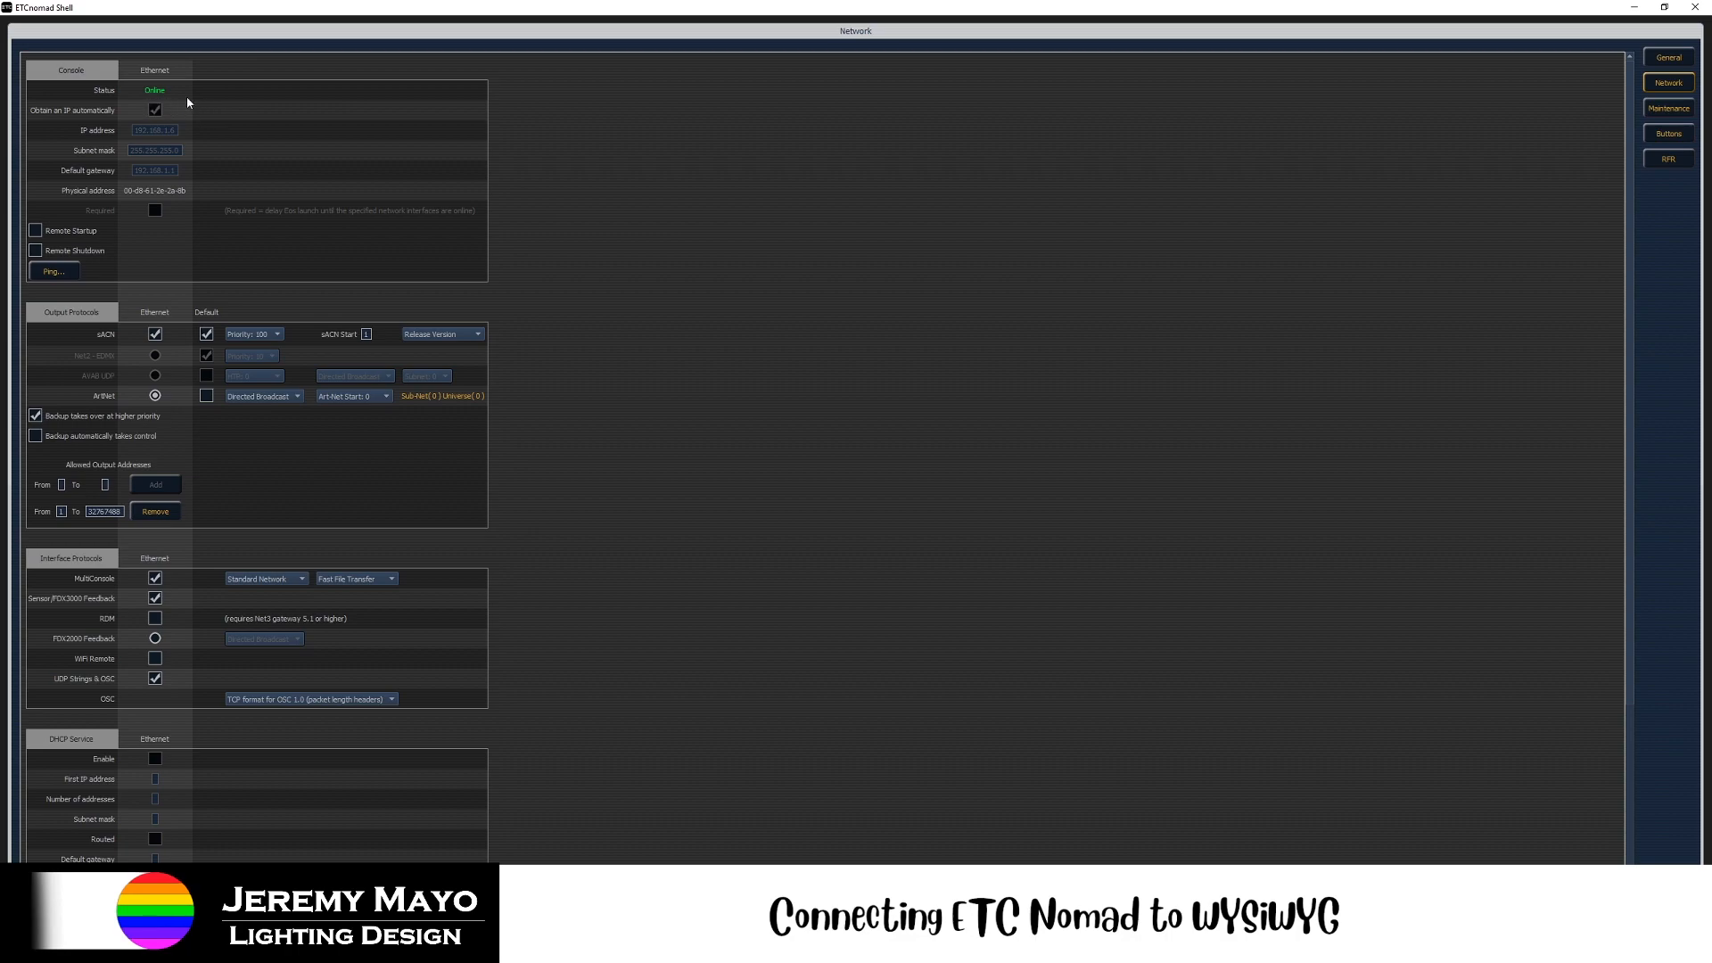
mouse_move(201, 95)
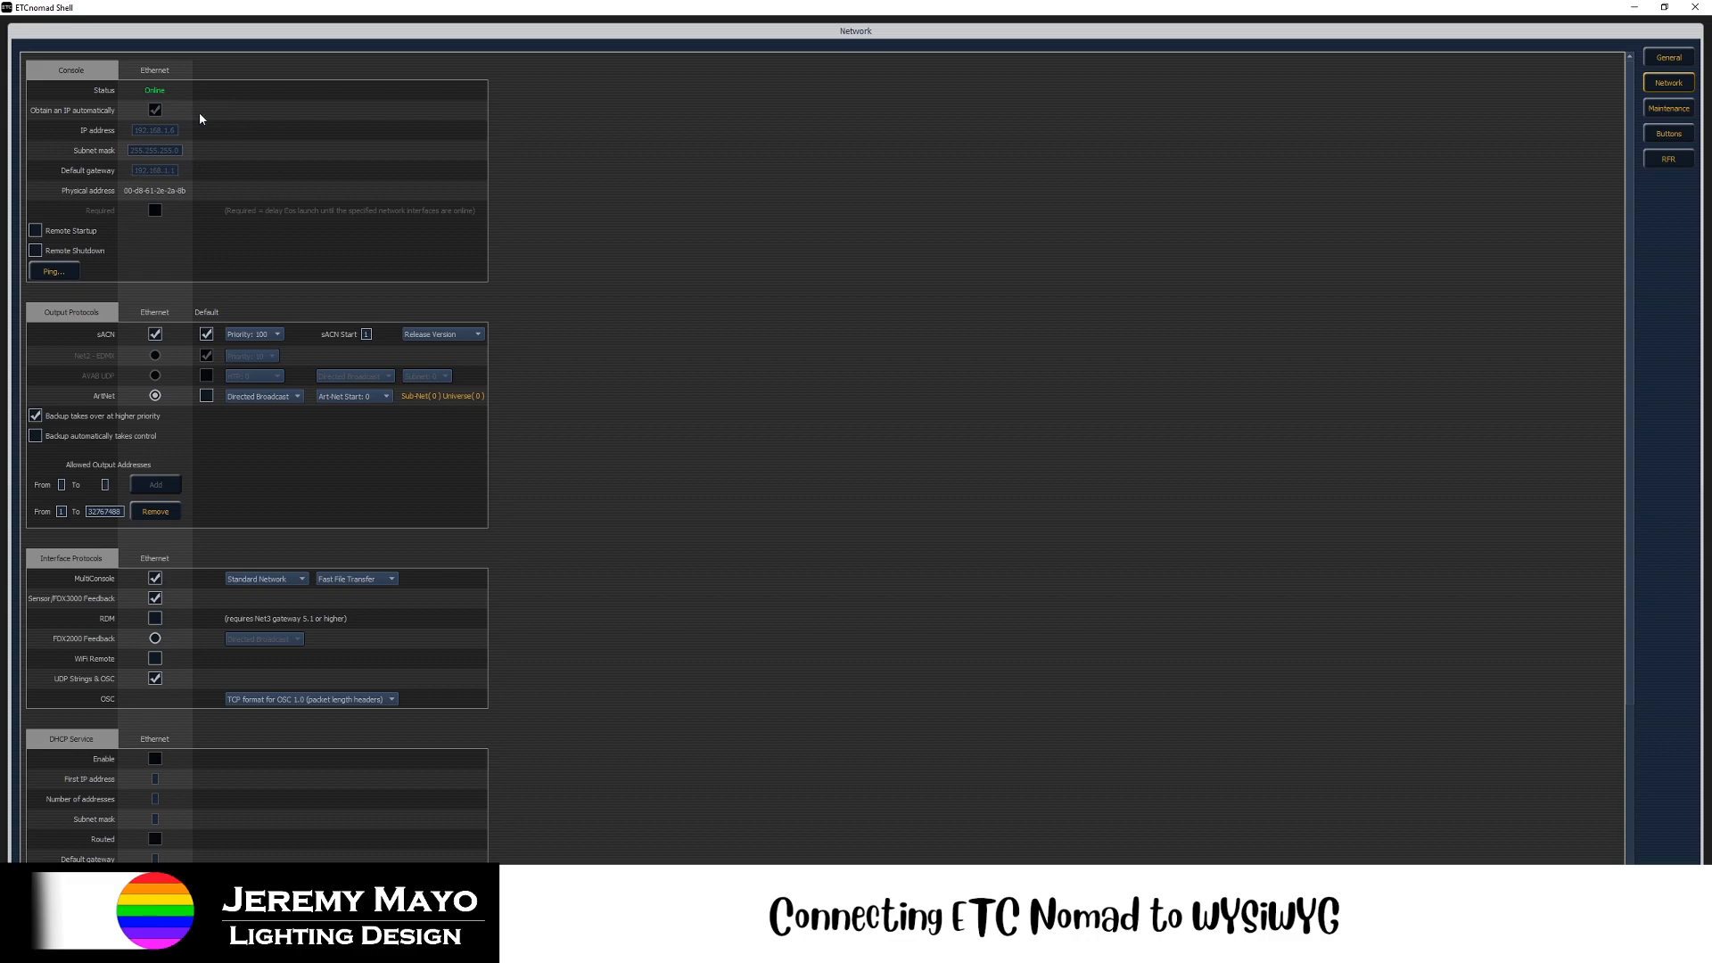
mouse_move(188, 180)
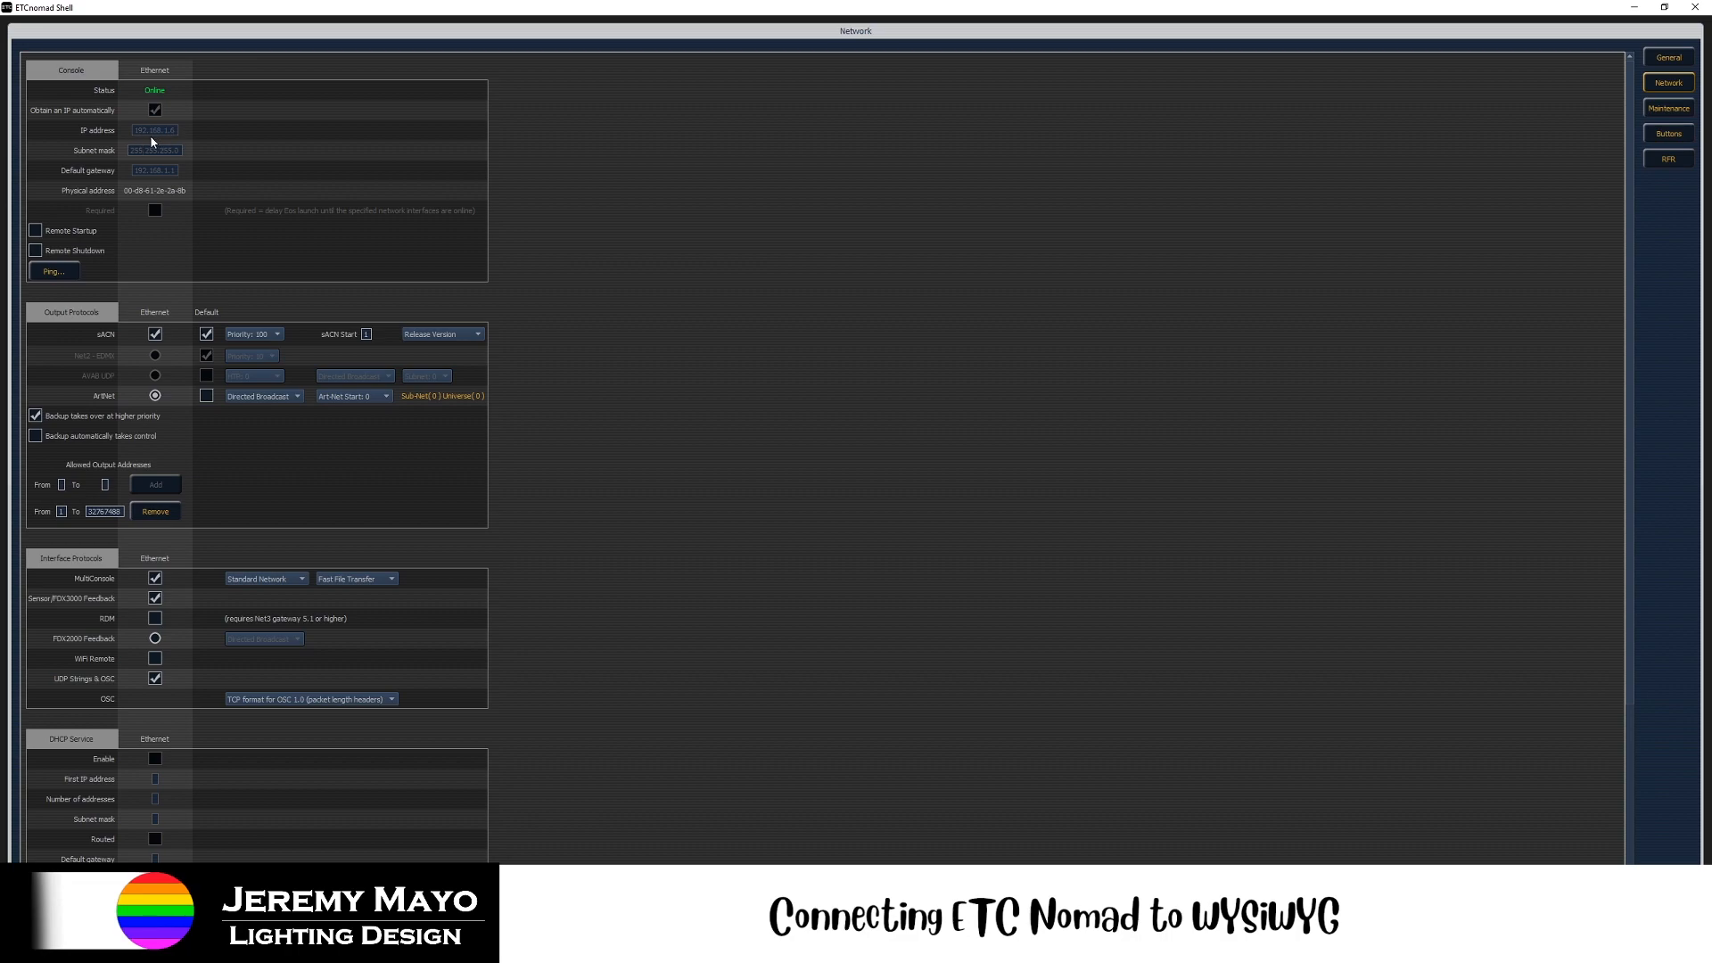
mouse_move(159, 142)
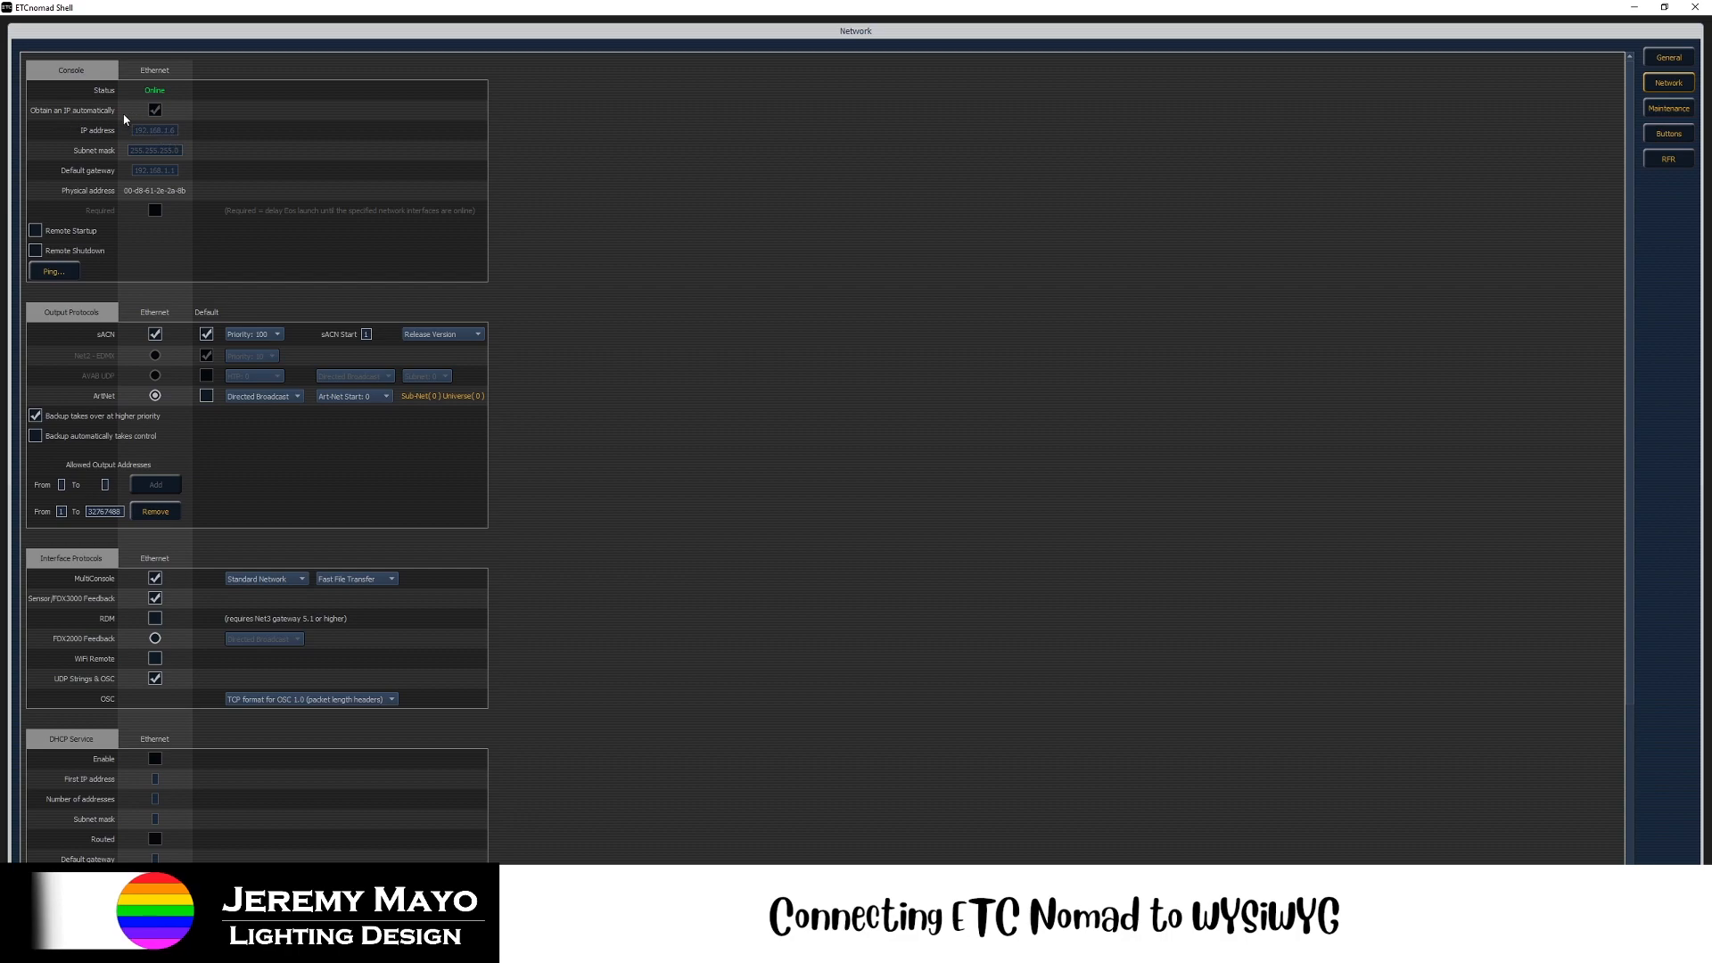
mouse_move(148, 118)
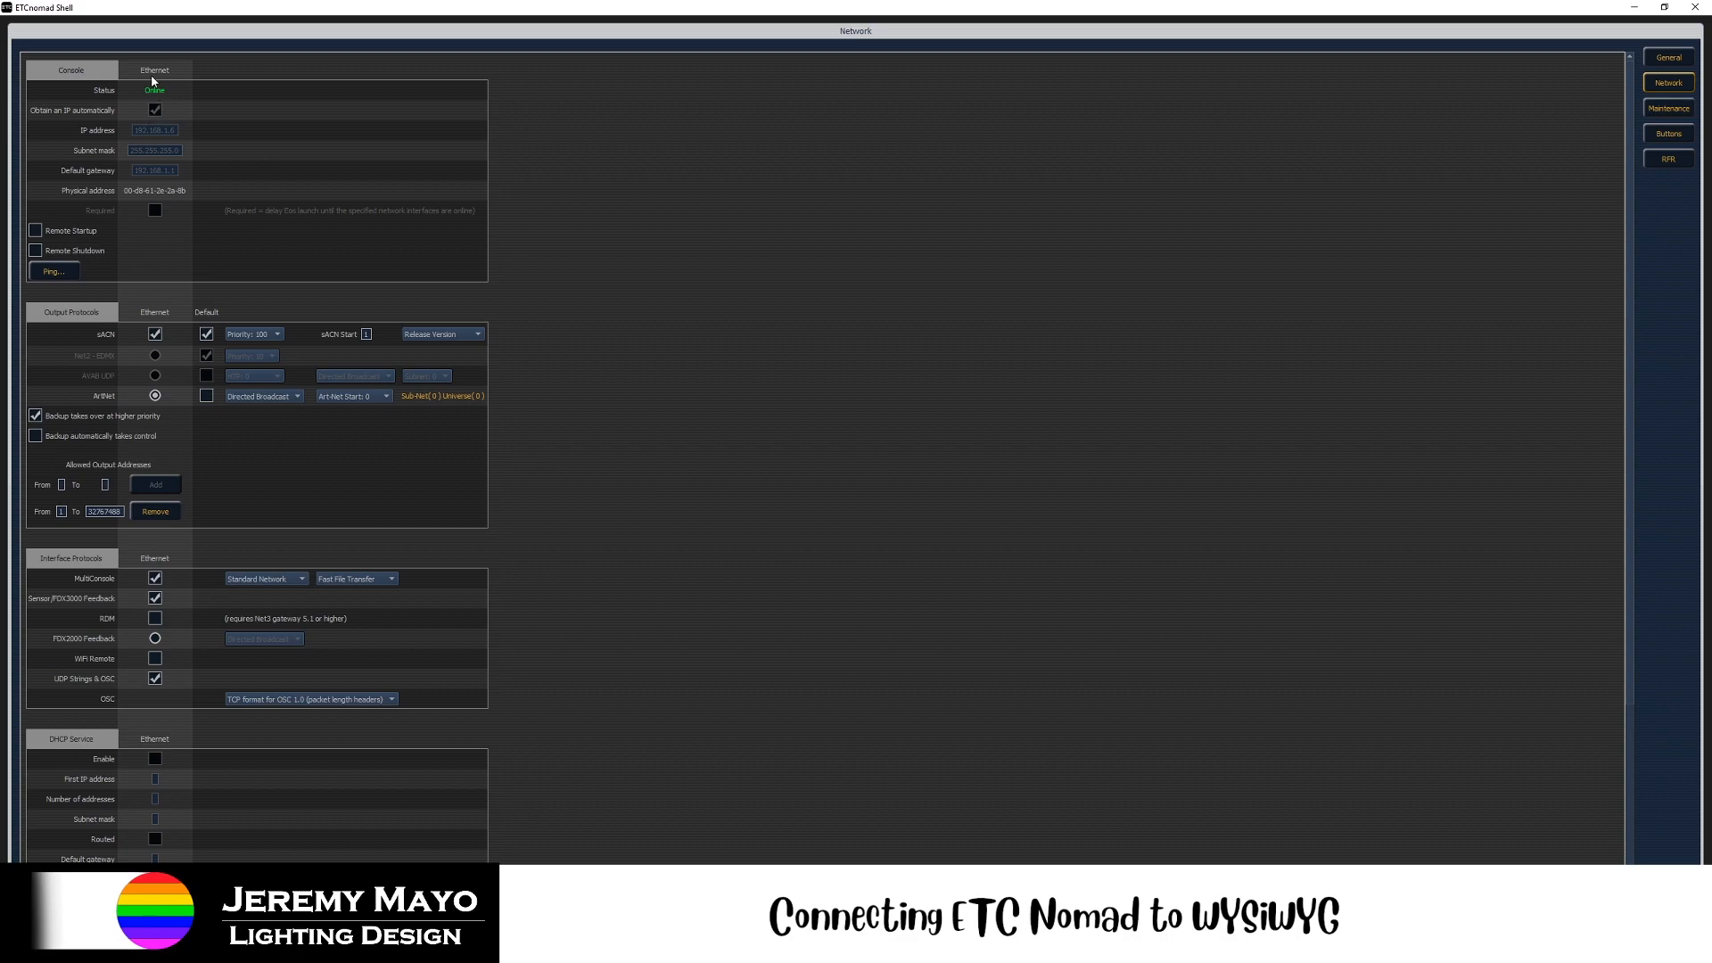
mouse_move(180, 117)
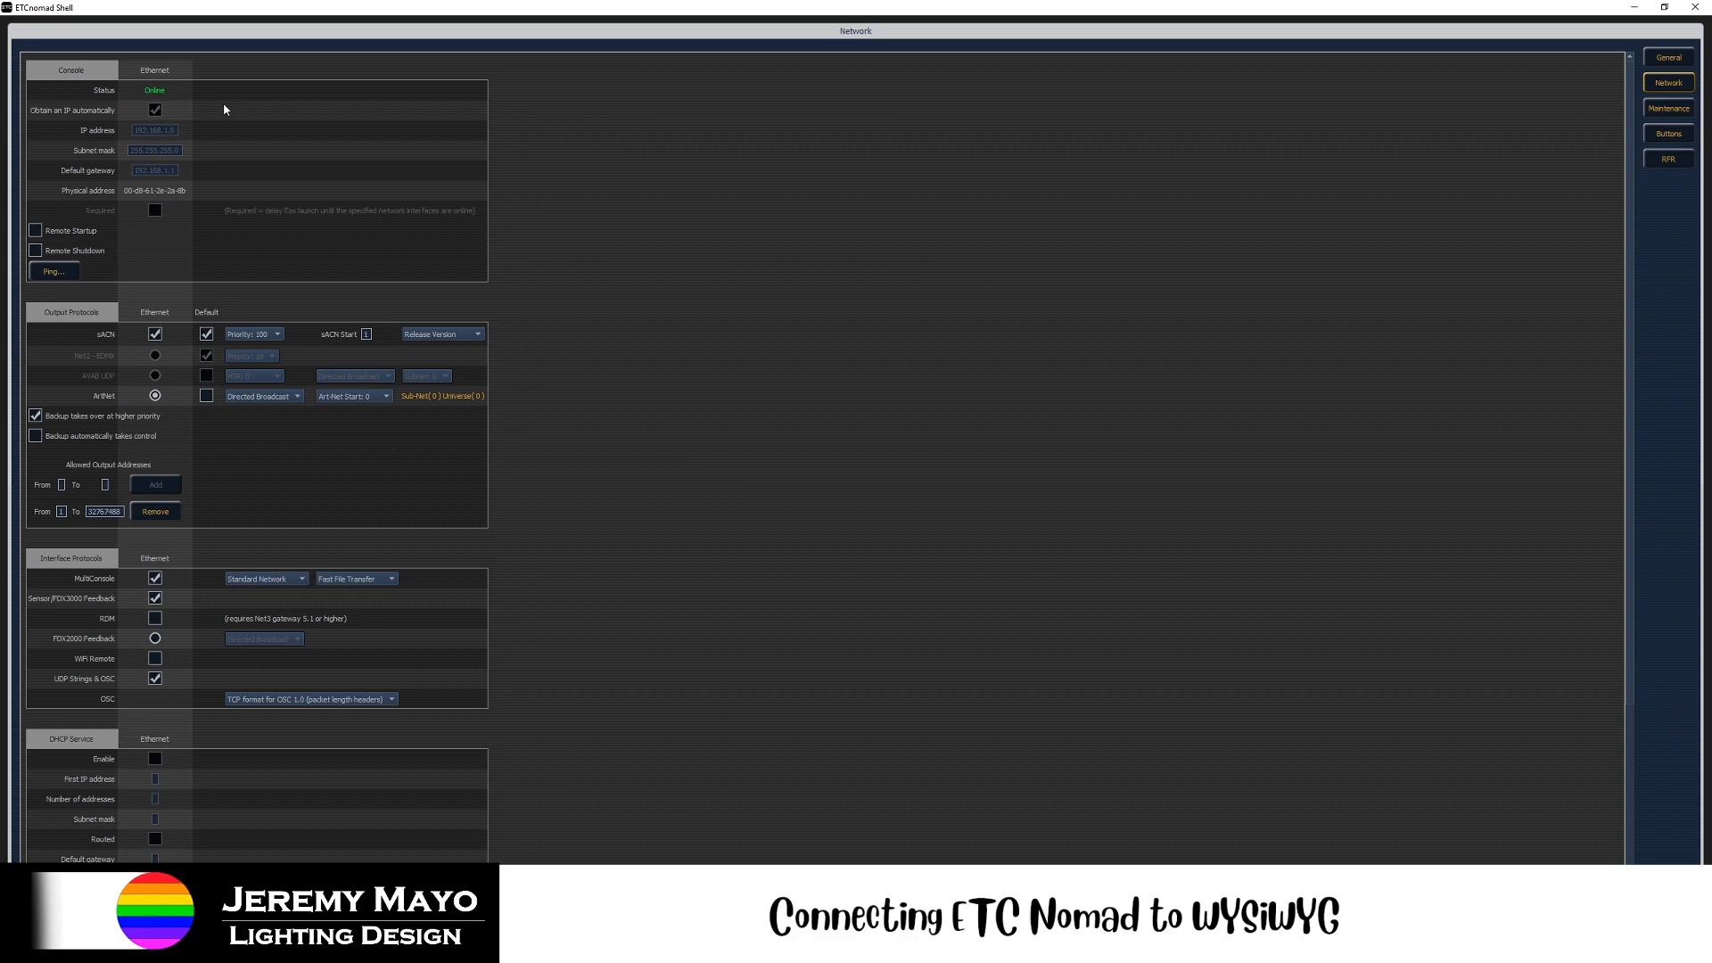
mouse_move(168, 134)
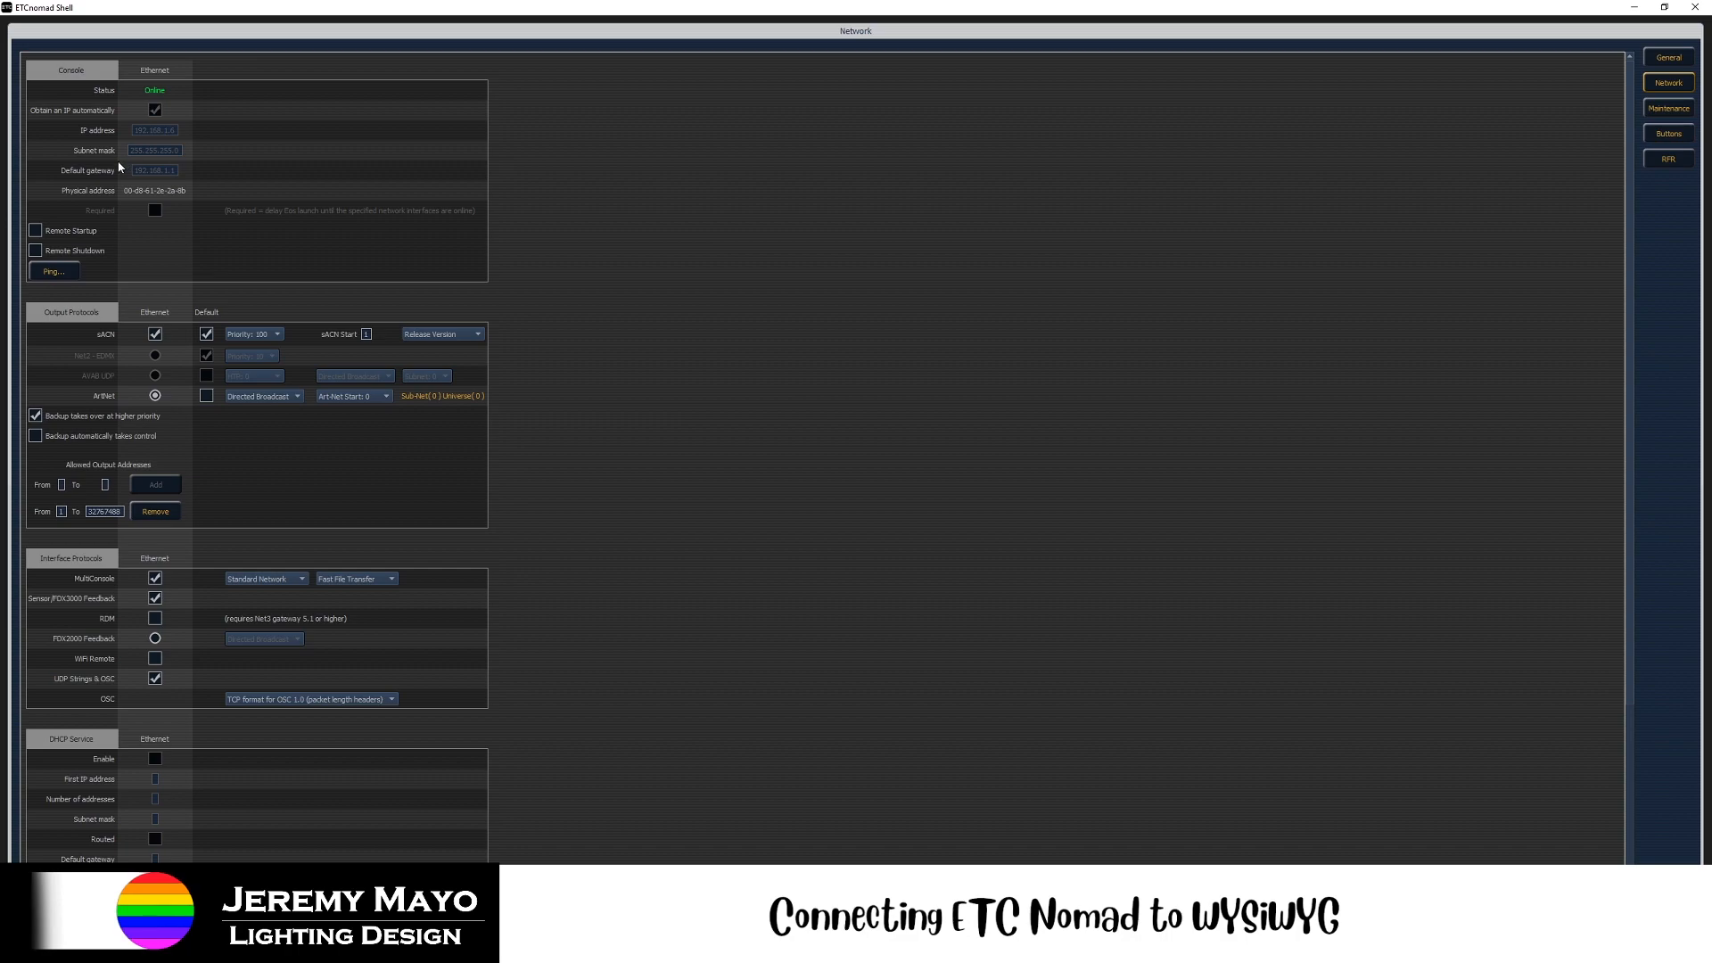
mouse_move(169, 164)
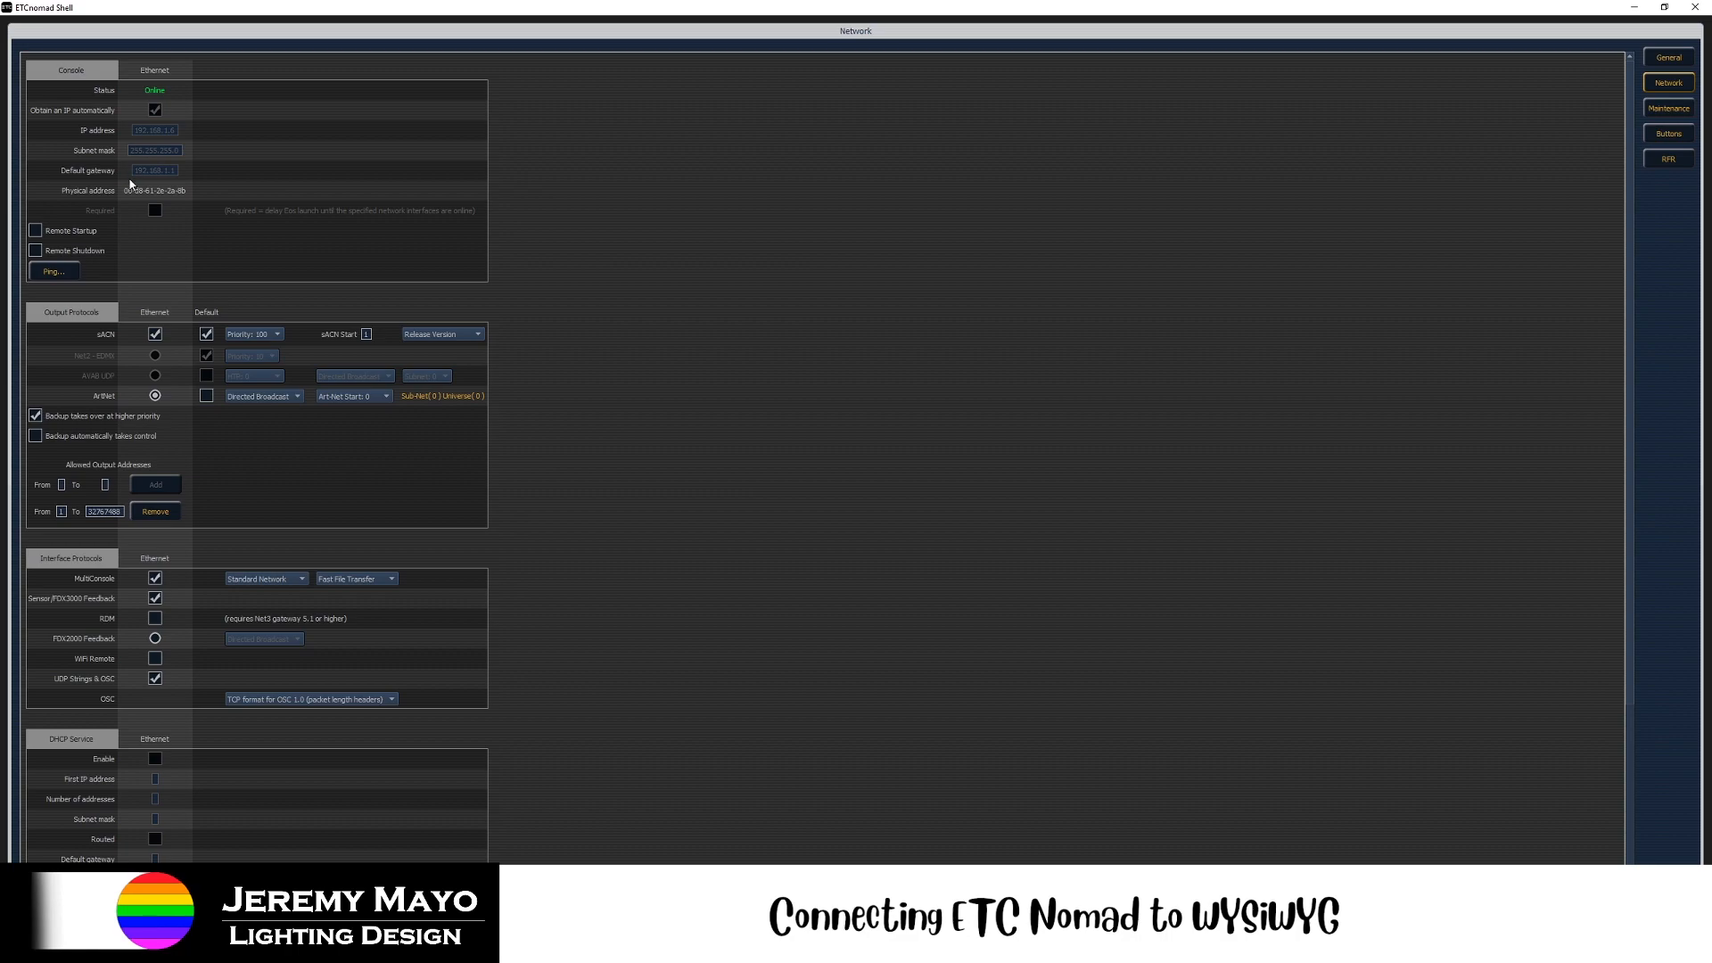
mouse_move(176, 177)
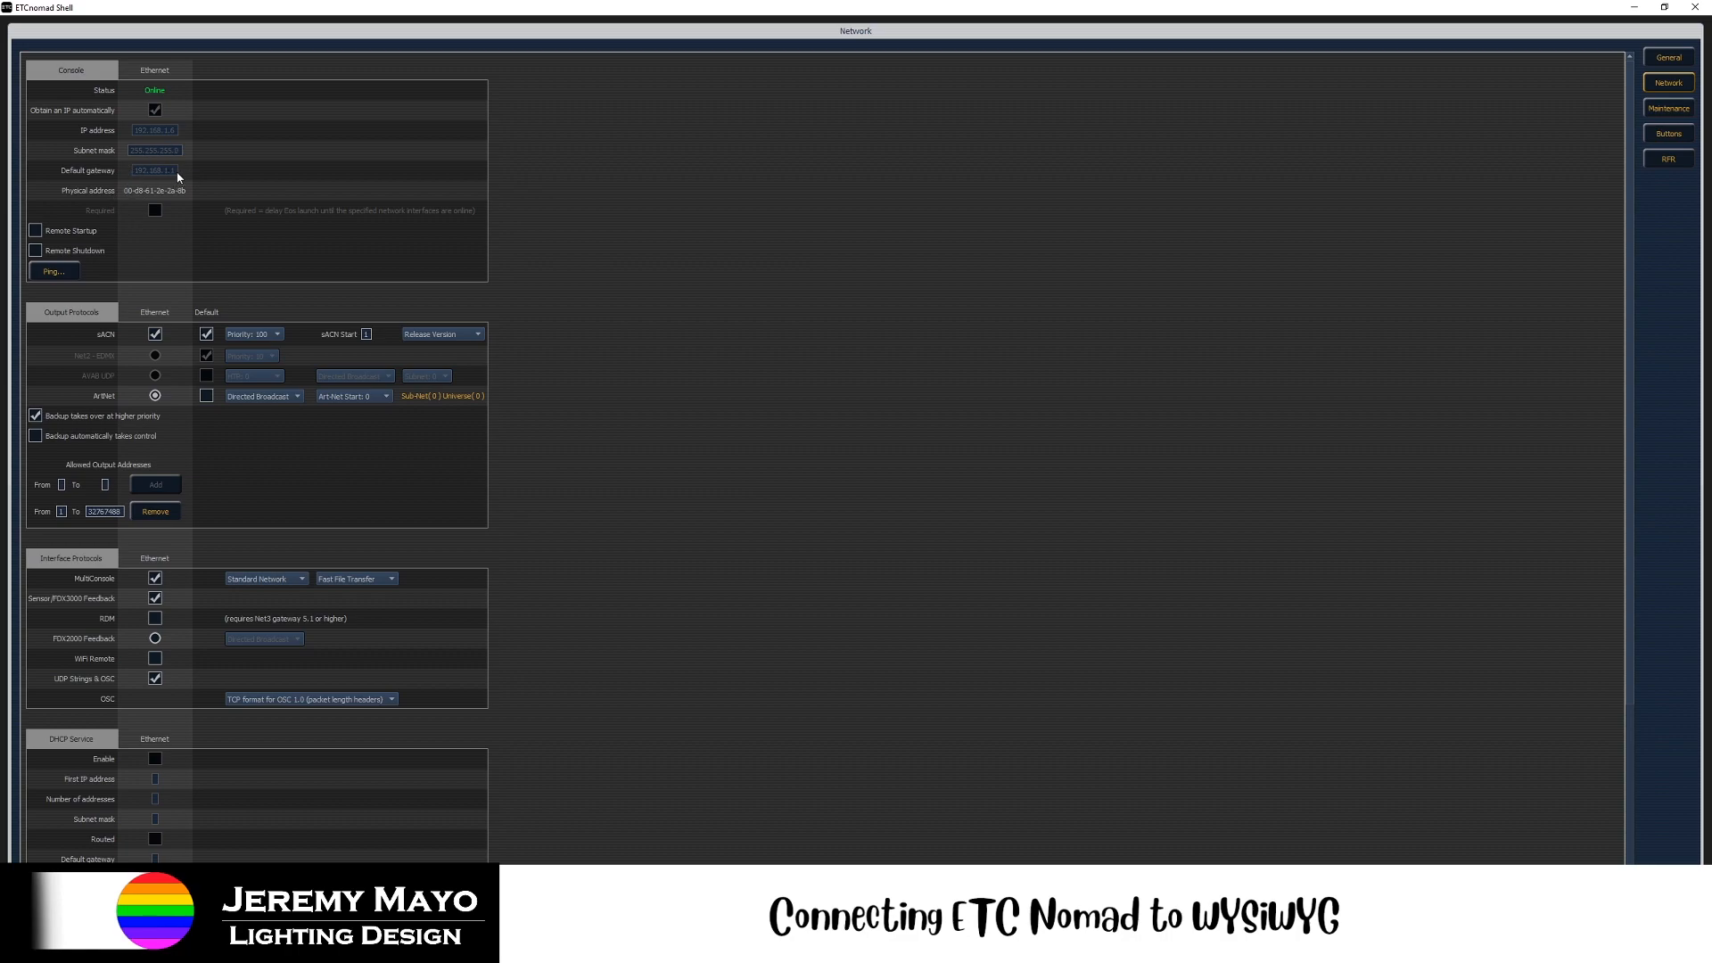
mouse_move(146, 155)
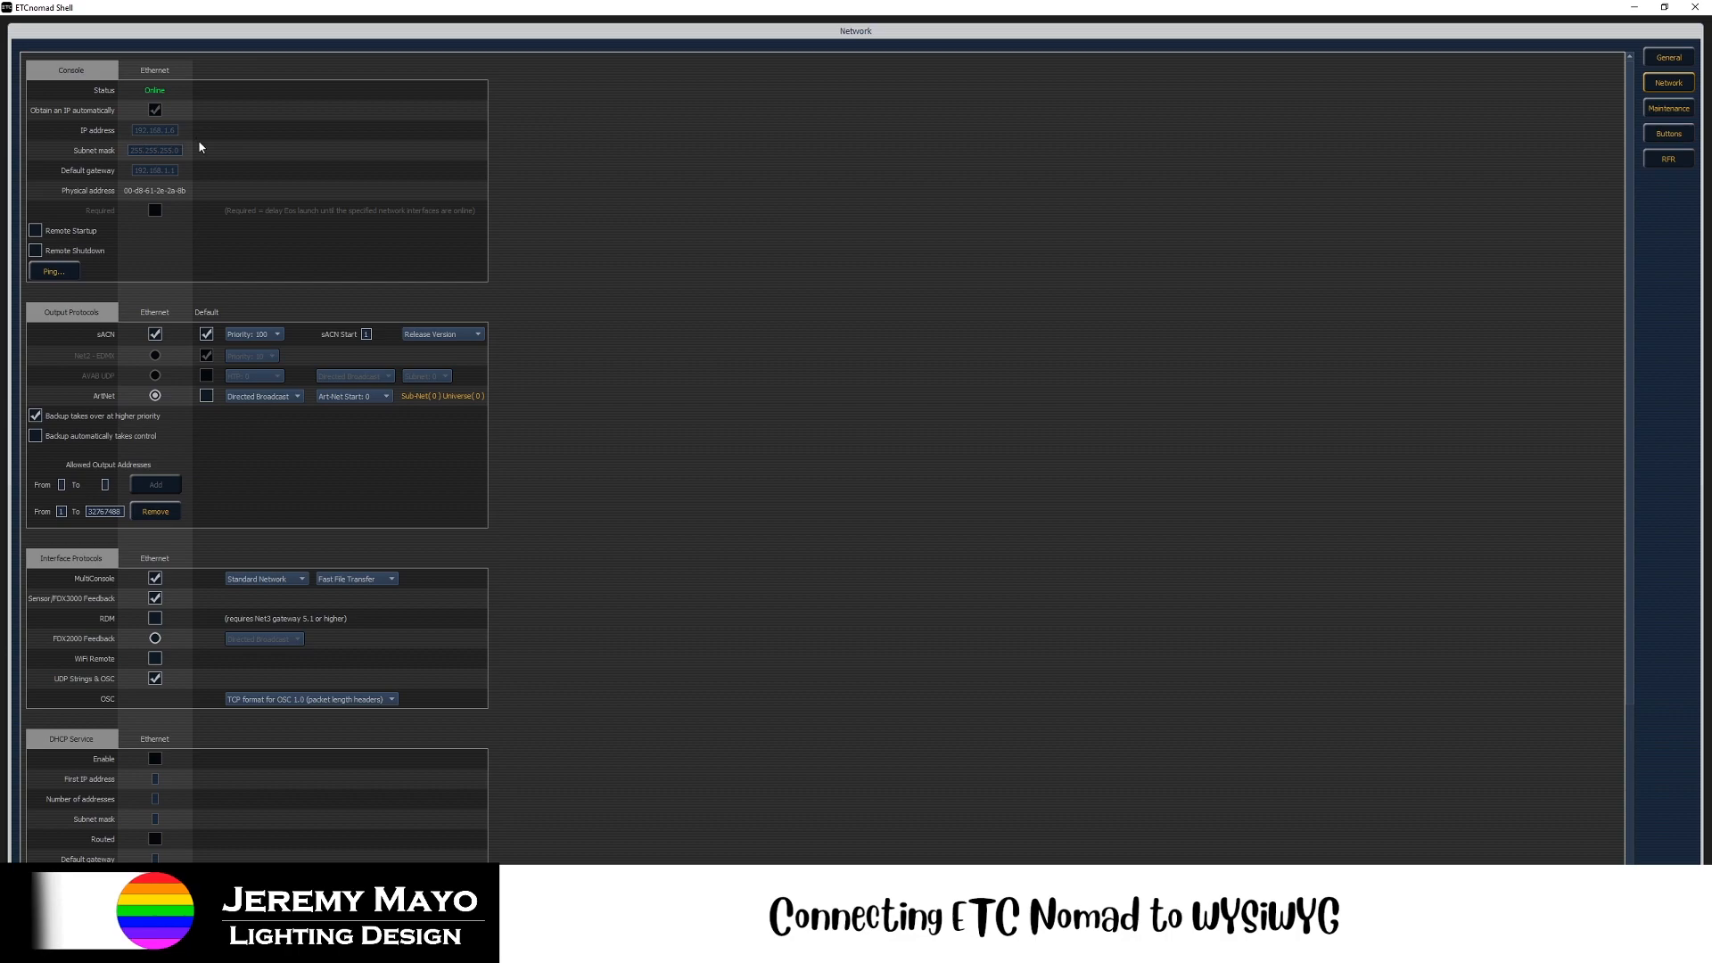
mouse_move(178, 144)
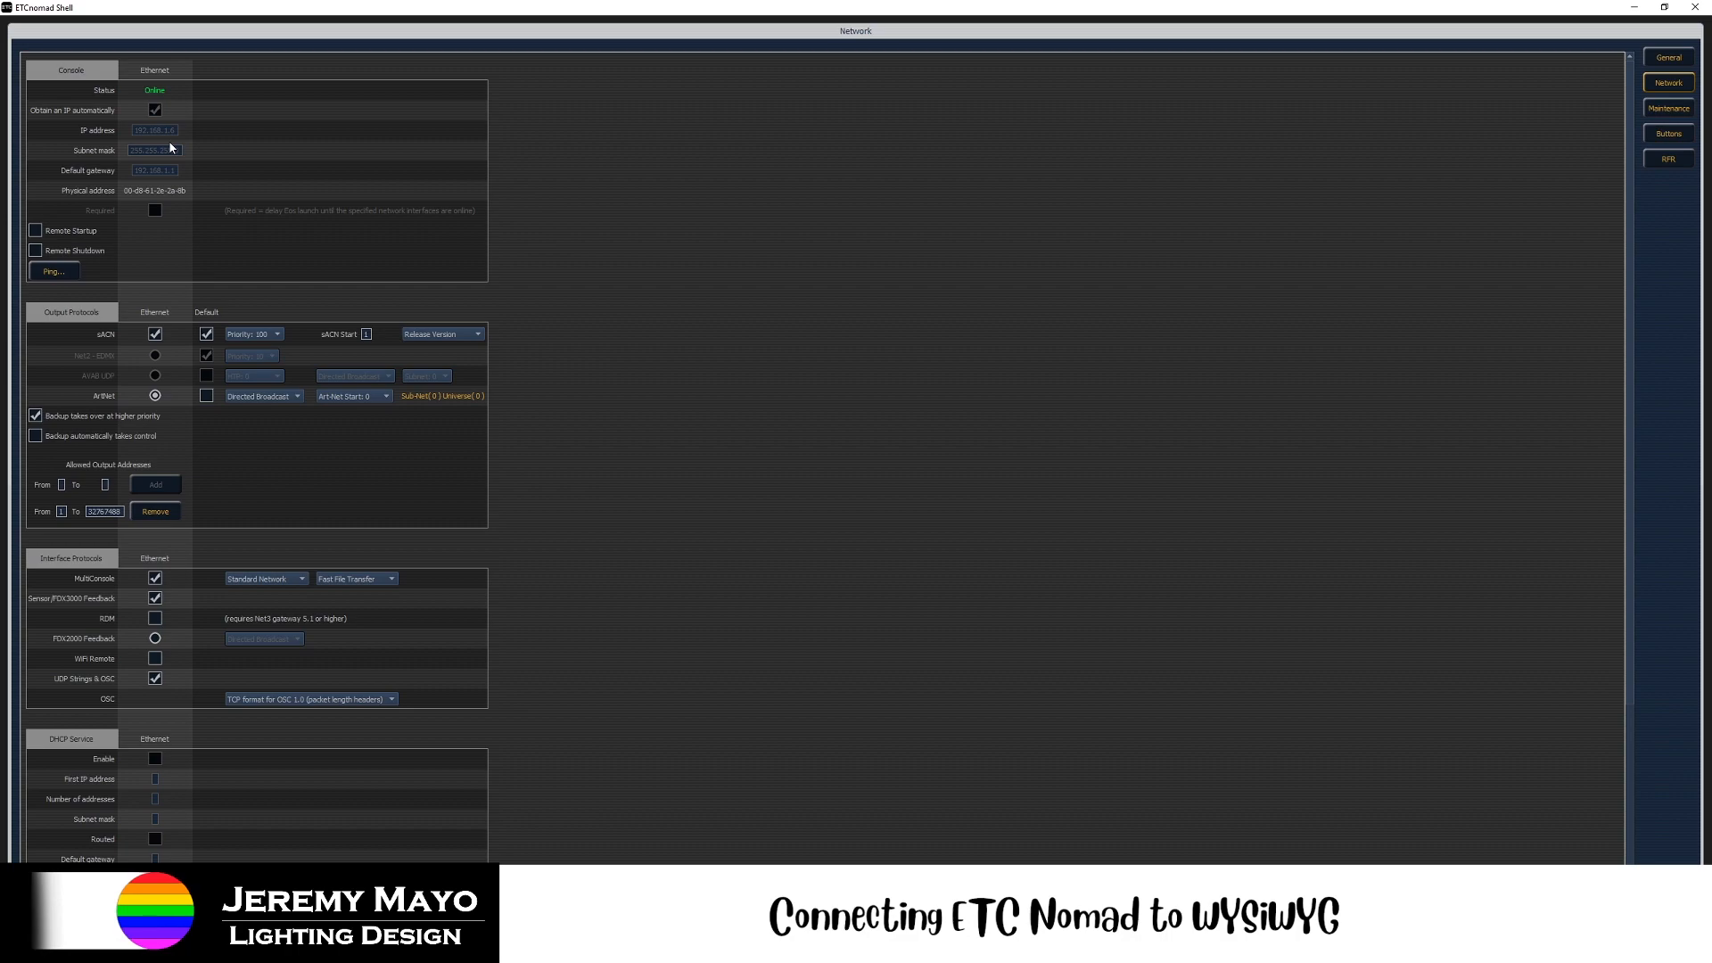
mouse_move(202, 446)
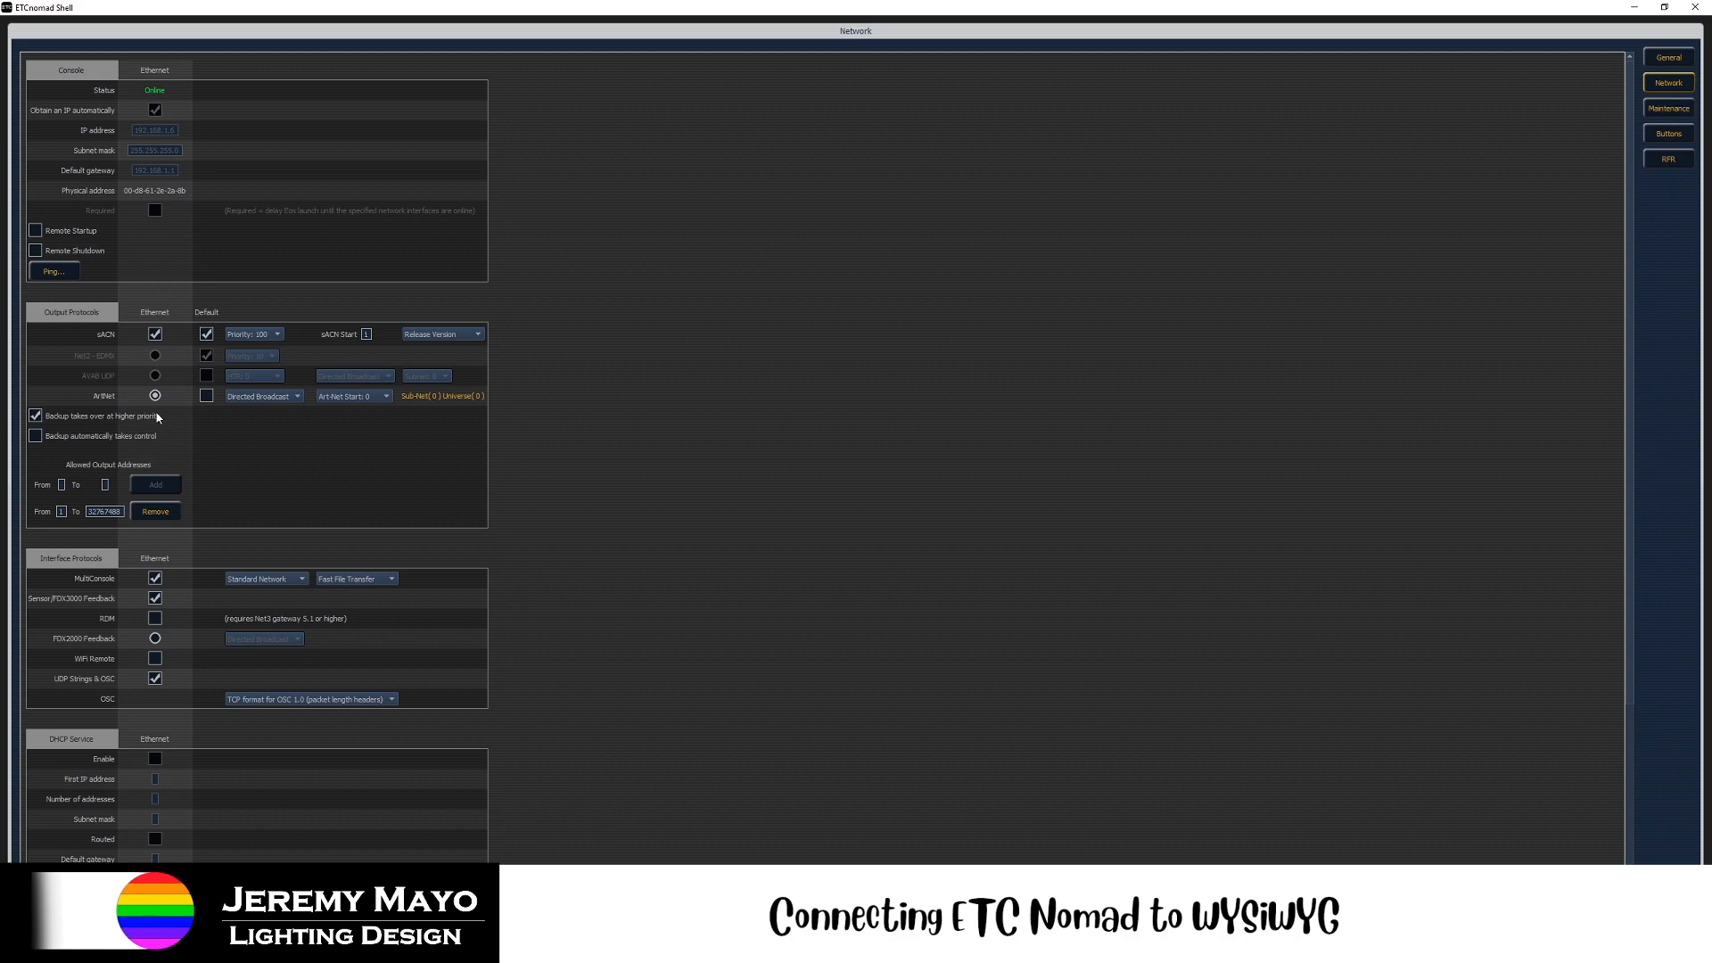
mouse_move(187, 392)
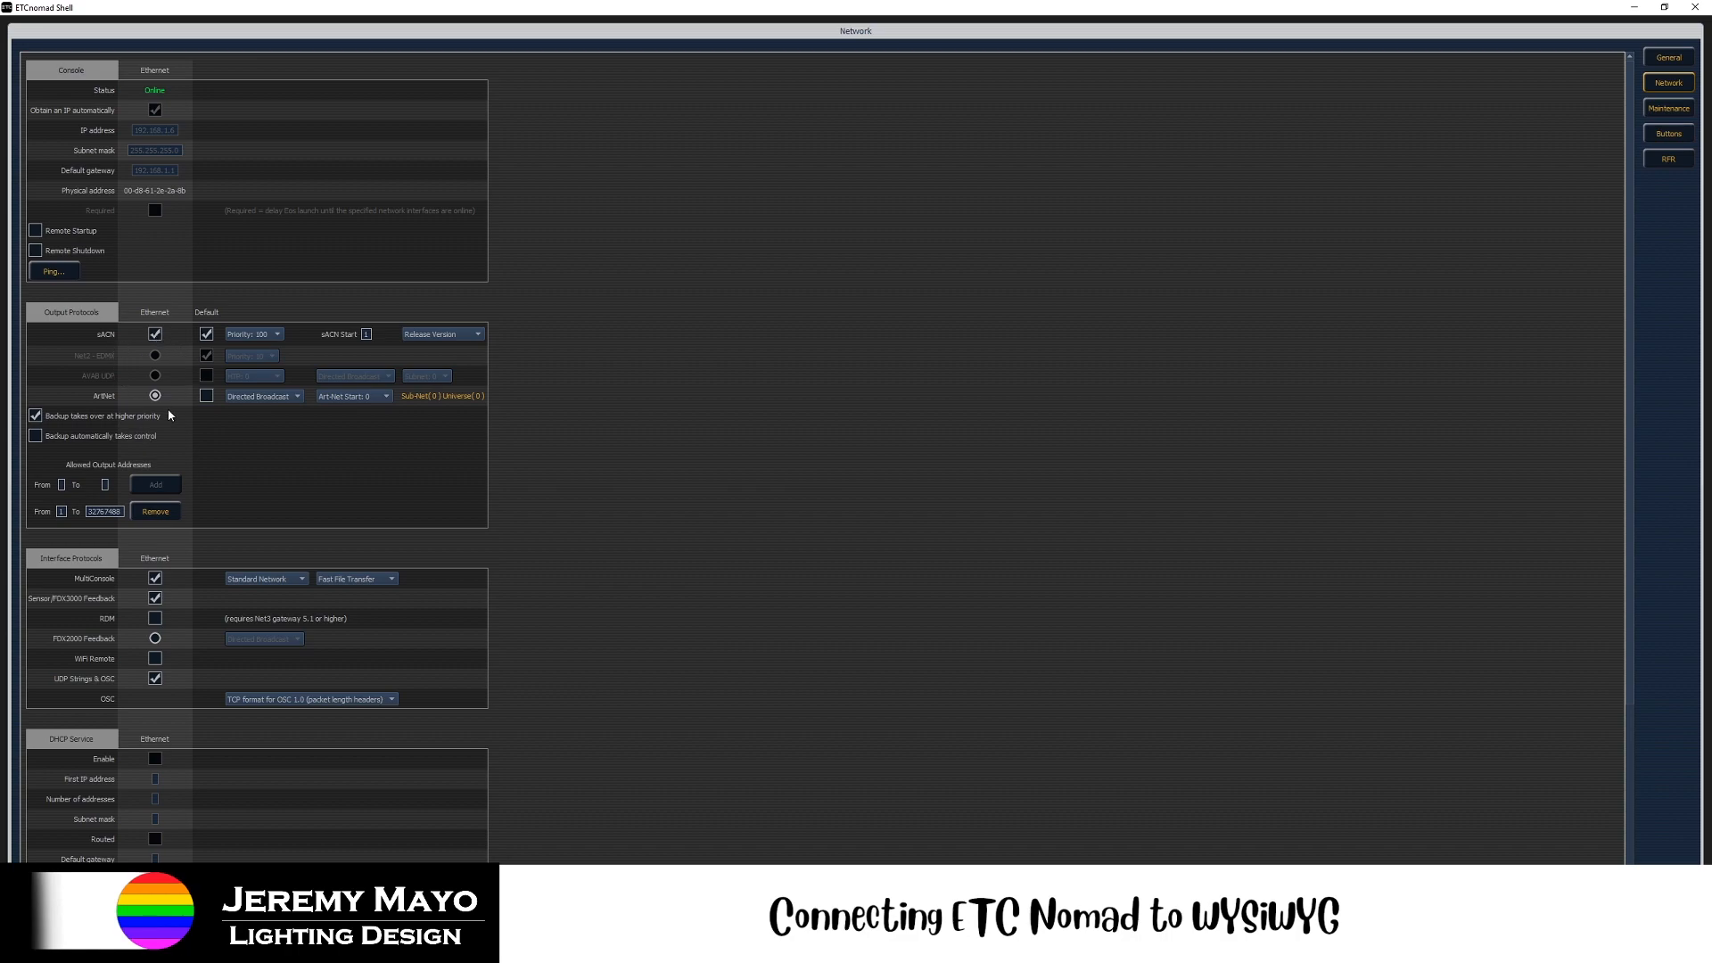
mouse_move(119, 342)
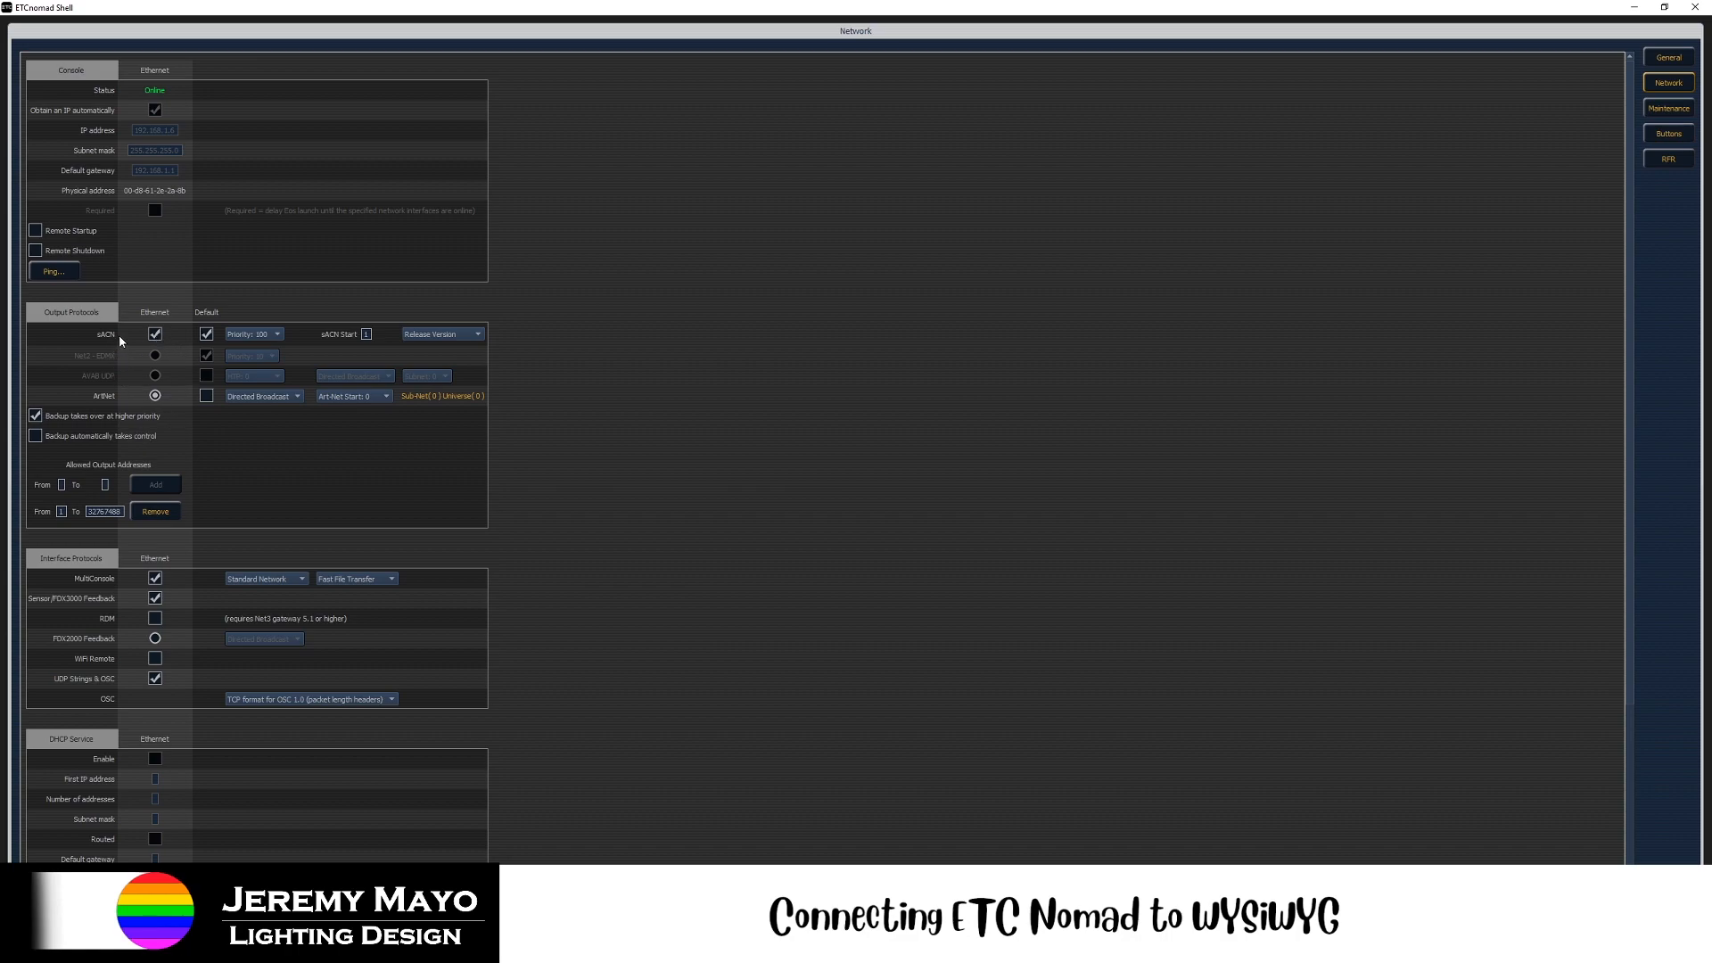
- Keep sACN Ethernet output on and mark both ArtNet and sACN as default output protocols
click(154, 333)
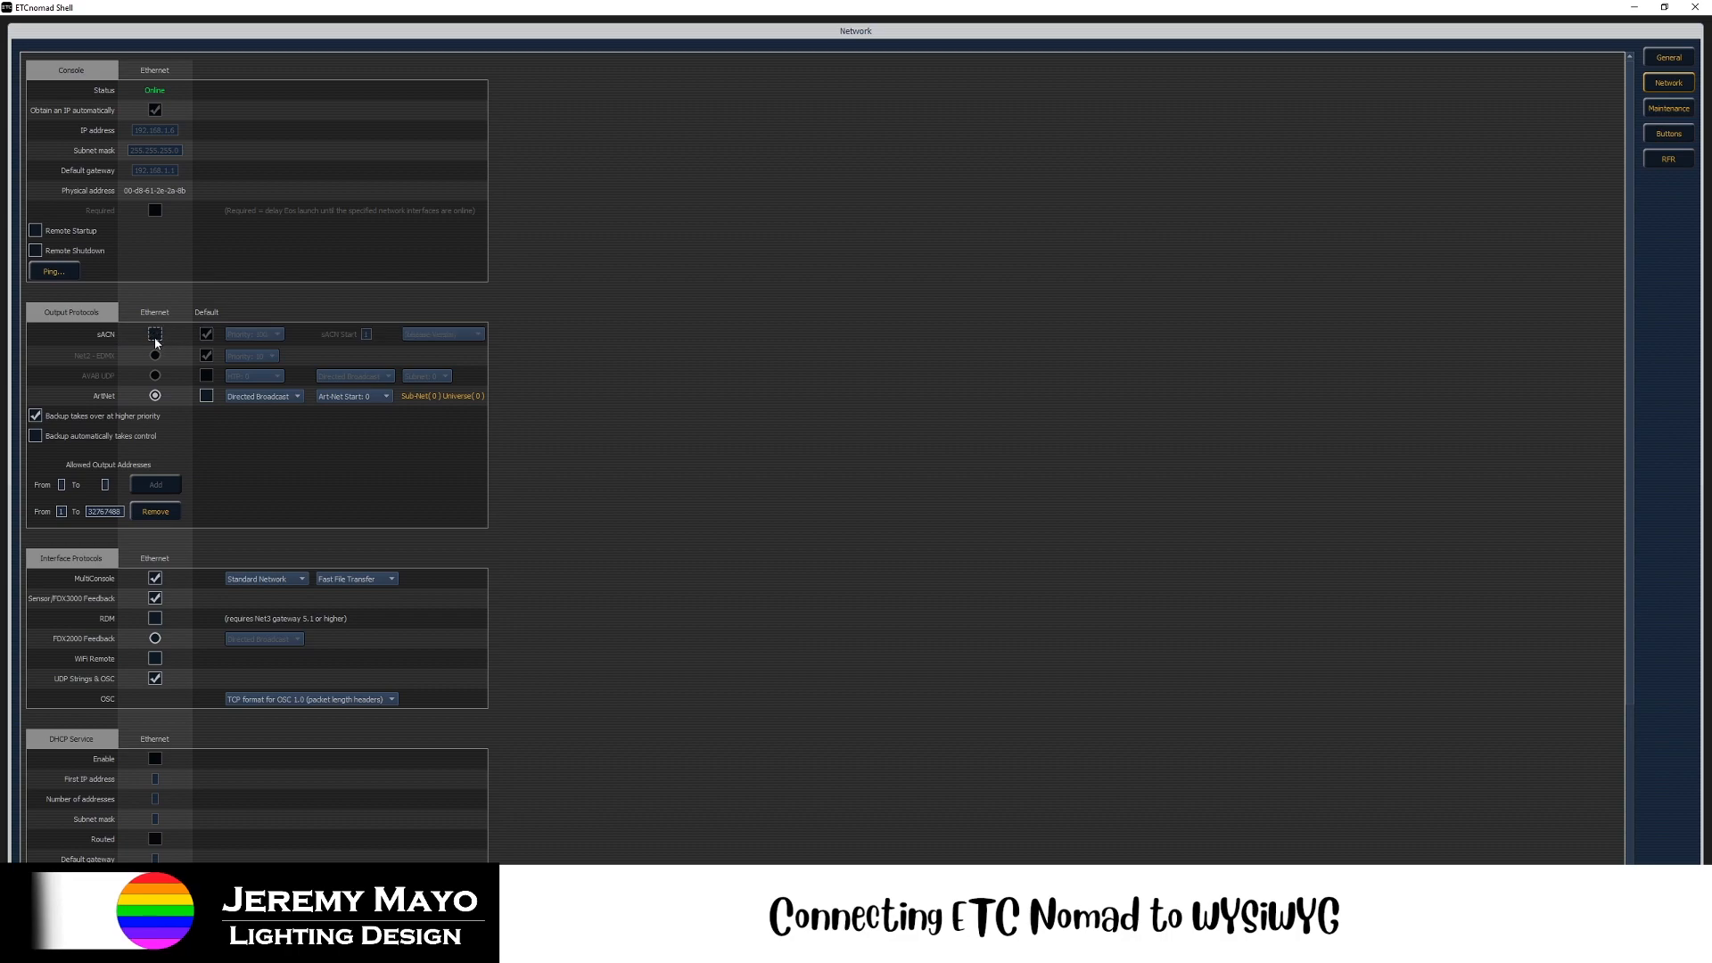
click(154, 334)
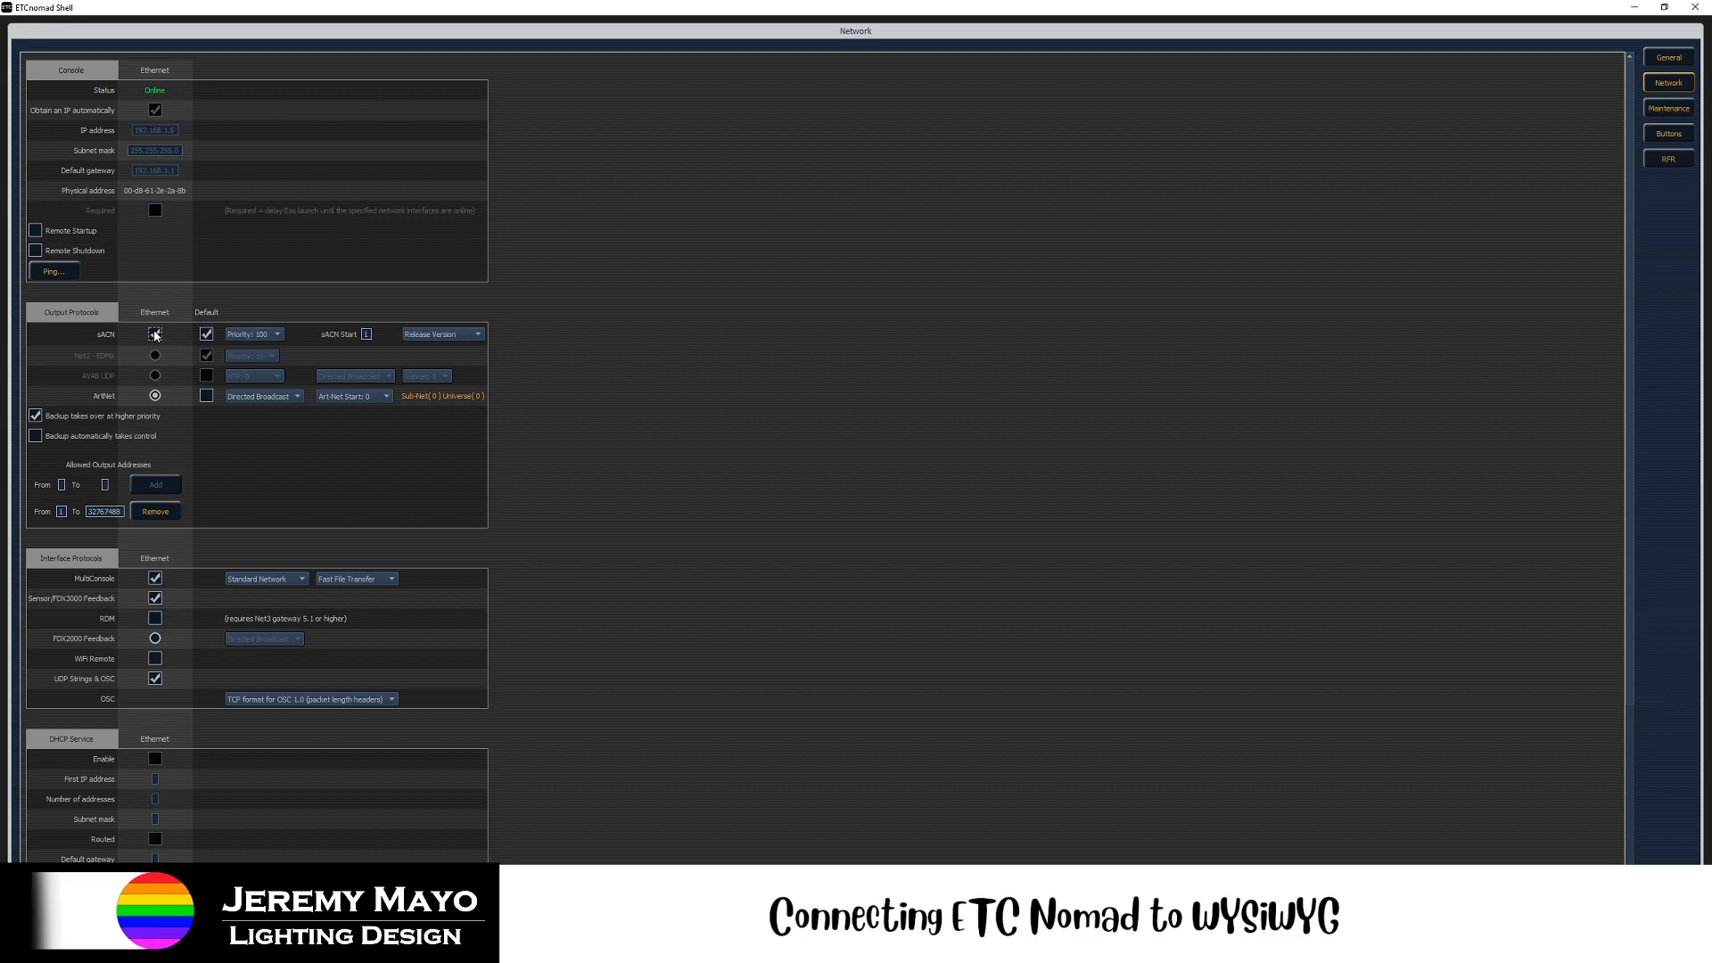
click(154, 333)
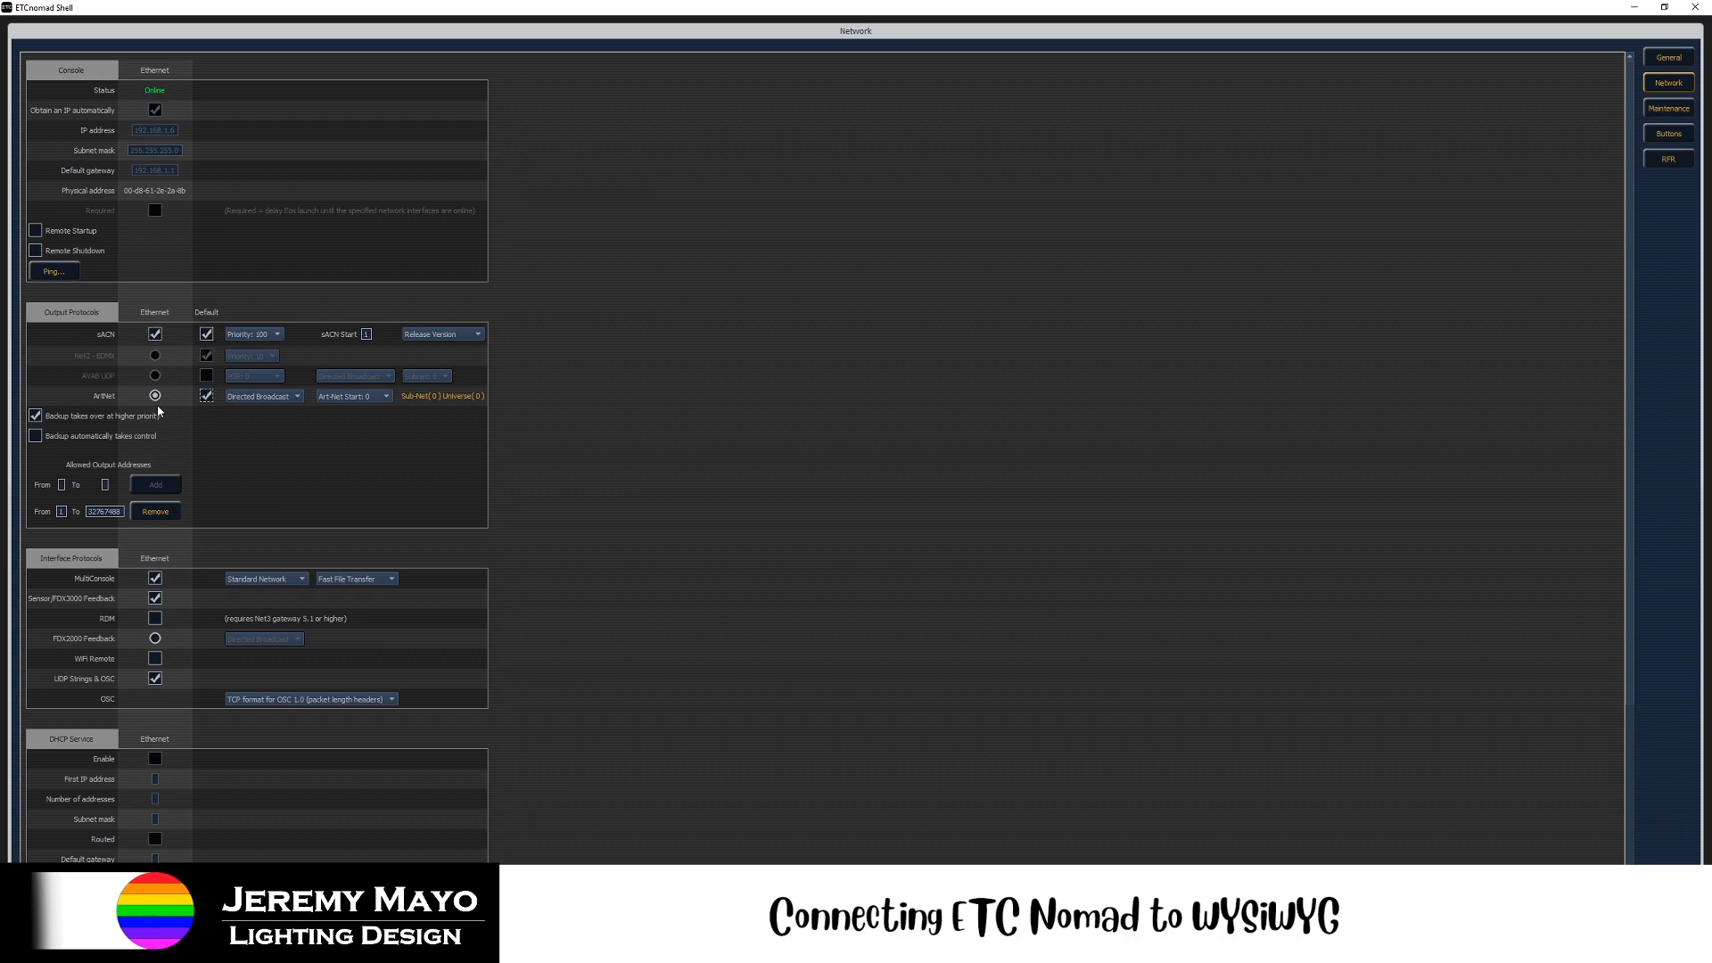
mouse_move(207, 393)
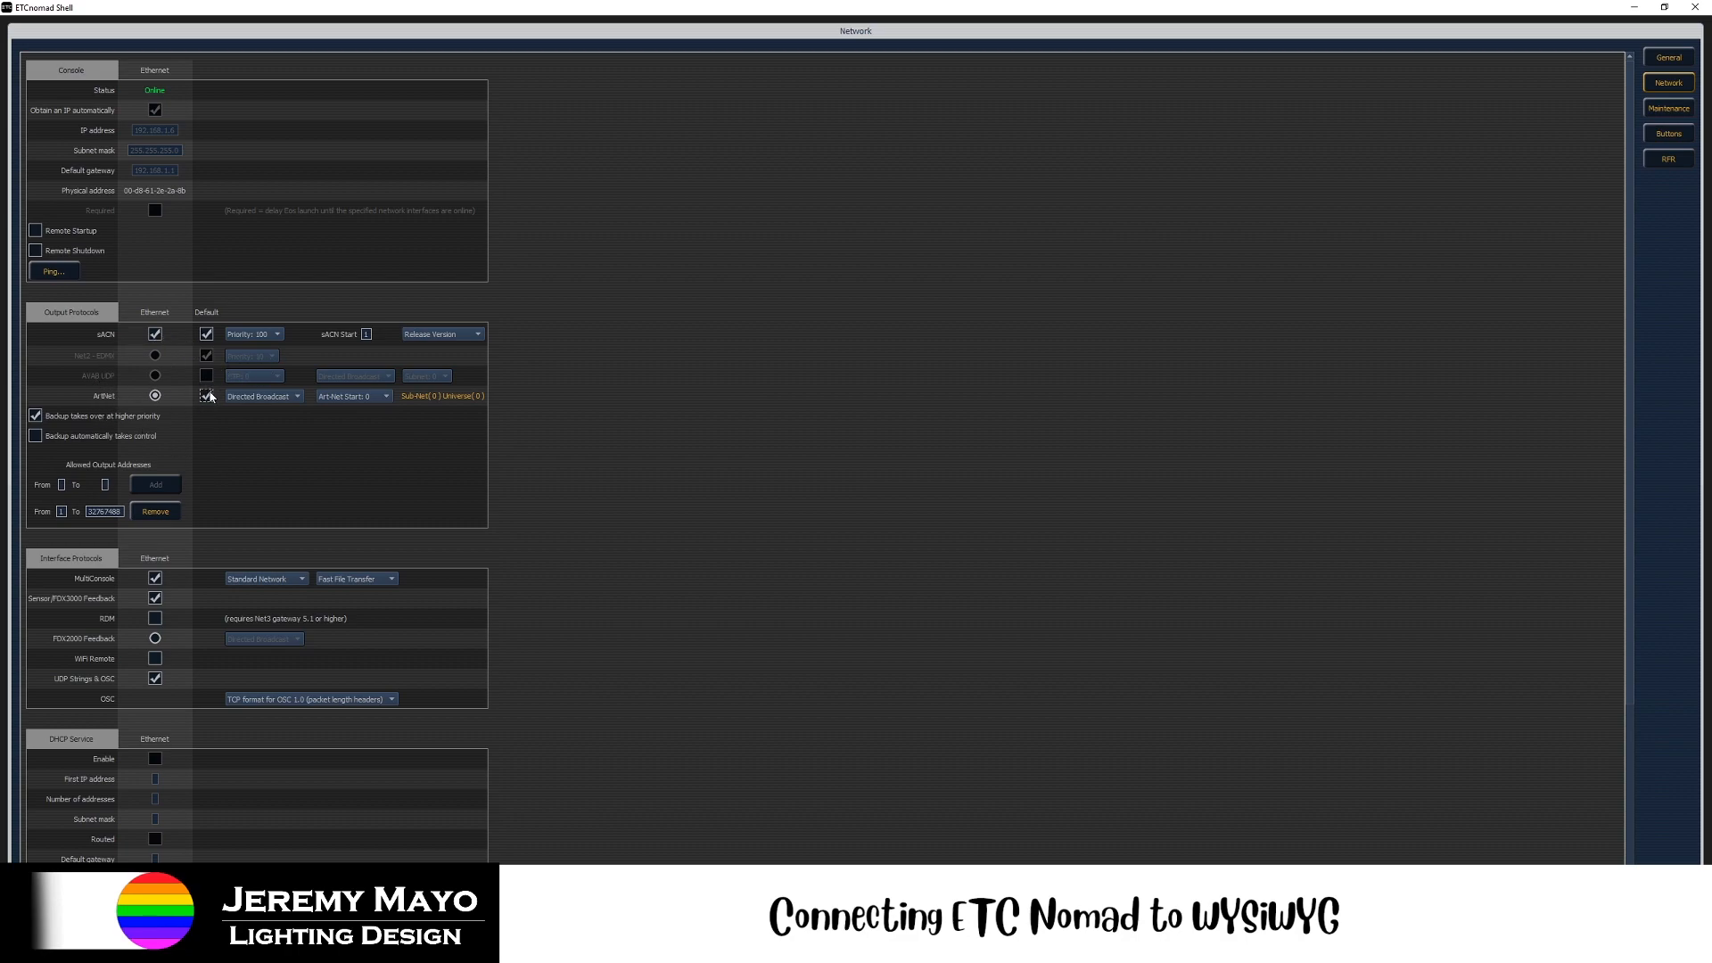
click(206, 396)
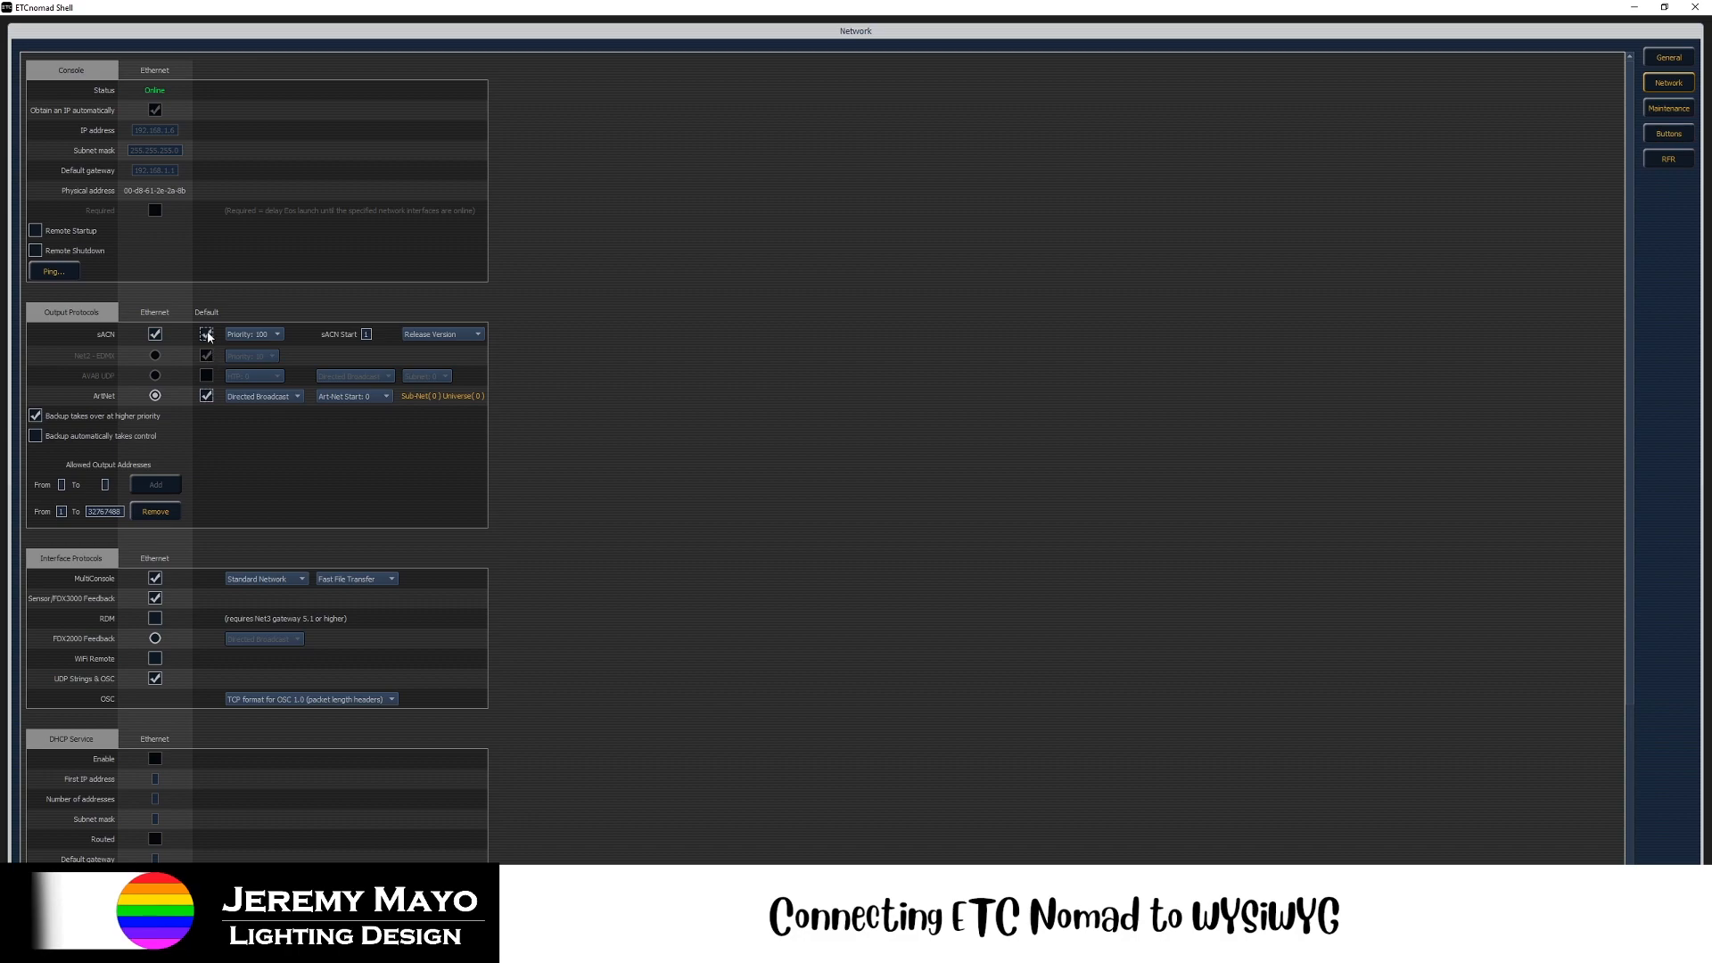
click(207, 334)
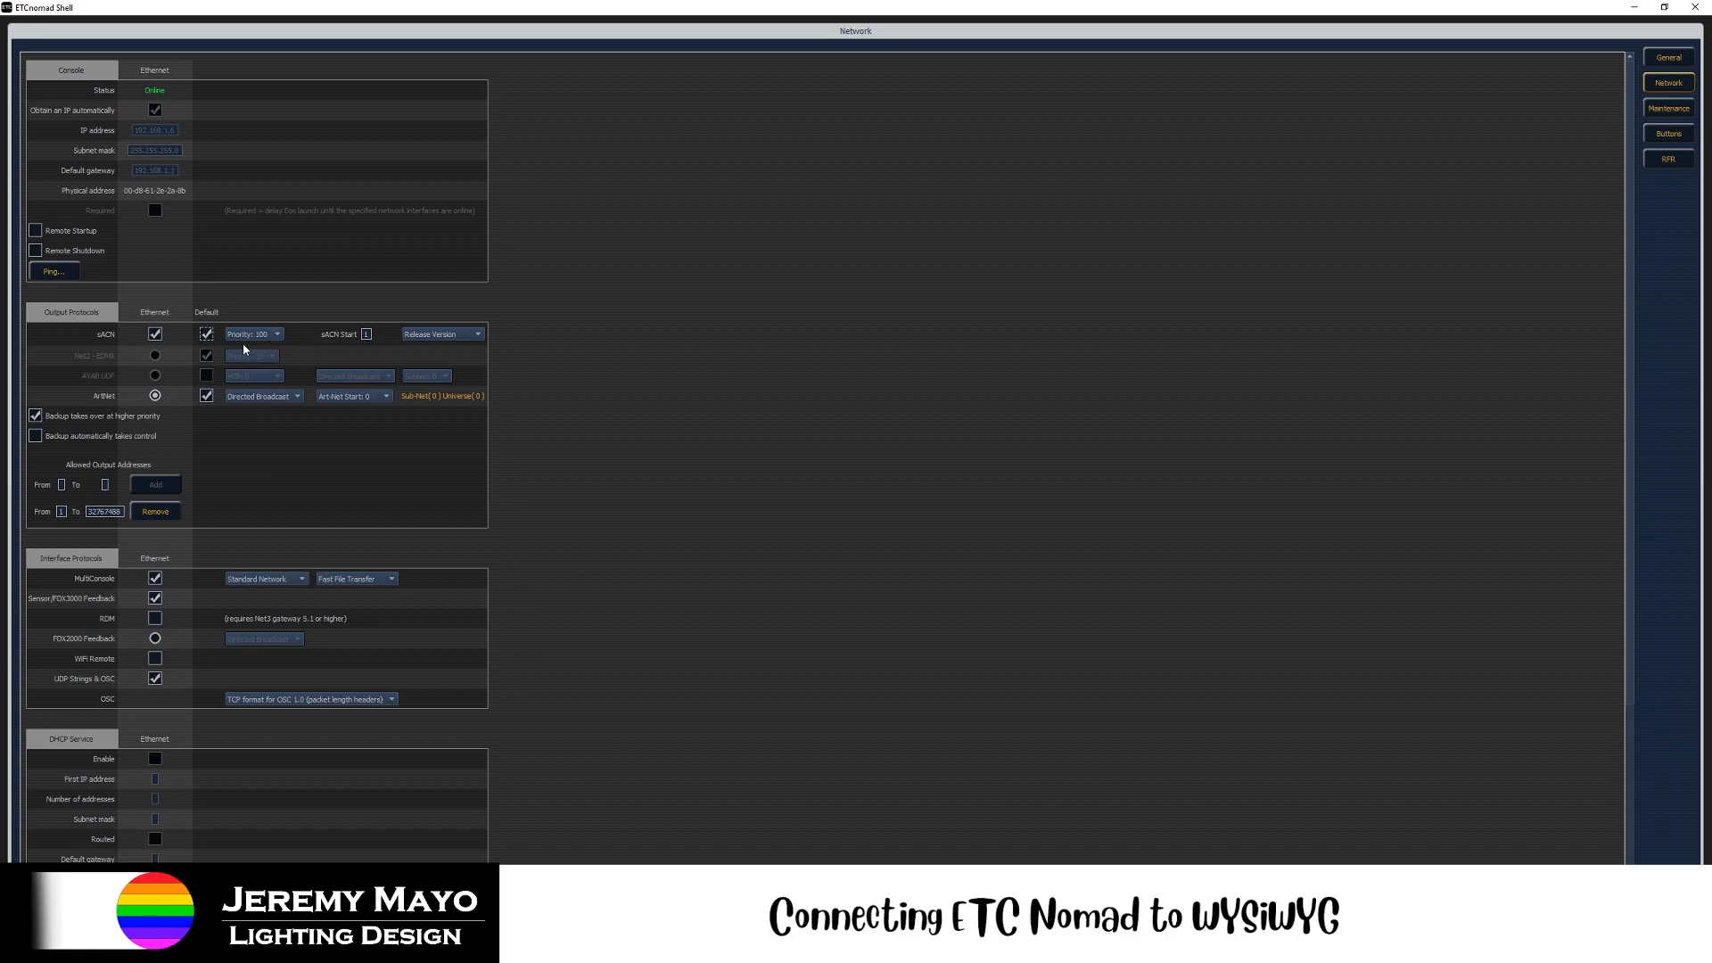
mouse_move(375, 348)
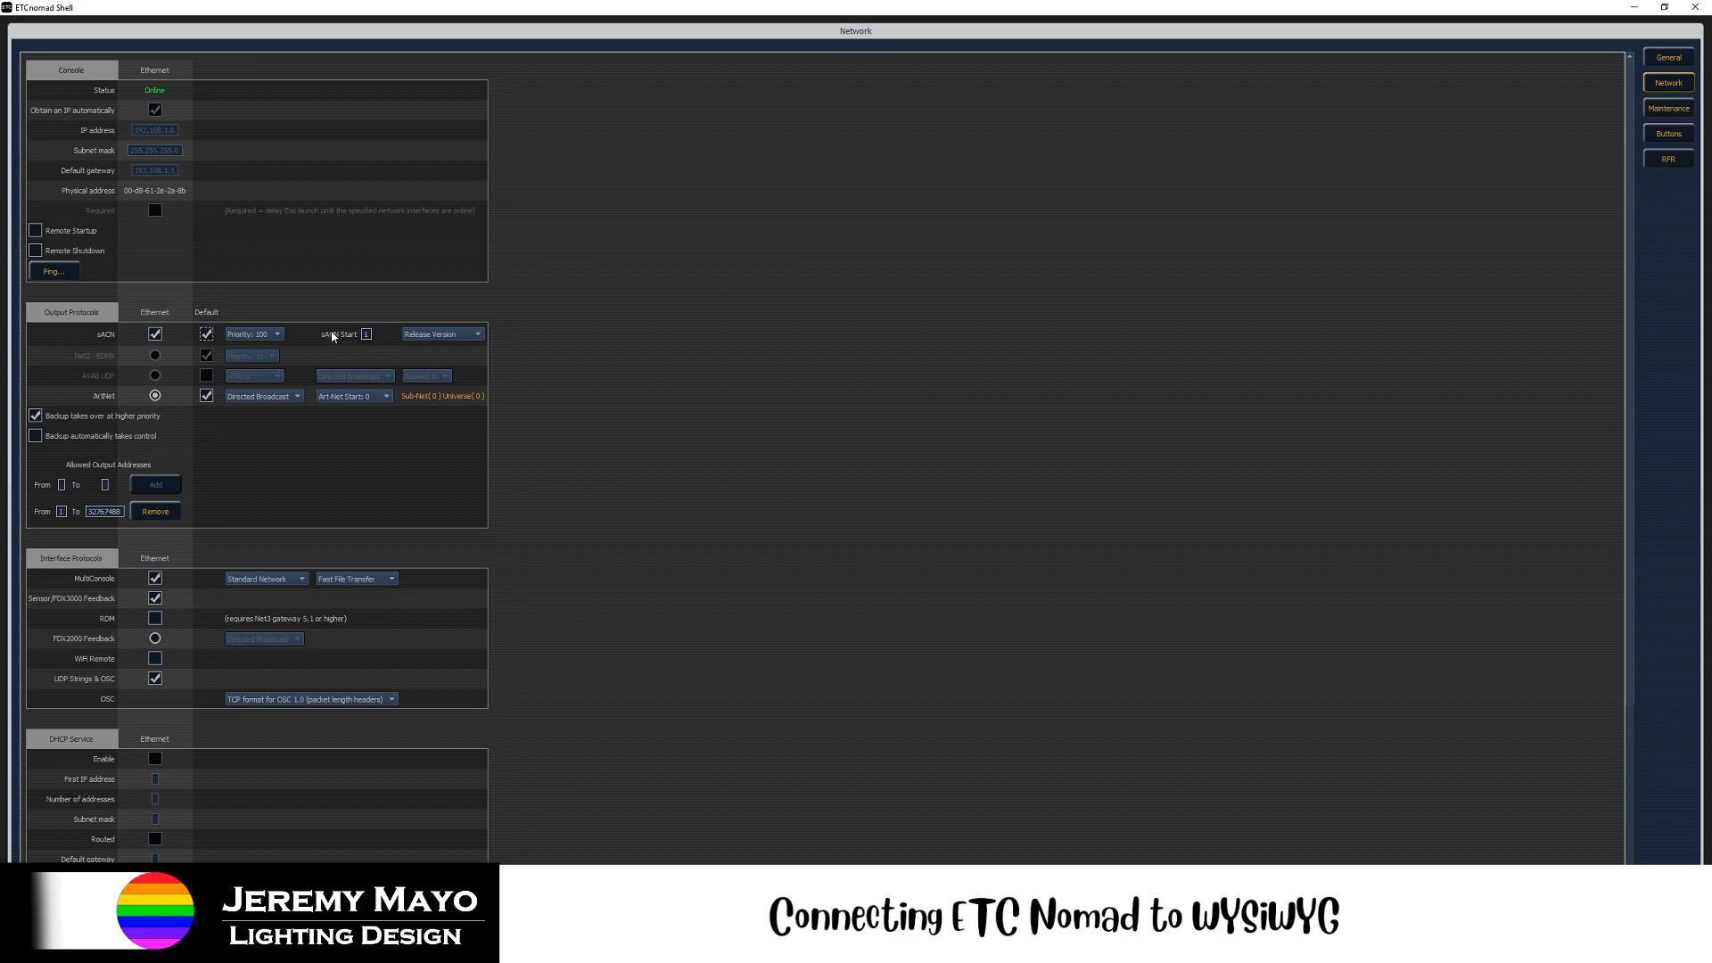
scroll(down, 3)
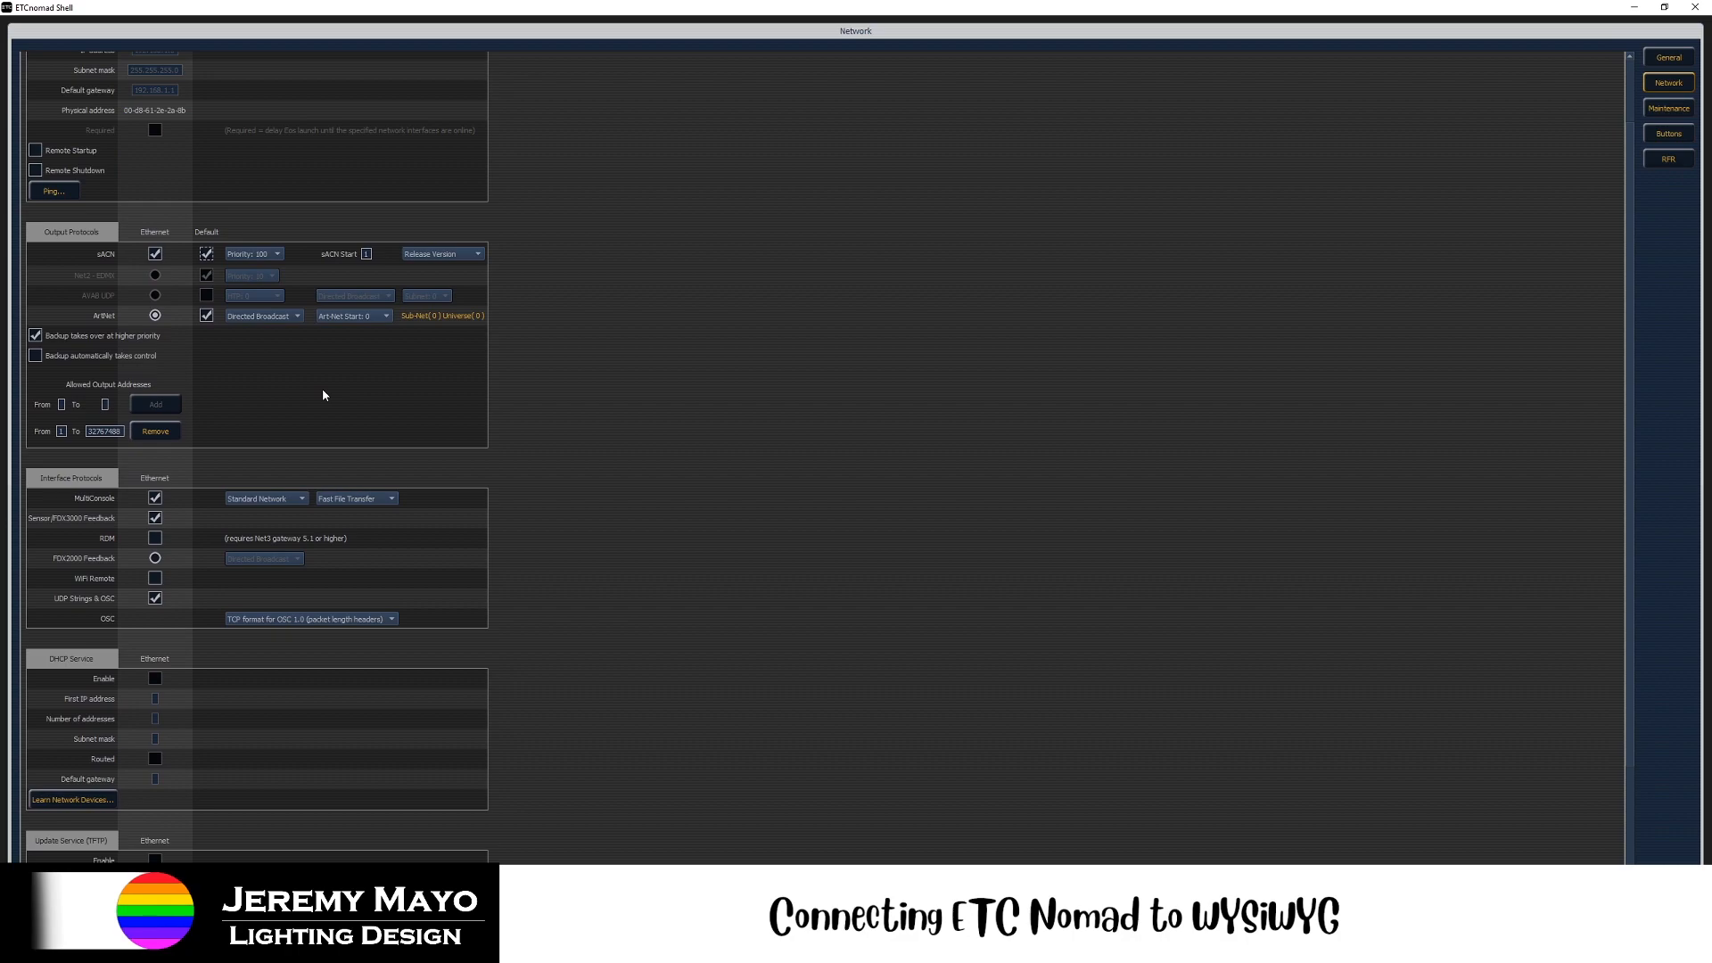
scroll(down, 3)
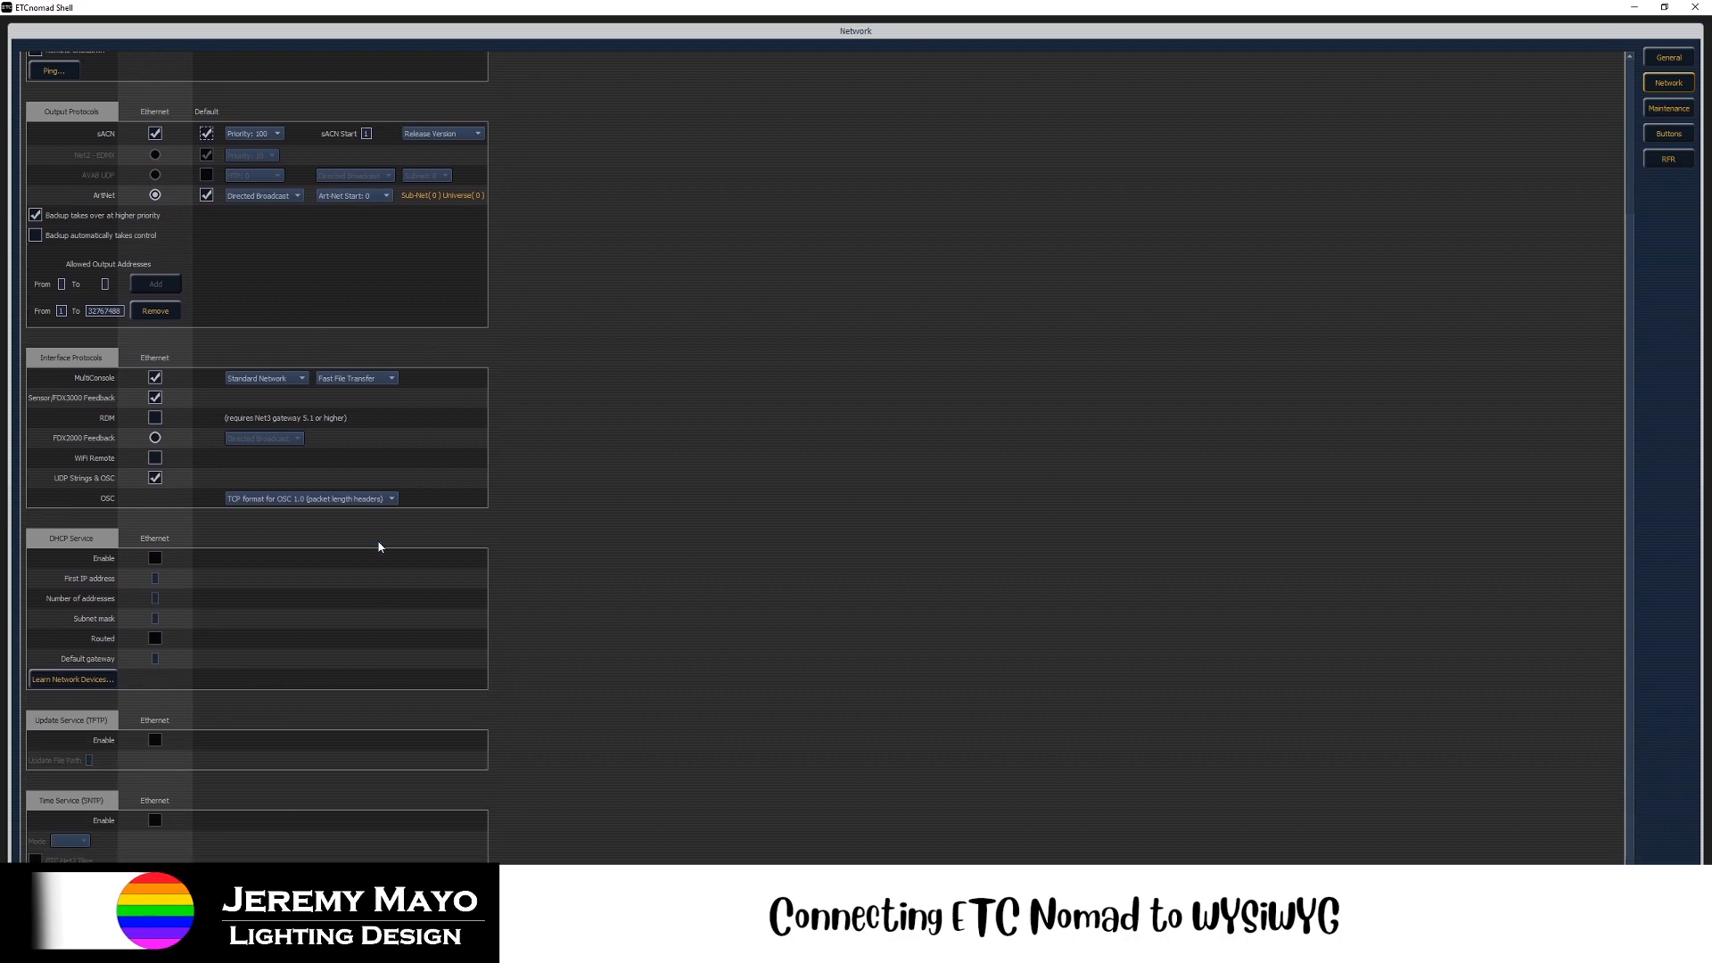
scroll(down, 3)
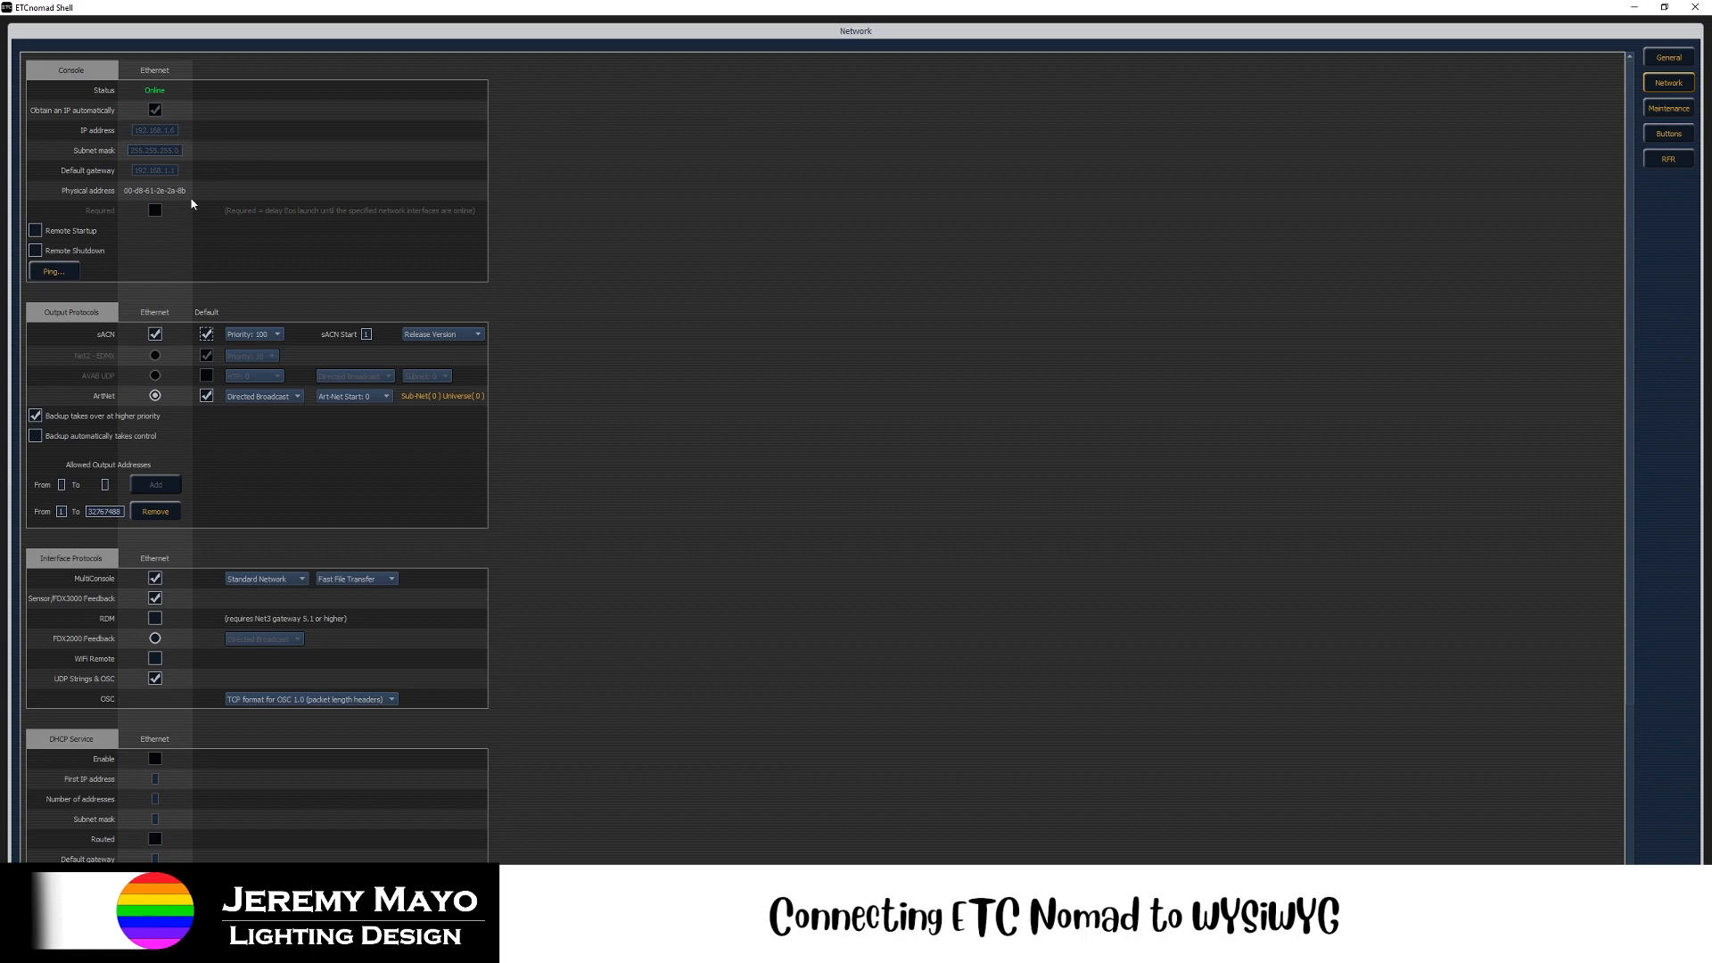
mouse_move(173, 148)
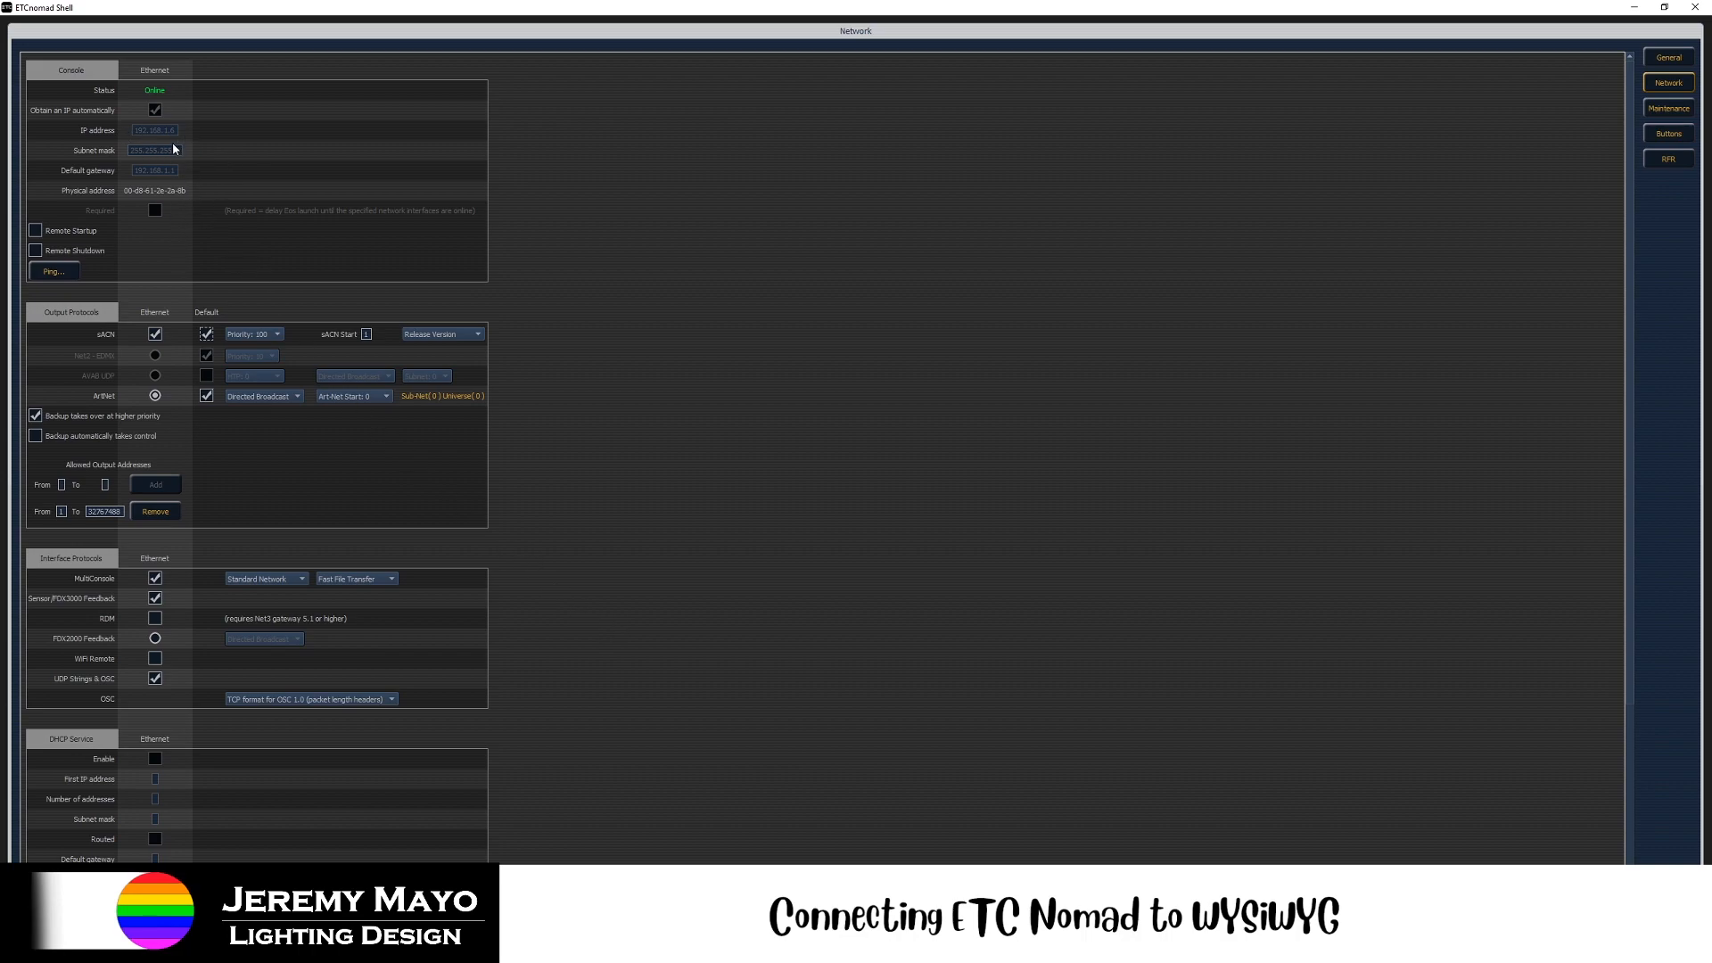
mouse_move(179, 132)
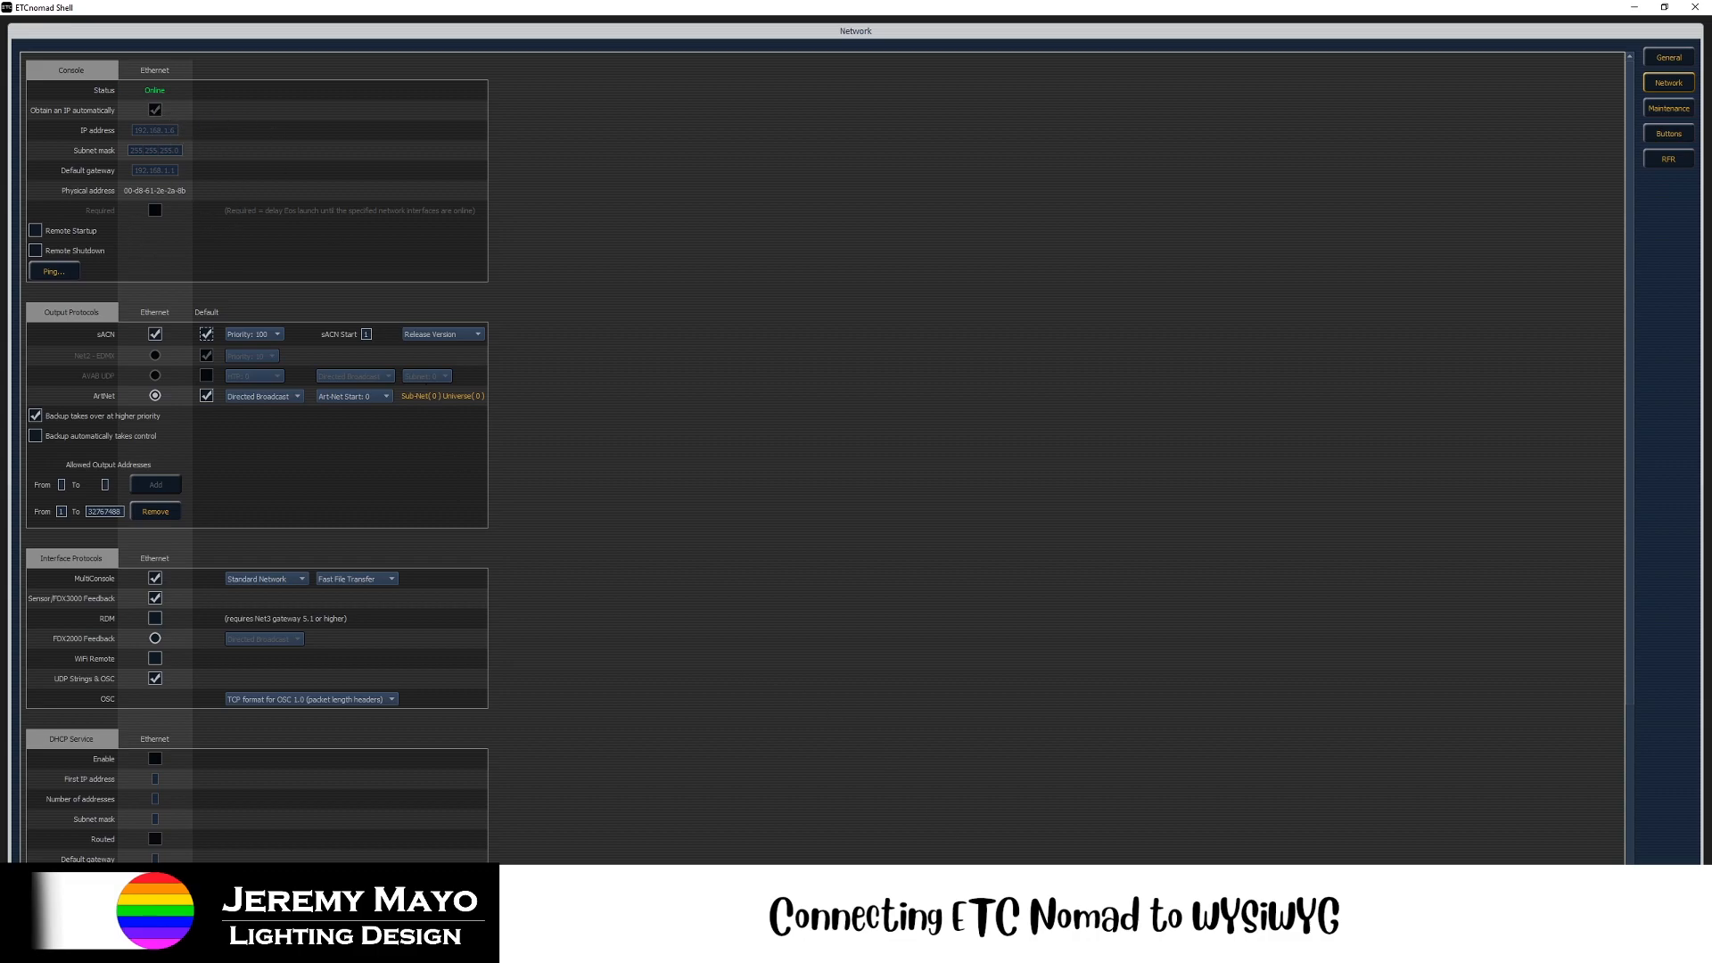
mouse_move(942, 843)
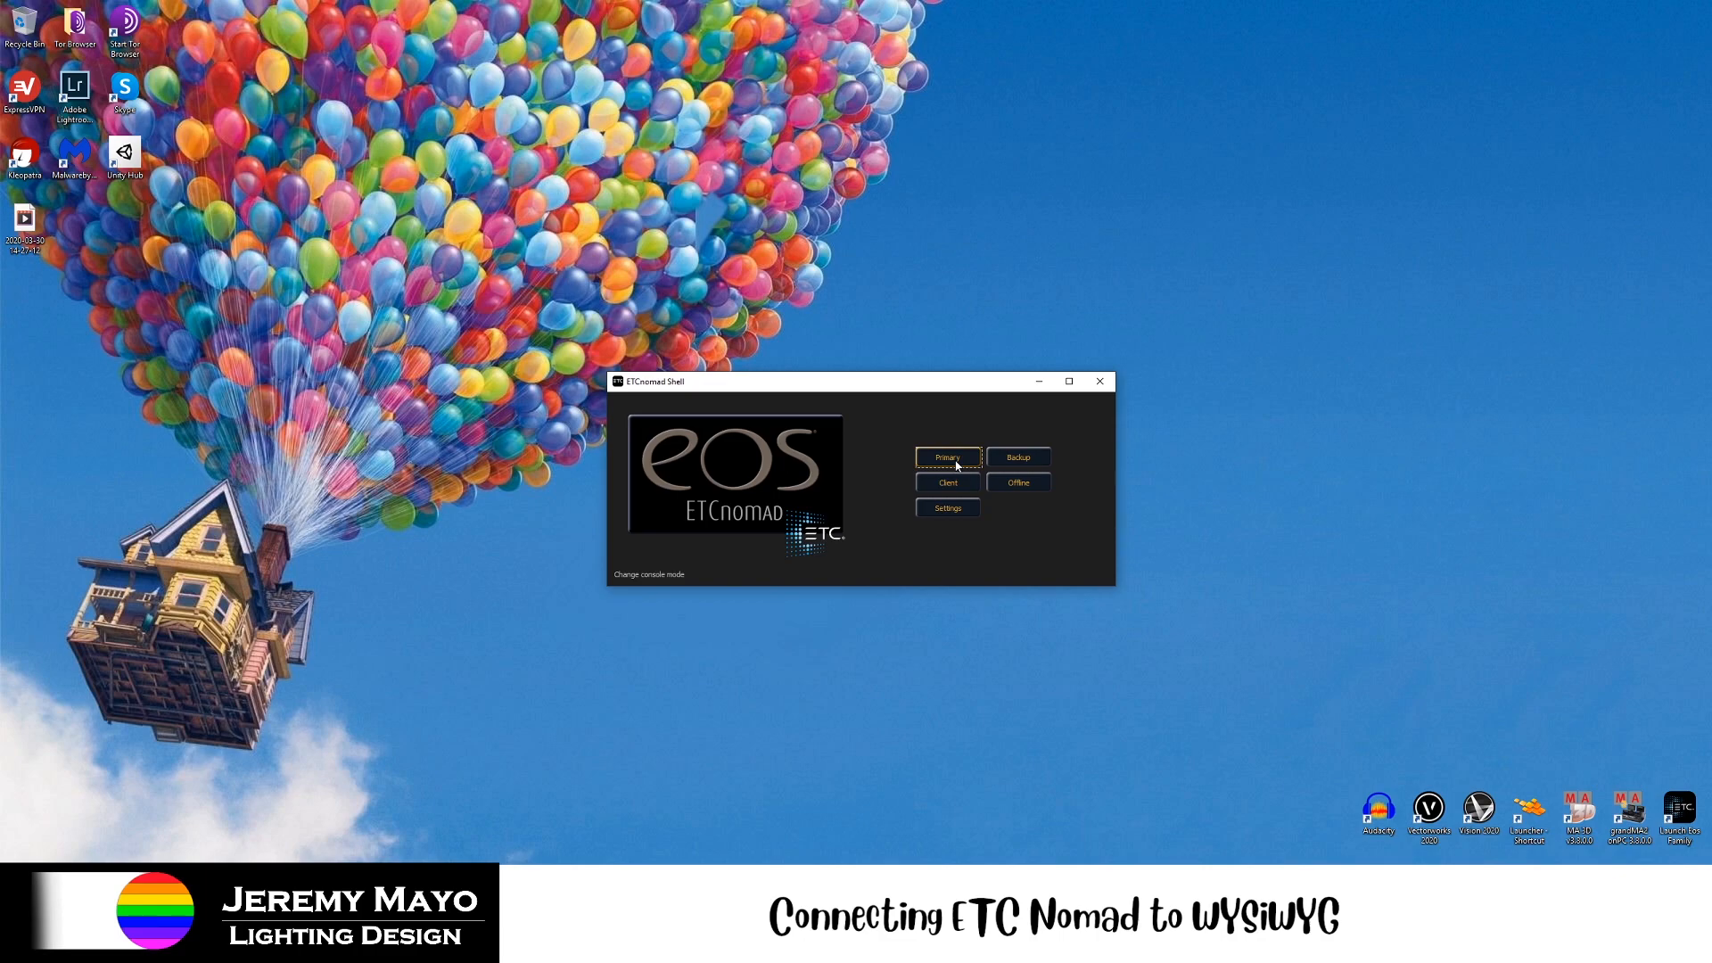
- Launch Eos as Primary and start a new untitled show in place of Polyphia
click(947, 457)
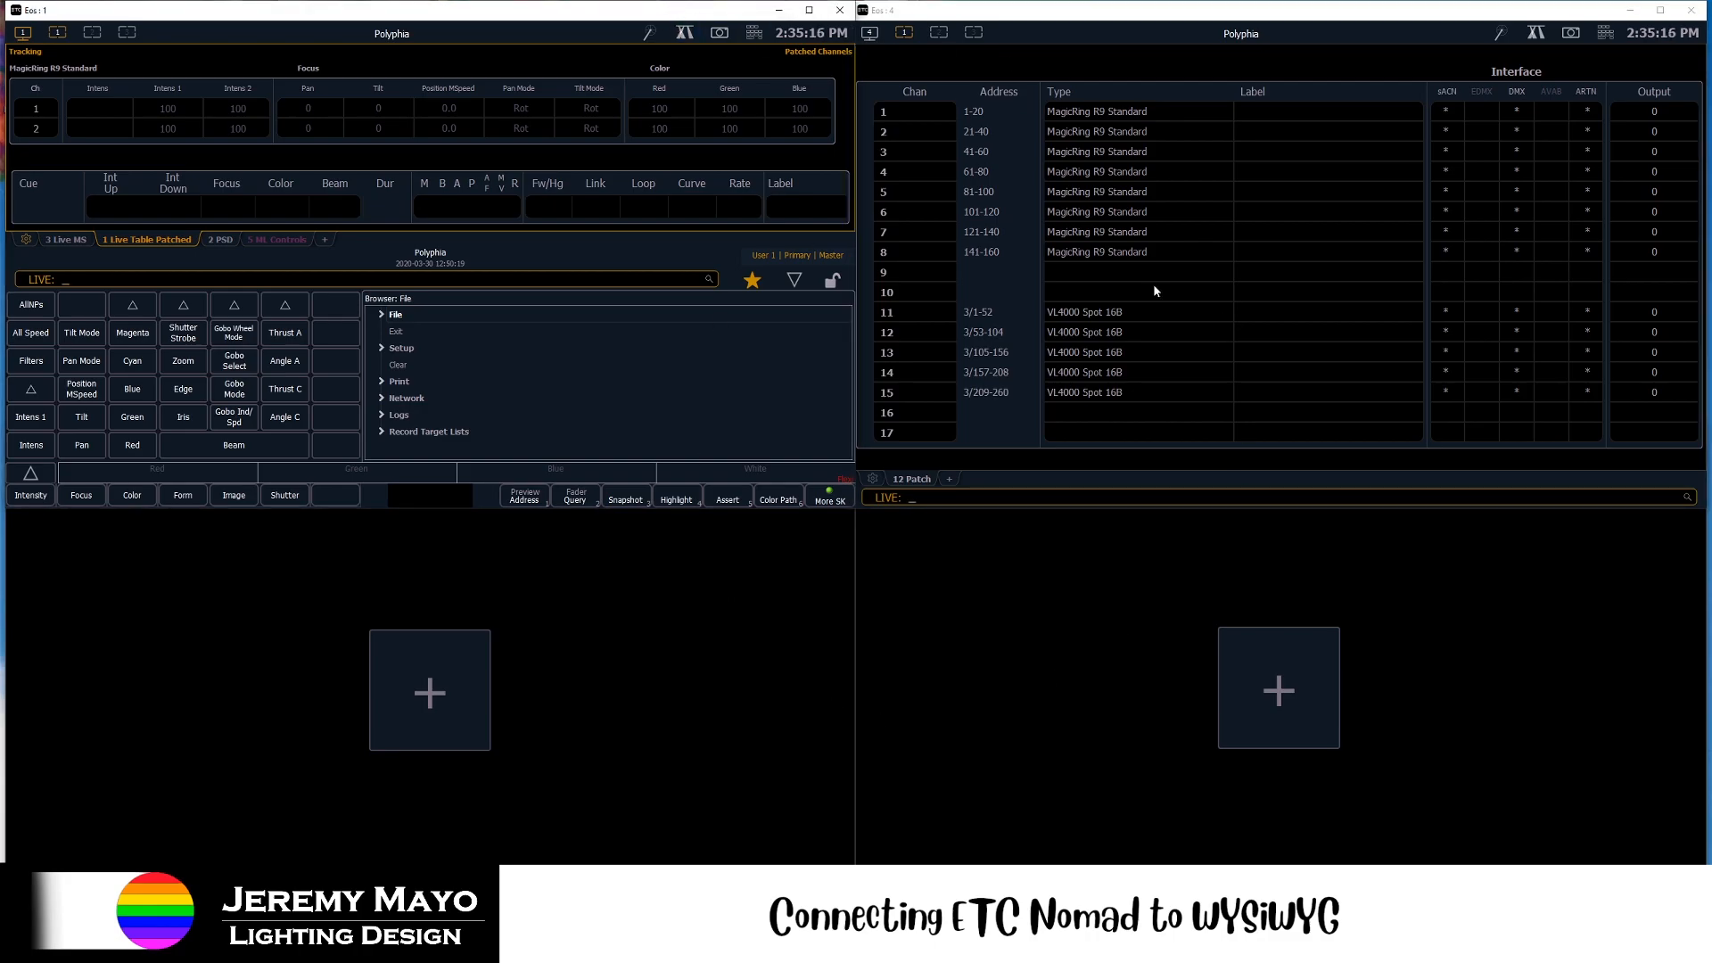
mouse_move(565, 418)
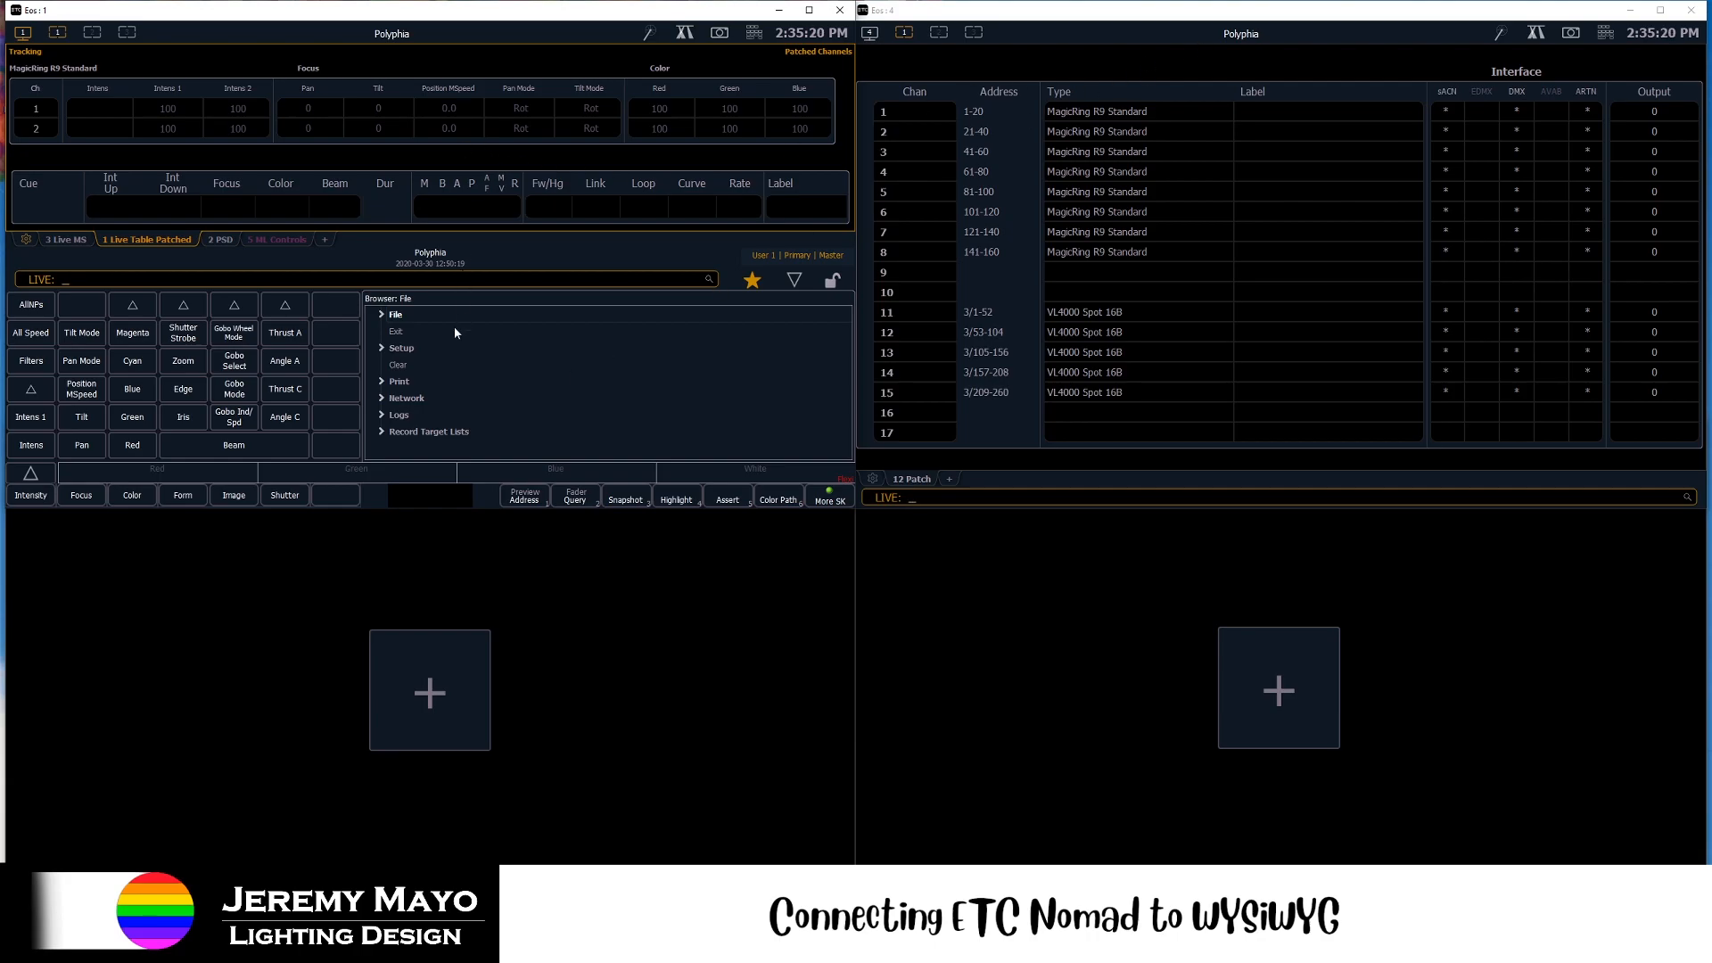
click(394, 314)
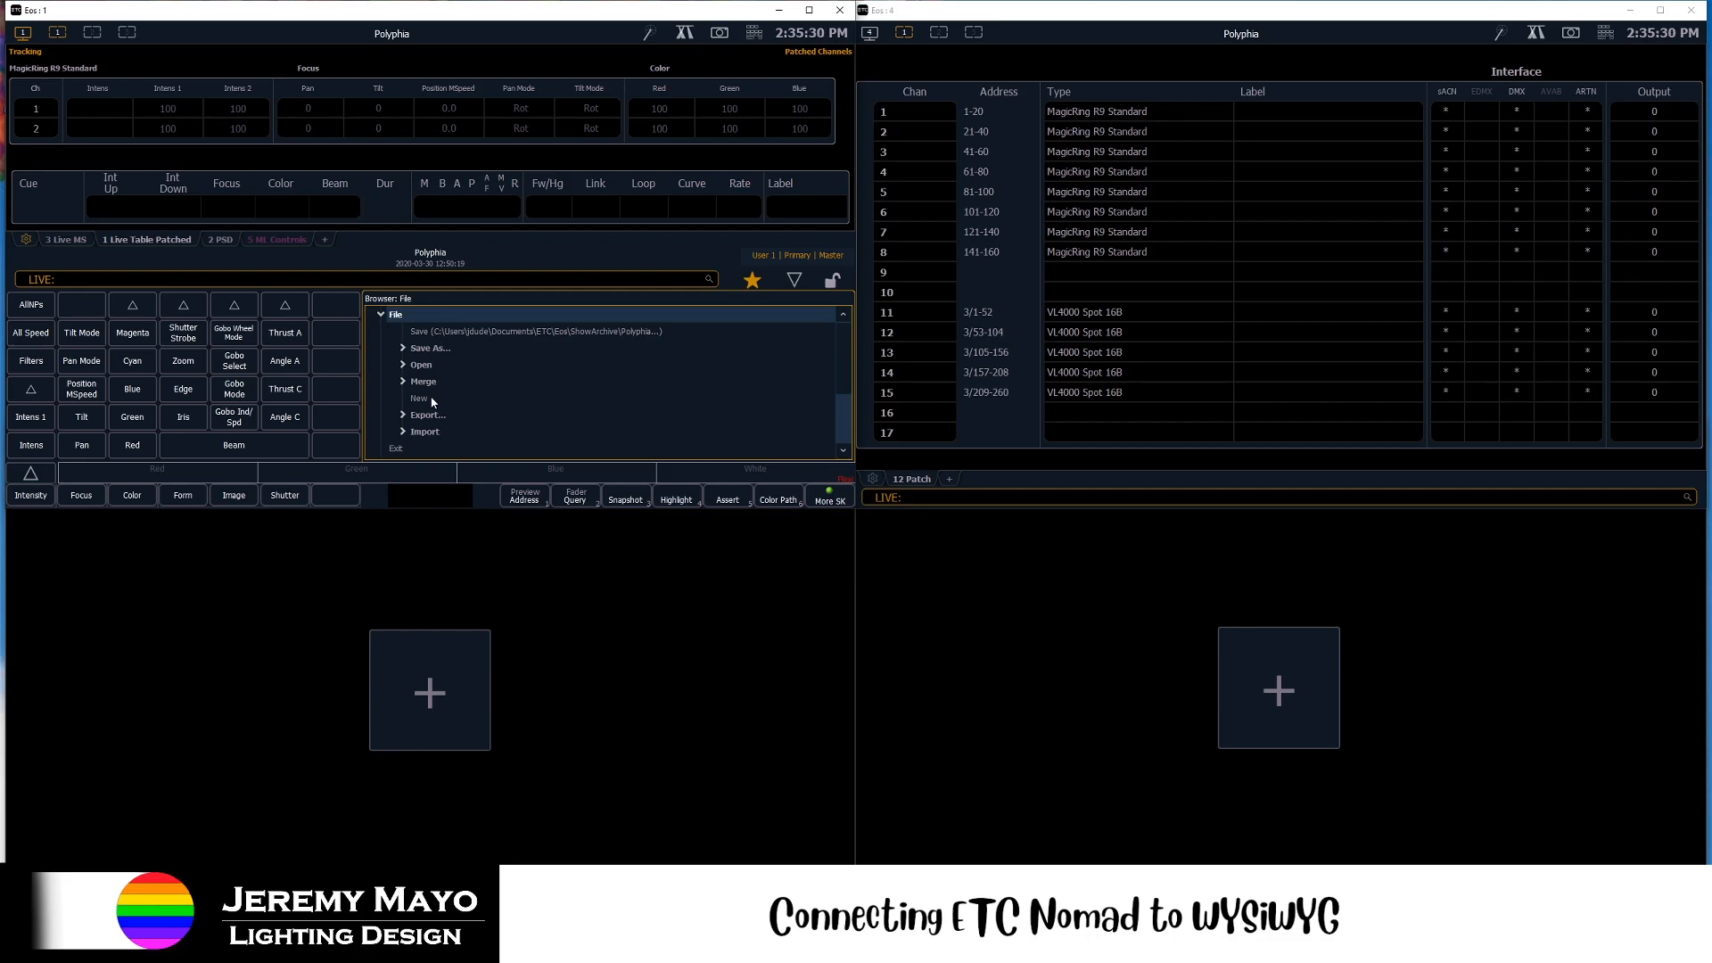
click(417, 398)
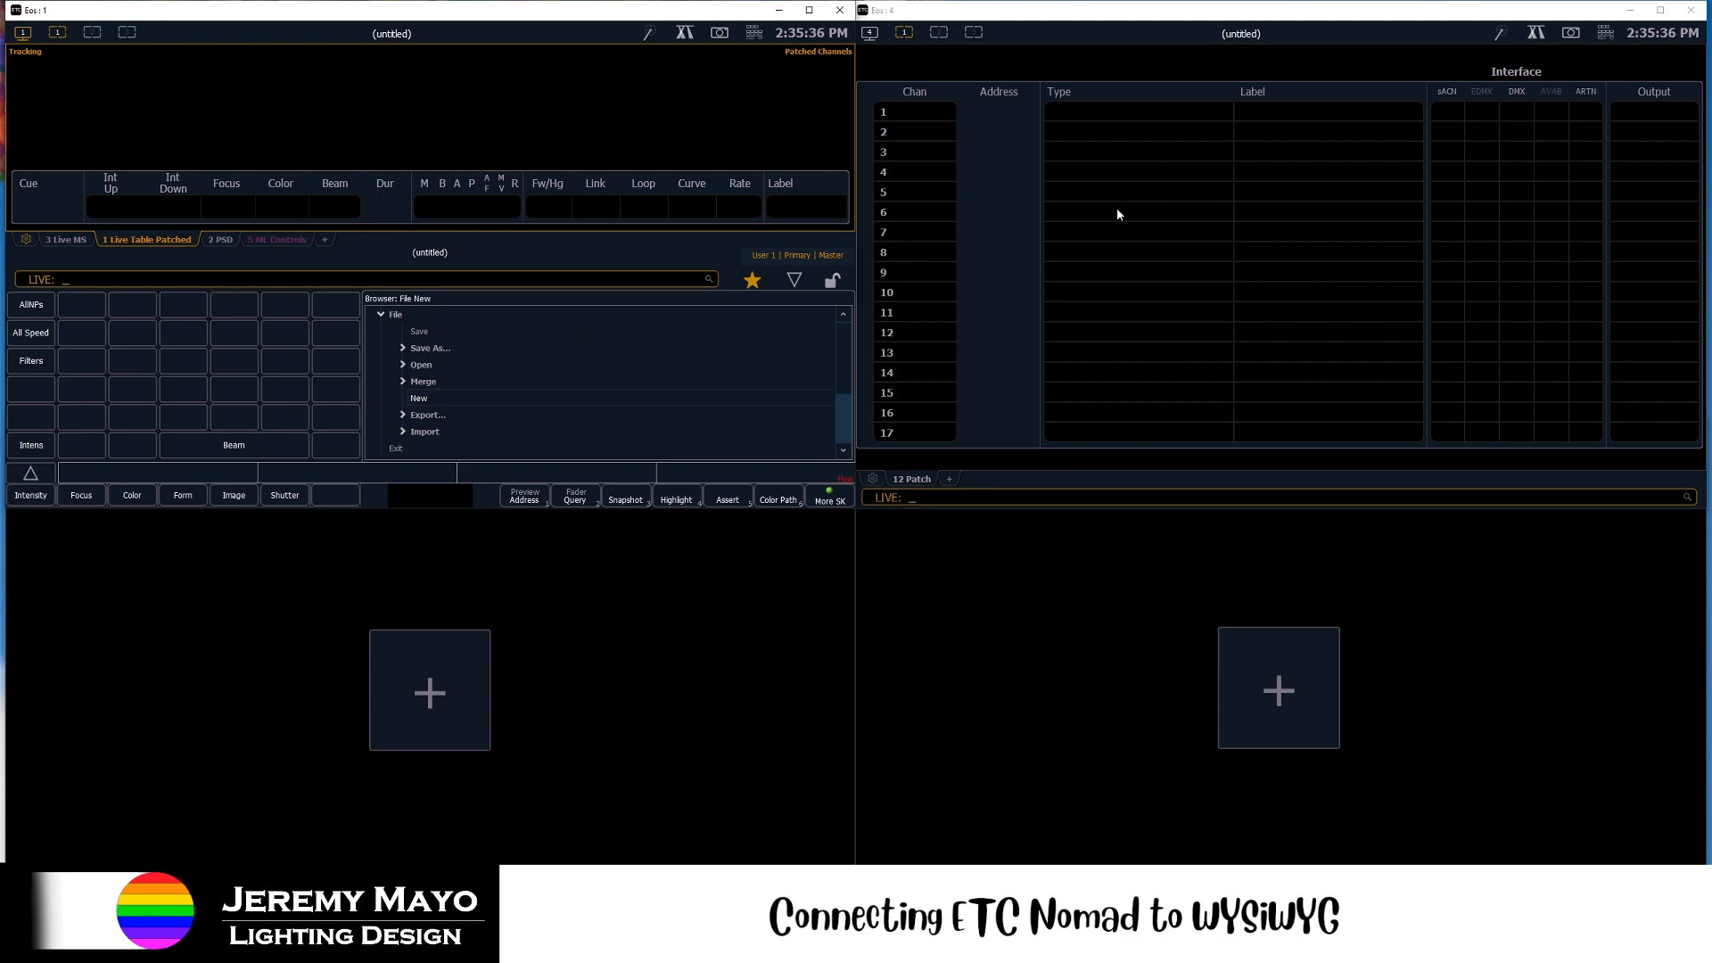
mouse_move(1097, 125)
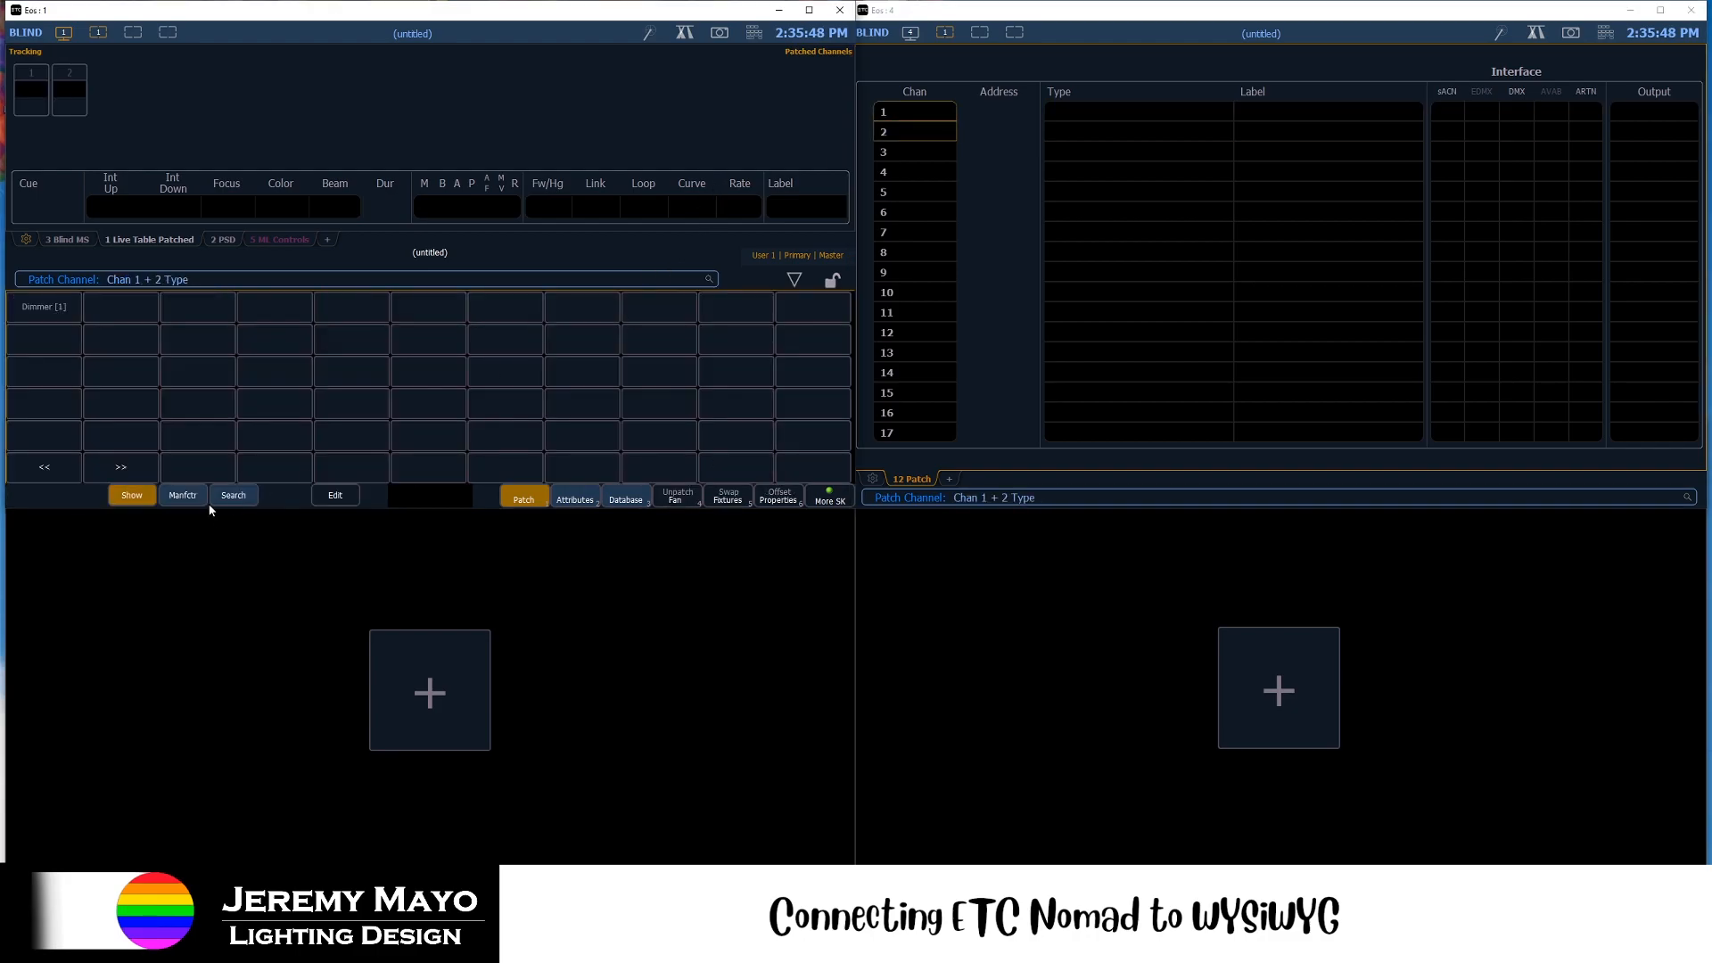
- Search the fixture library for 'vl4000' and assign VL4000 Spot 16B Enhanced to channels 1 and 2
click(232, 494)
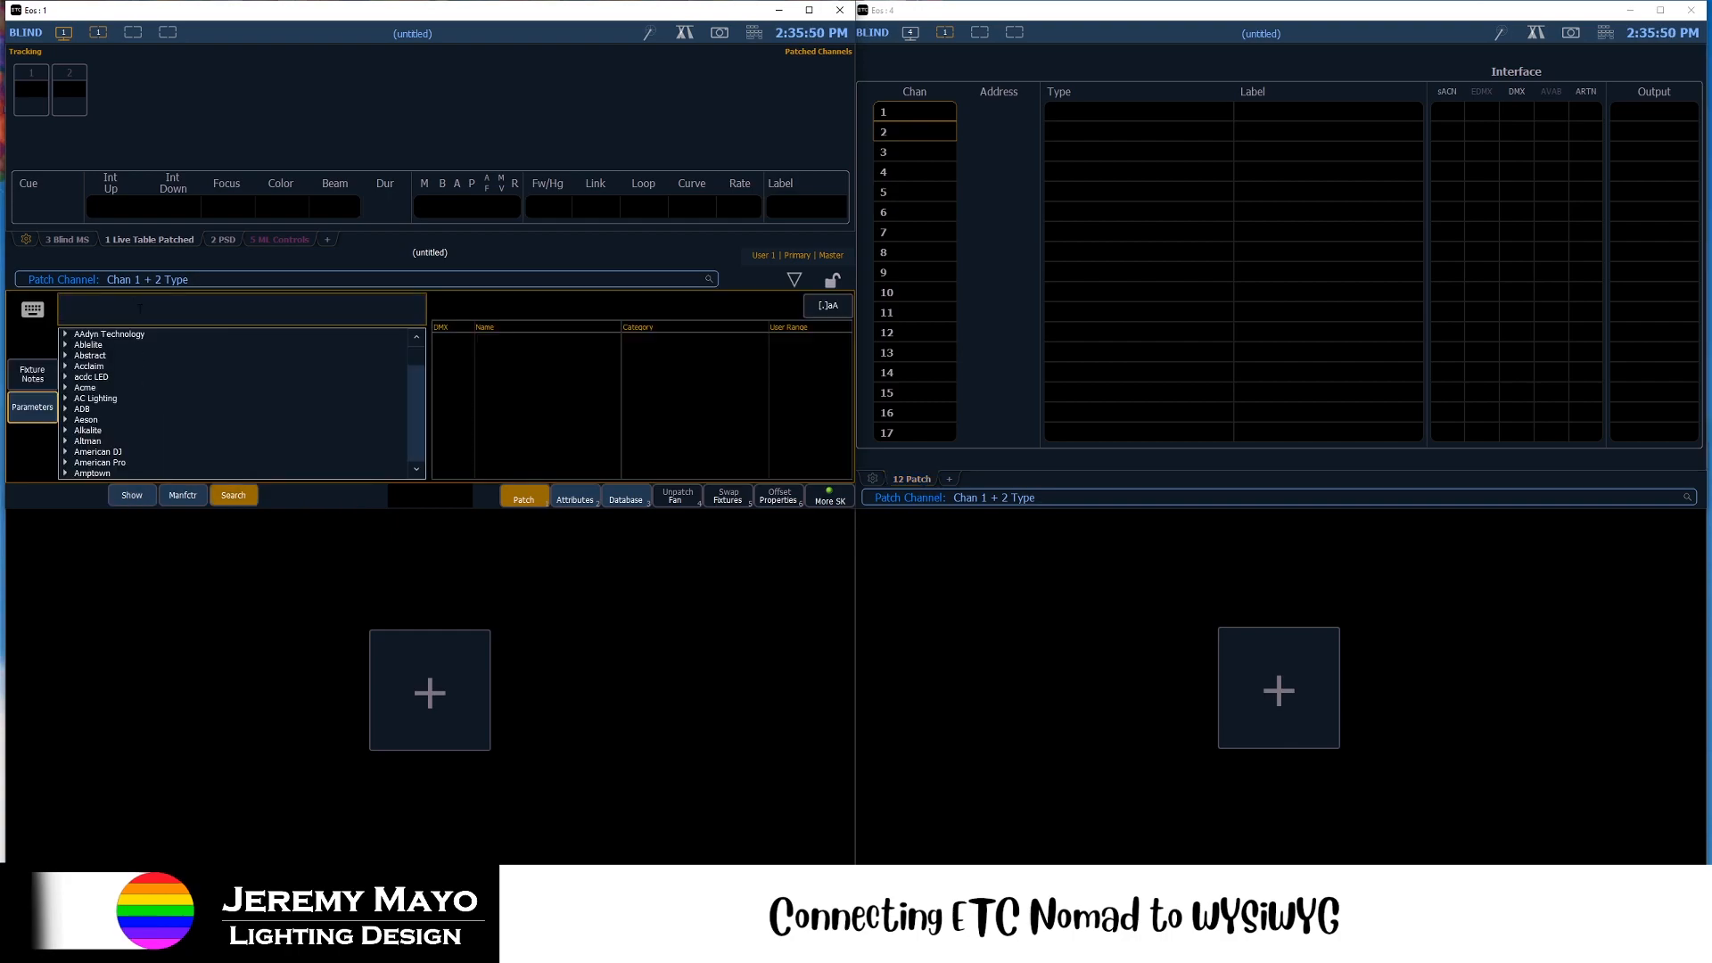
text(vl4000)
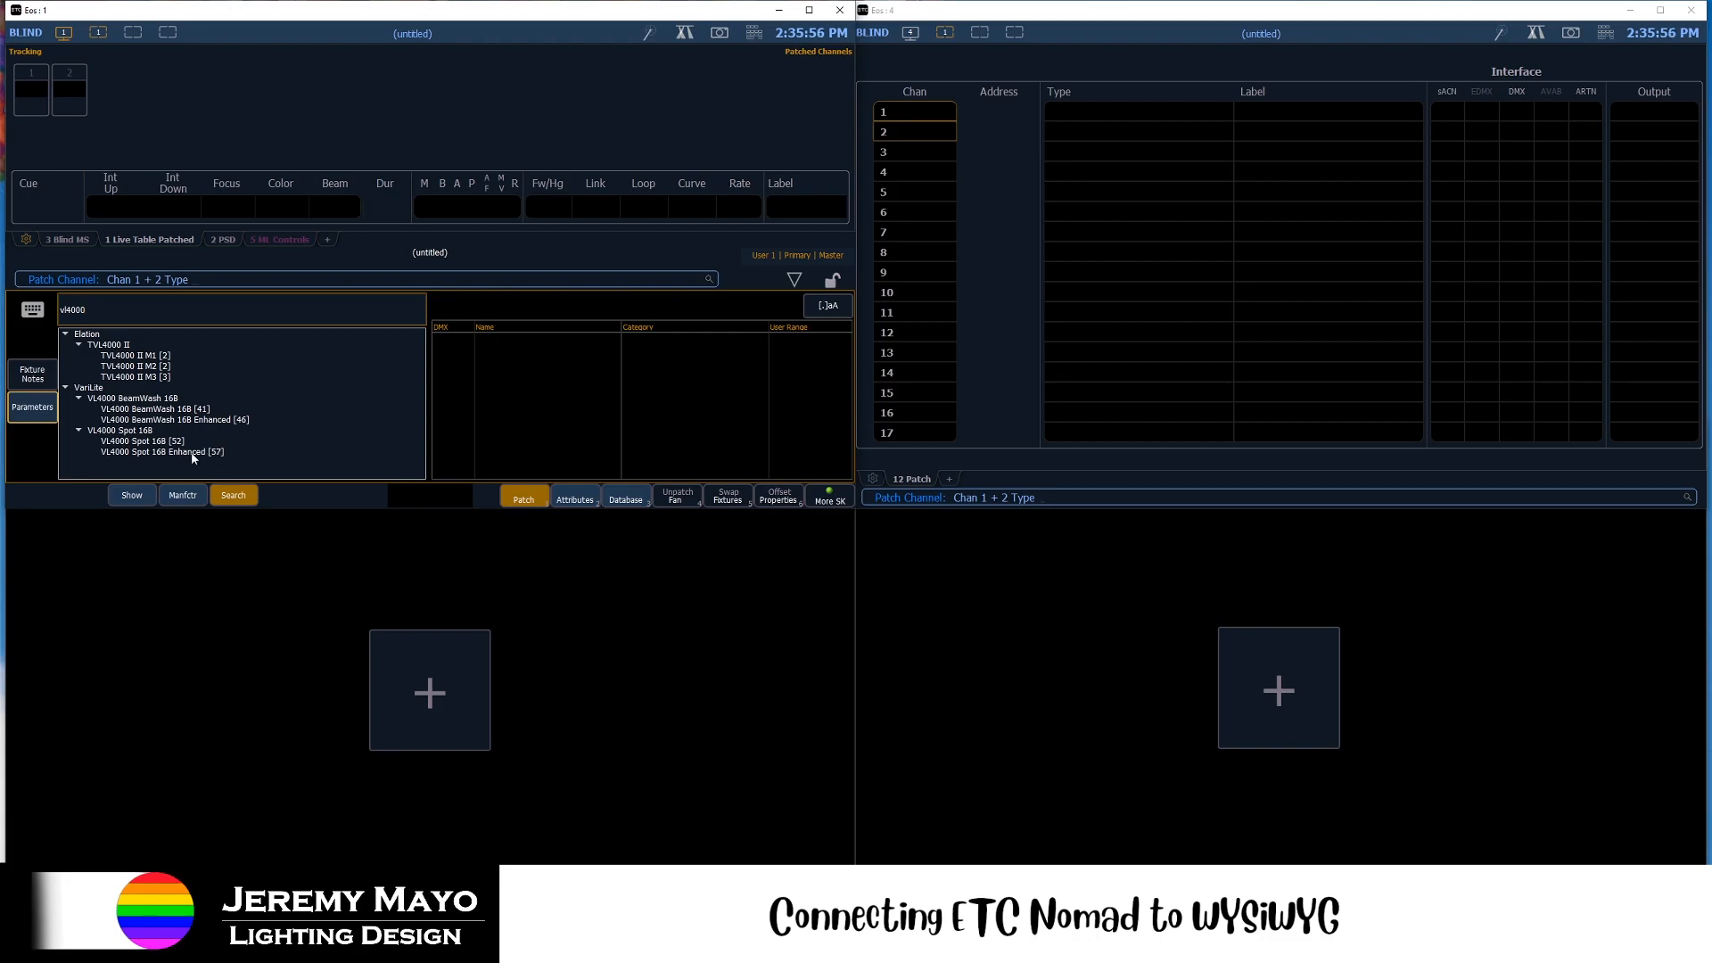
click(161, 451)
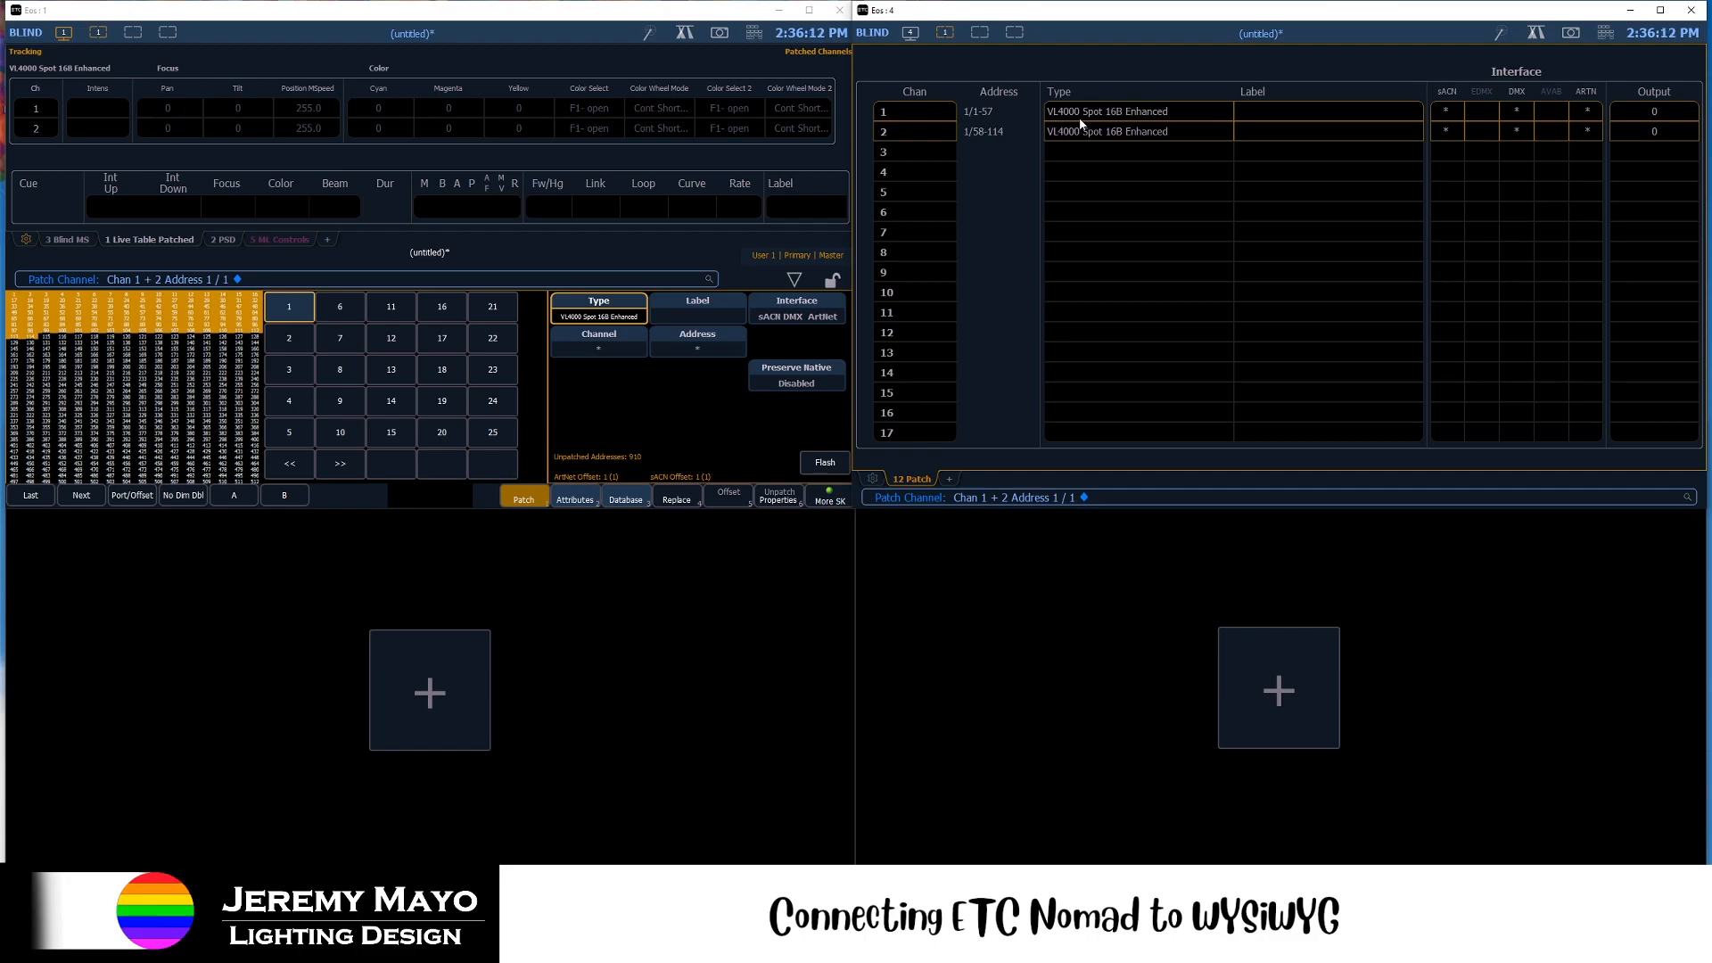
mouse_move(981, 137)
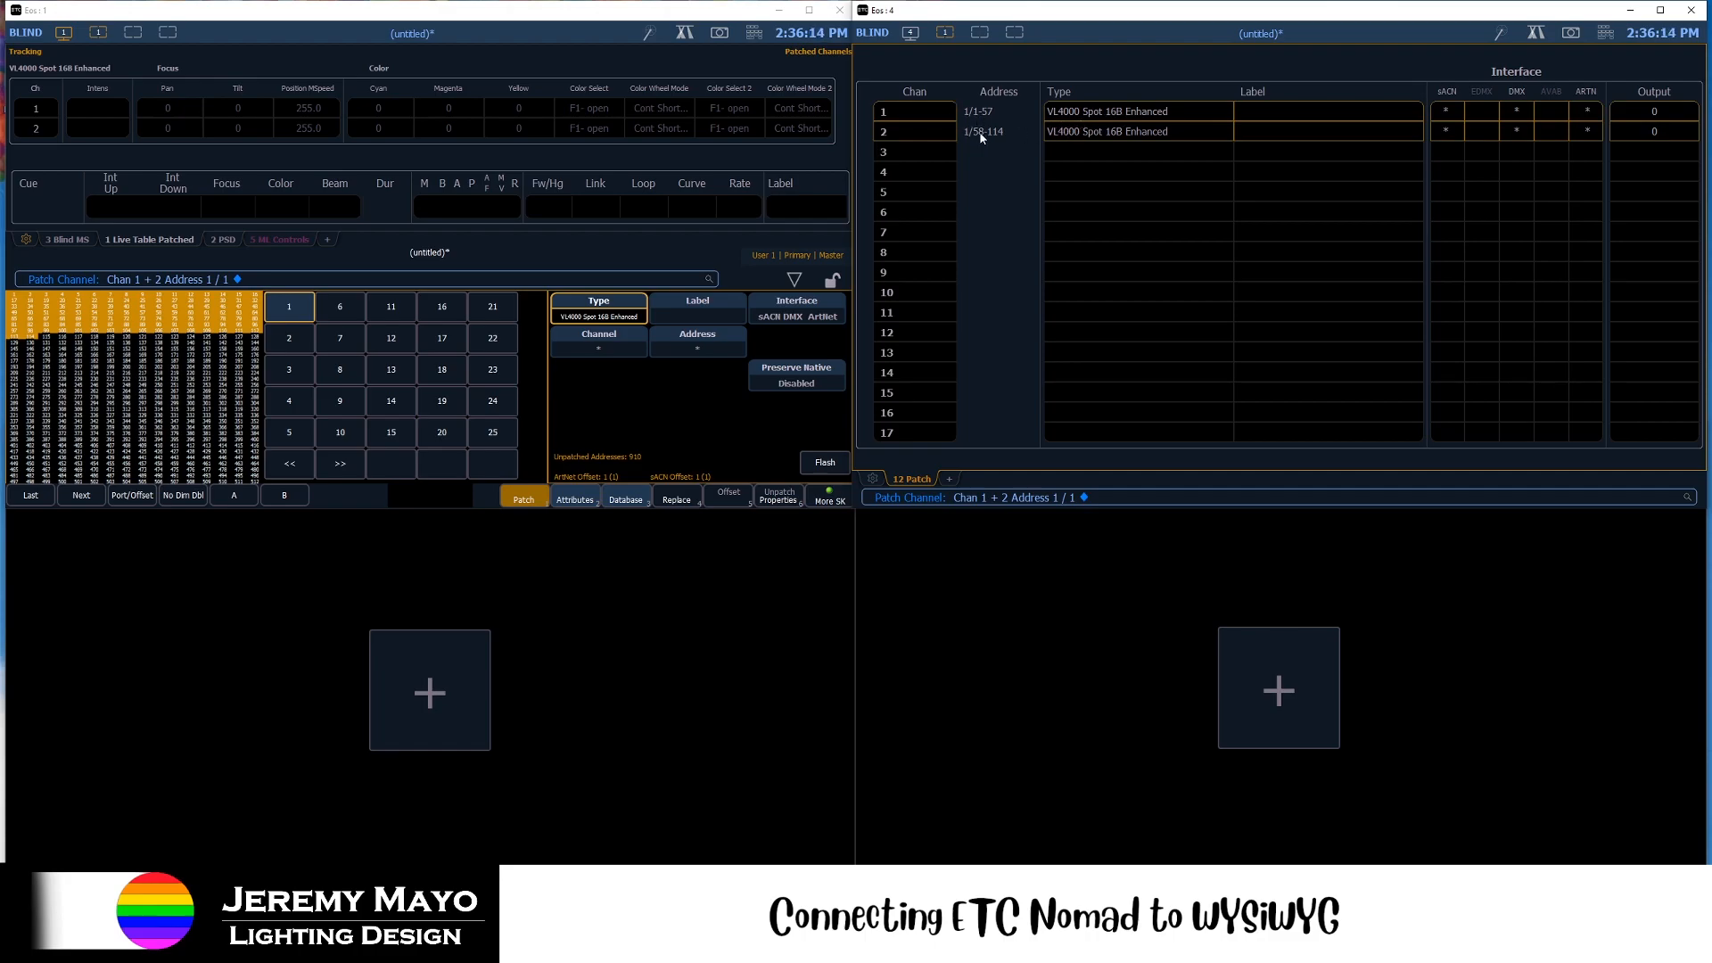
mouse_move(965, 146)
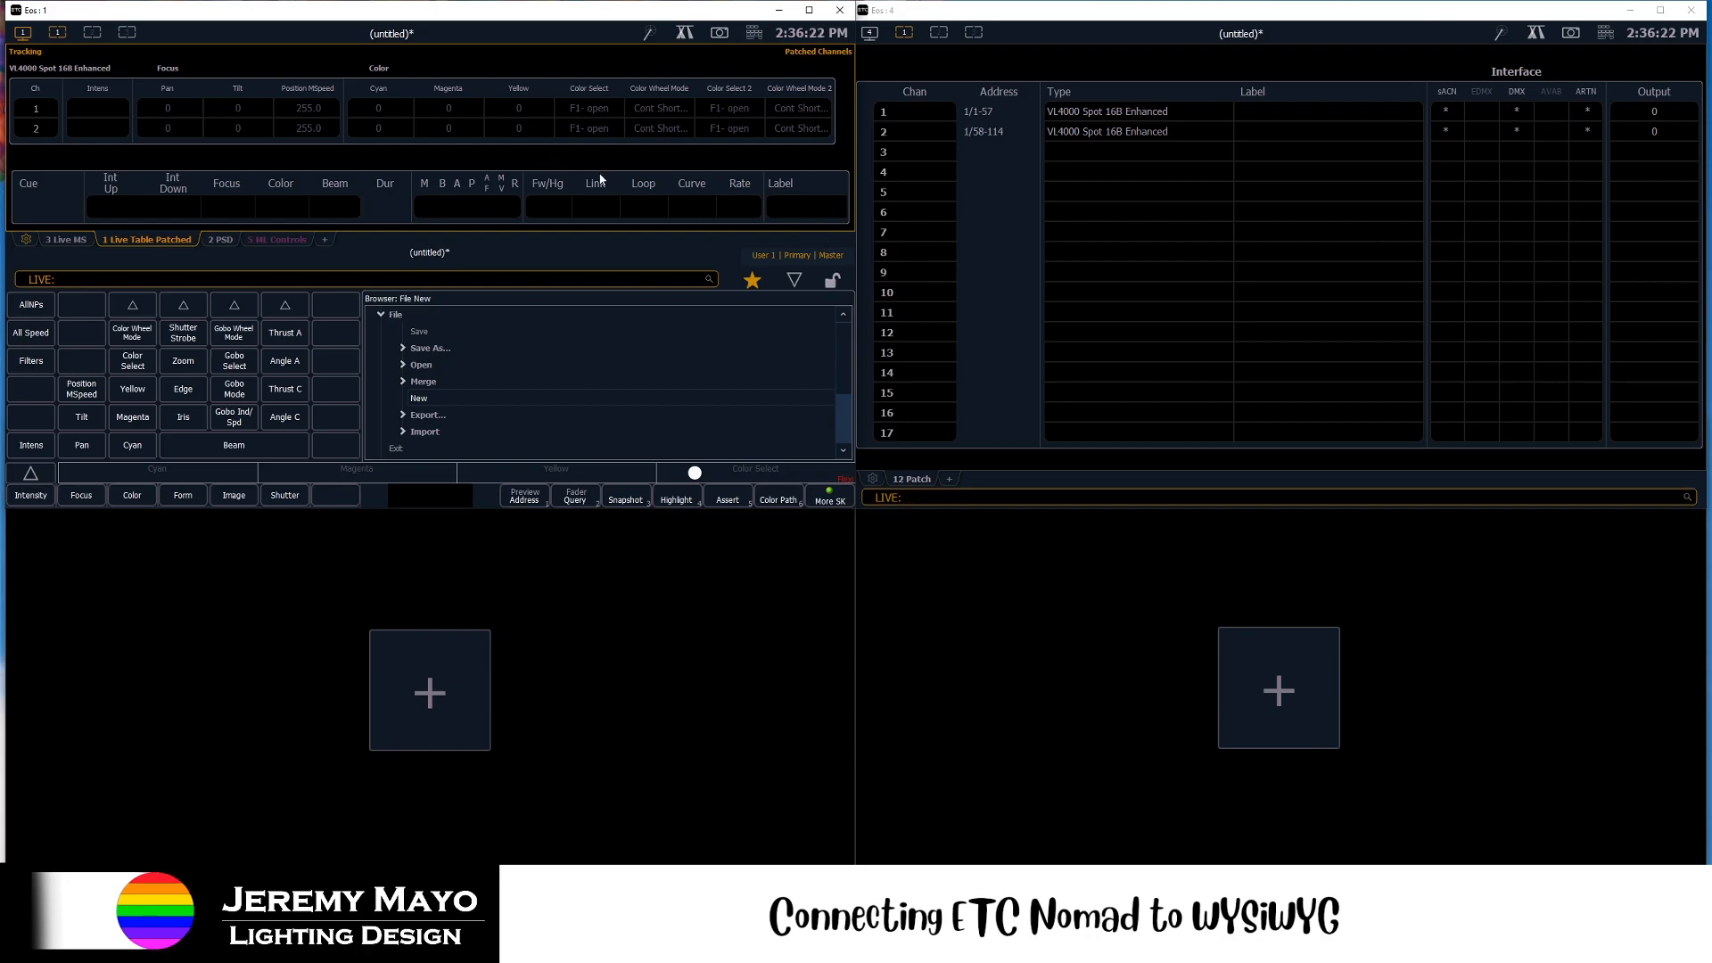
- Save the show as 'WYG Example' and minimize the first Eos window
click(430, 348)
text(Show Fil)
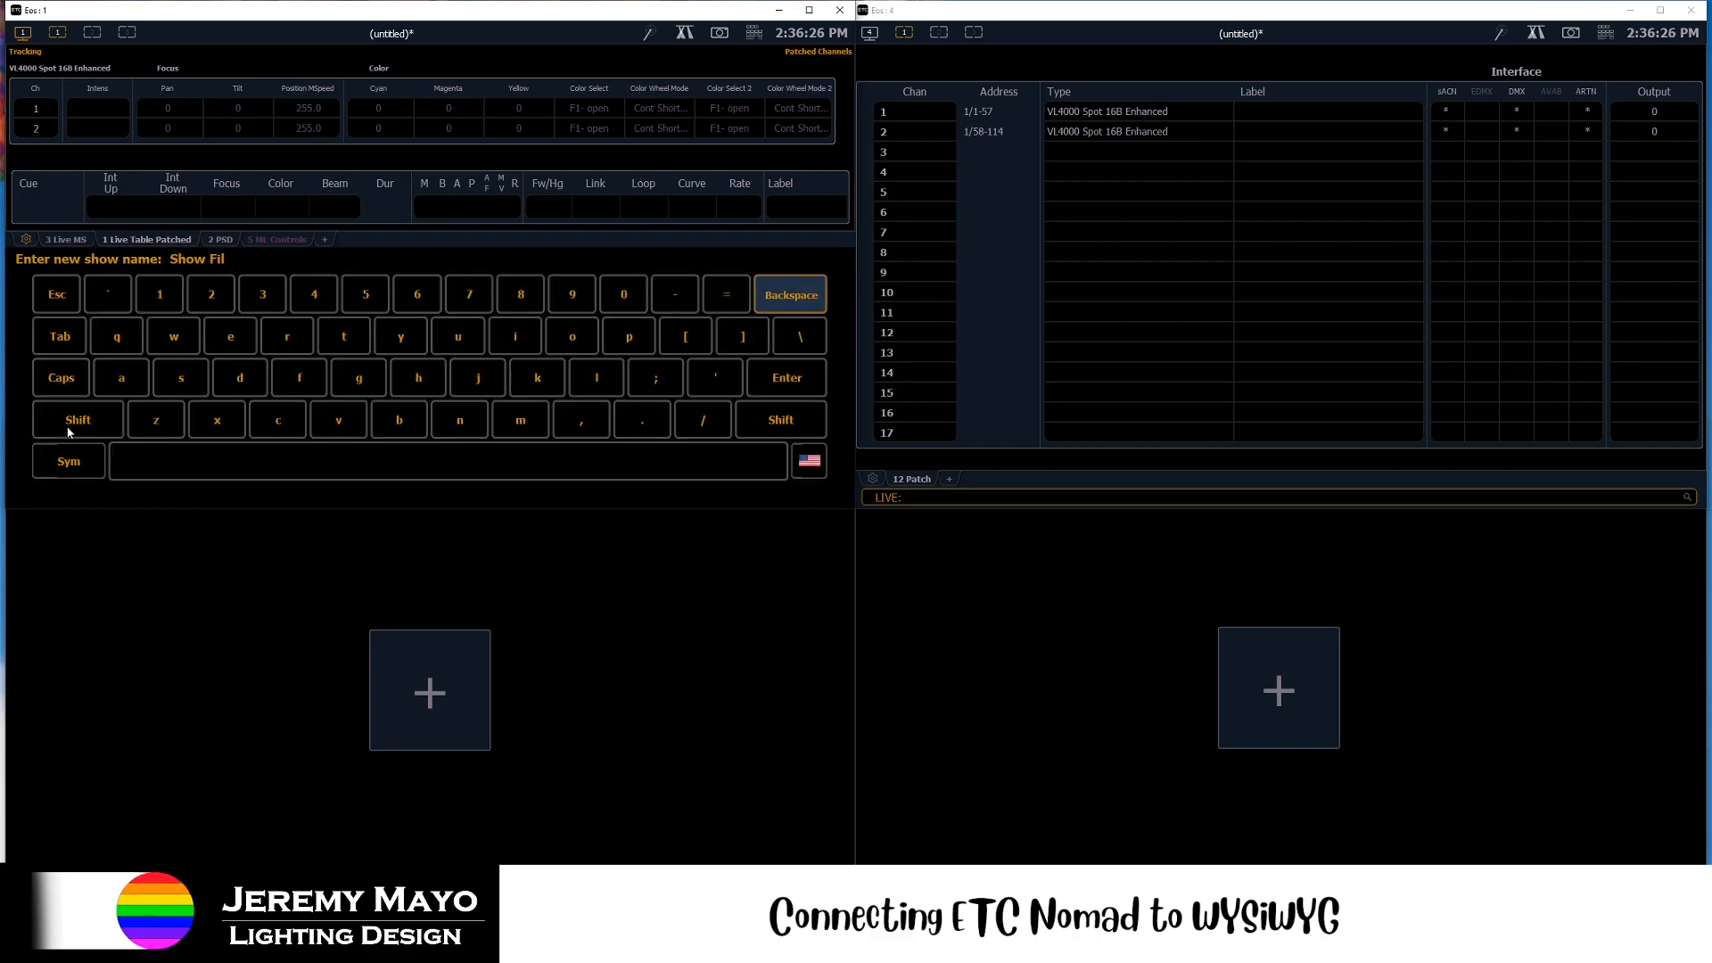
click(77, 419)
text(WYG Ex)
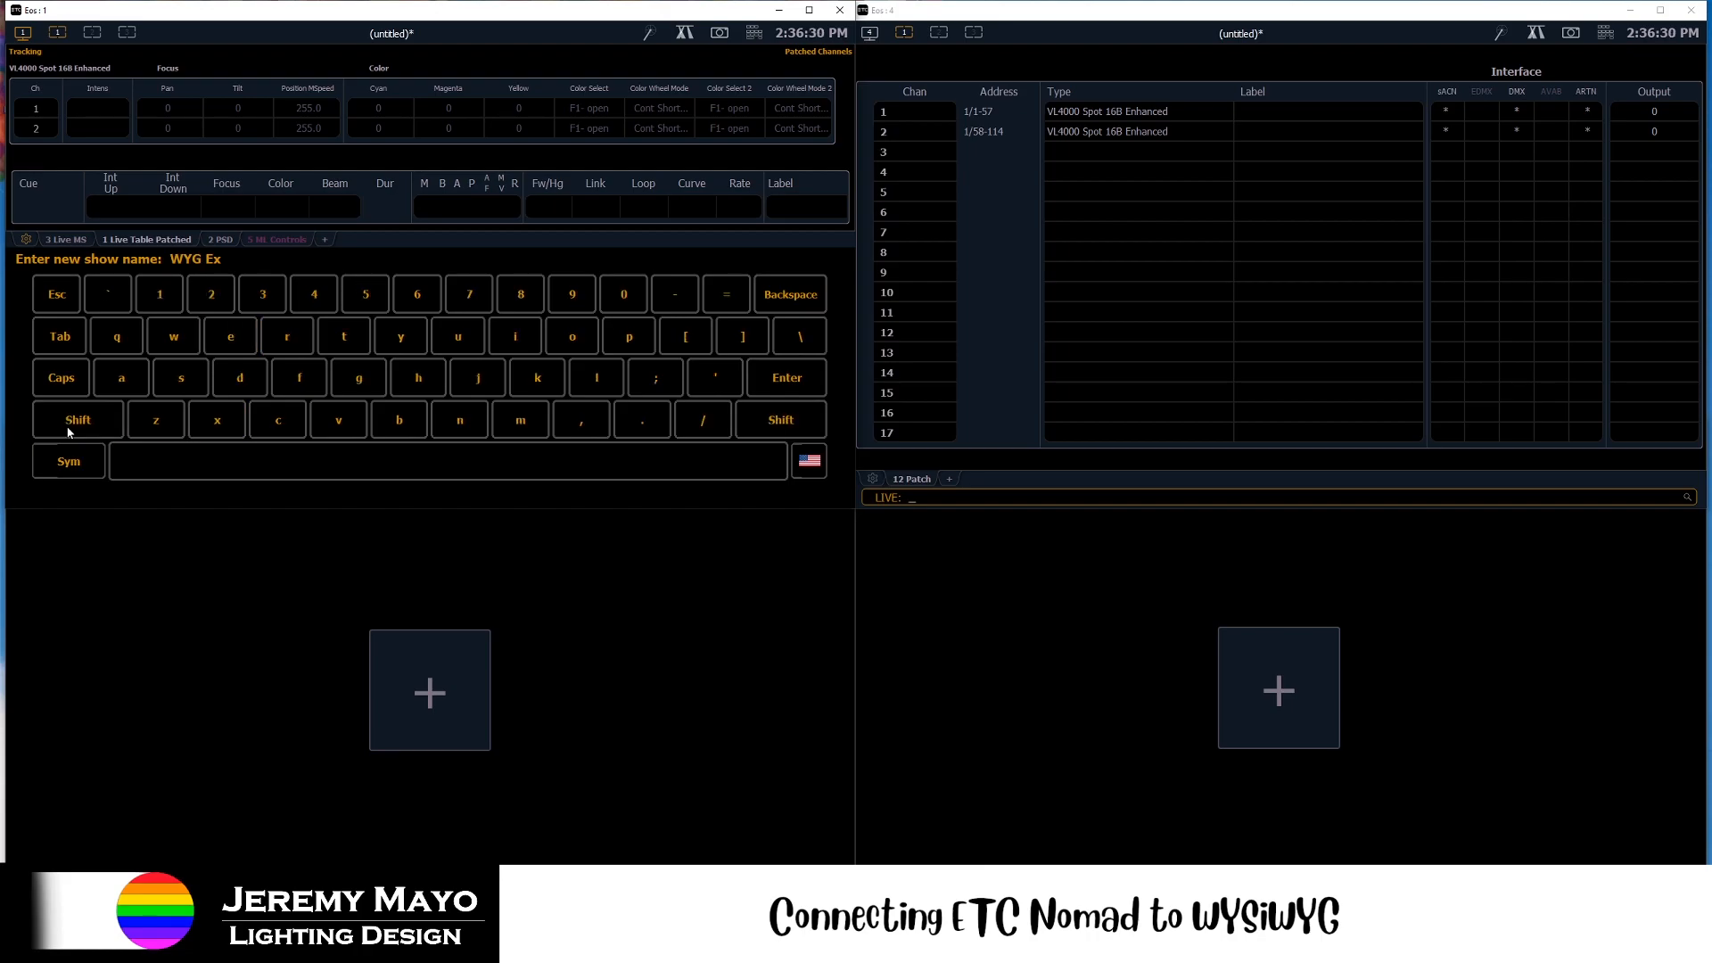
key(enter)
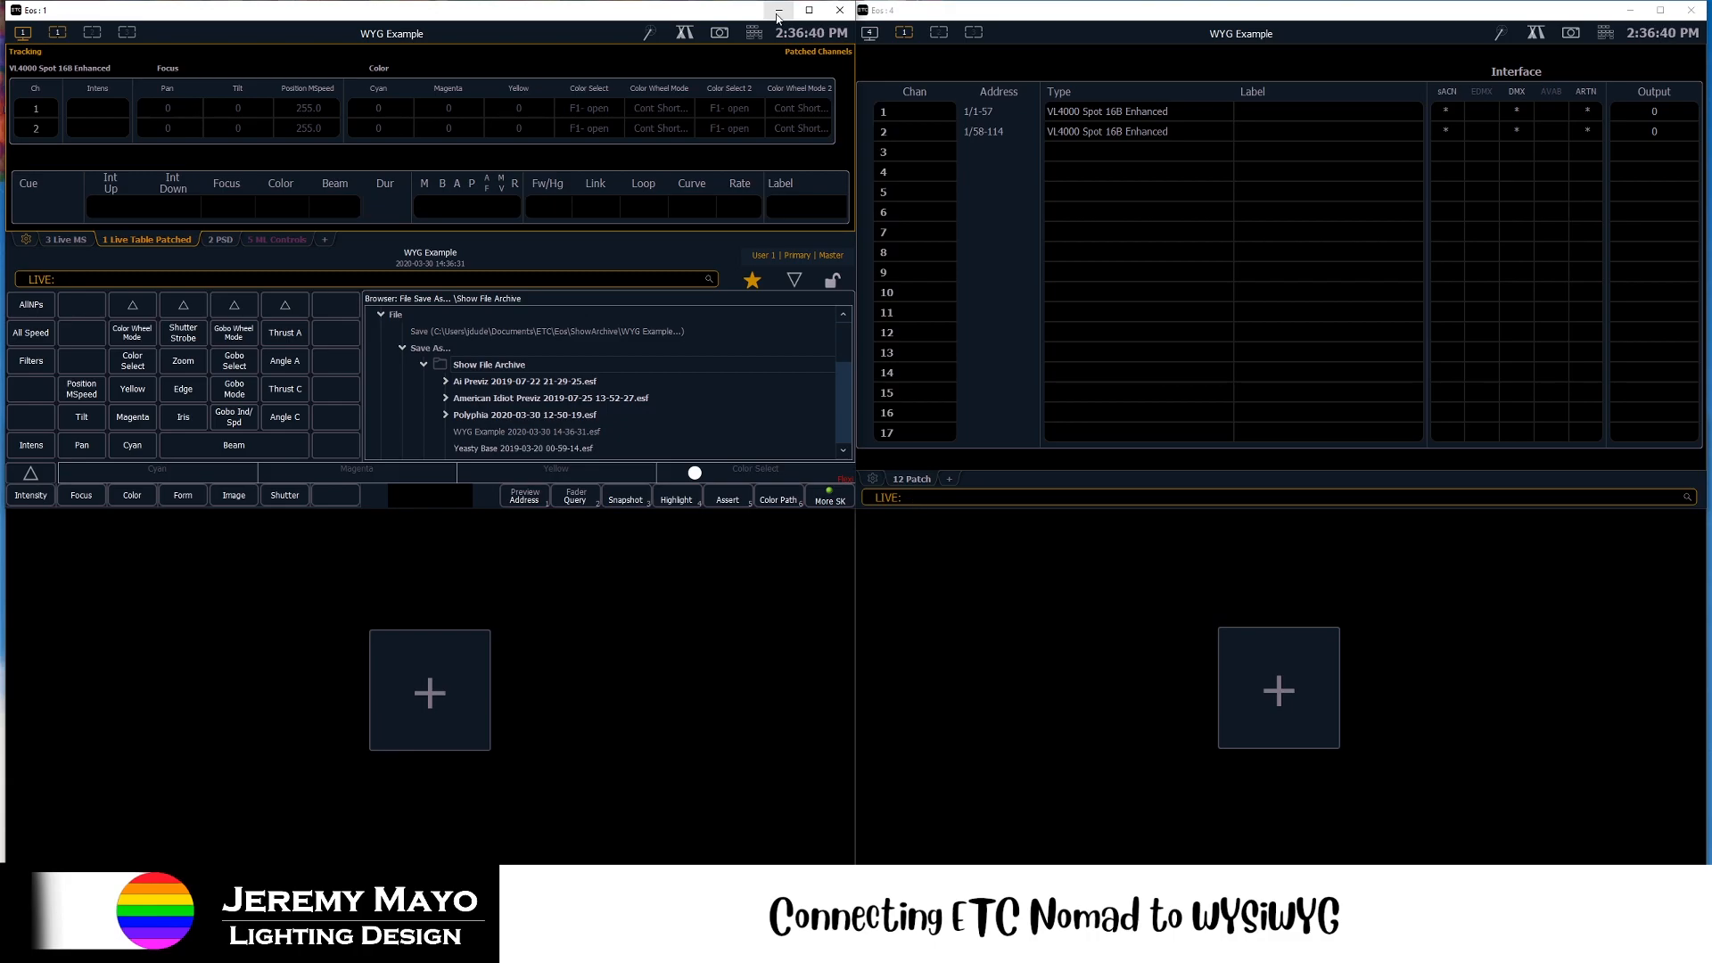
mouse_move(778, 17)
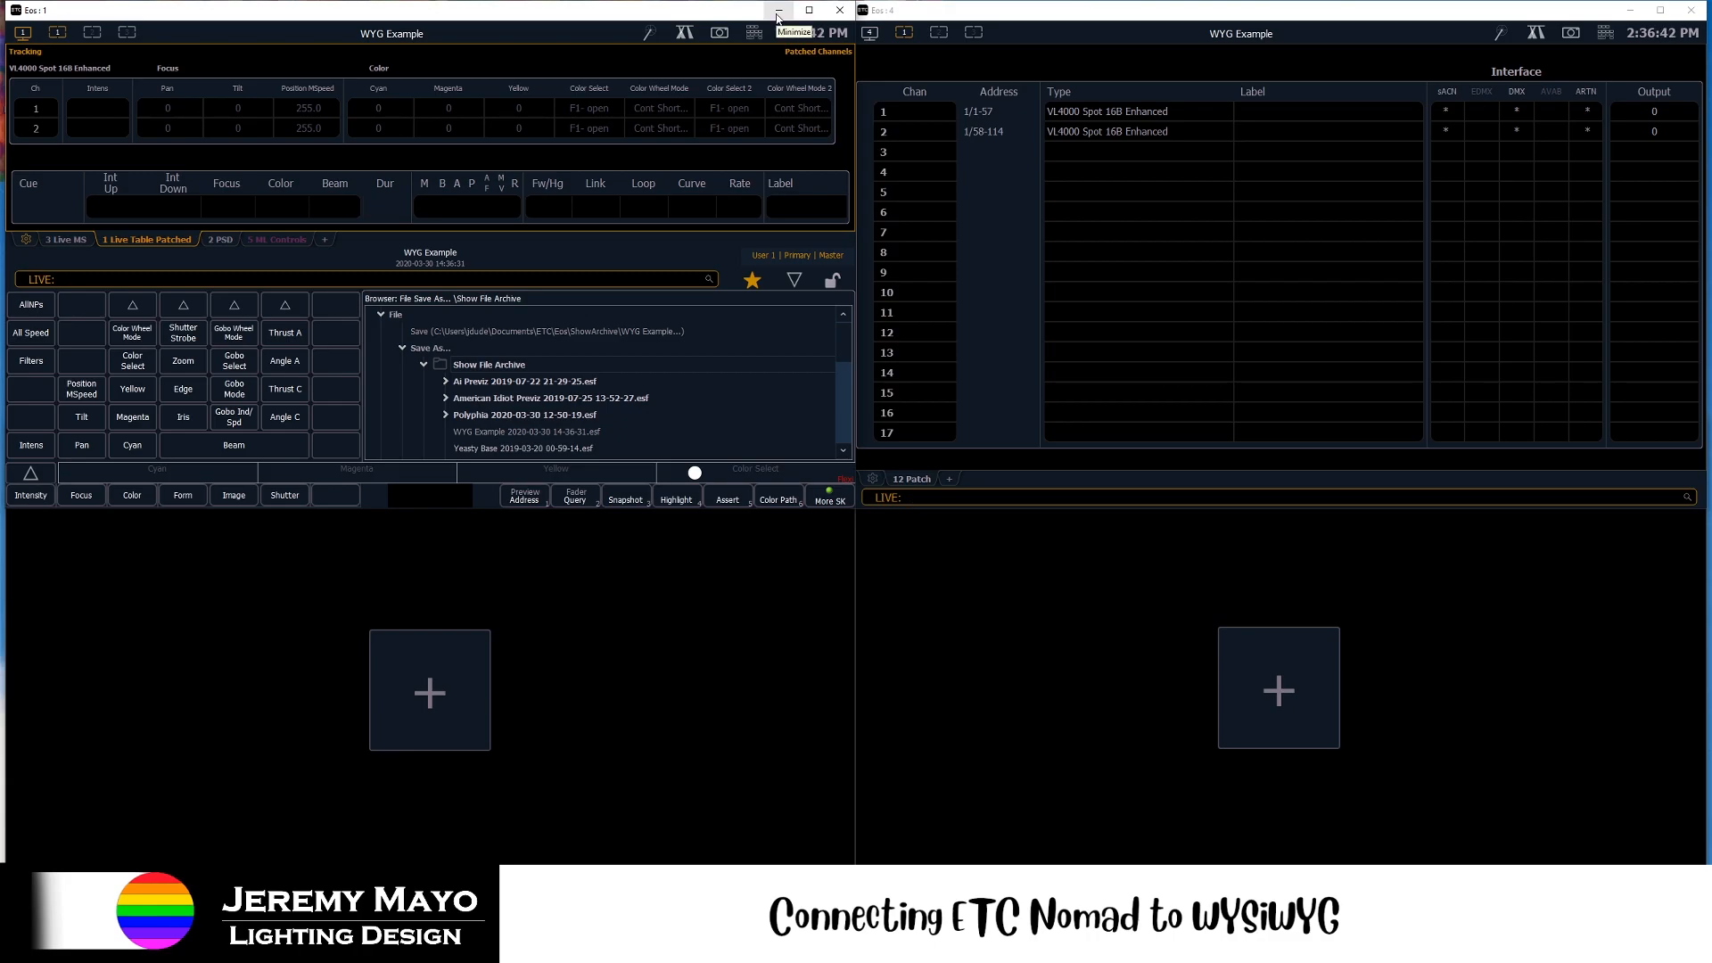
click(776, 10)
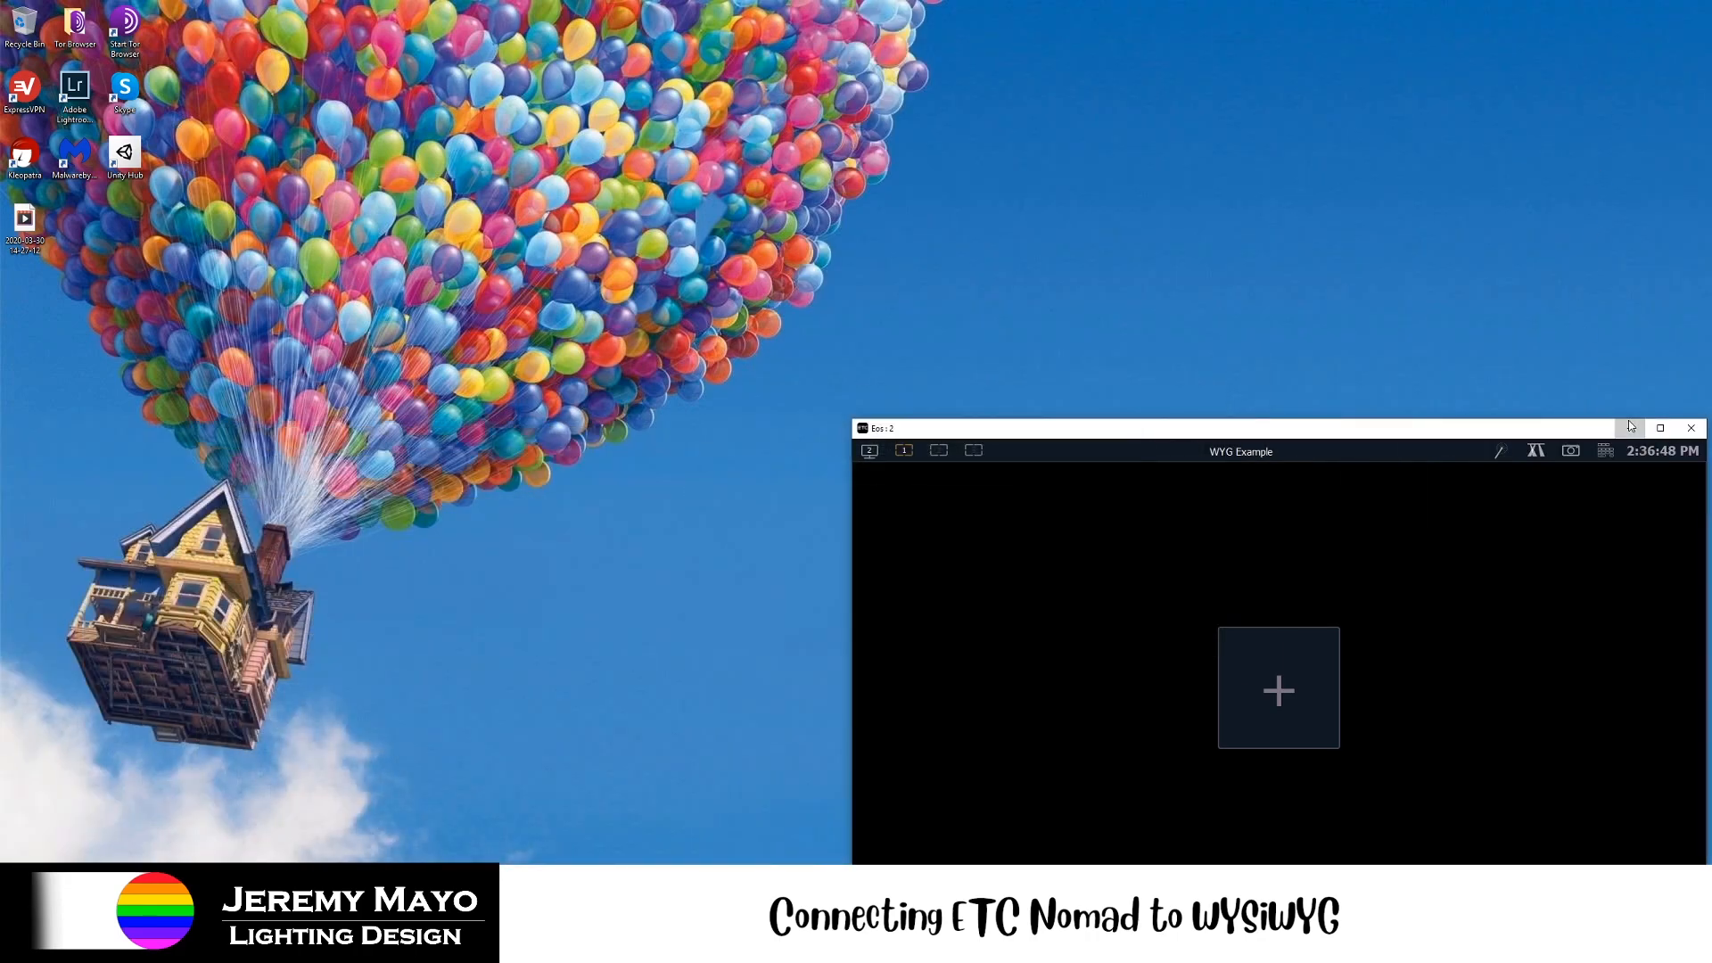
- Launch and log in to WYSIWYG, accept the terms, and start a new empty drawing file
click(1659, 427)
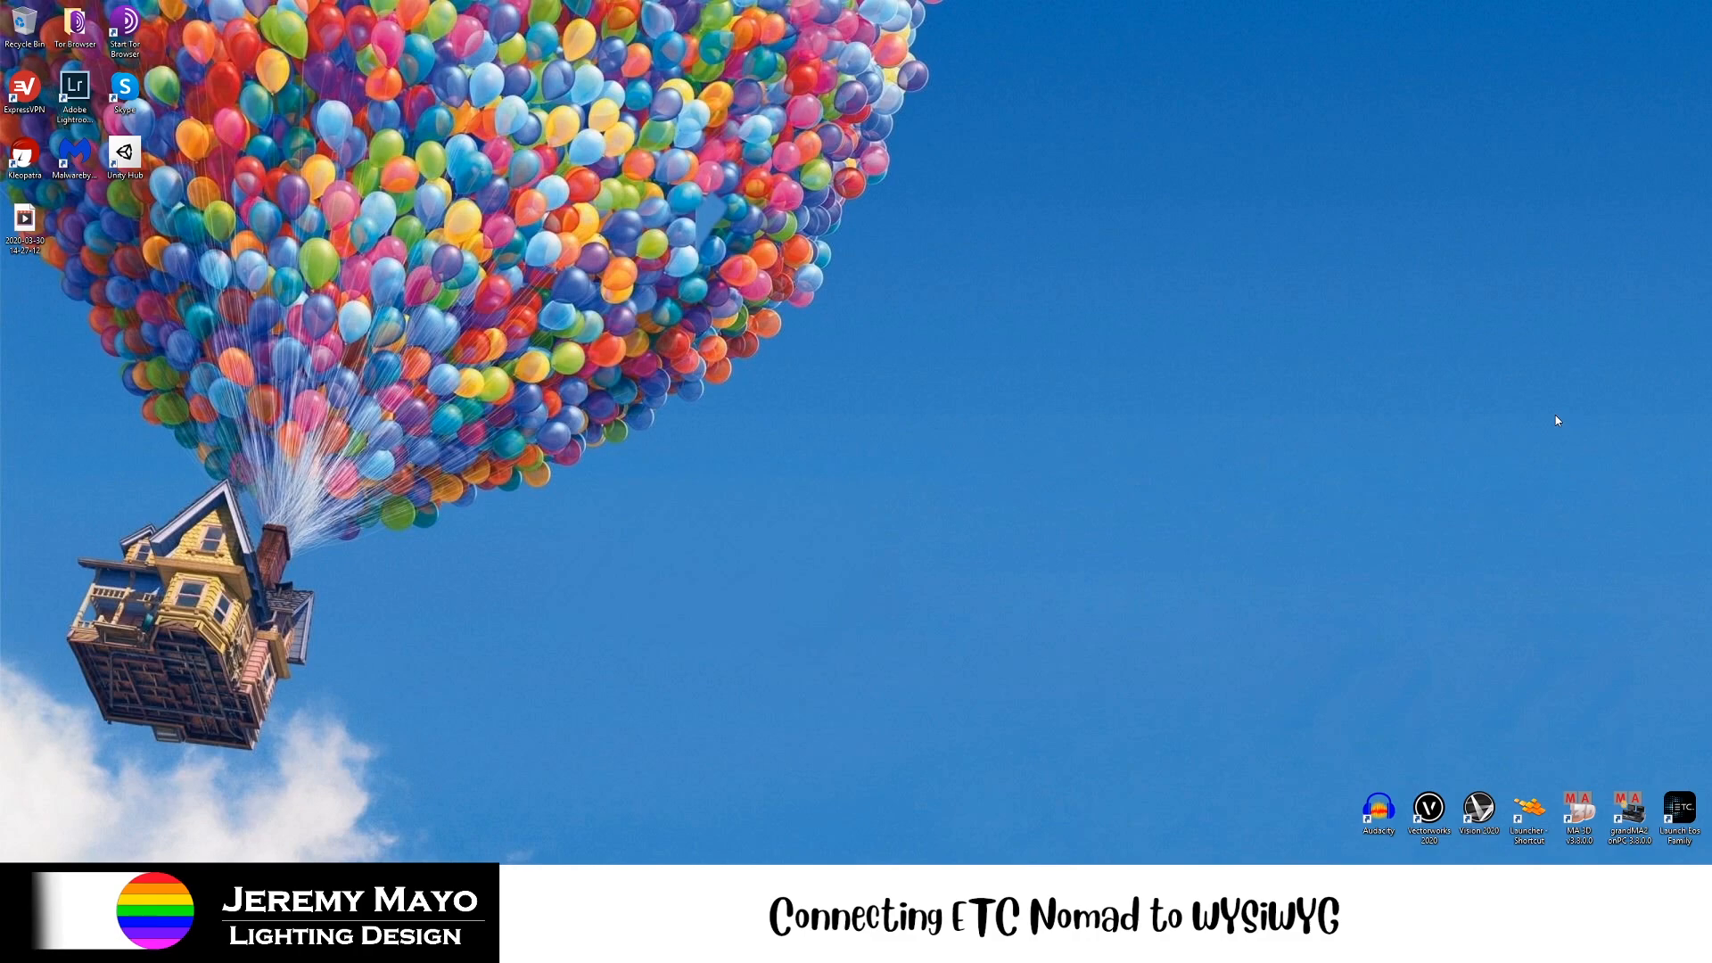
mouse_move(1525, 655)
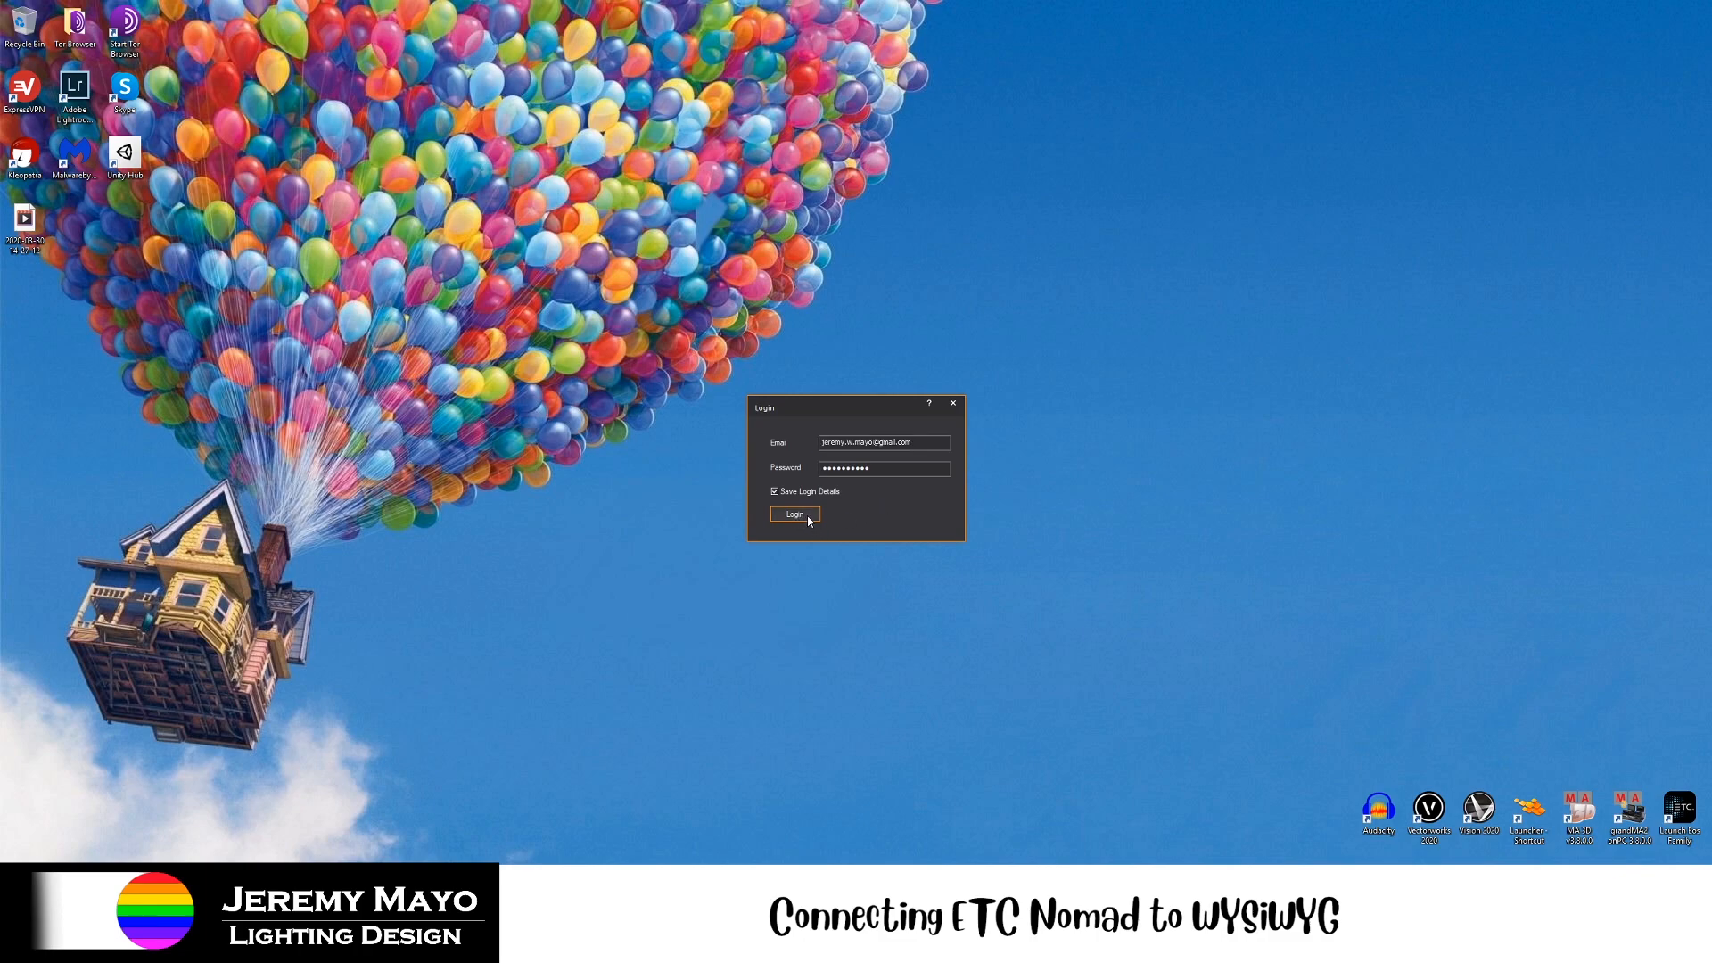
click(793, 514)
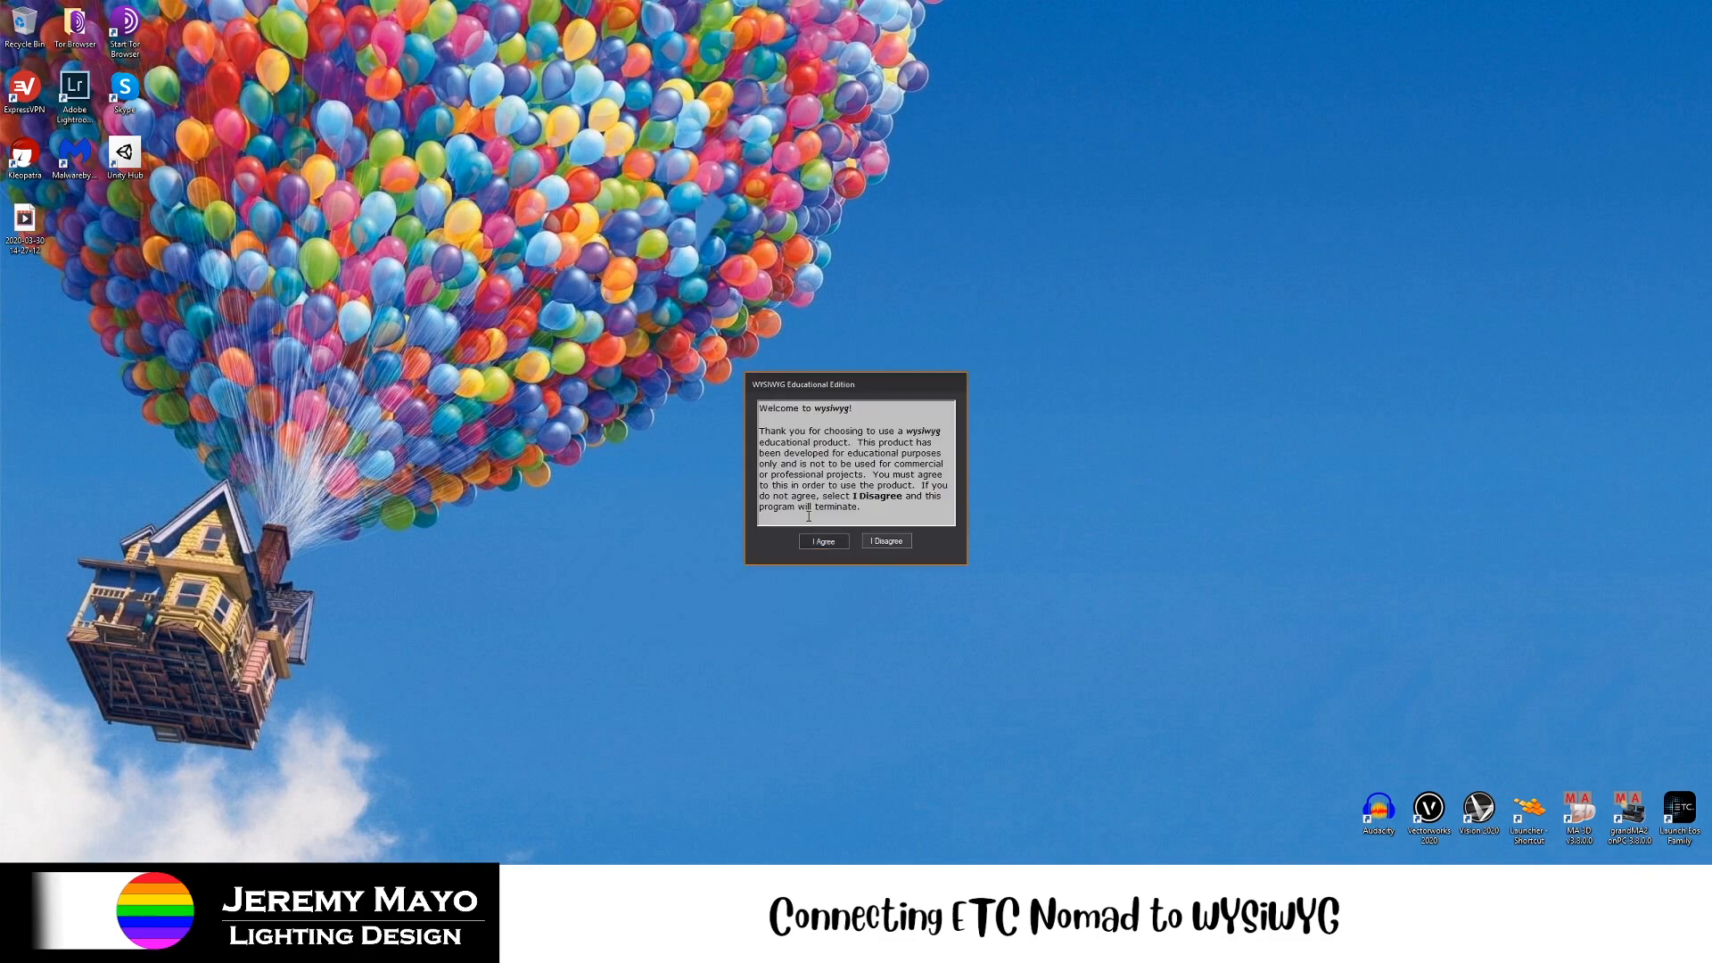
click(825, 542)
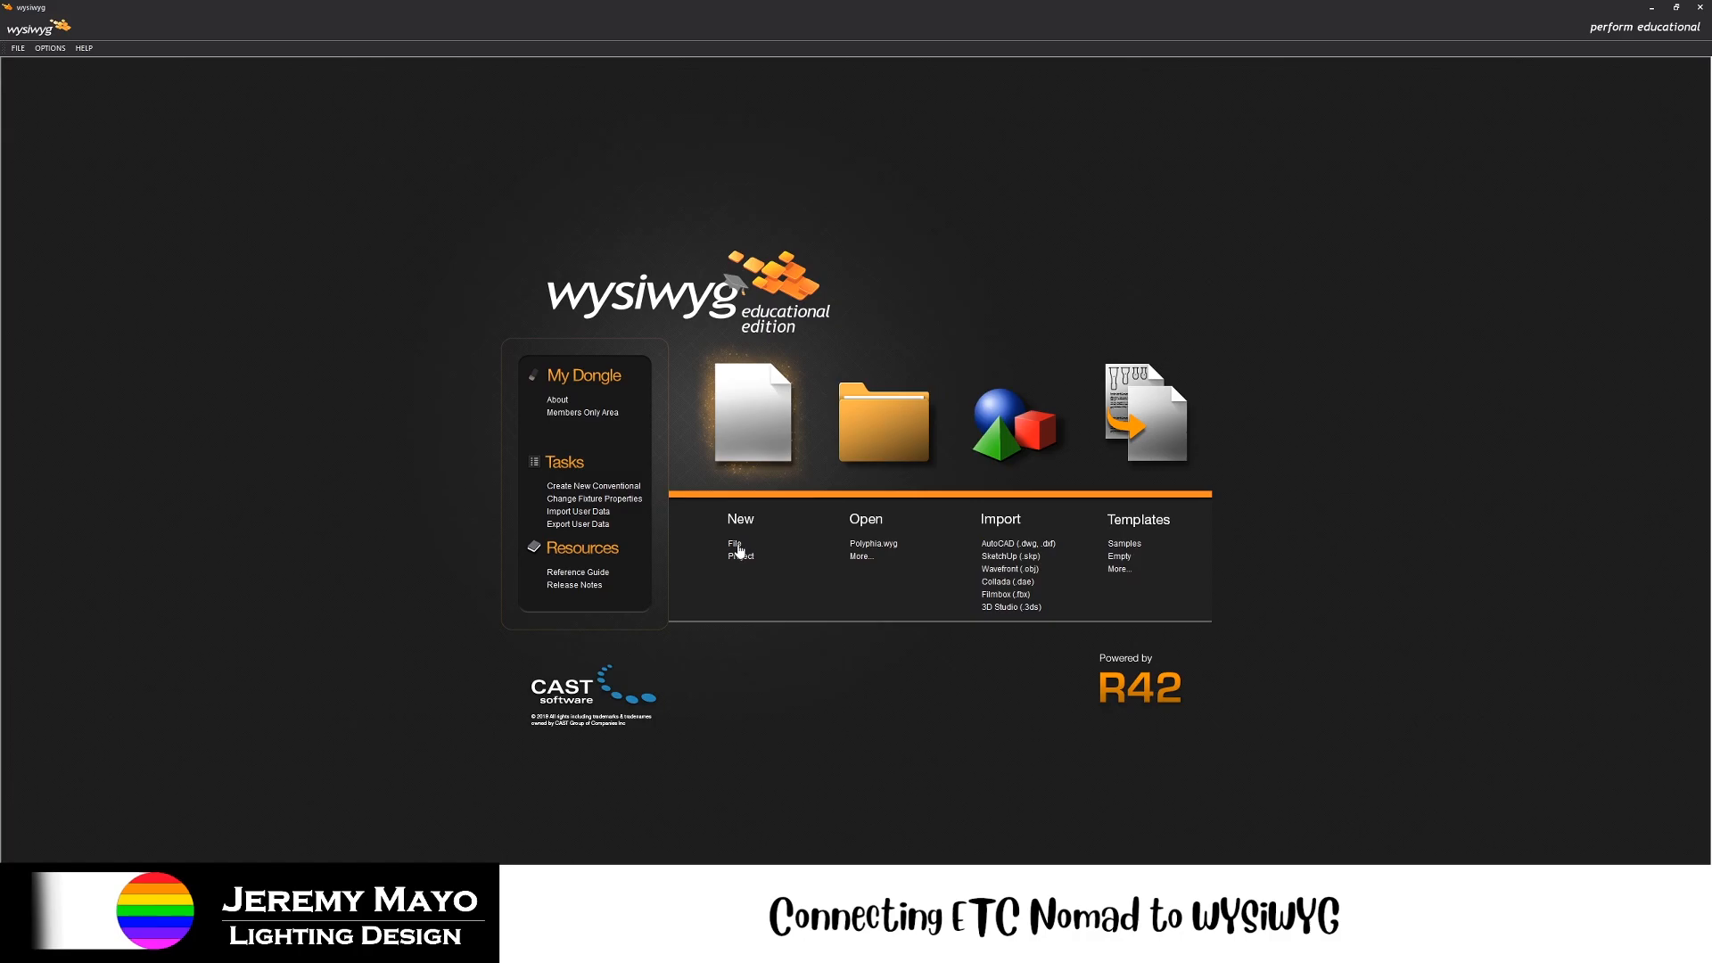
mouse_move(733, 544)
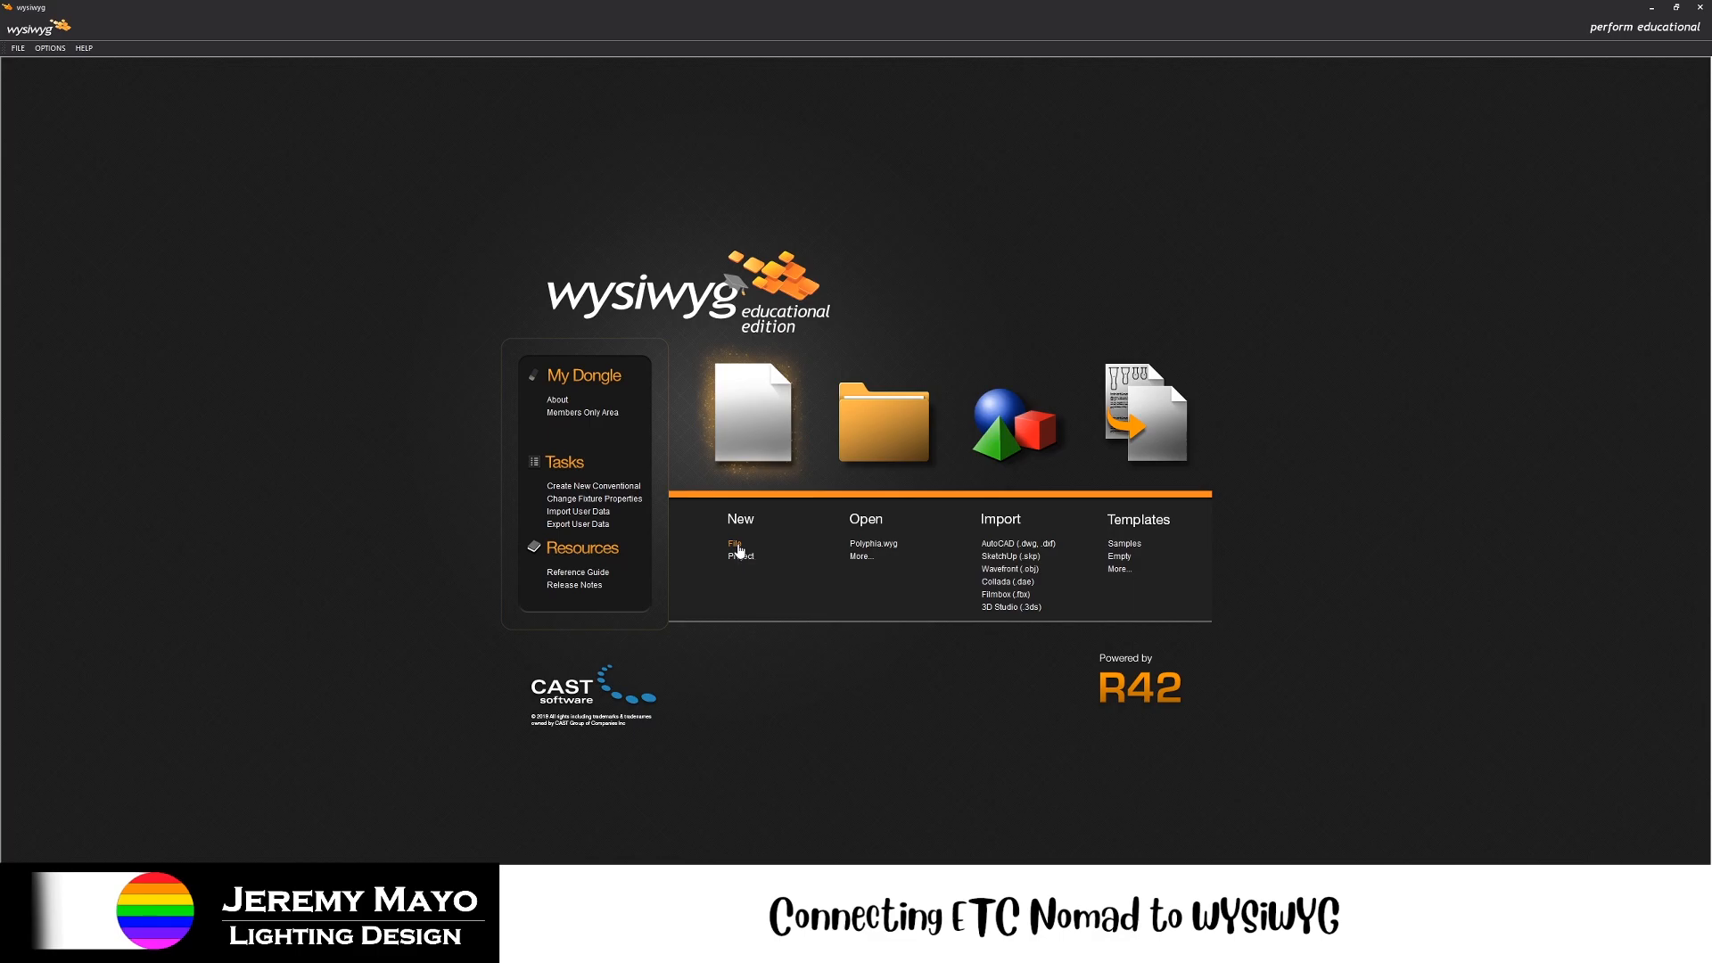
click(733, 544)
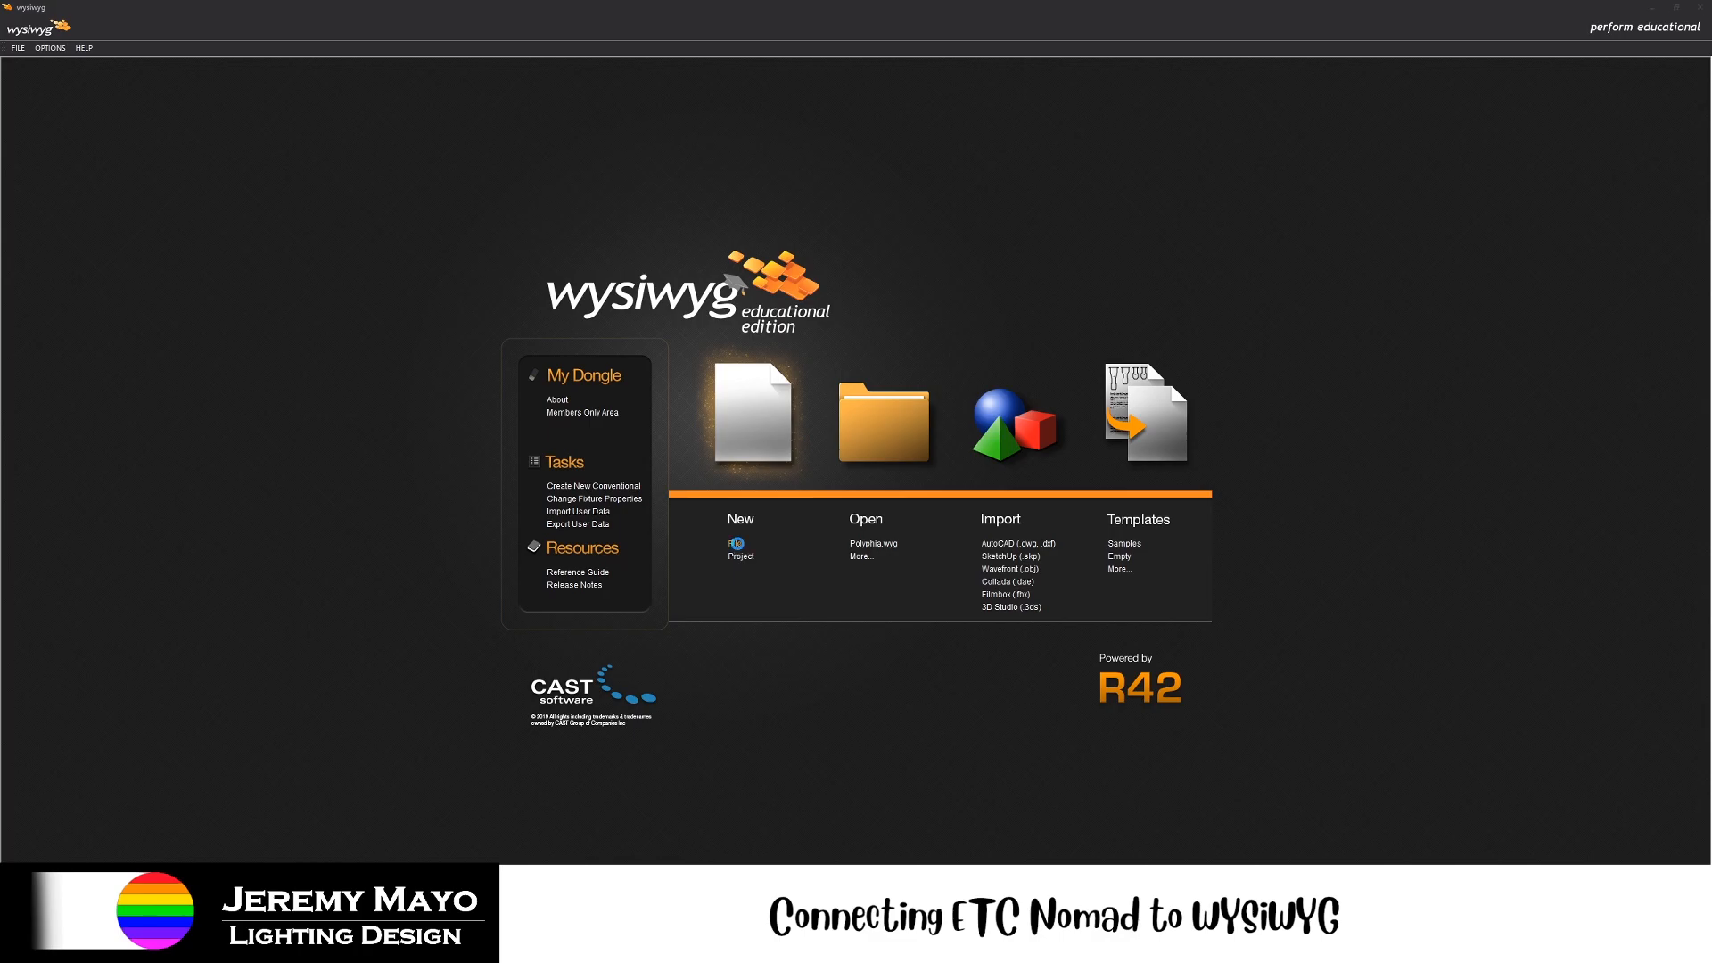
click(739, 545)
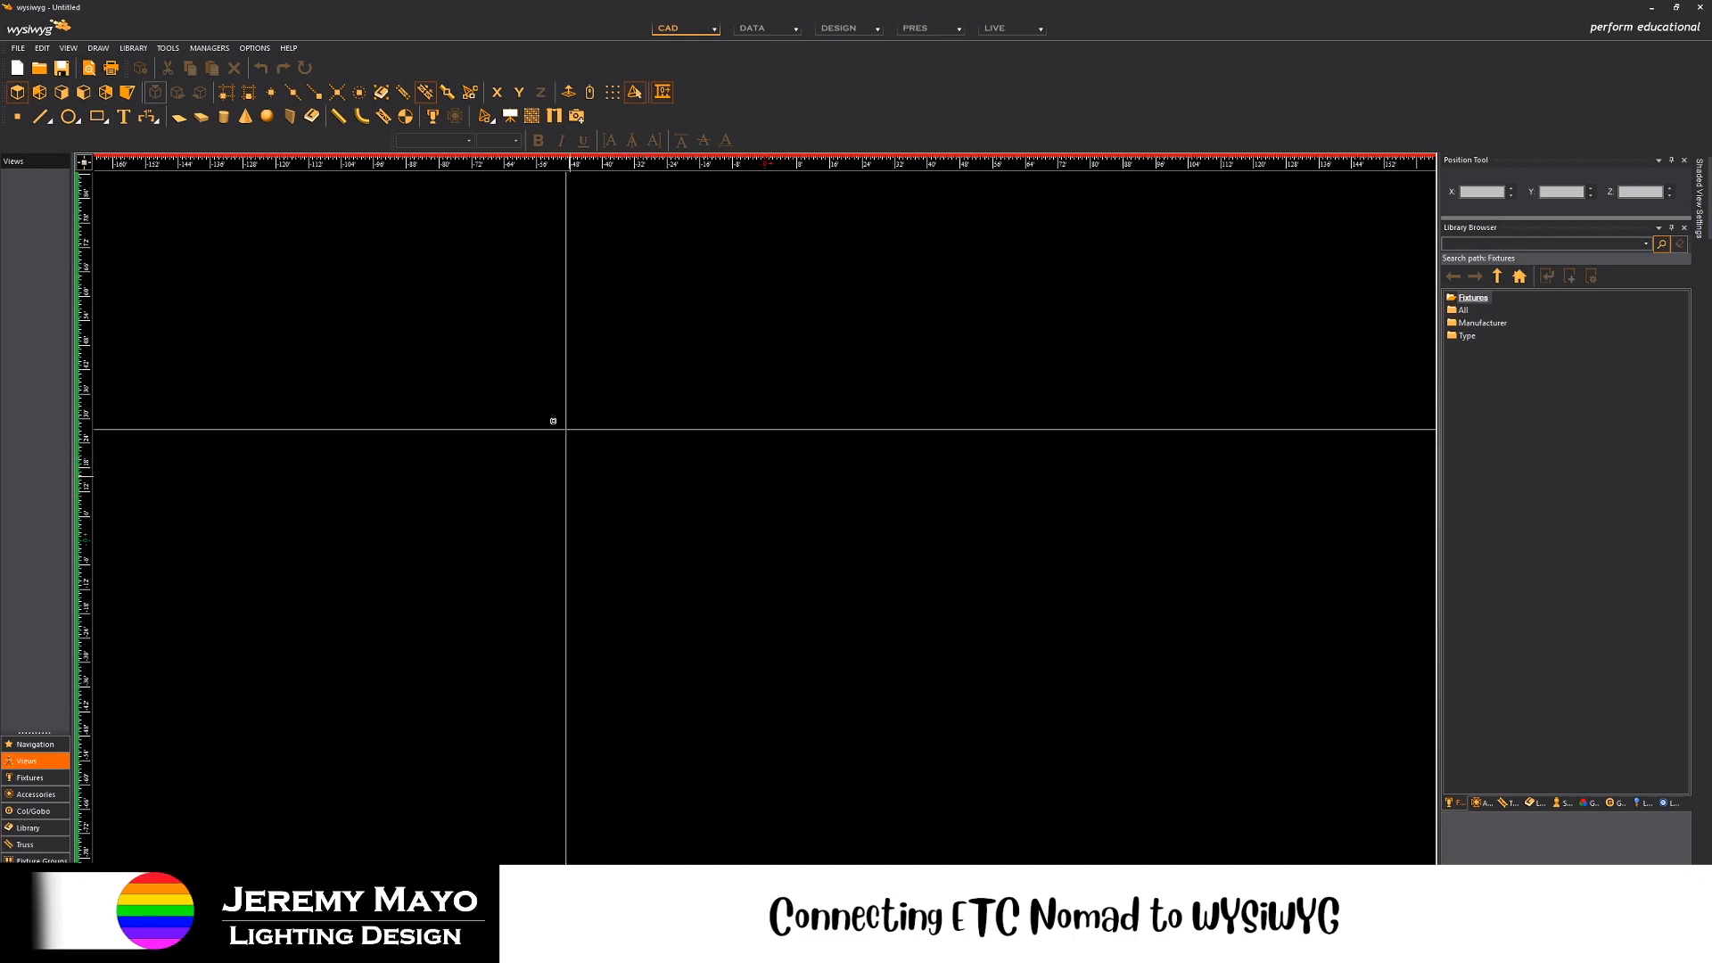
- Place a hanging pipe of length 10' in the drawing and ready a fixture library search
click(339, 118)
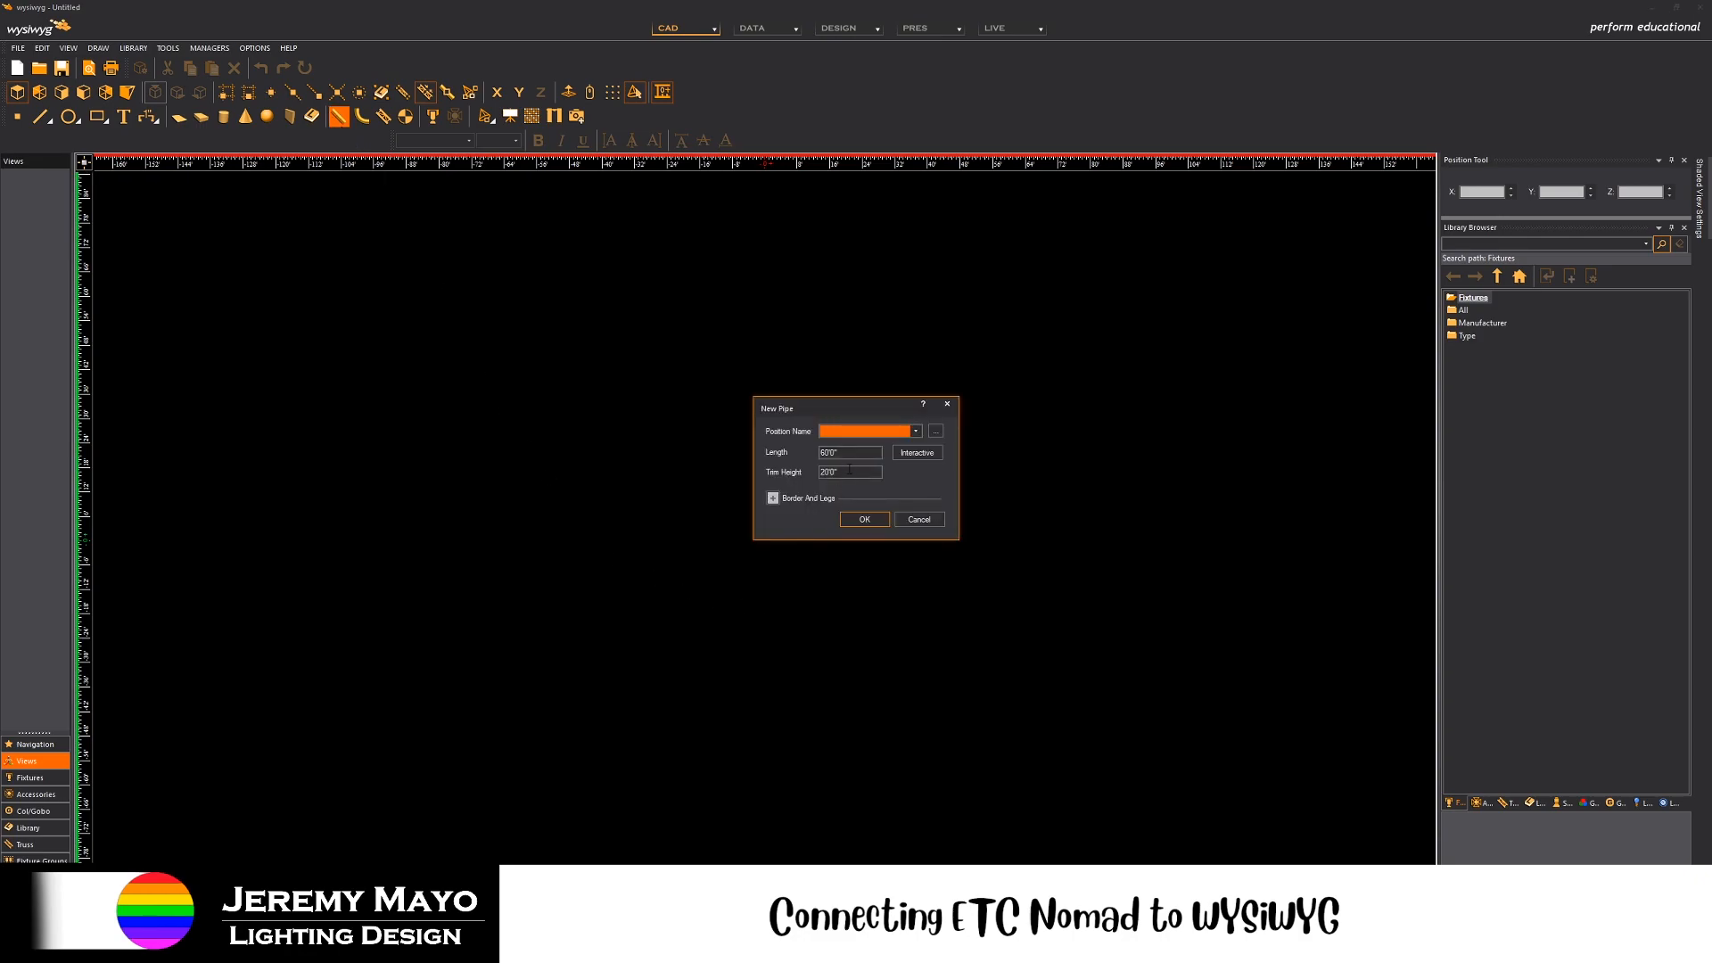
text(10')
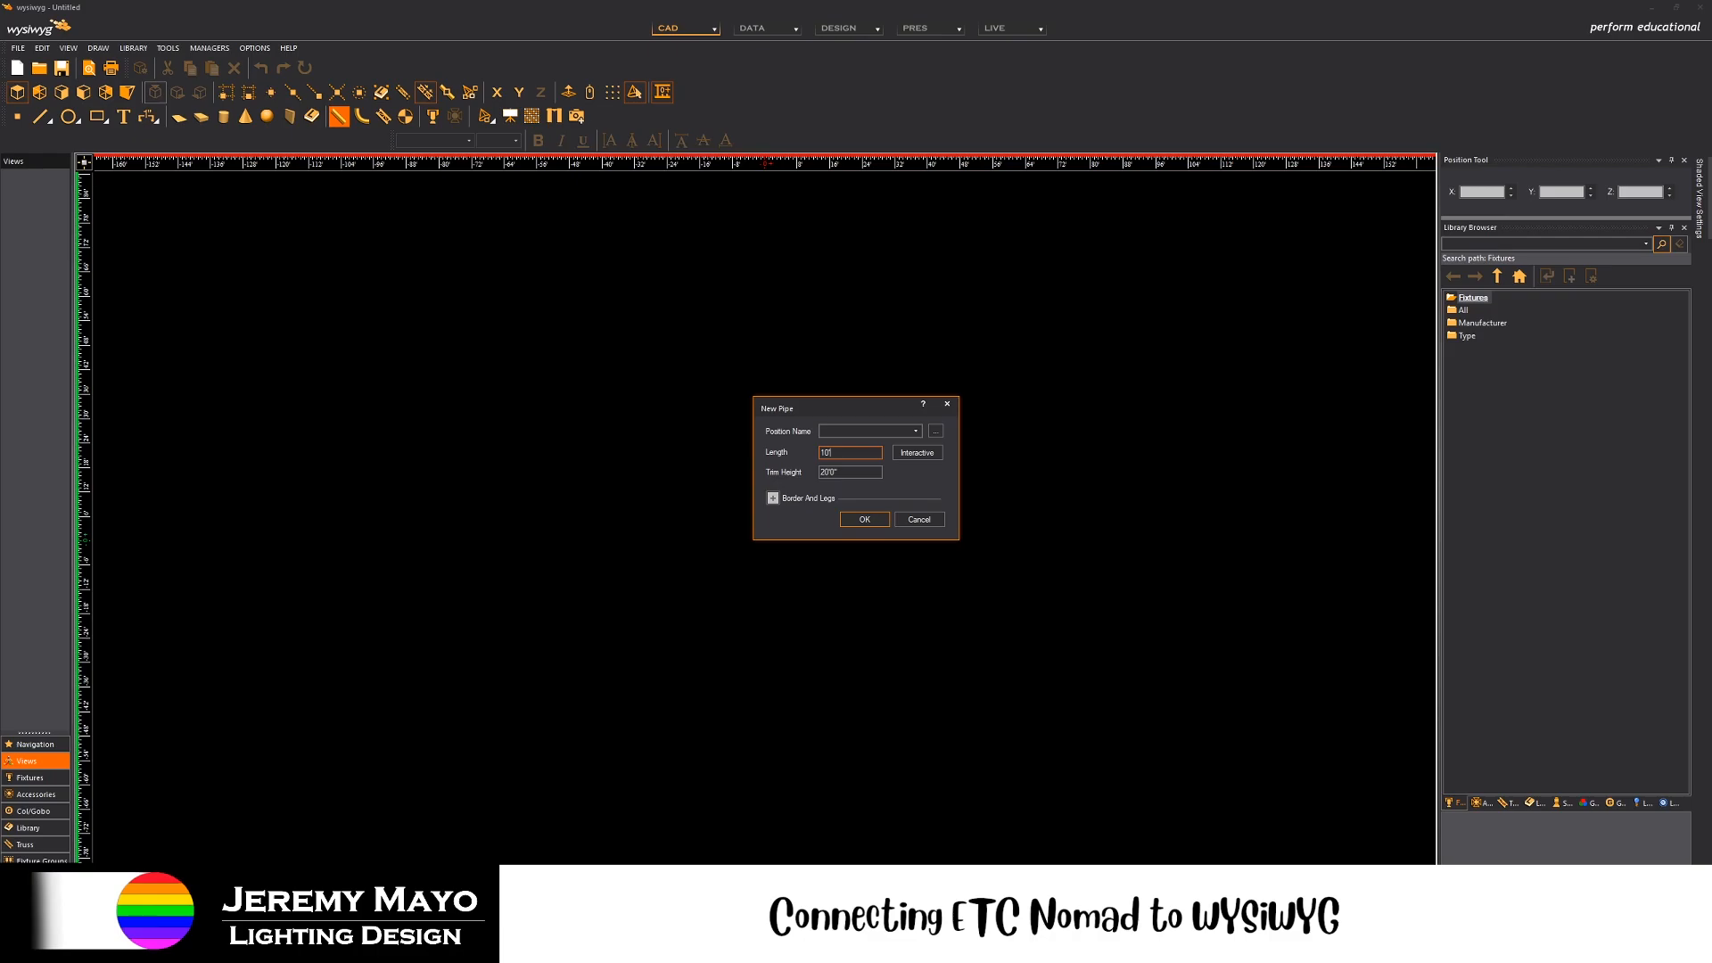
click(864, 519)
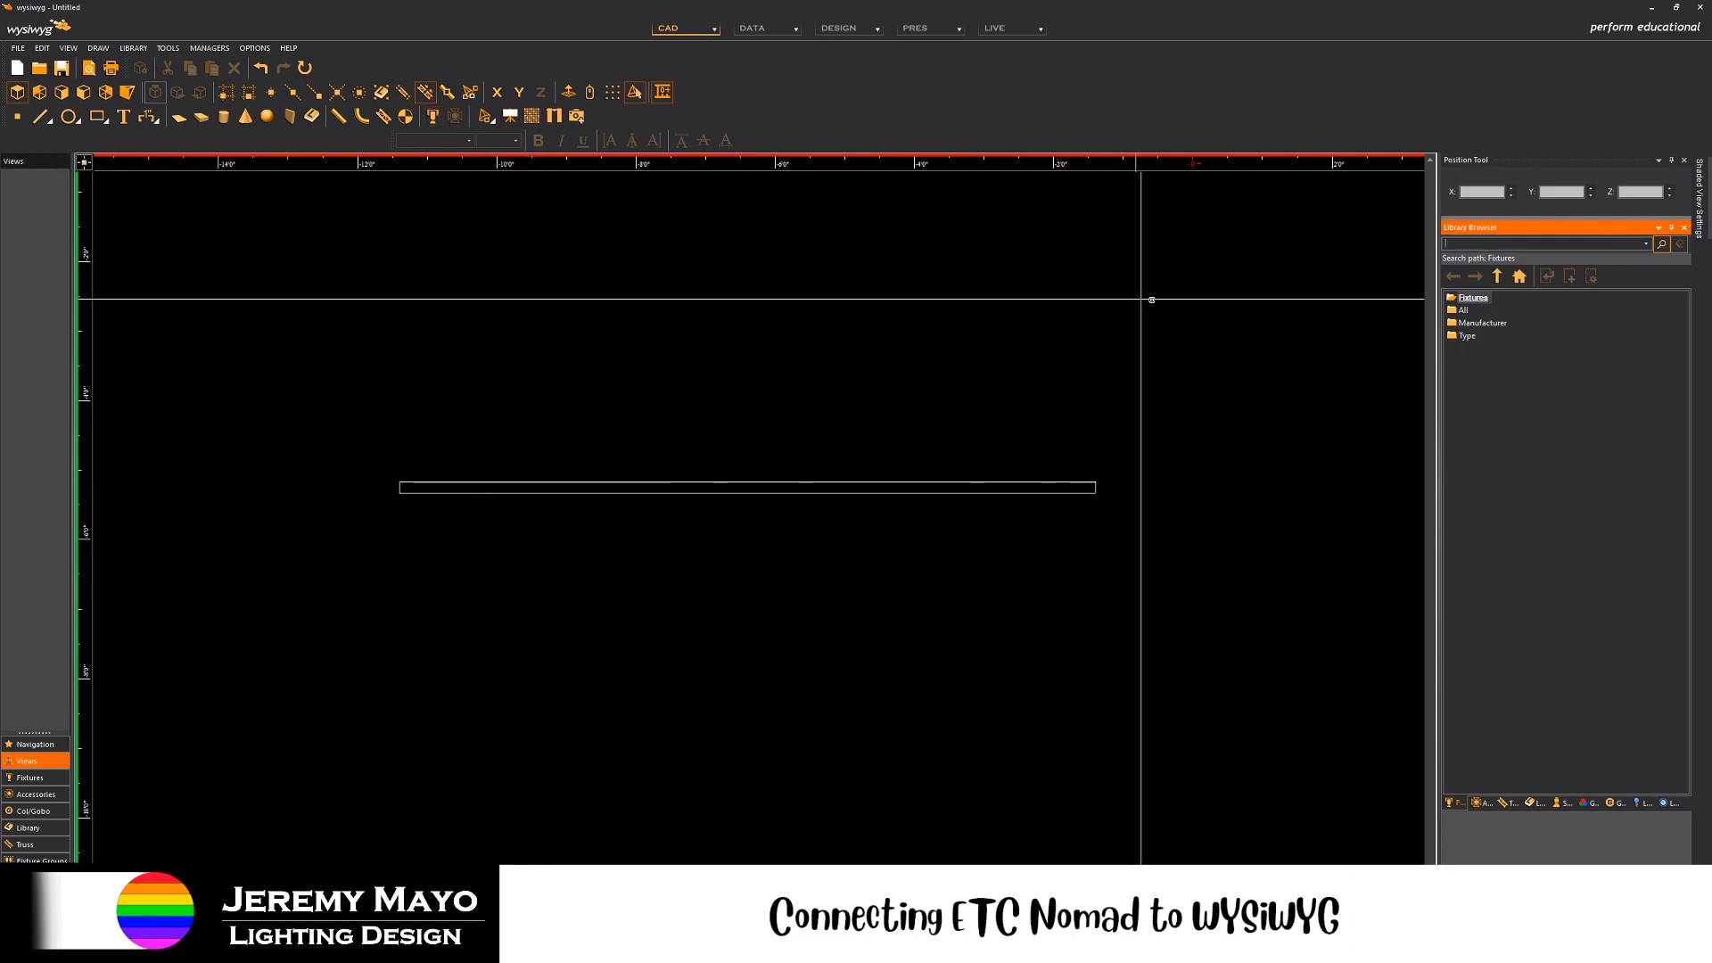
double_click(1482, 323)
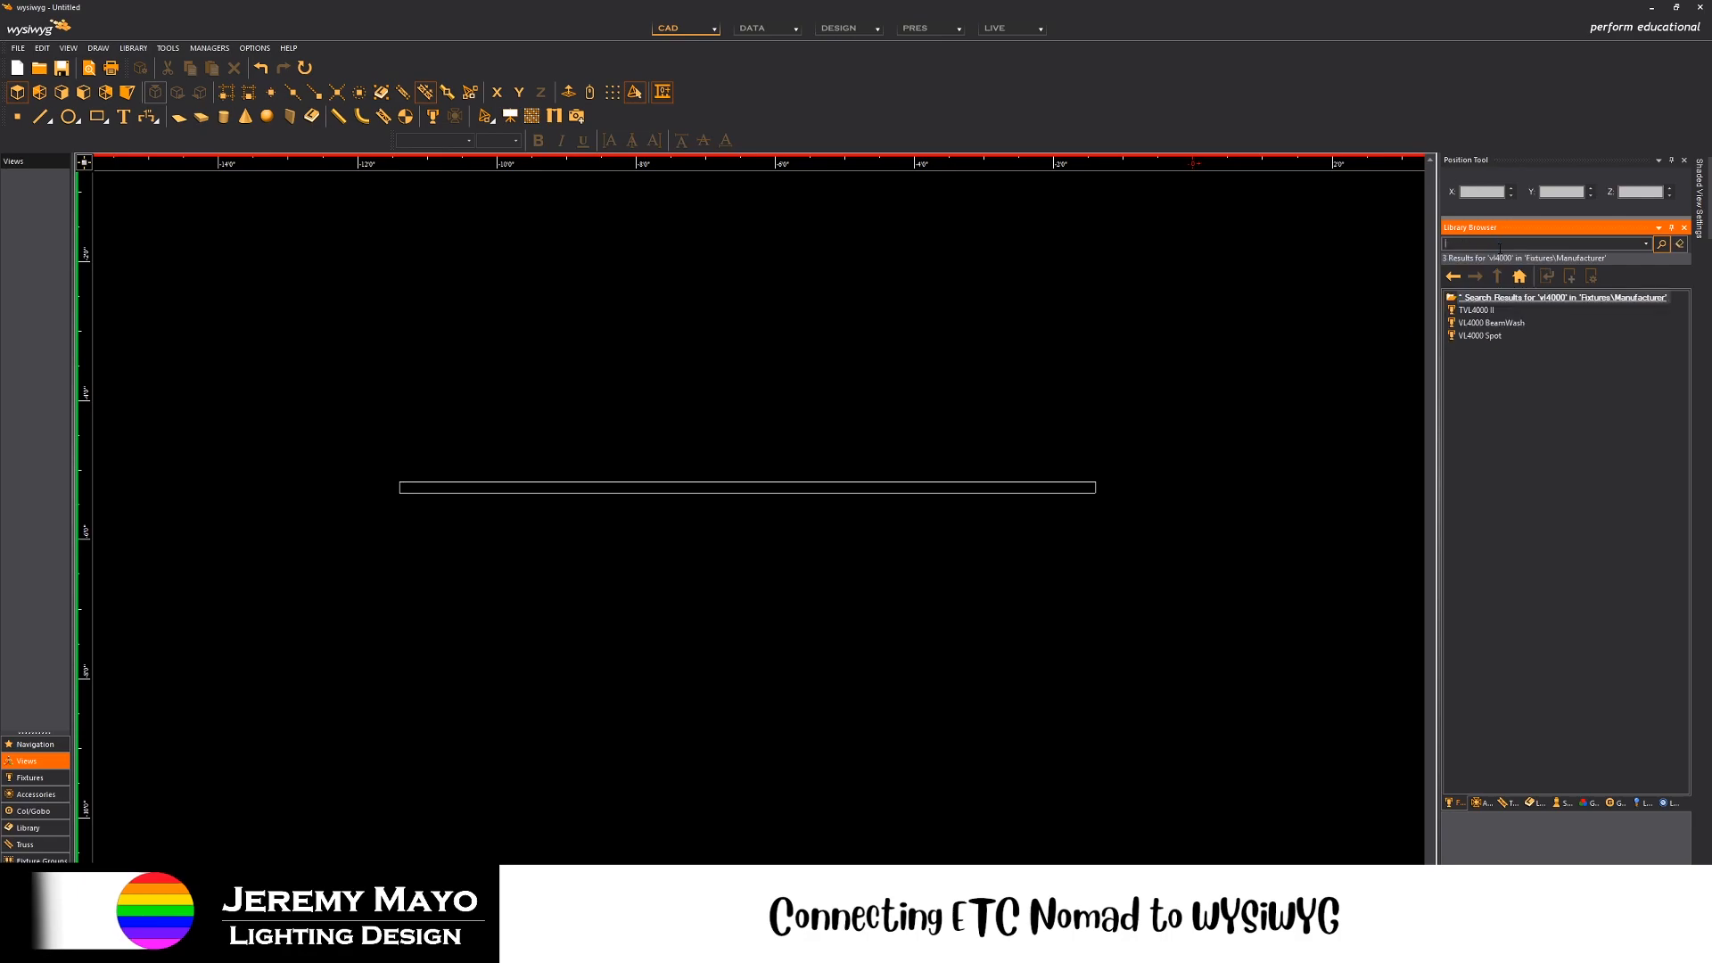
- Hang a VL4000 Spot fixture on the pipe and dismiss its fixture notes
click(1481, 335)
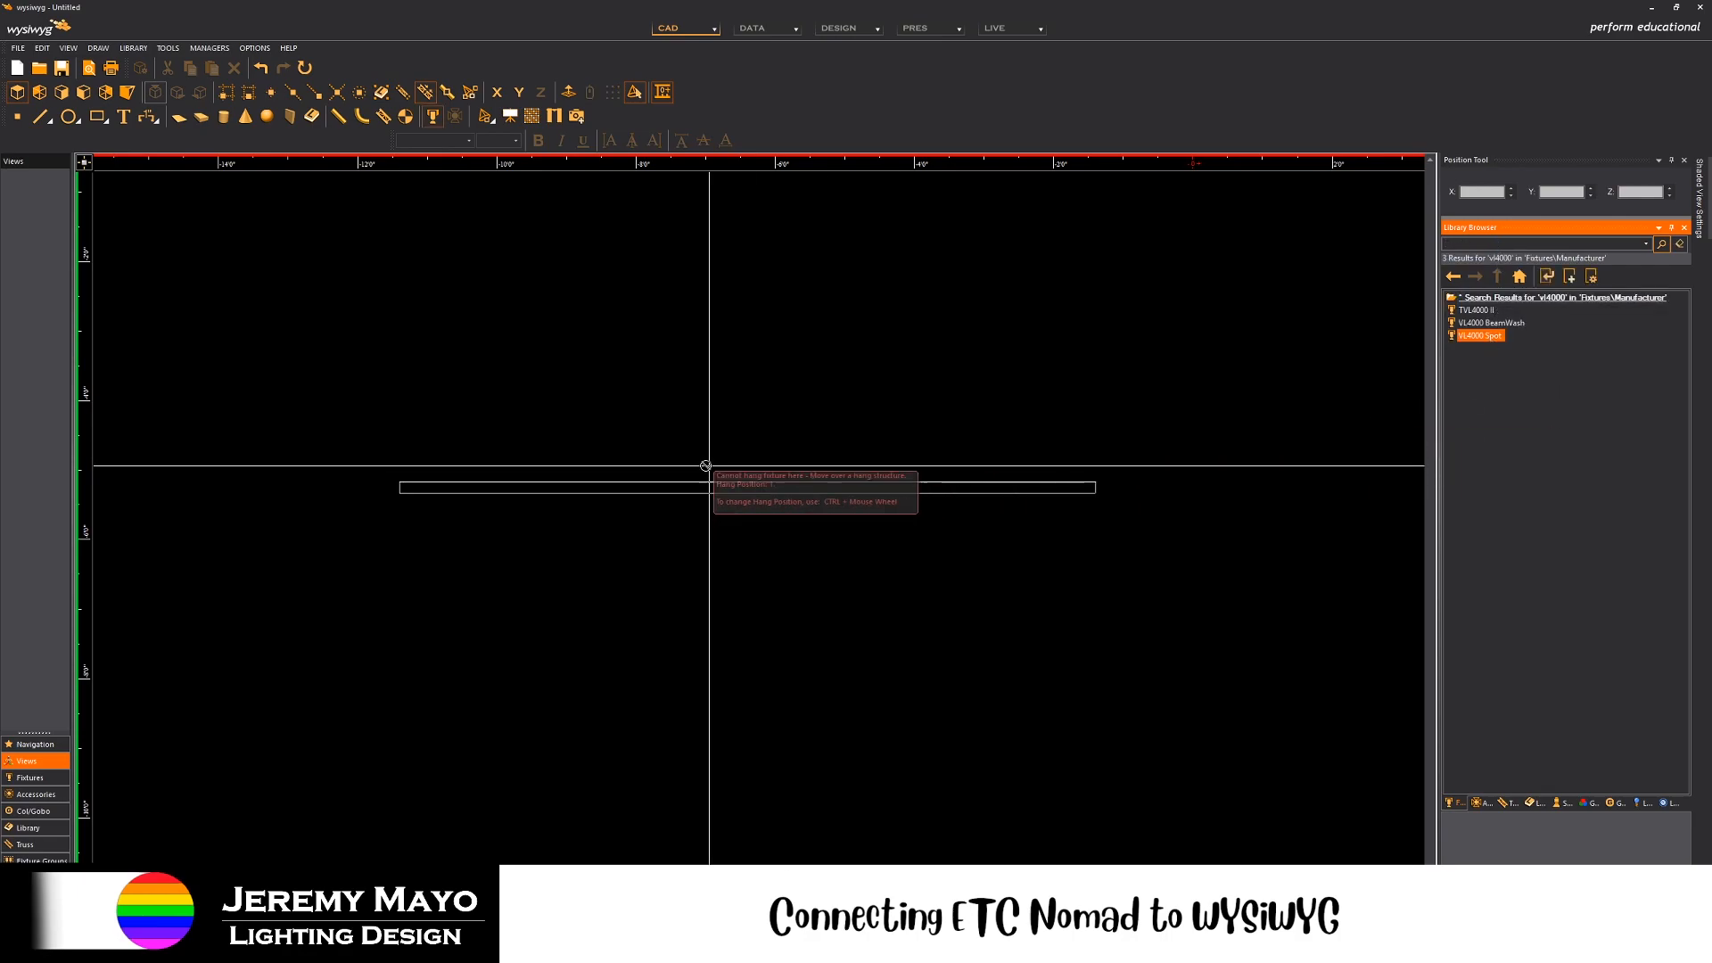
mouse_move(519, 487)
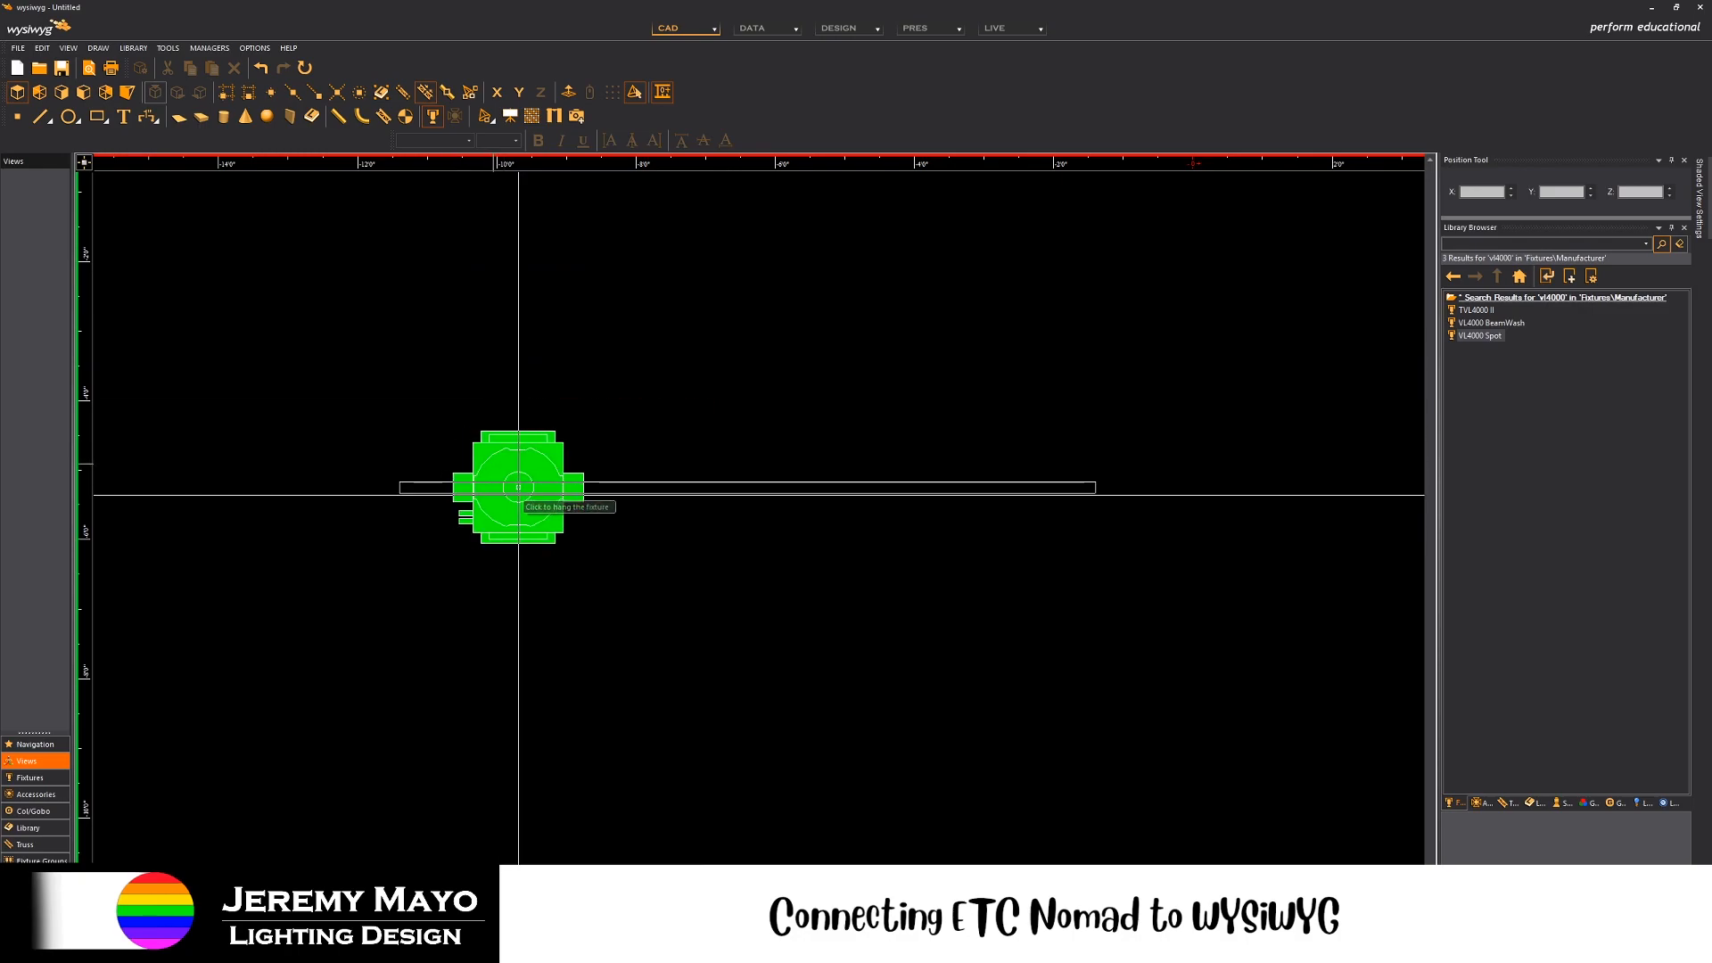
click(519, 487)
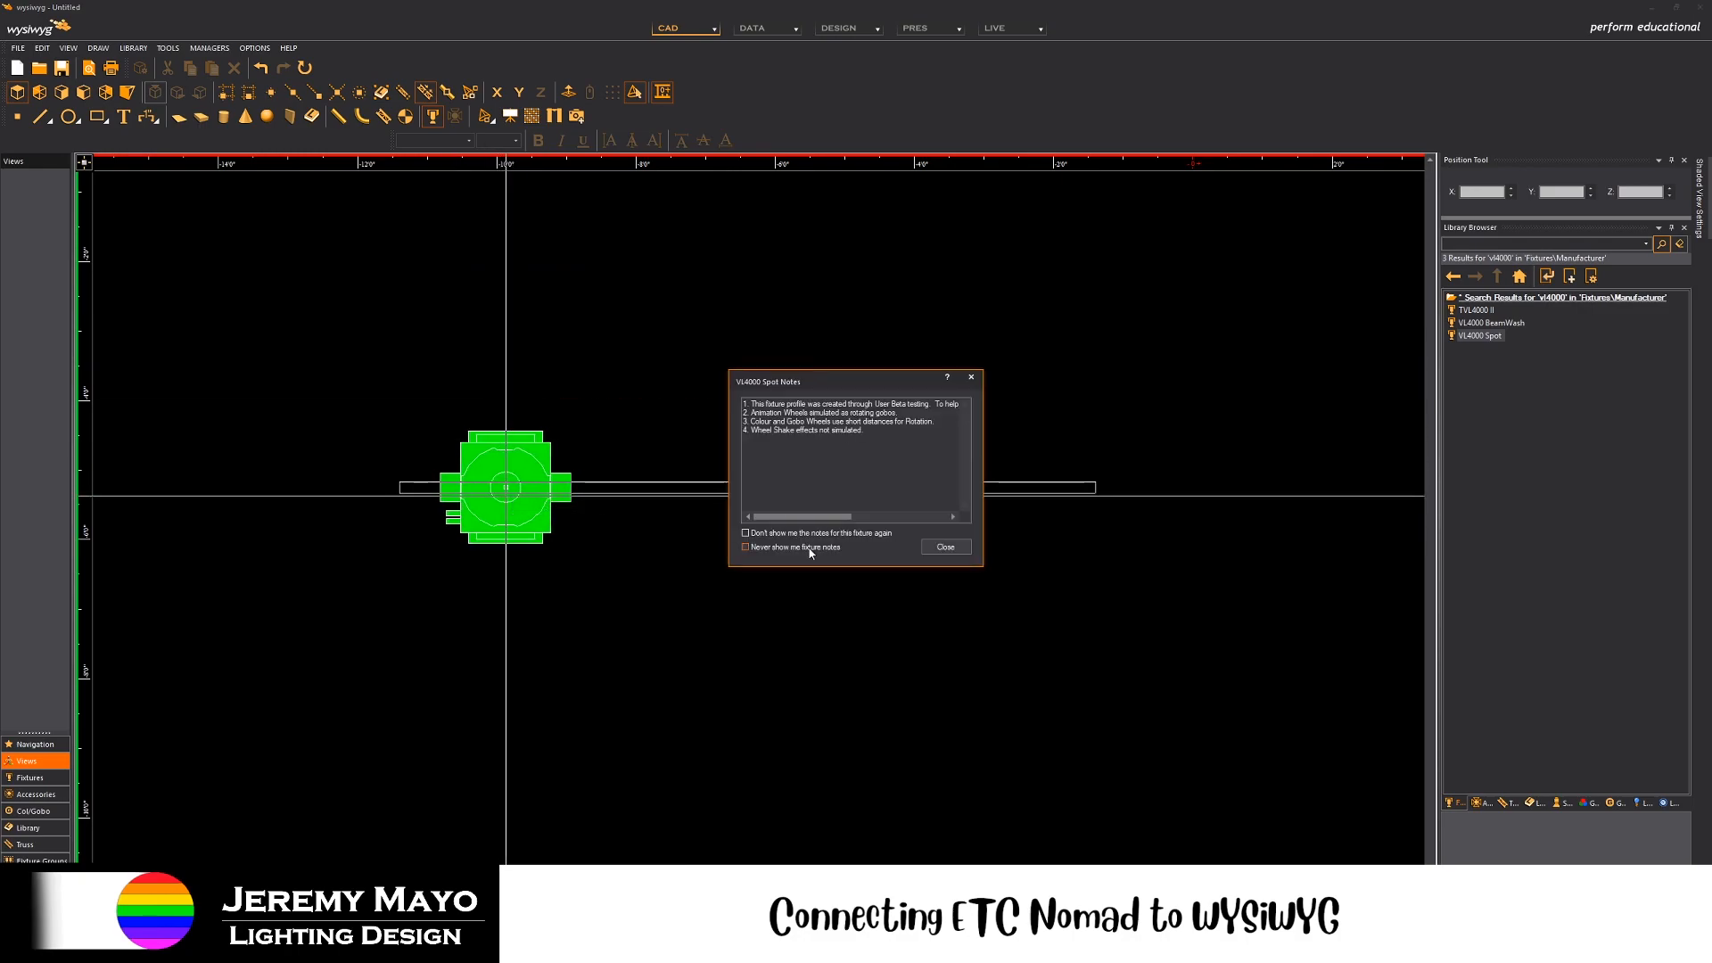
click(944, 546)
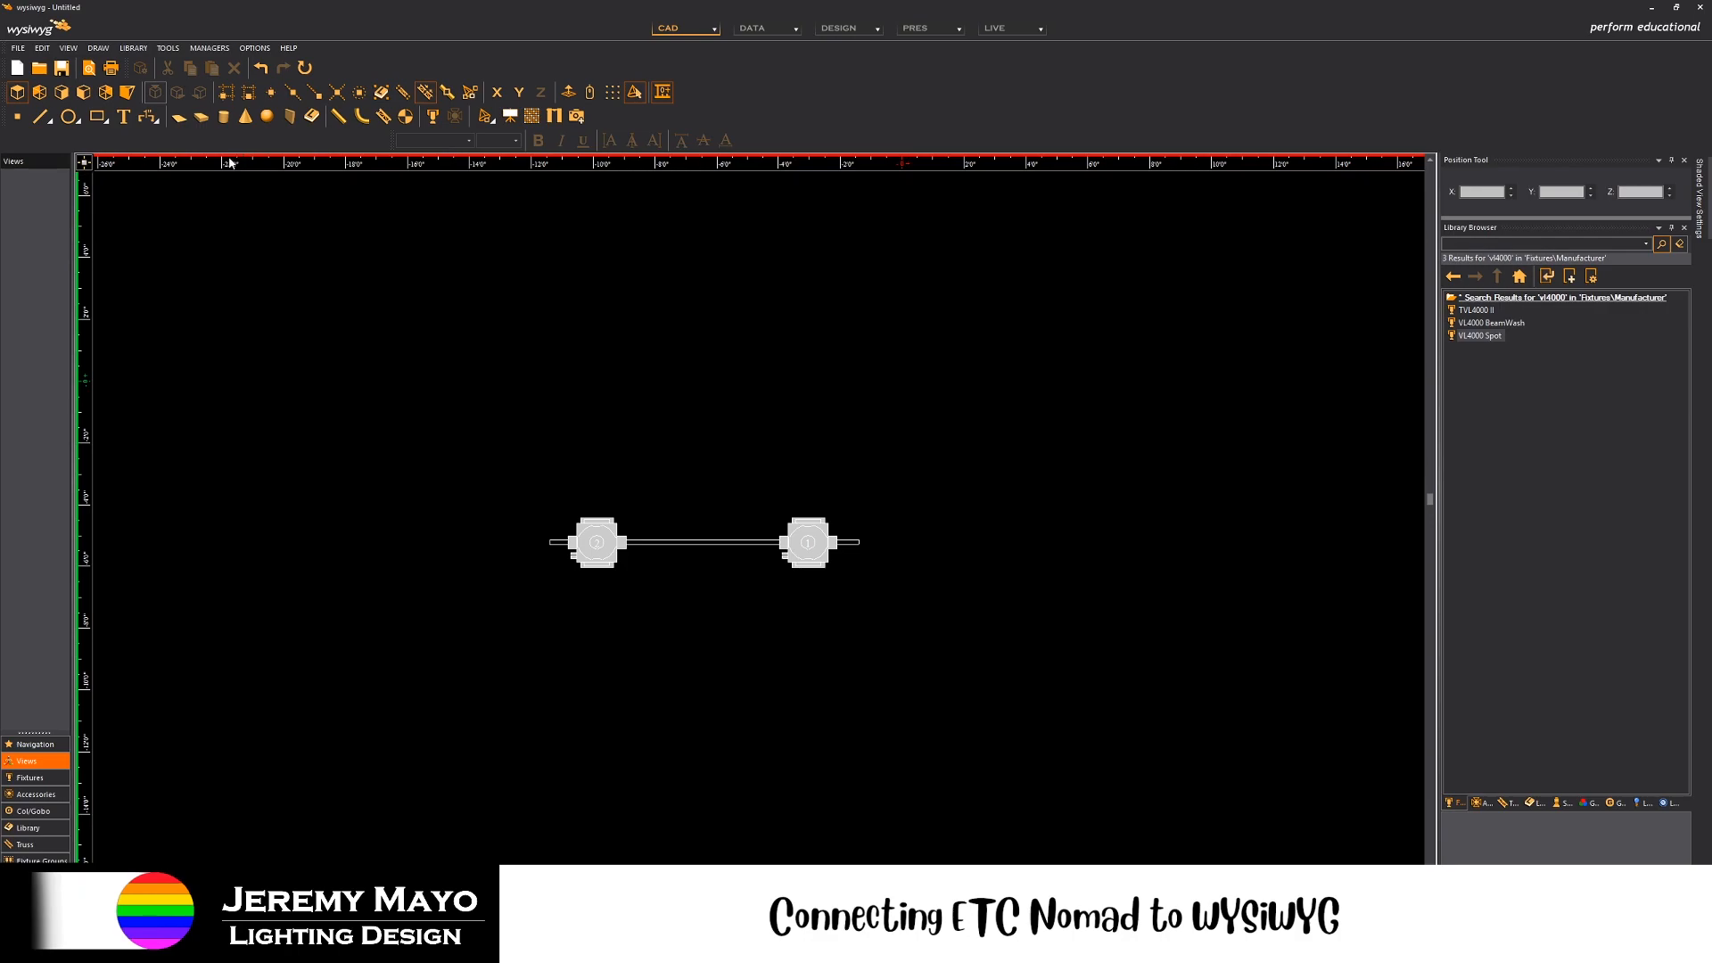
- Place a riser with default dimensions above the pipe and its two spots
click(202, 118)
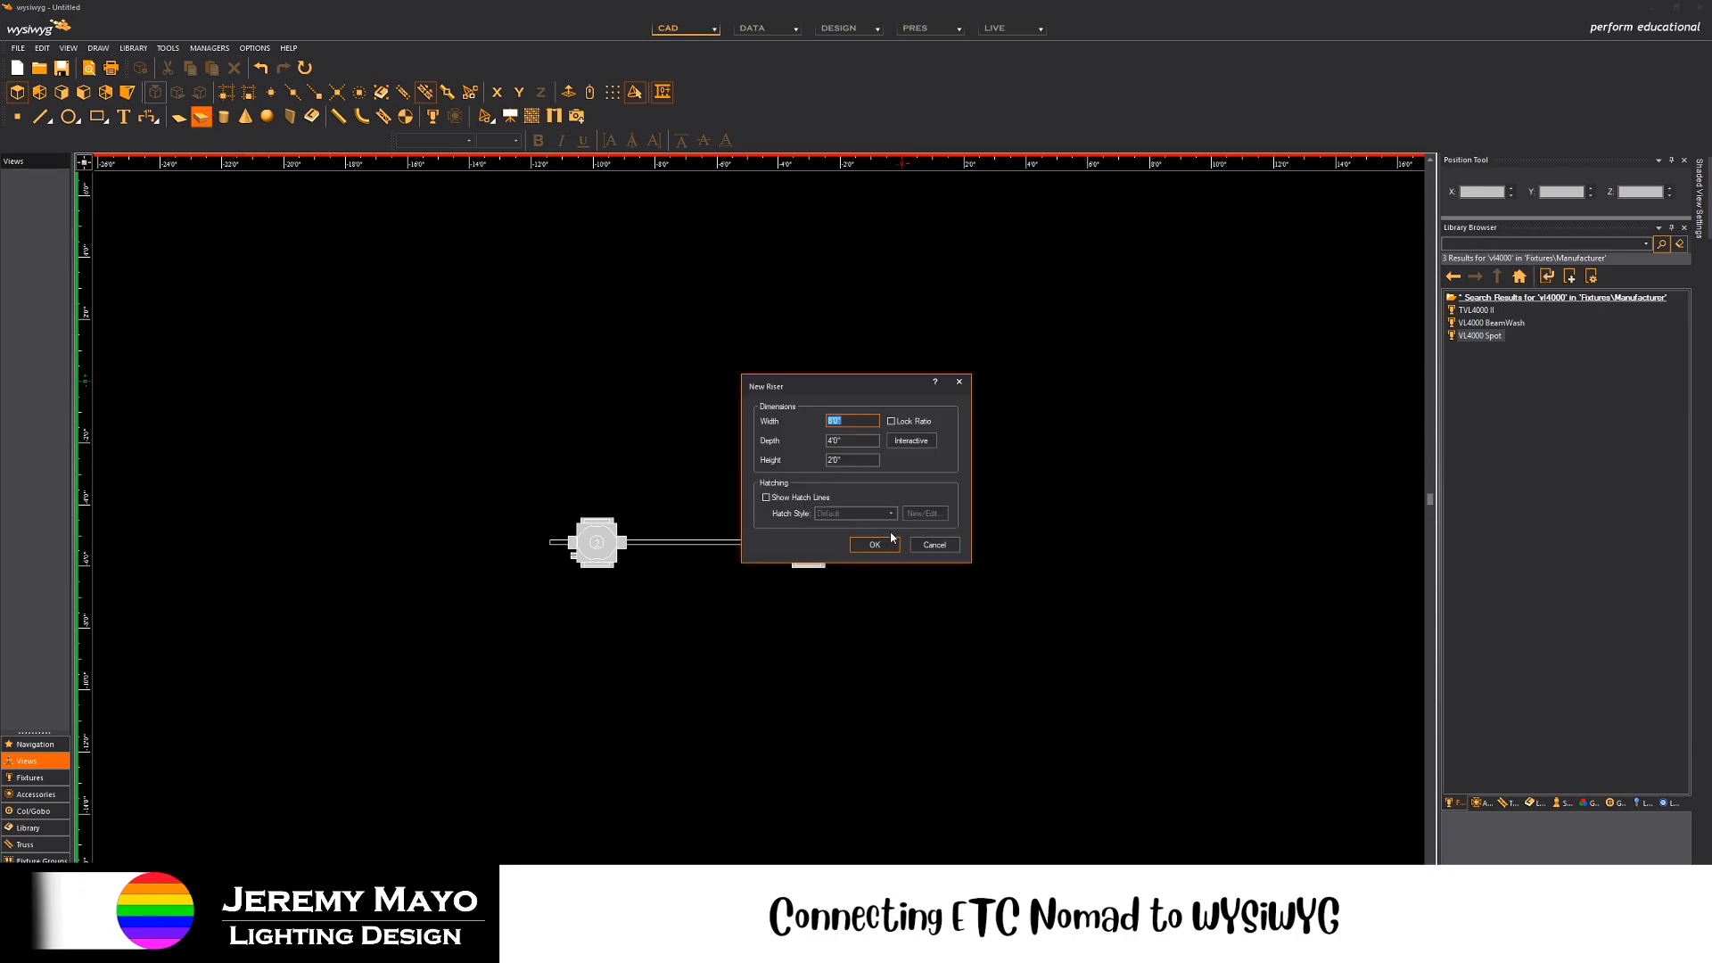
click(872, 546)
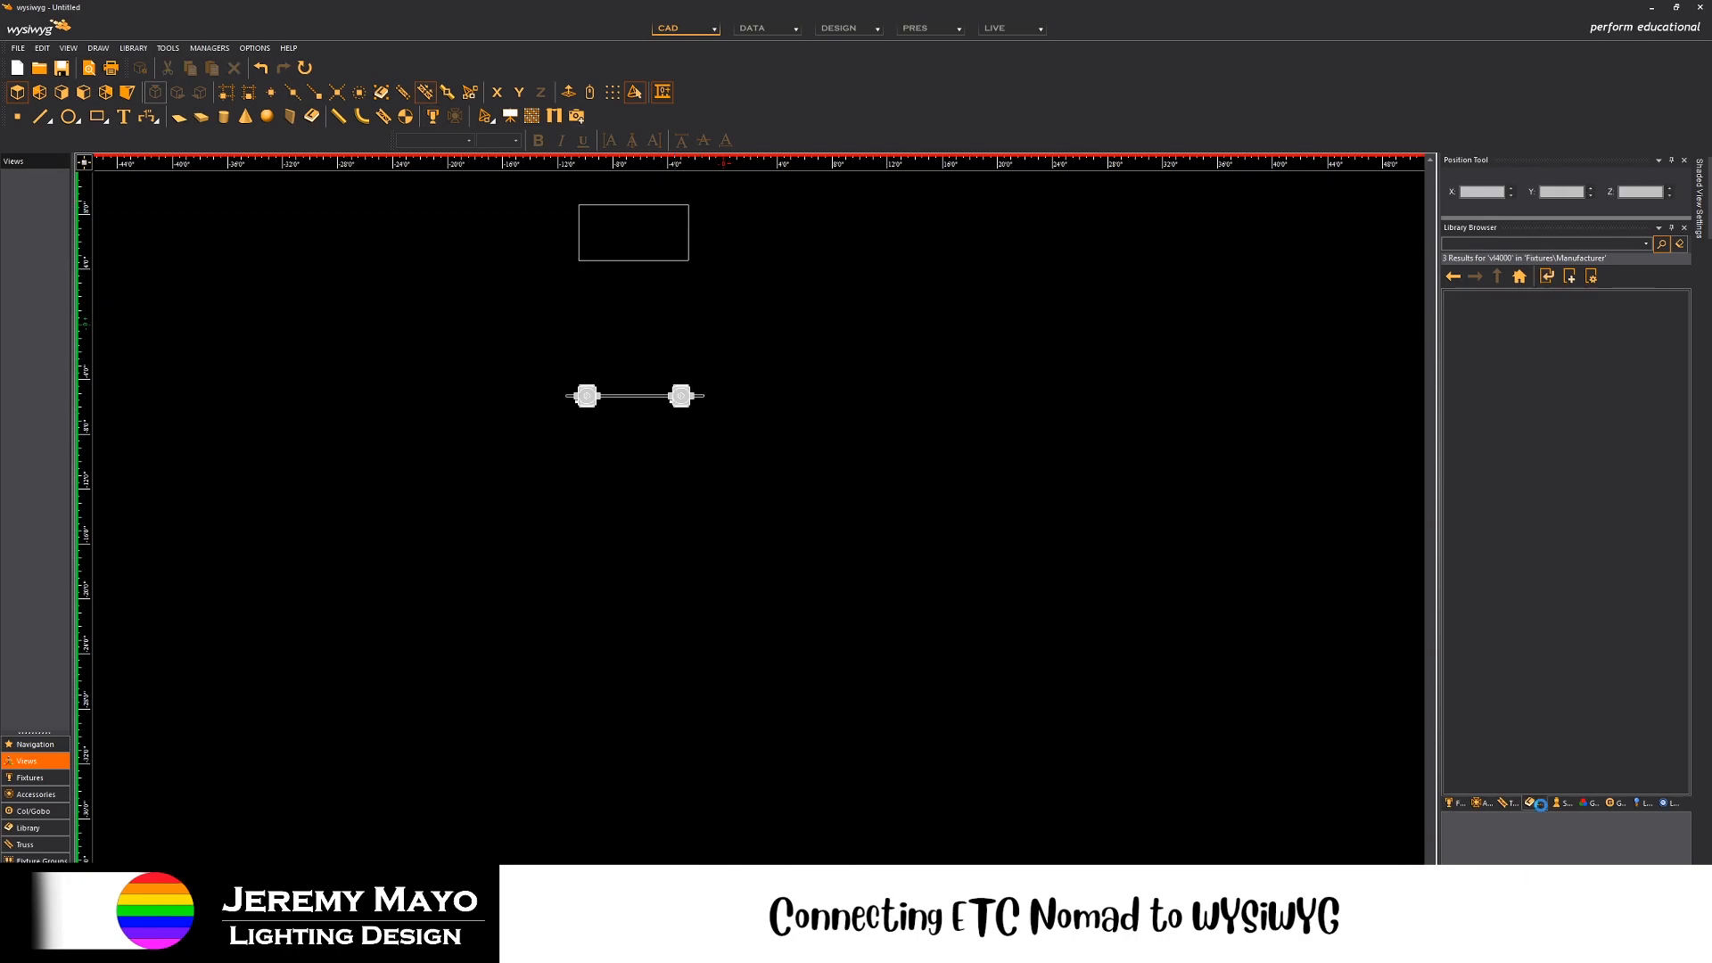
- Place a DJ Casual Man figure from People & Mannequins onto the riser
click(1476, 310)
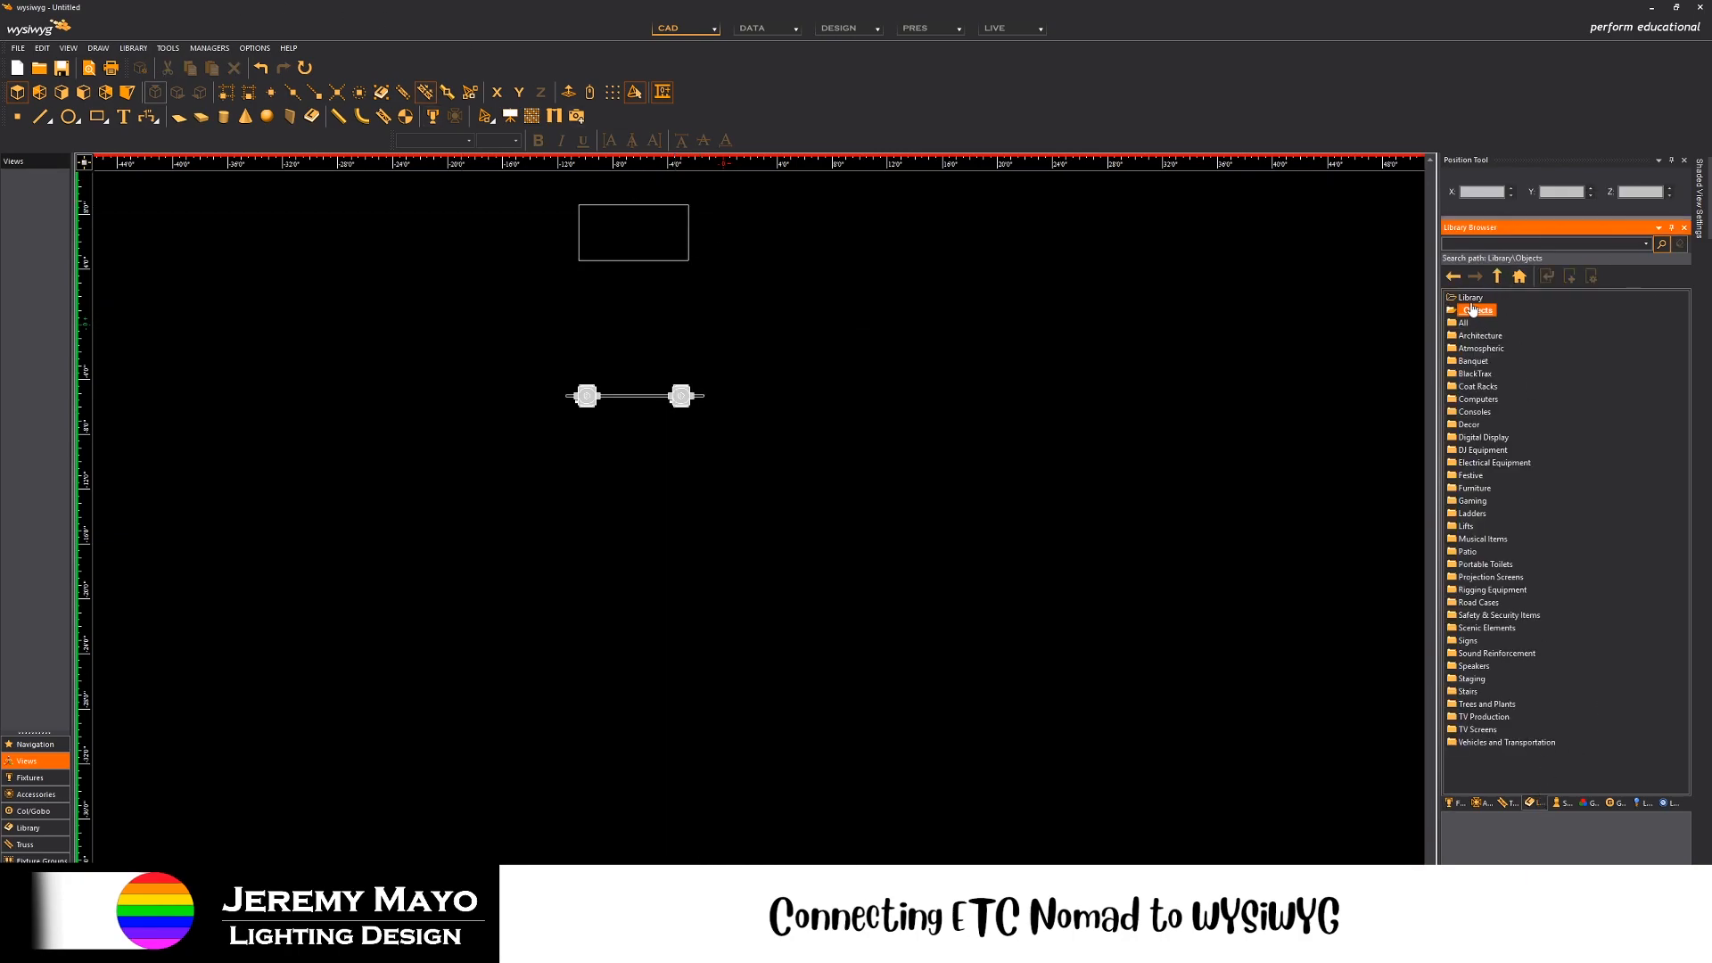
click(1497, 276)
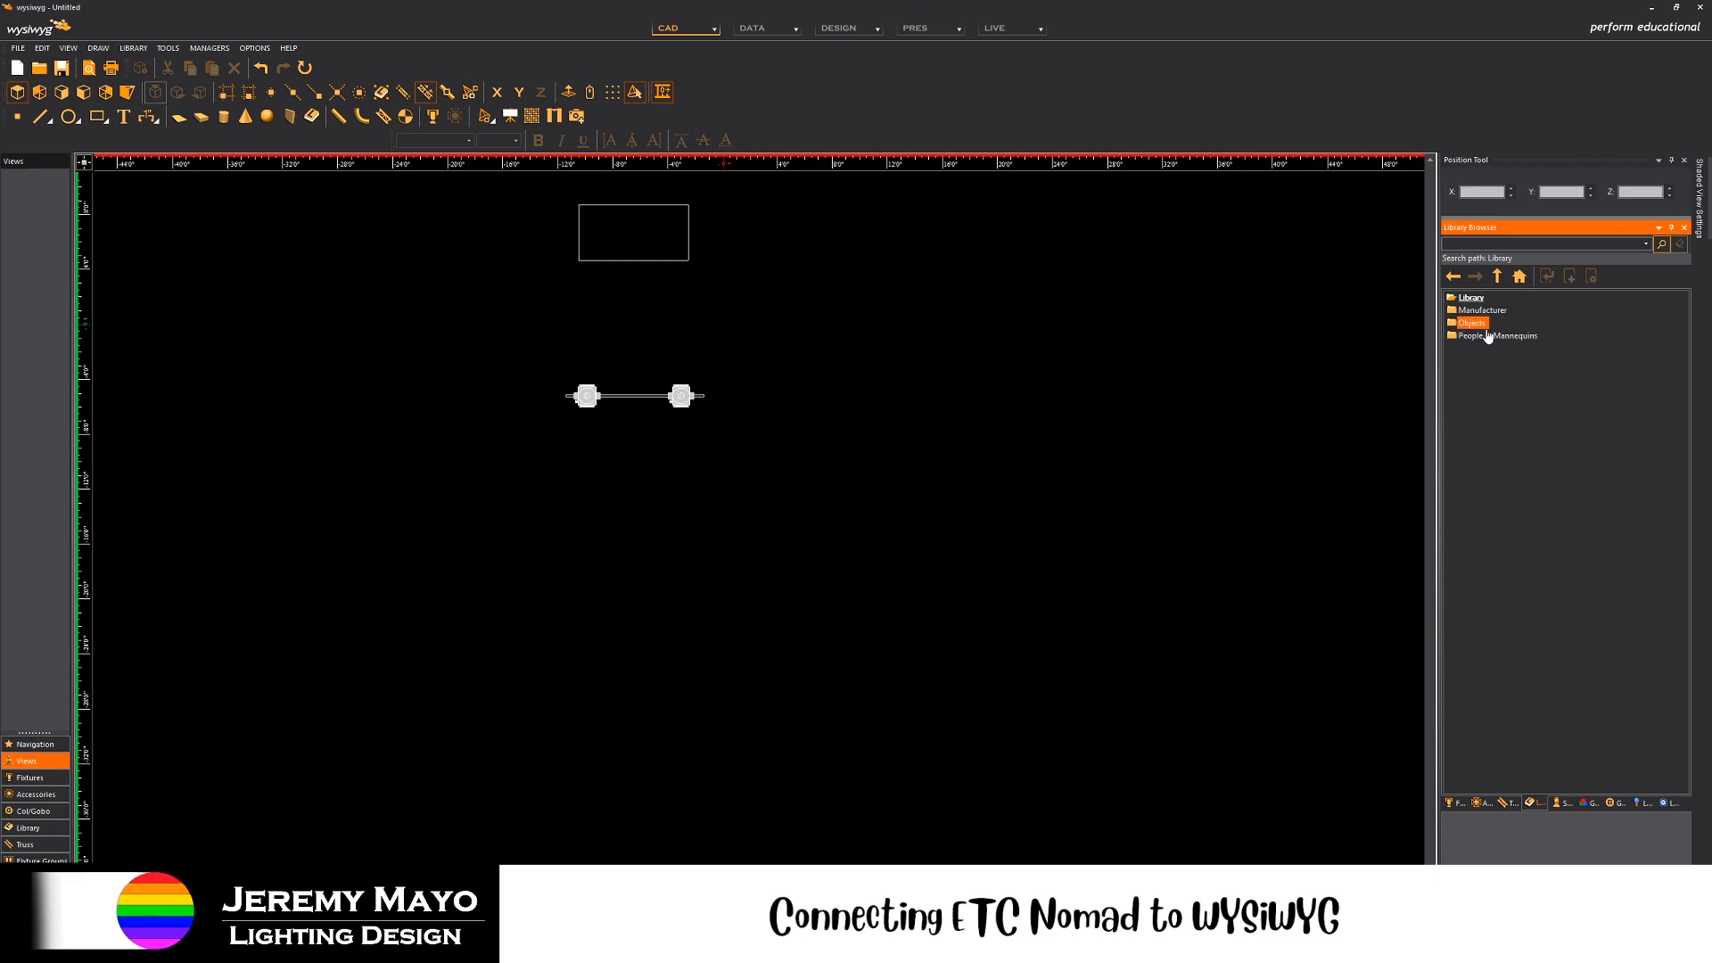
double_click(1500, 335)
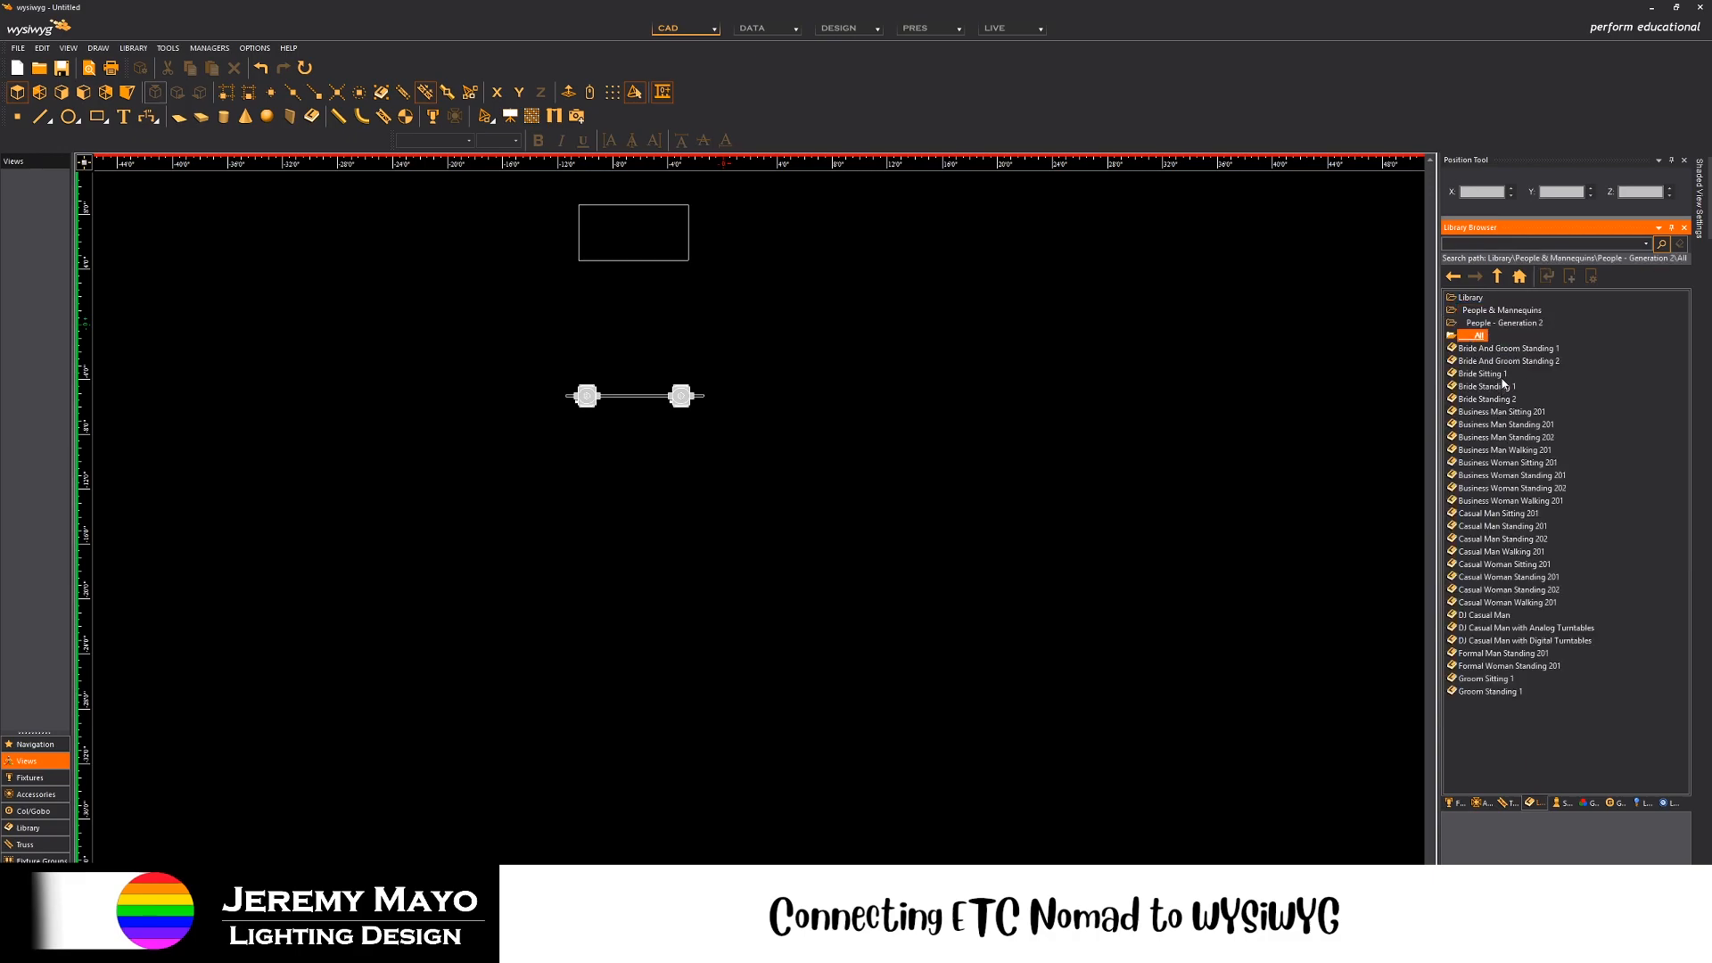
mouse_move(1493, 614)
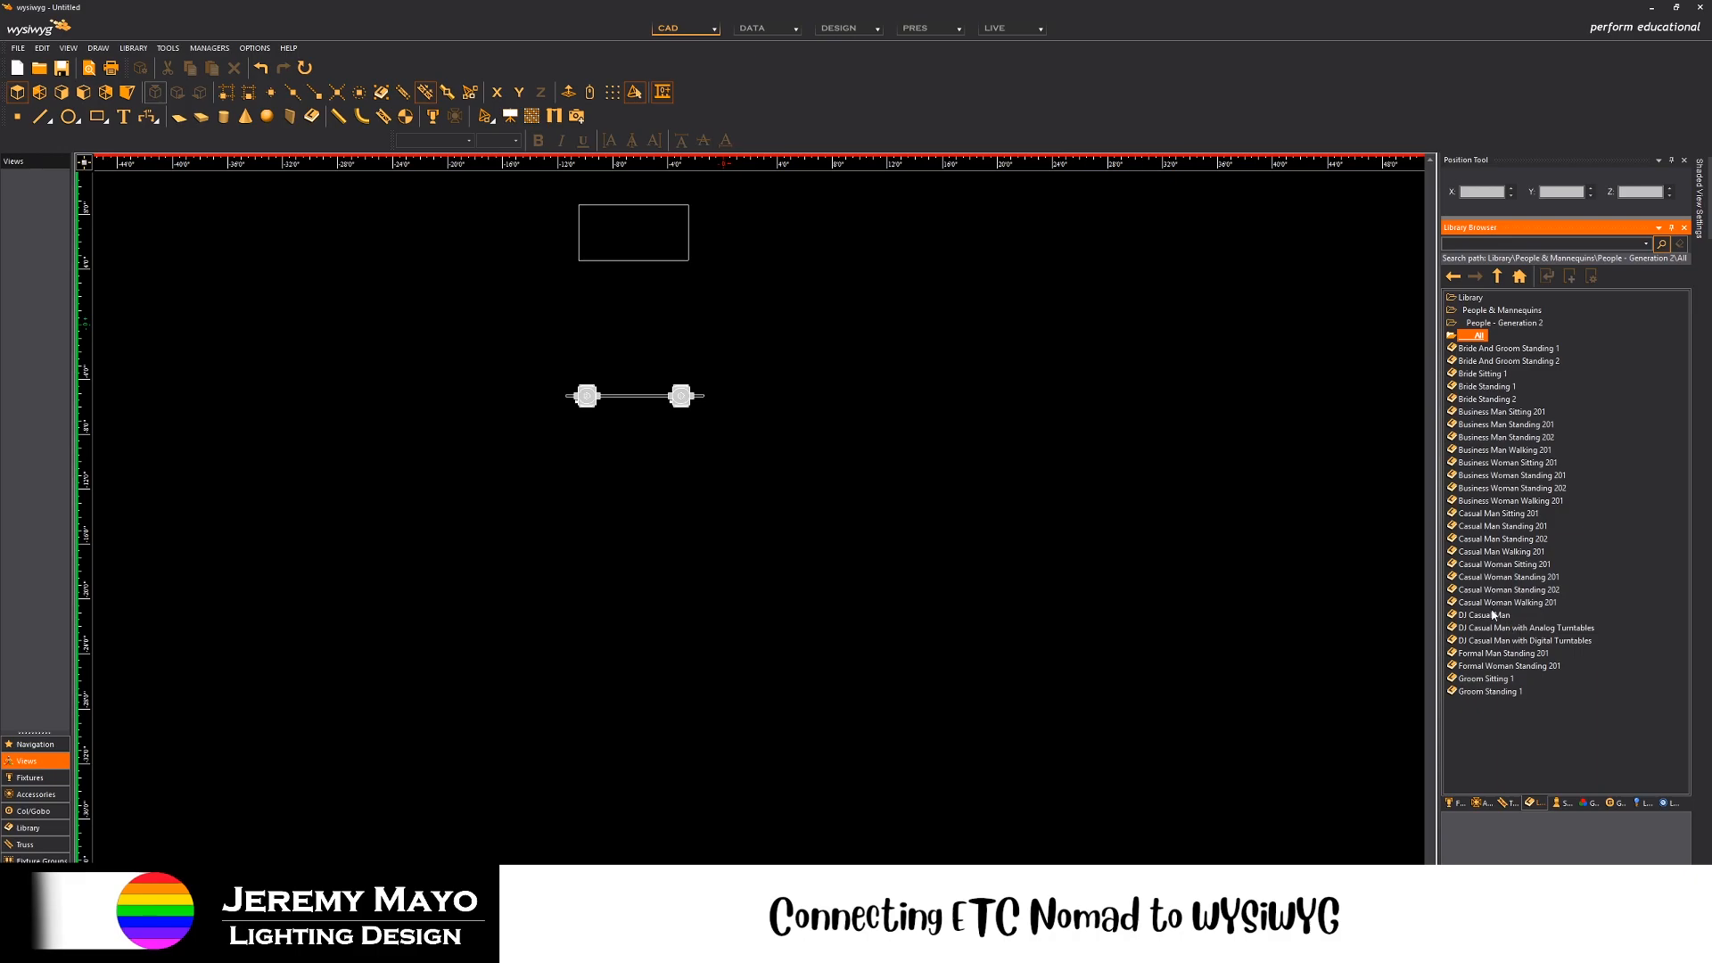
click(1486, 613)
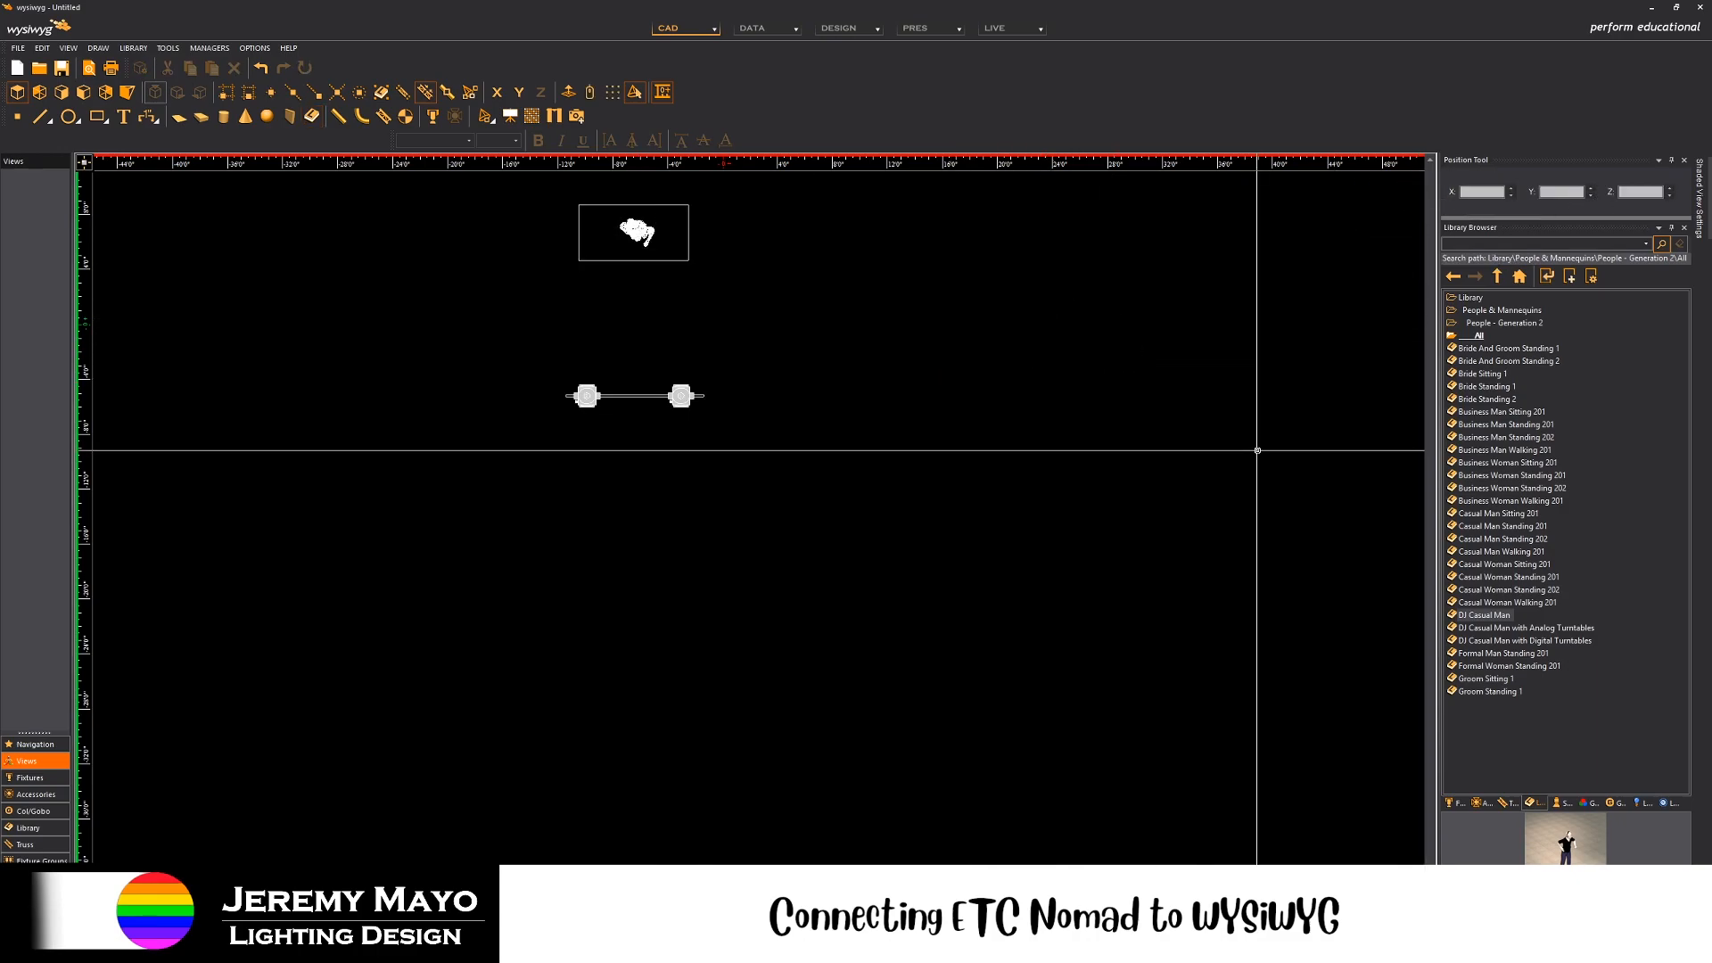
click(633, 232)
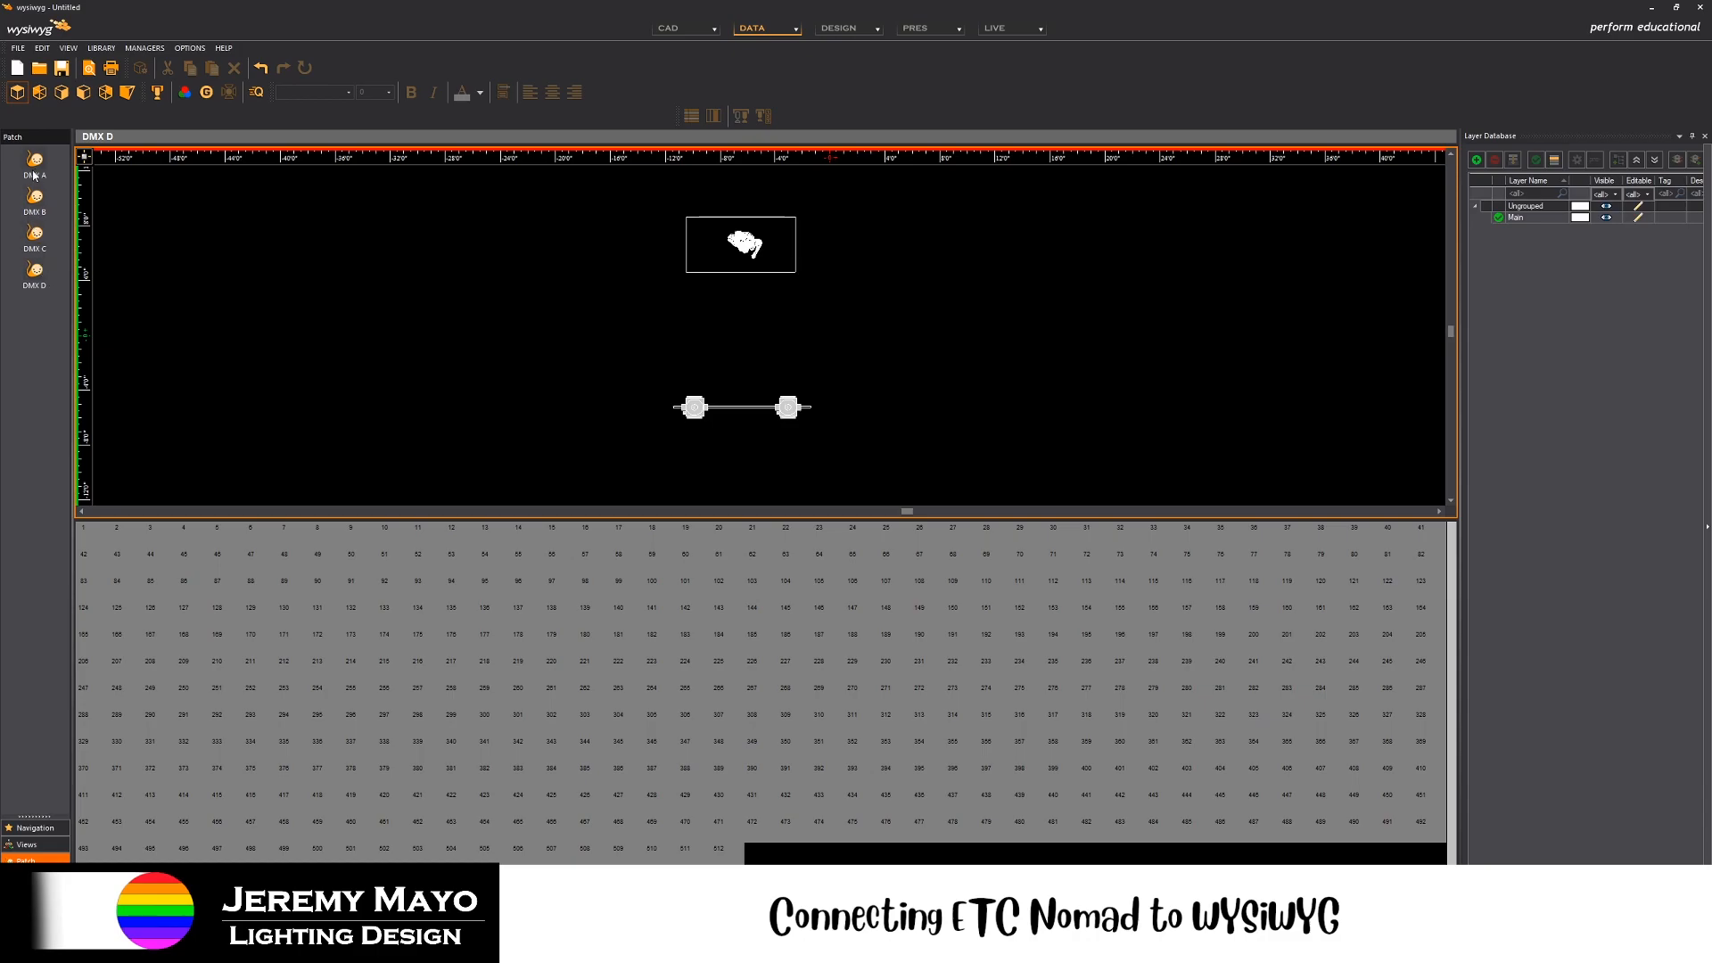
mouse_move(36, 175)
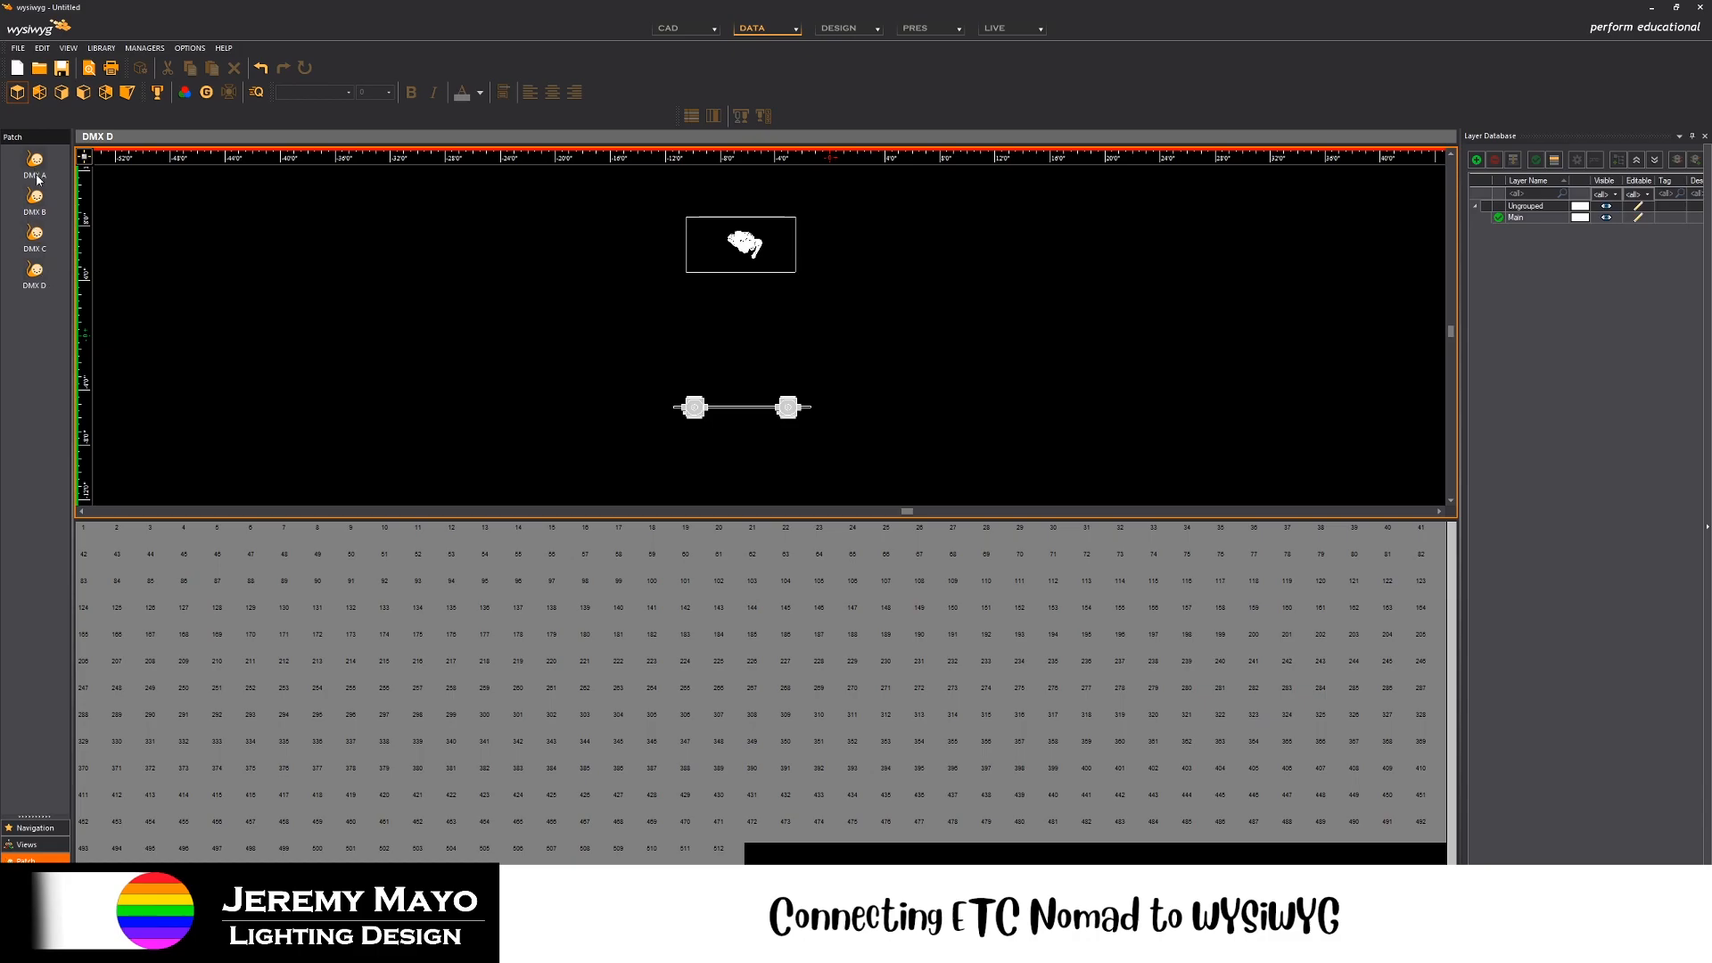
- Patch the left VL4000 Spot into DMX A at address 1, filling 1–52
click(36, 158)
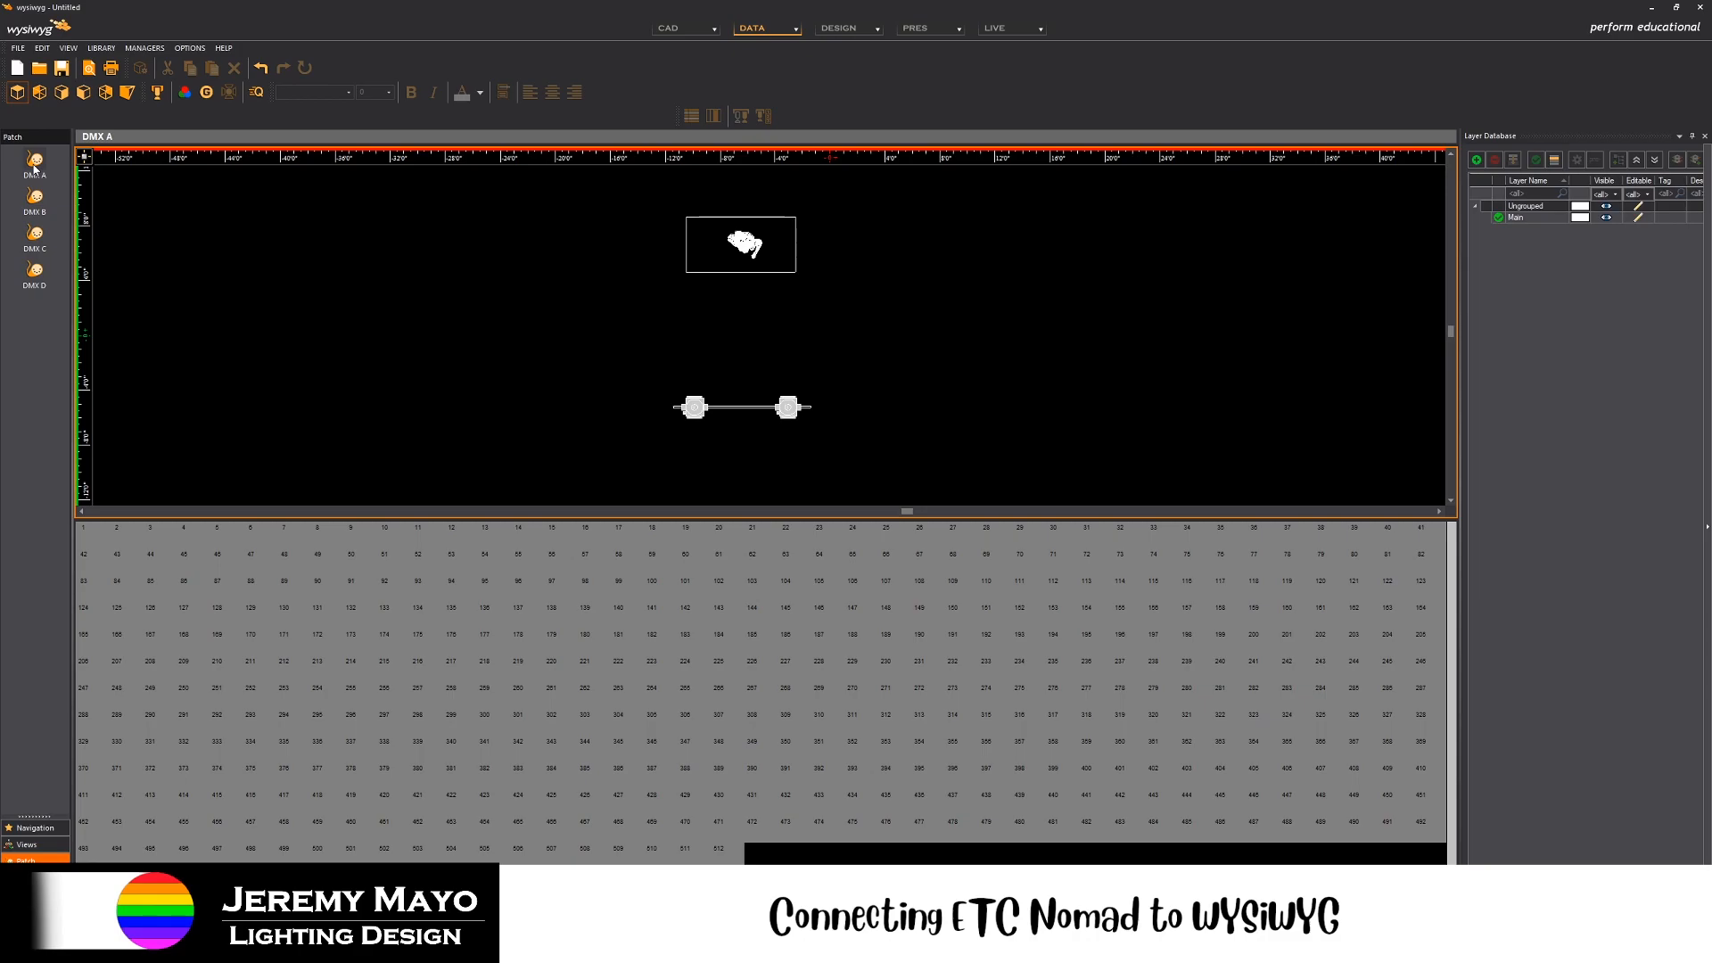
click(694, 406)
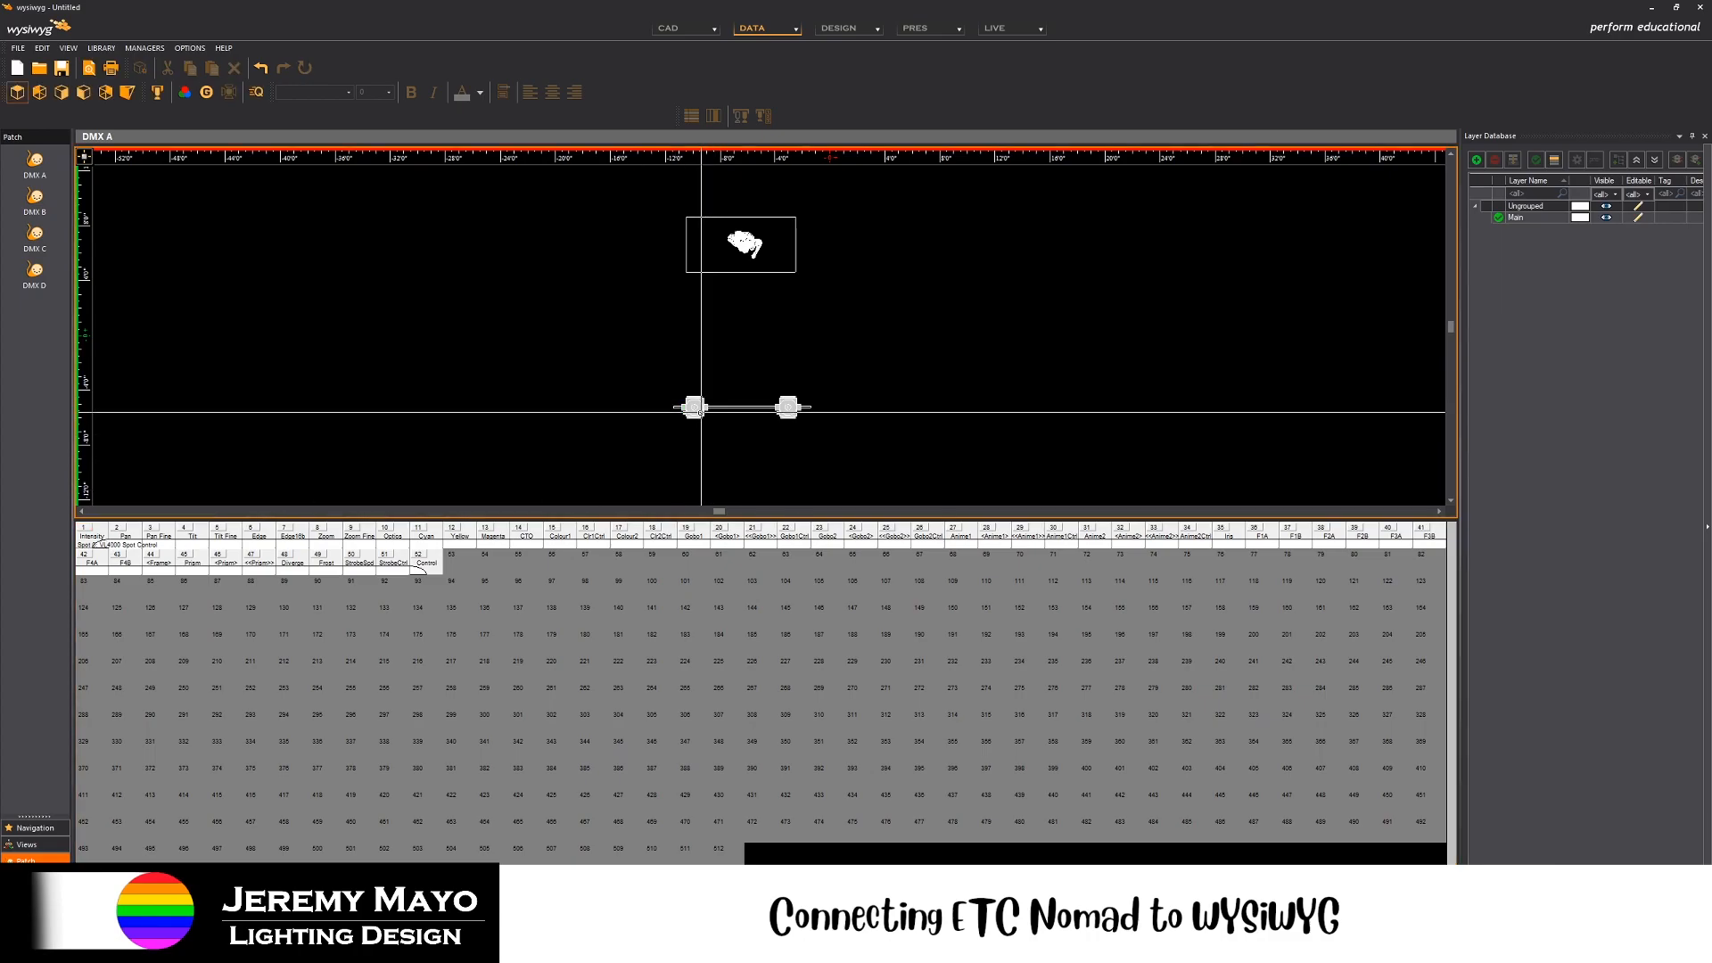
click(692, 407)
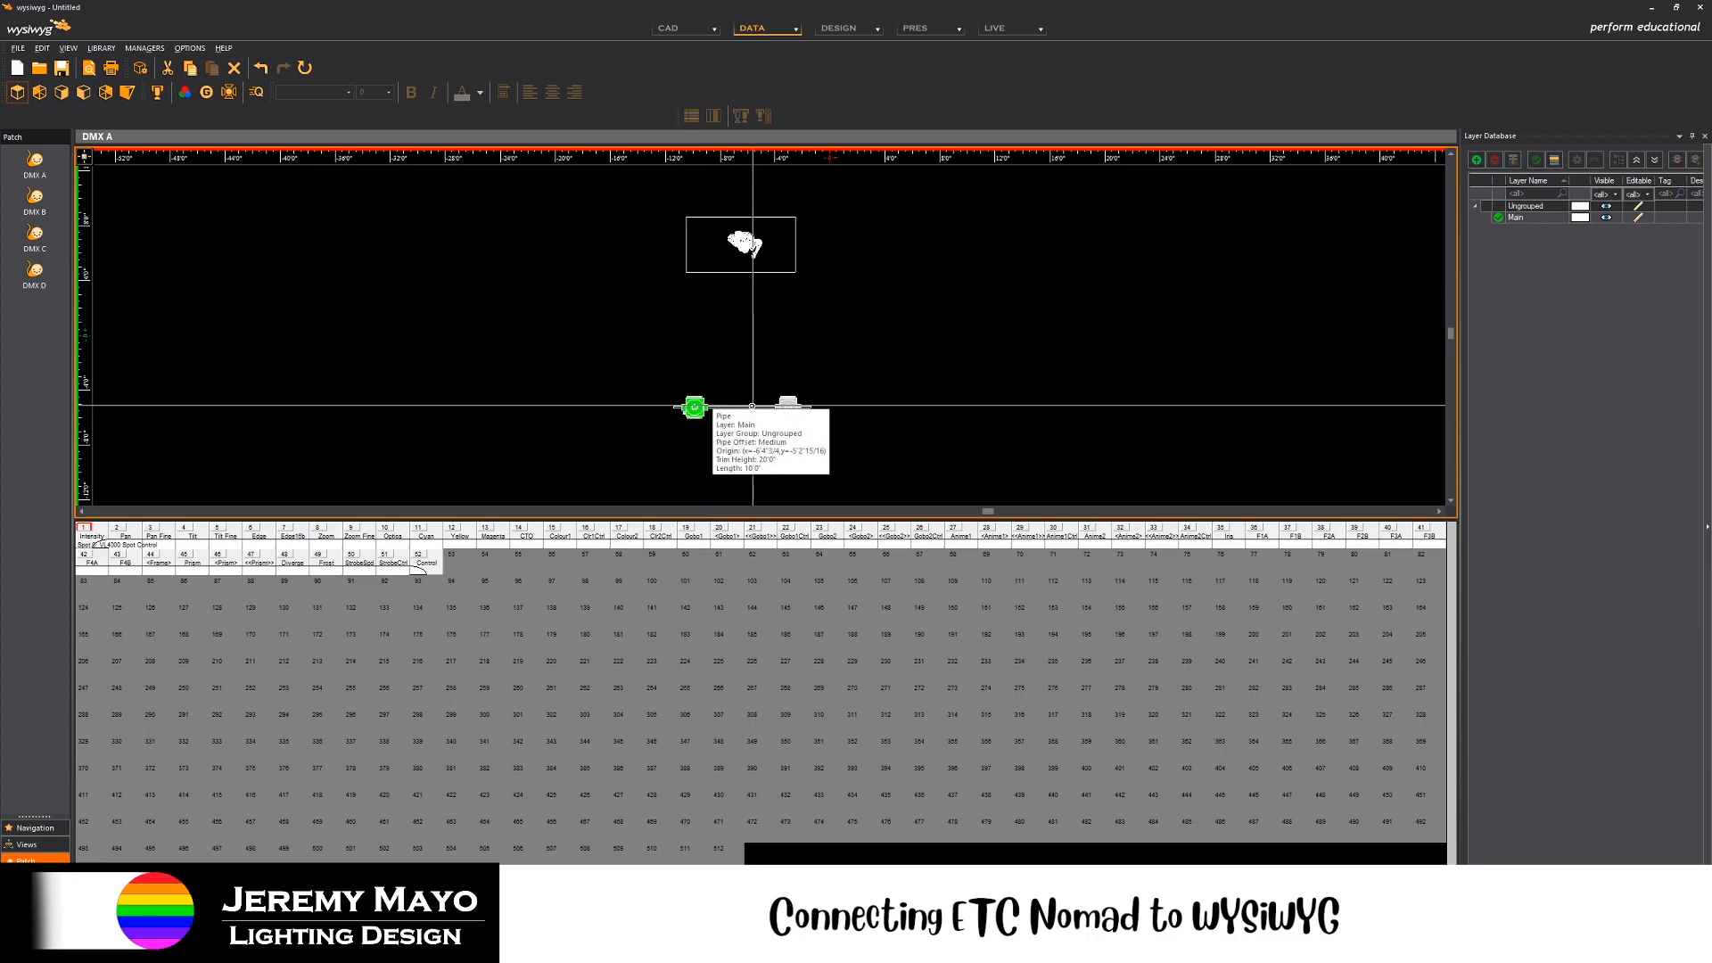
- Set the left spot's fixture mode to 16-Bit Enhanced
double_click(694, 407)
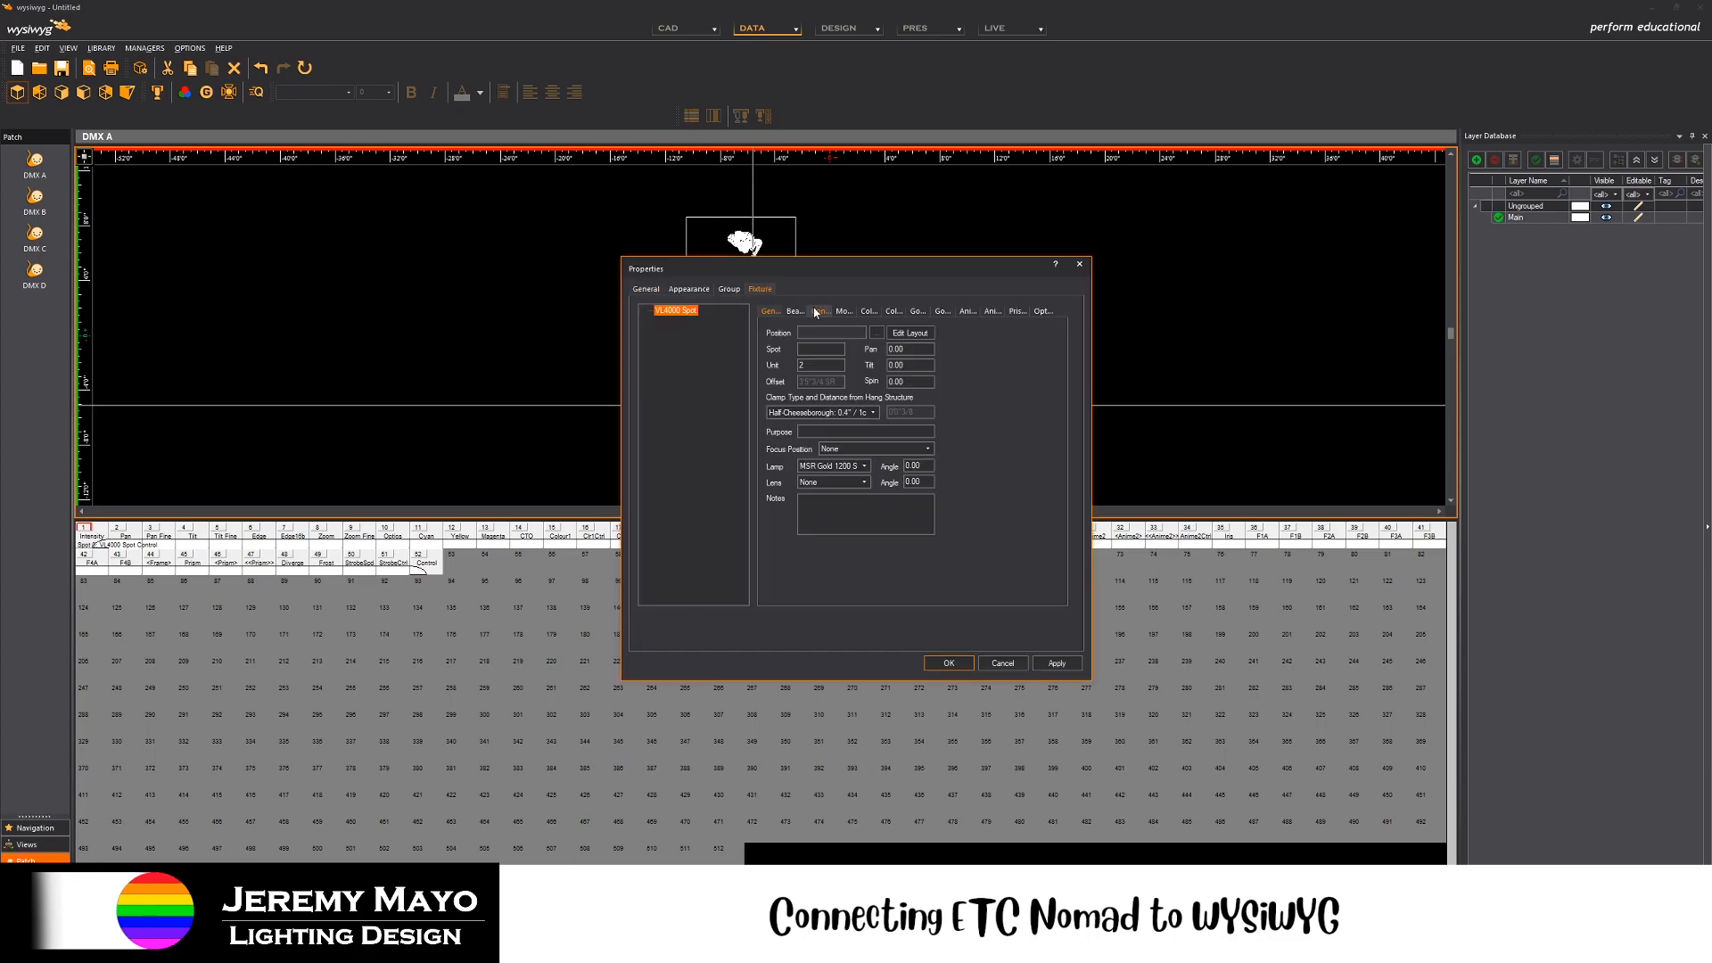
click(1040, 311)
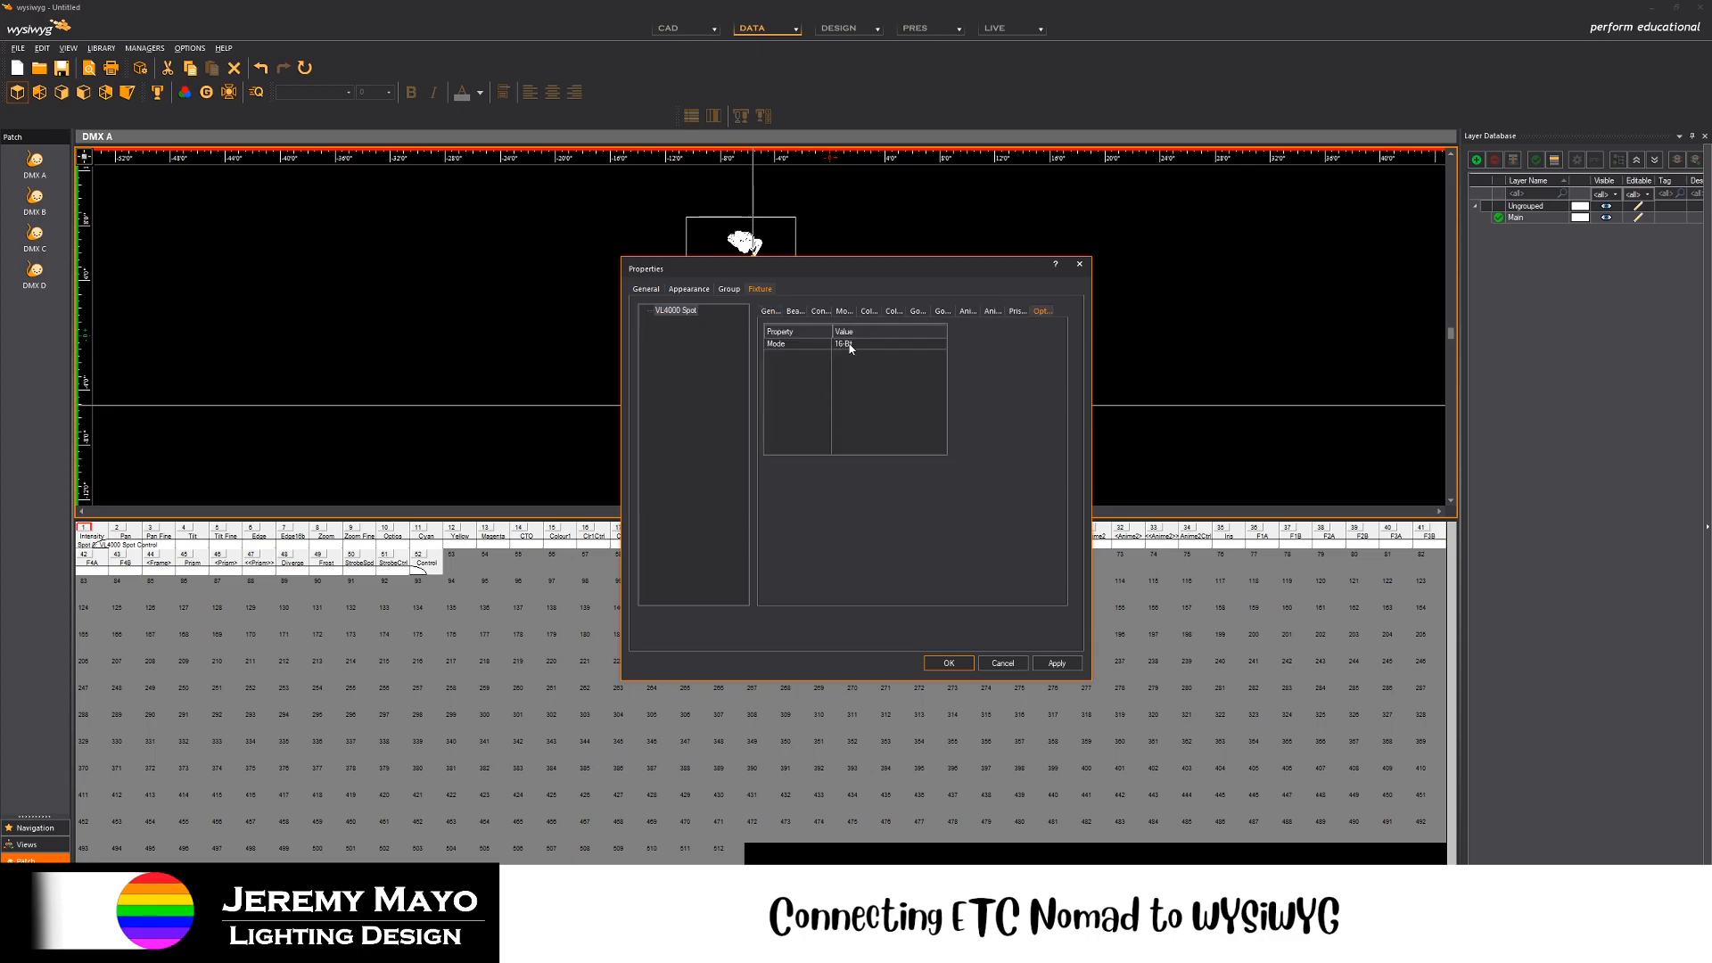
click(936, 345)
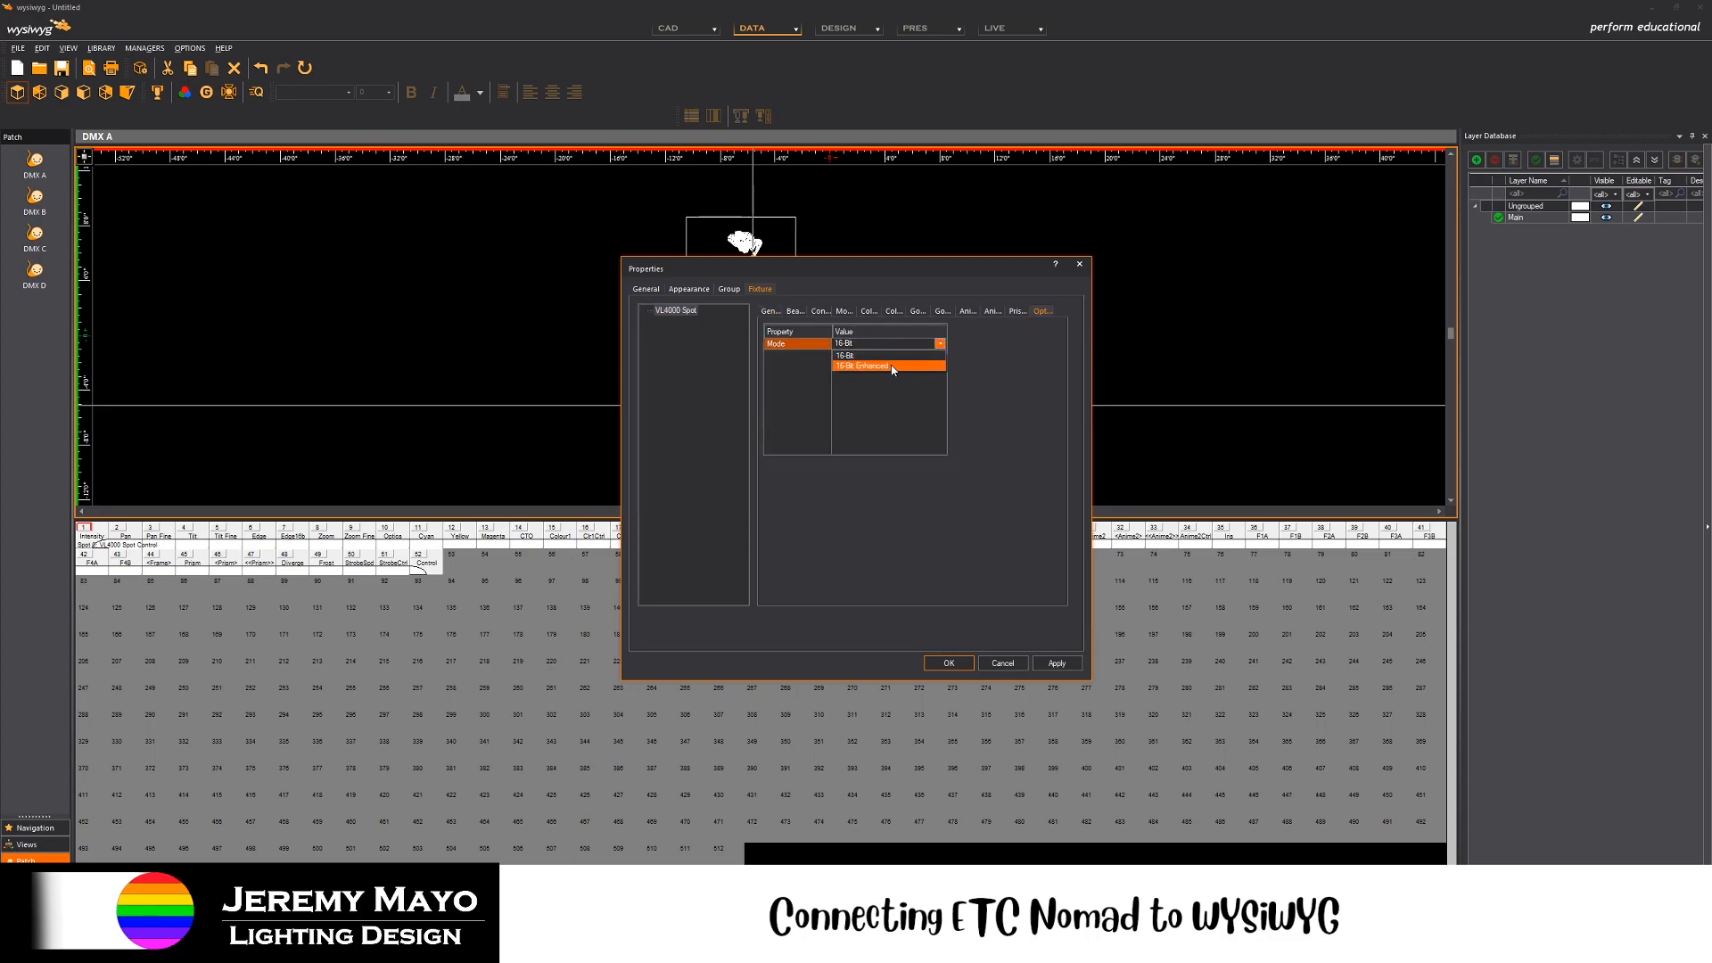
click(860, 366)
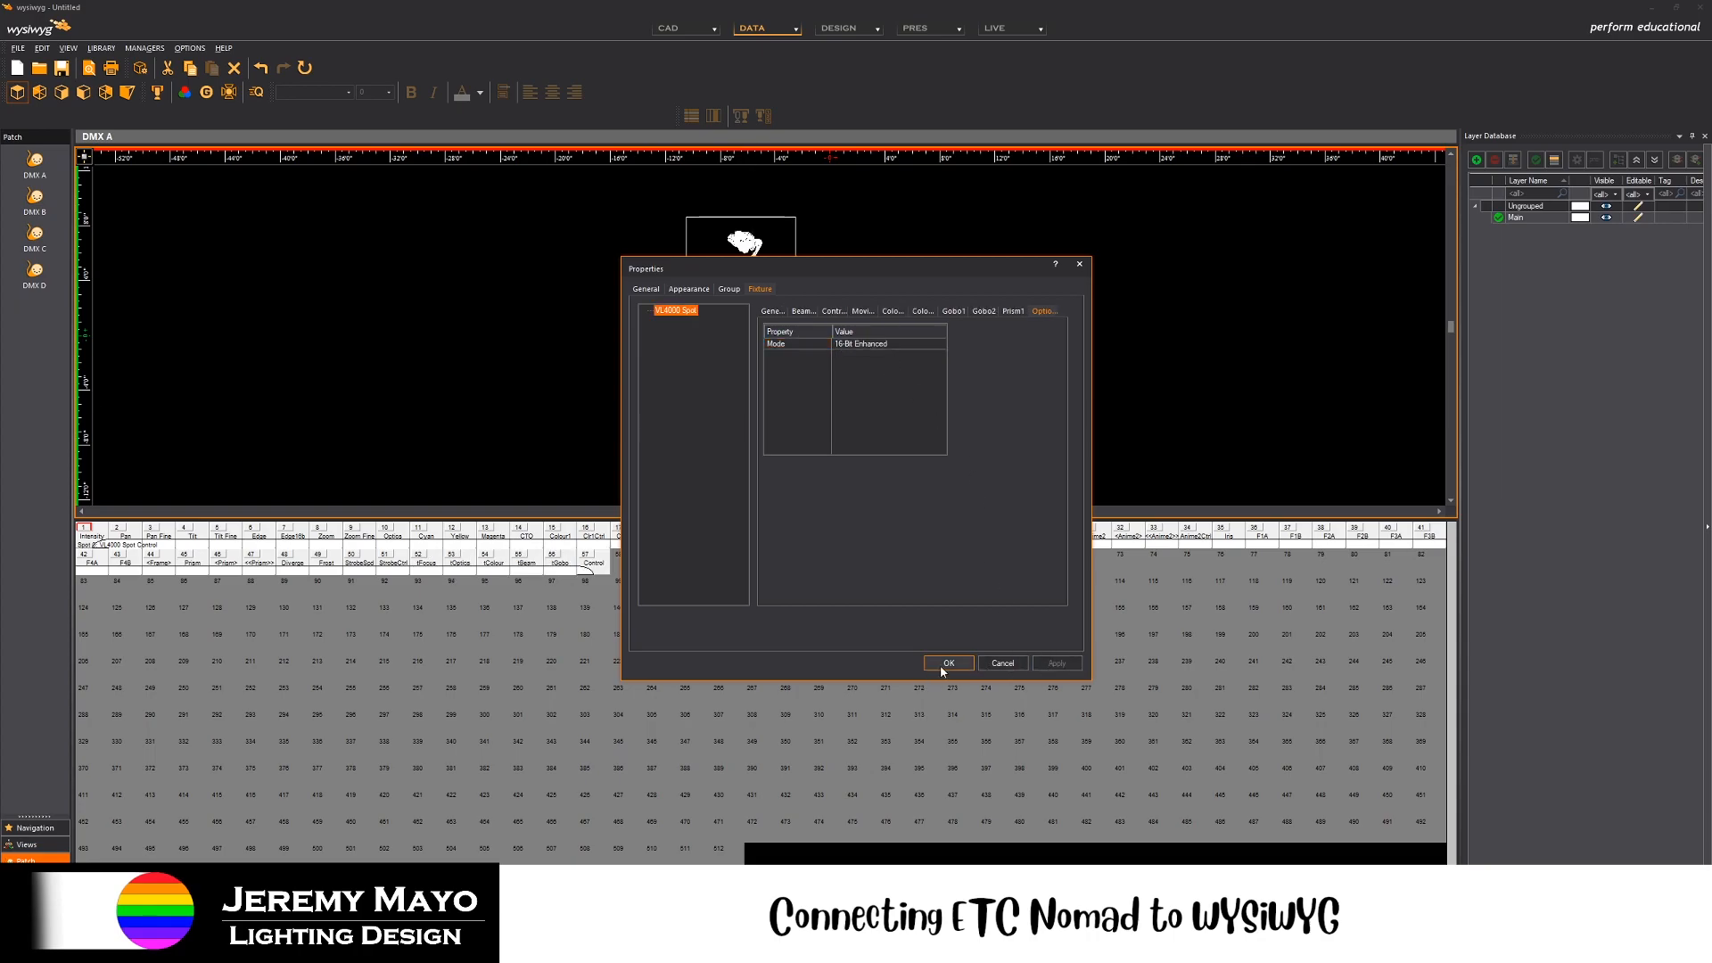
click(947, 664)
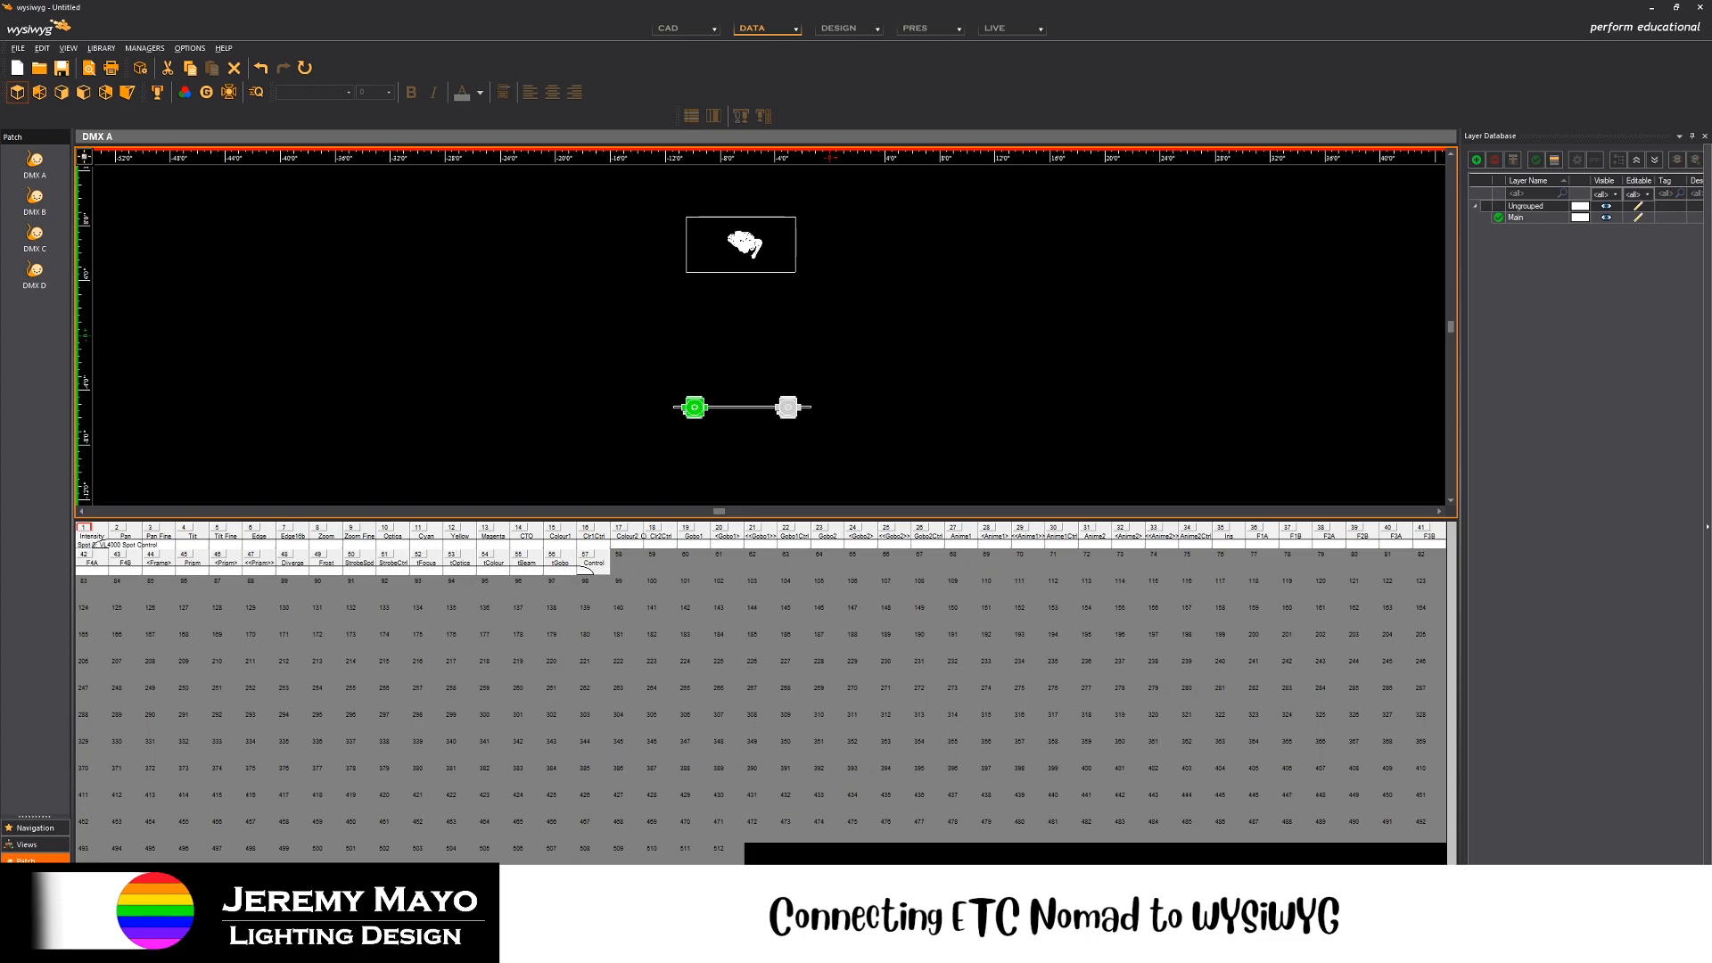
- Verify the mode, then patch the right spot after it on DMX A at 58–114
click(788, 407)
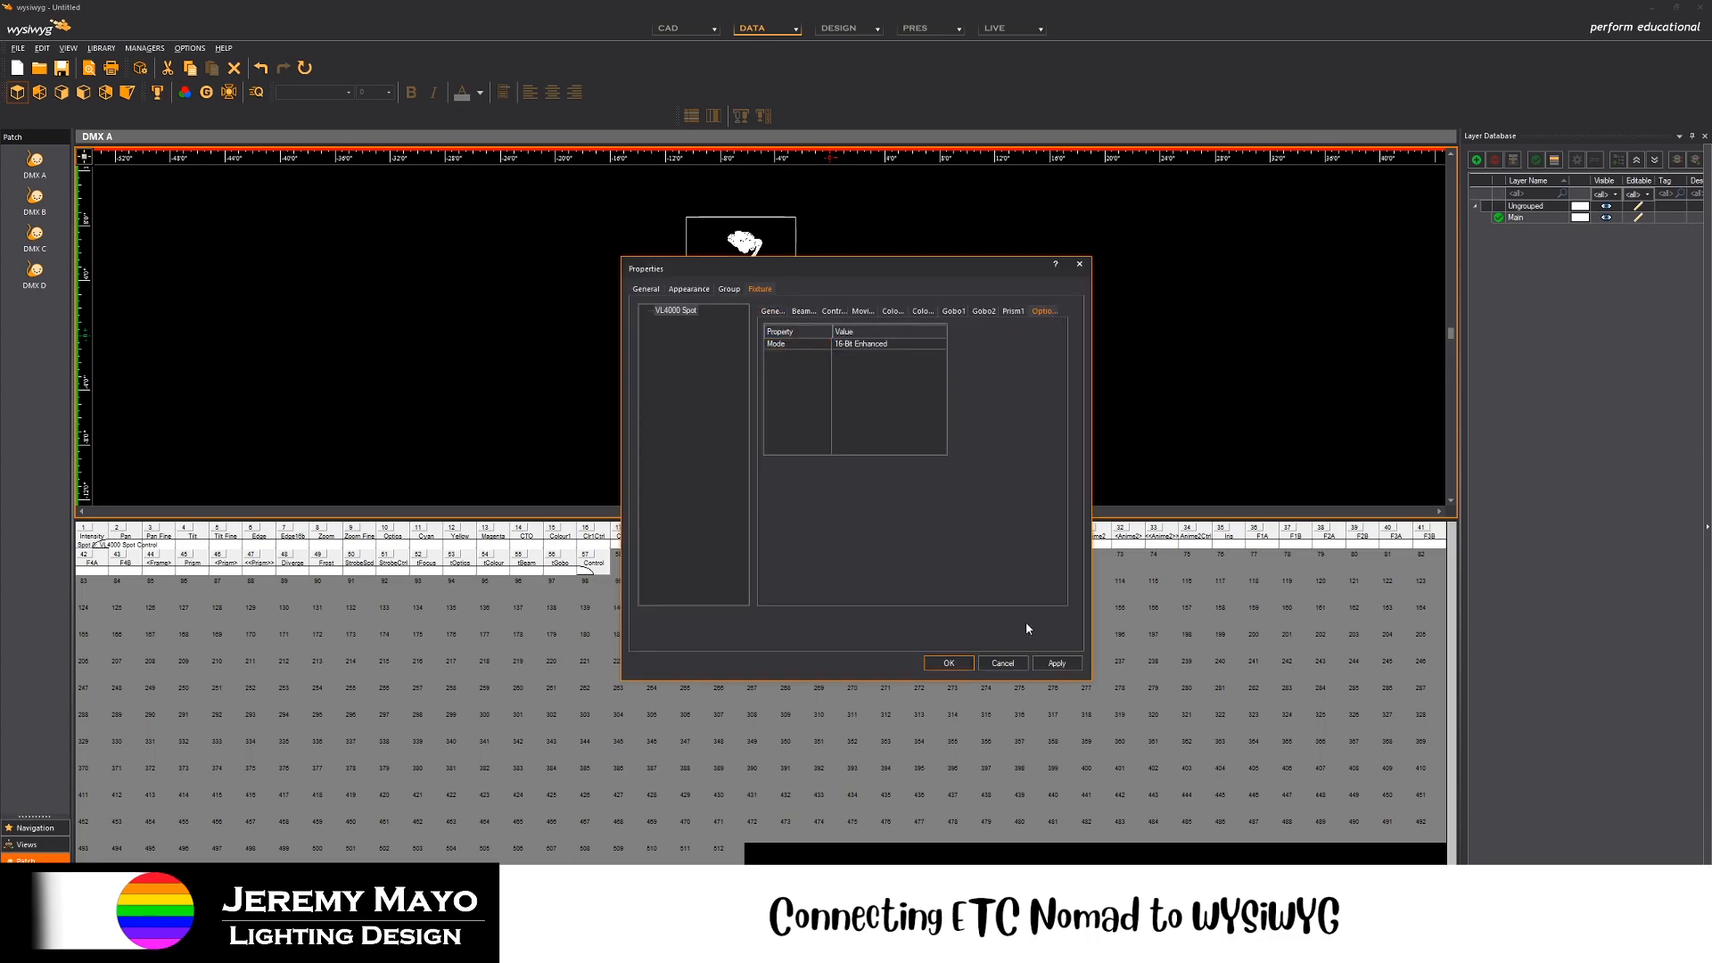
click(947, 664)
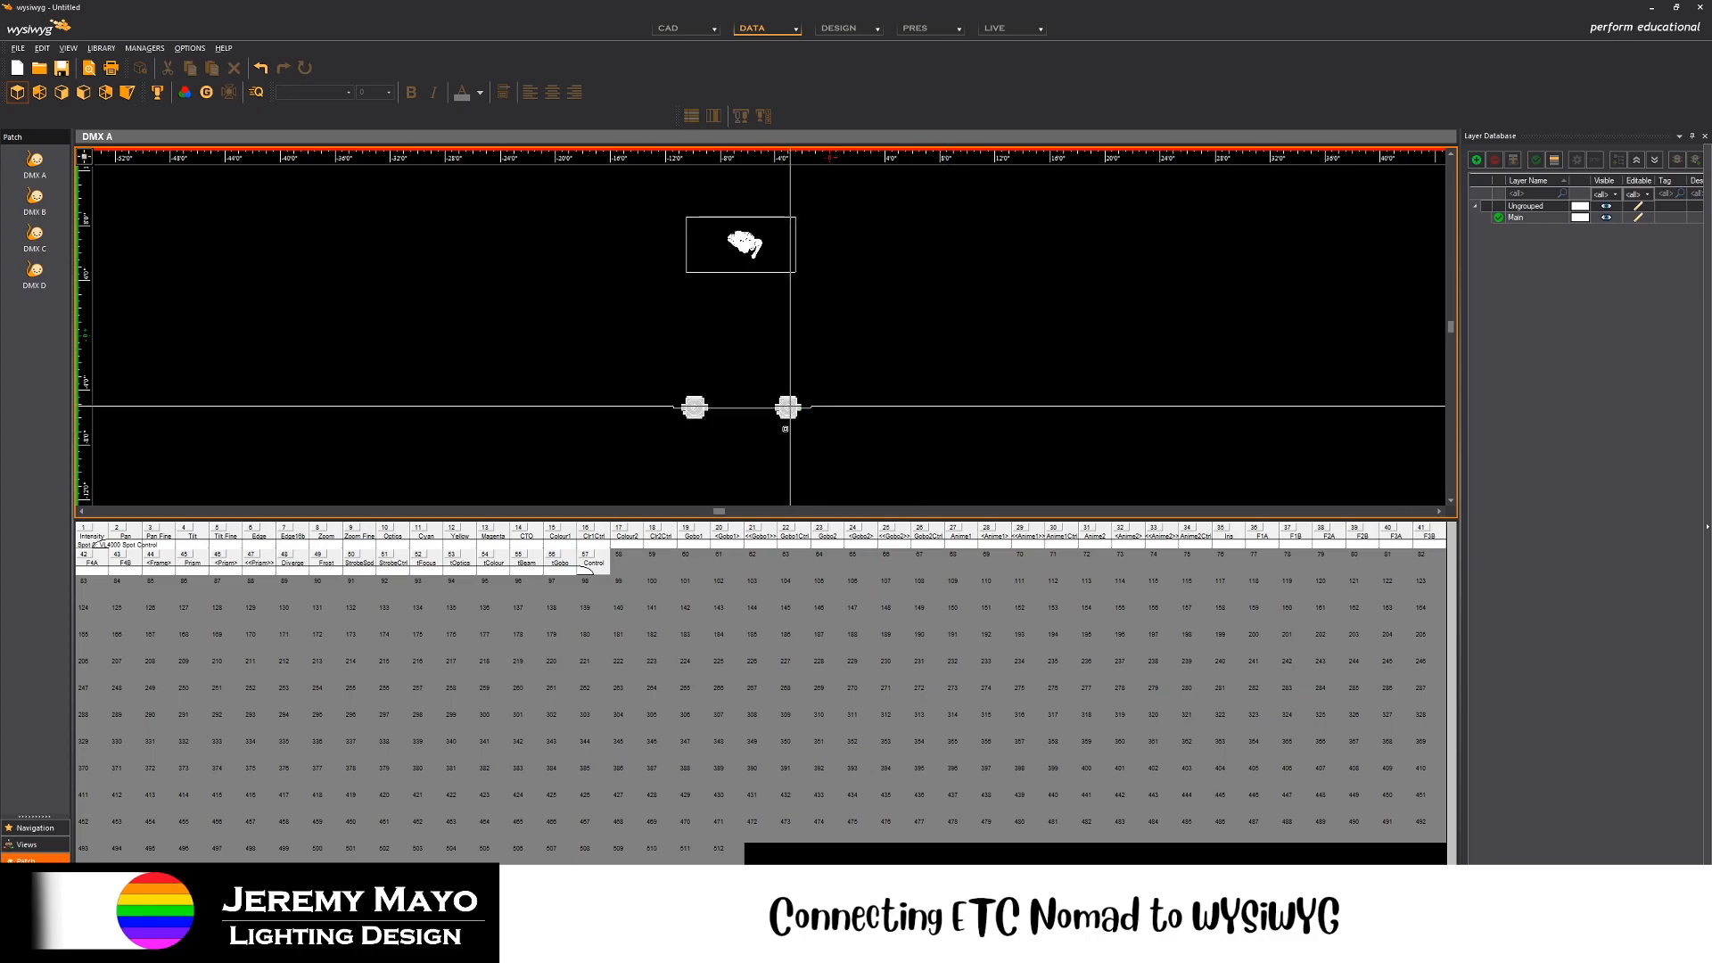
click(786, 407)
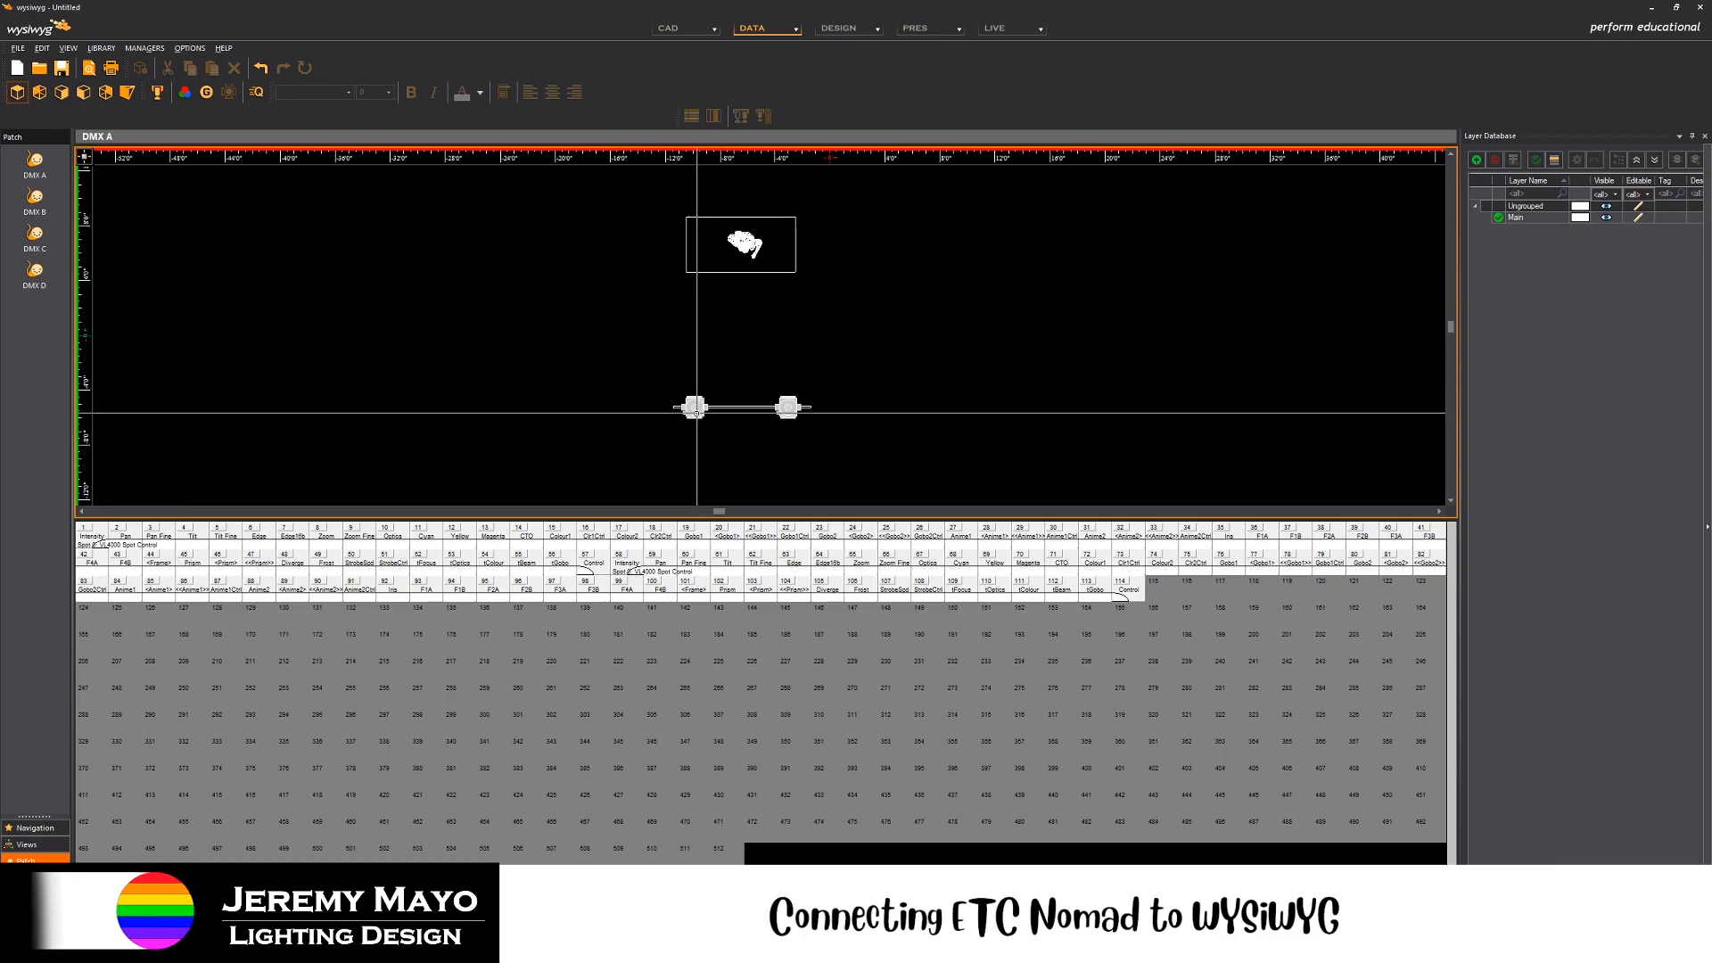
click(694, 408)
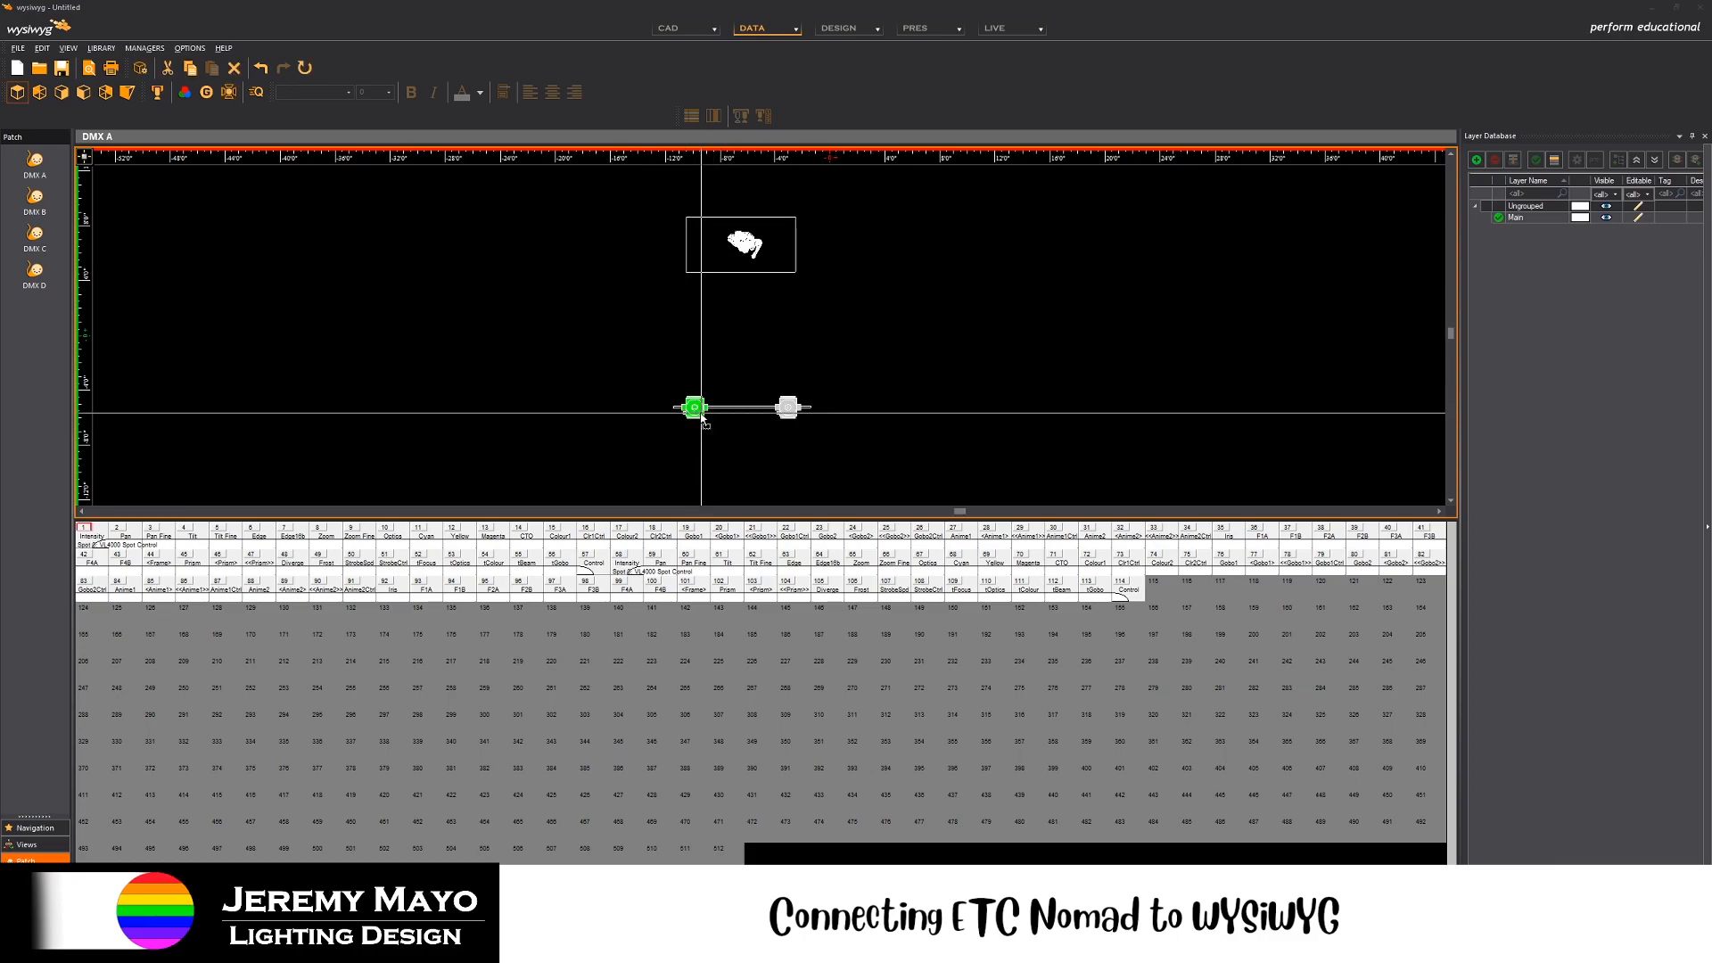
double_click(694, 407)
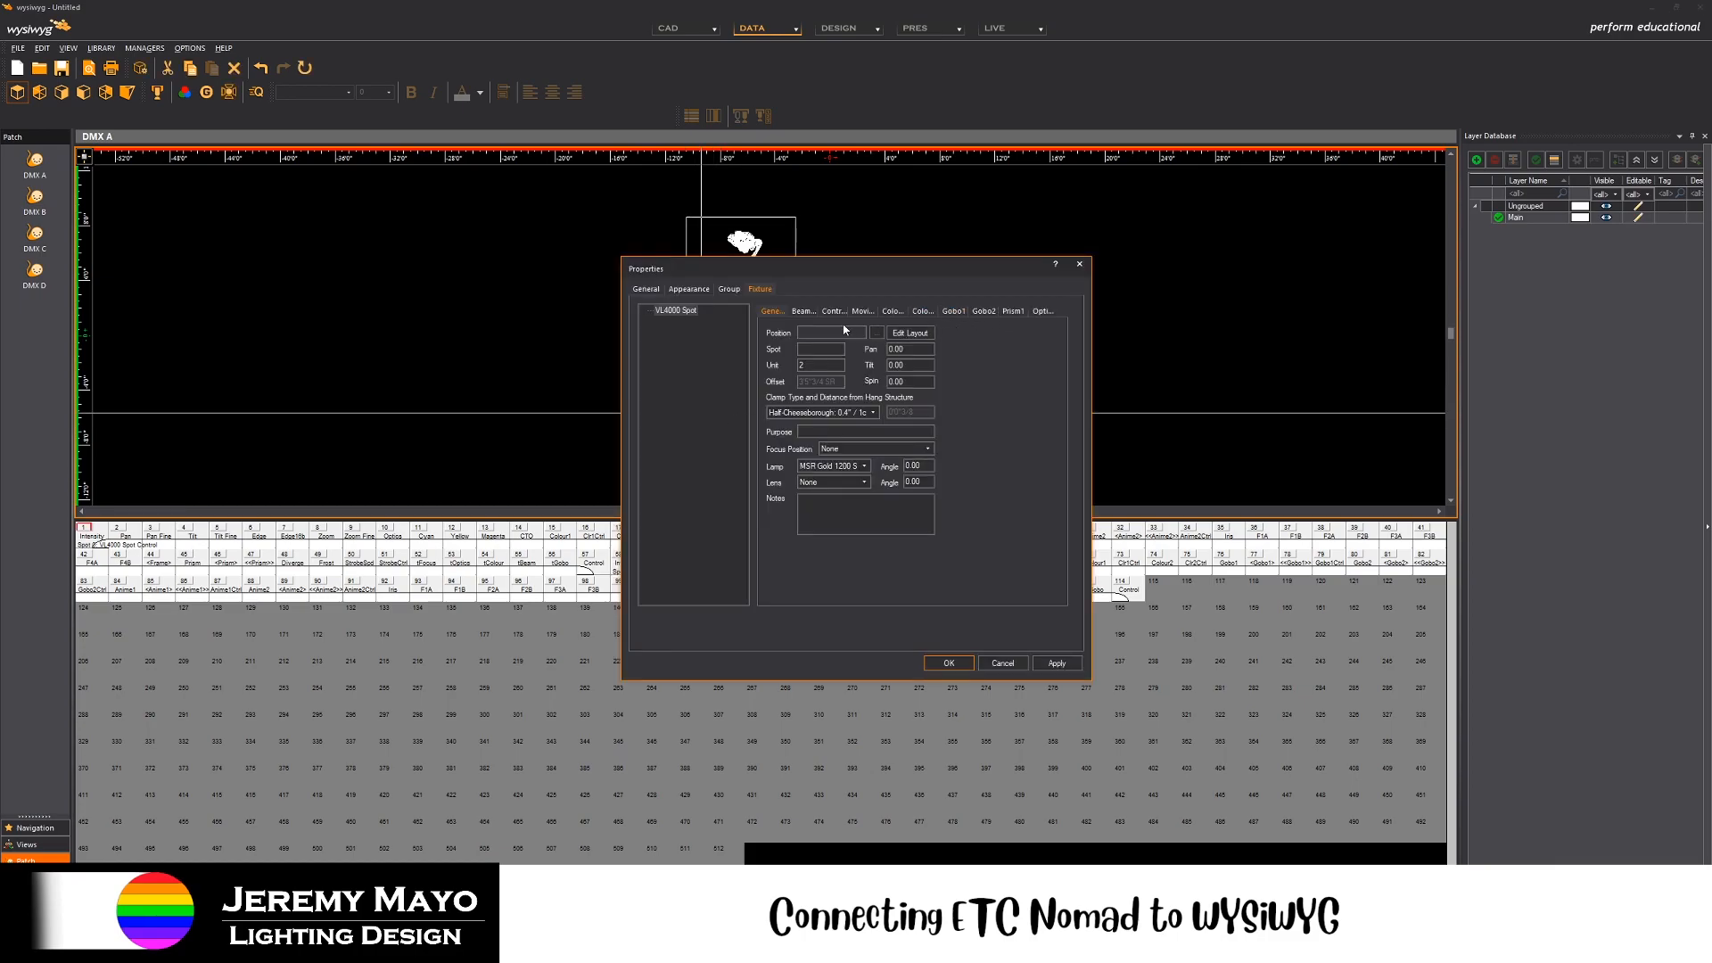
click(833, 310)
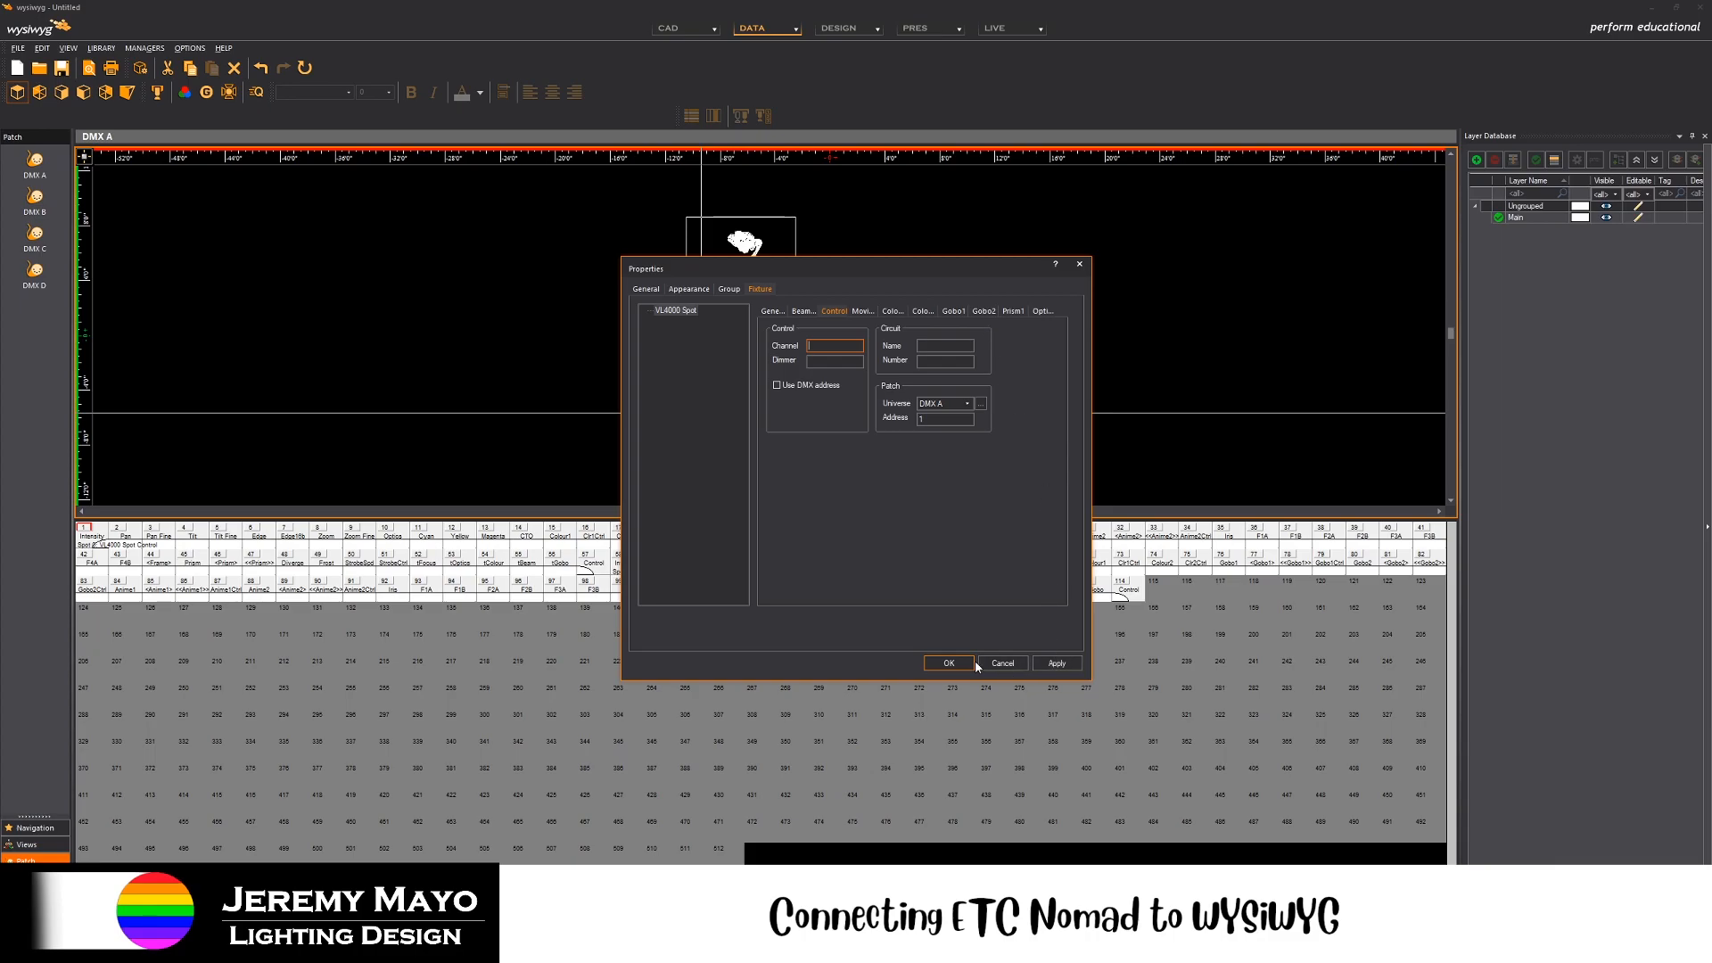
mouse_move(917, 572)
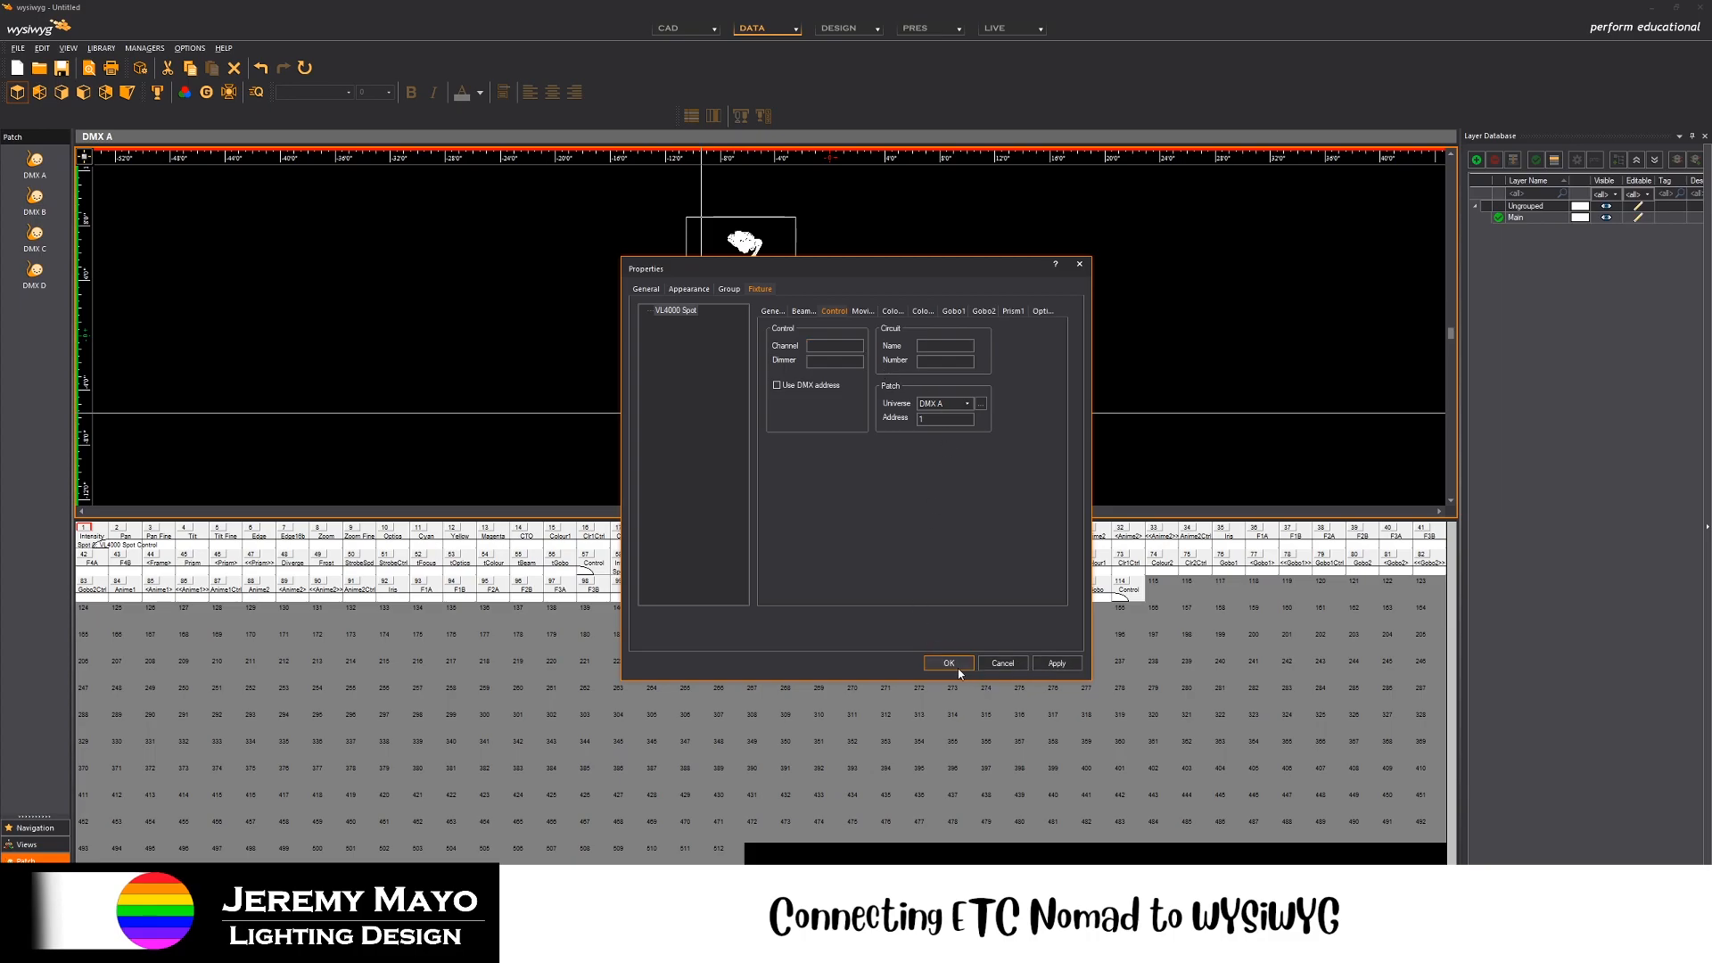
click(945, 663)
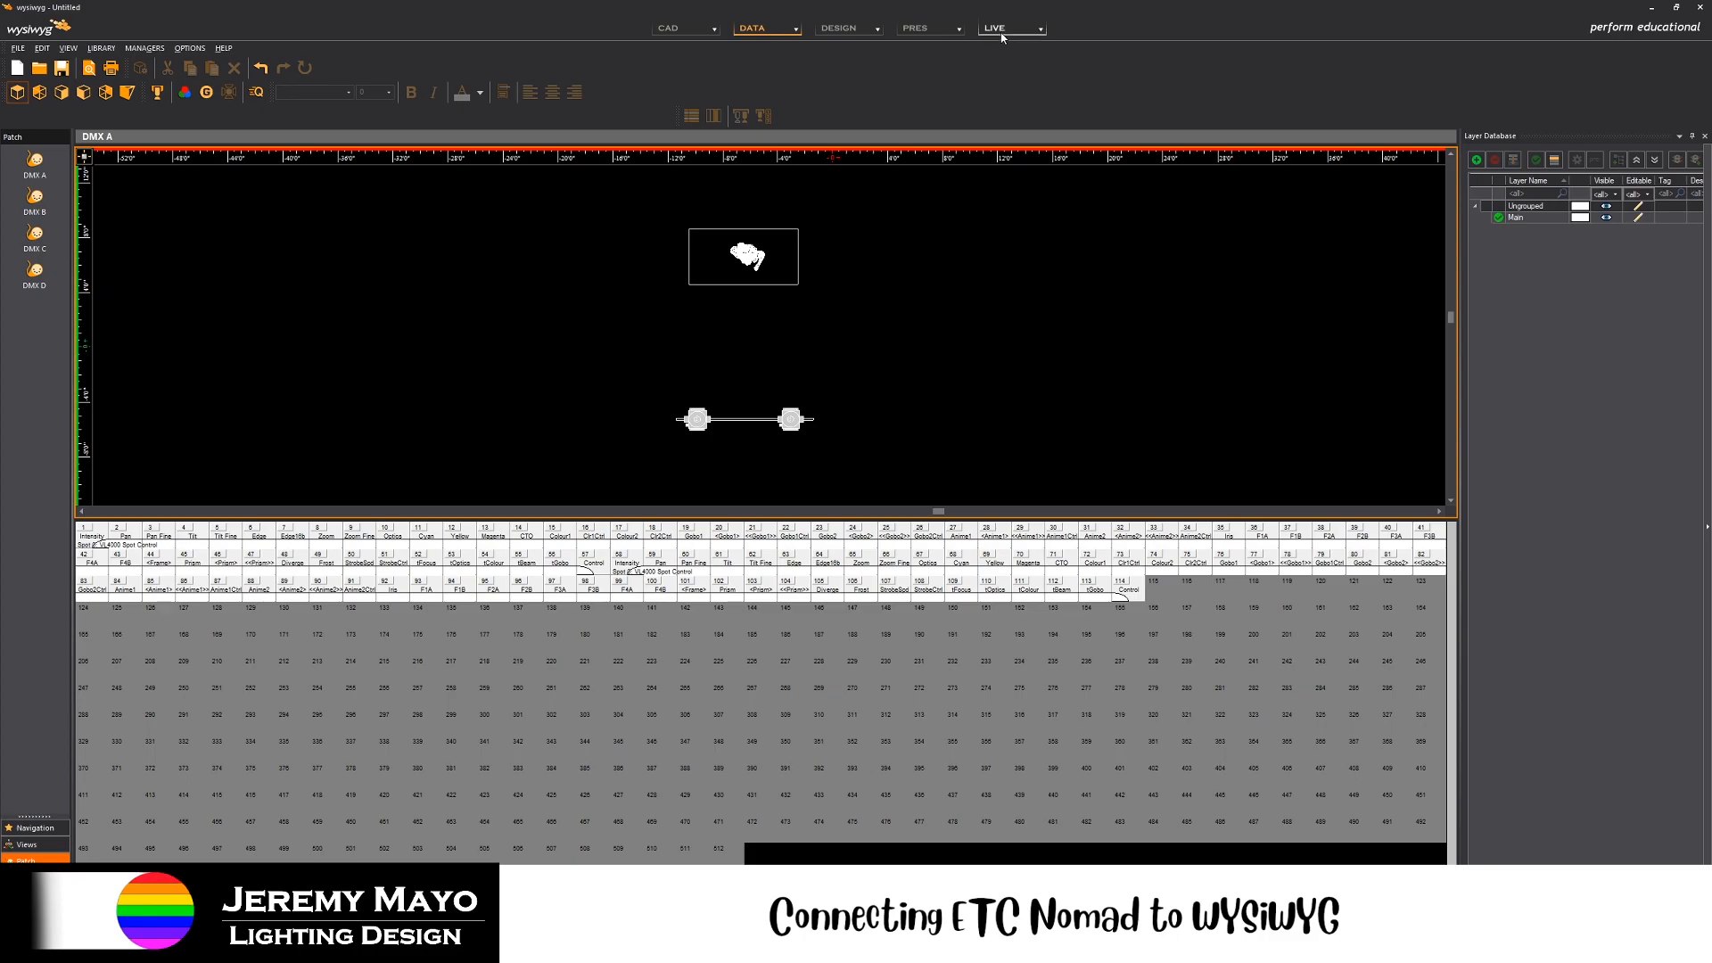
- Switch WYSIWYG to Live mode showing the shaded riser and DJ figure
click(878, 342)
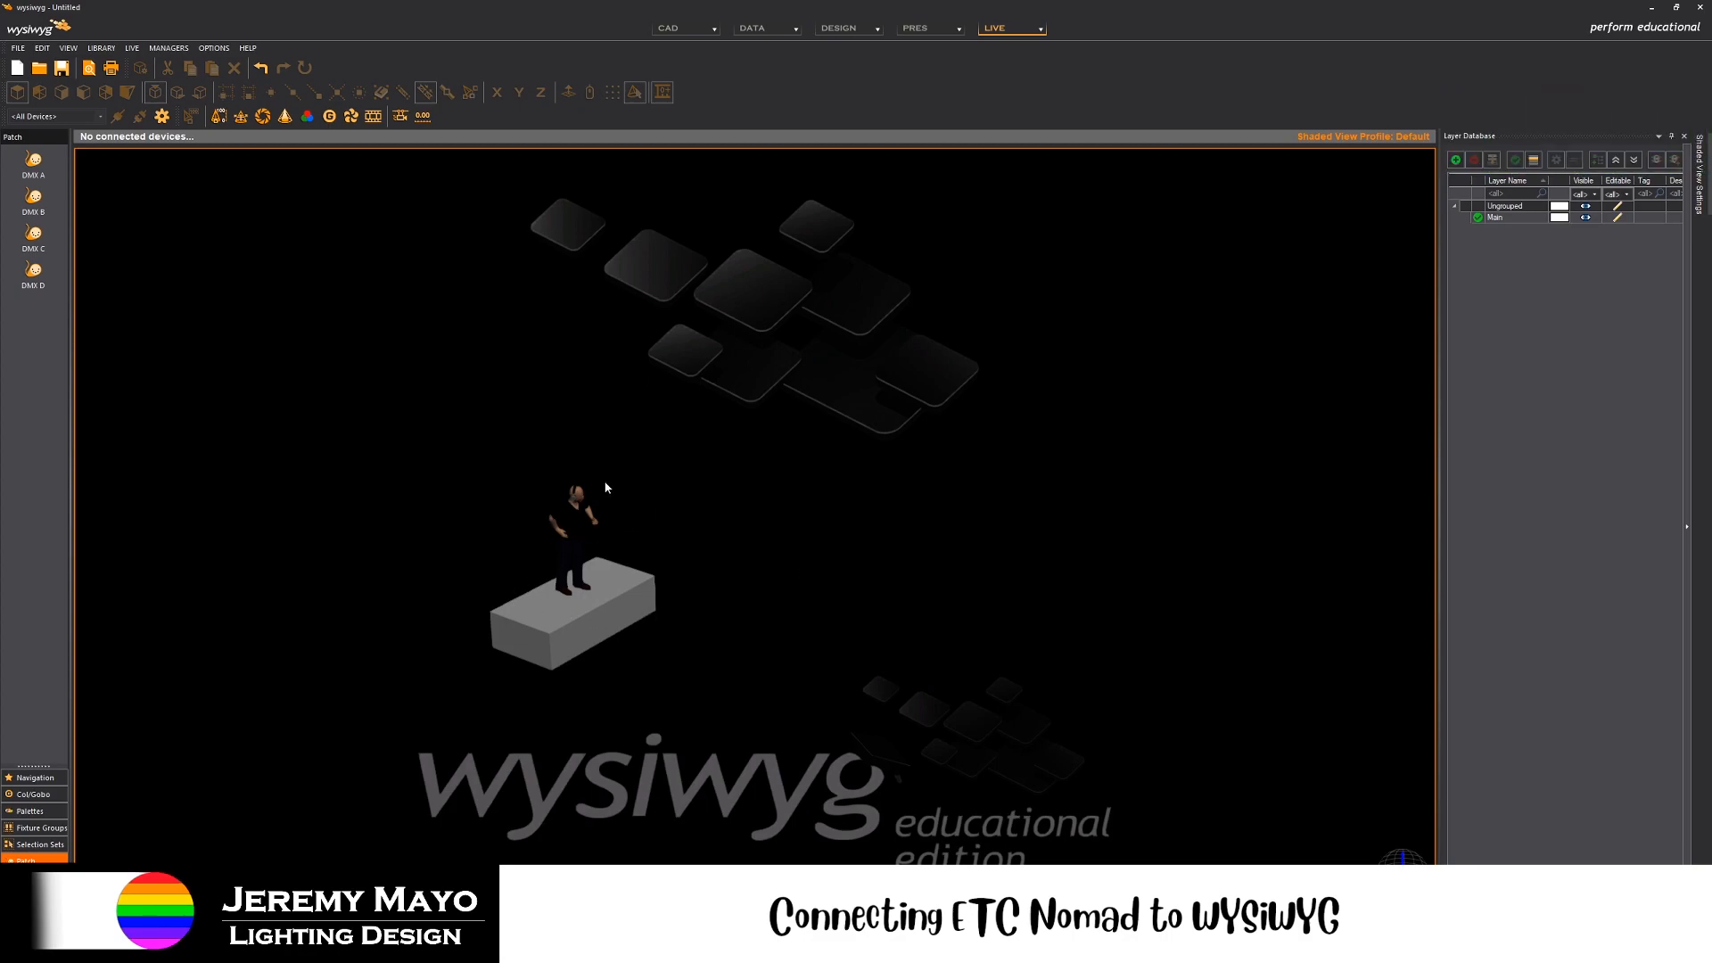
mouse_move(500, 294)
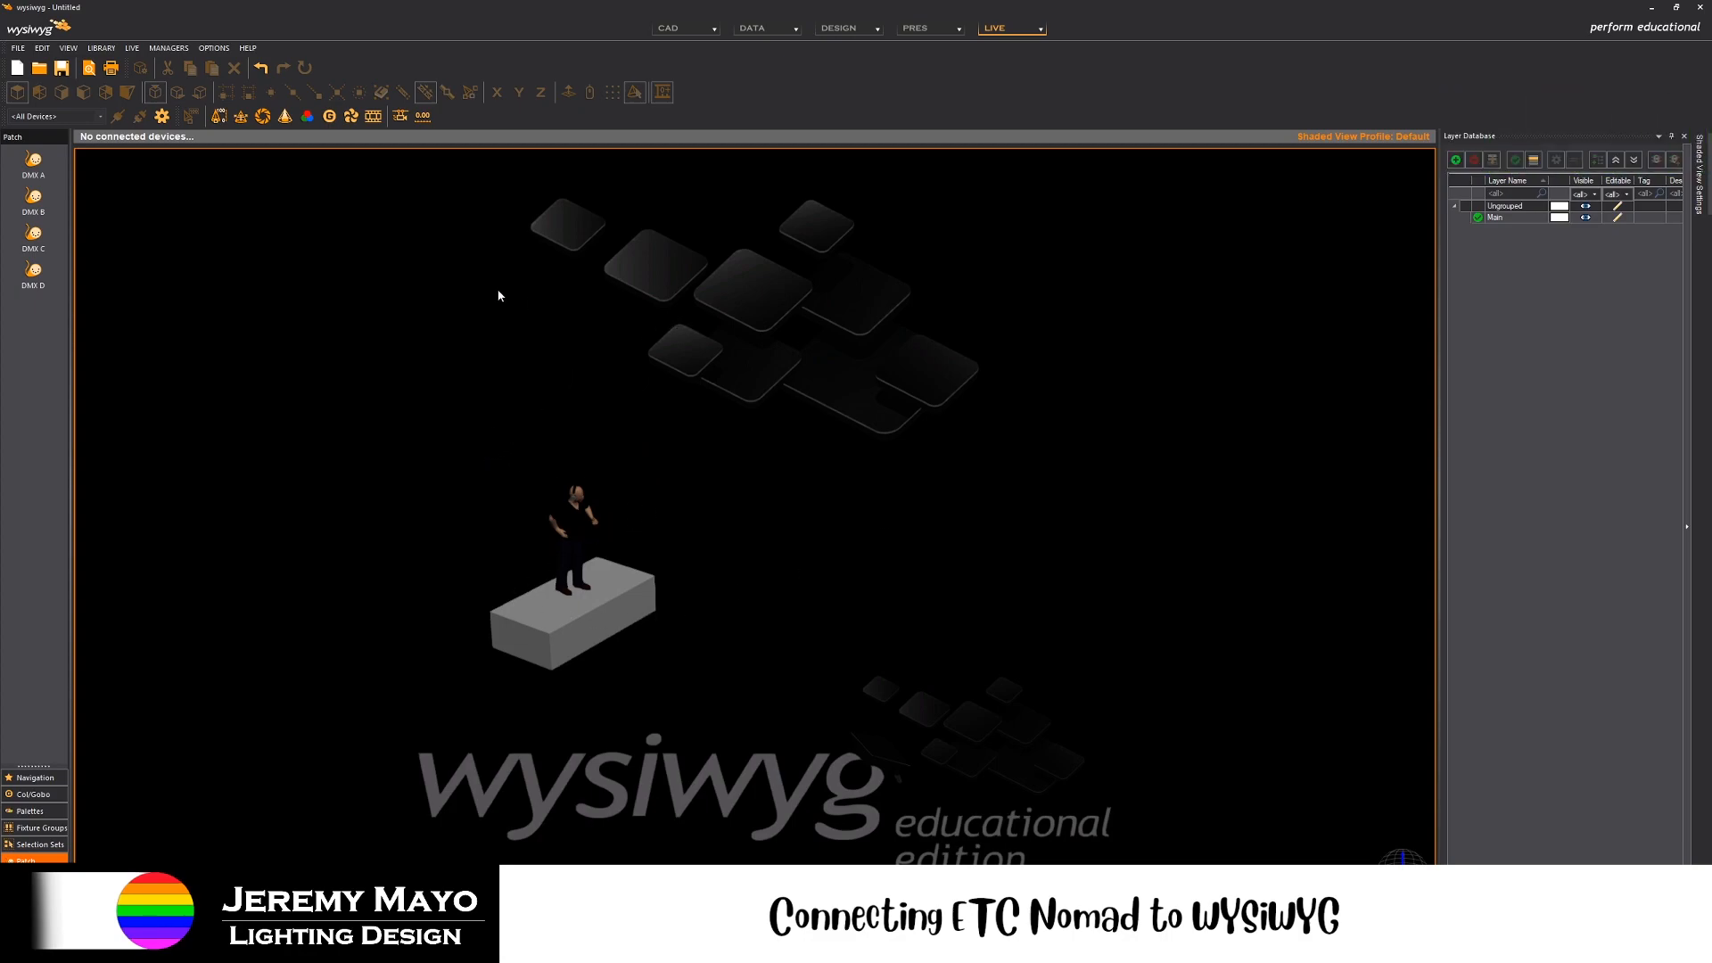
mouse_move(557, 483)
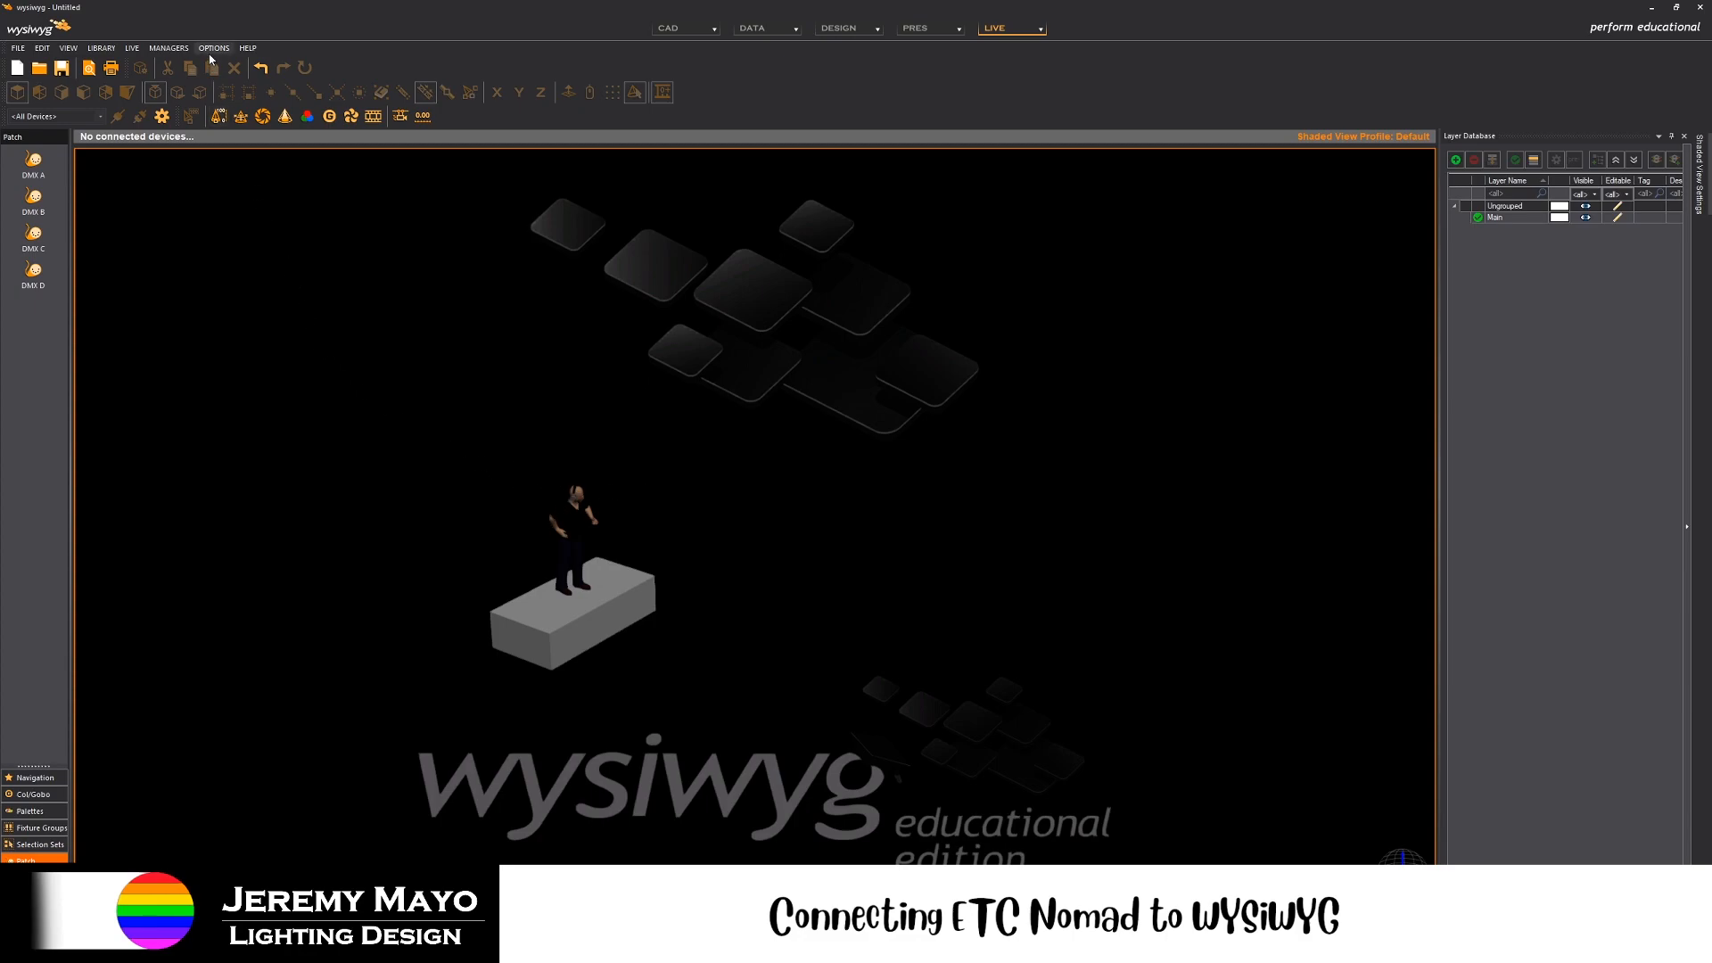
- Choose the sACN interface local address in the application options and confirm
click(214, 48)
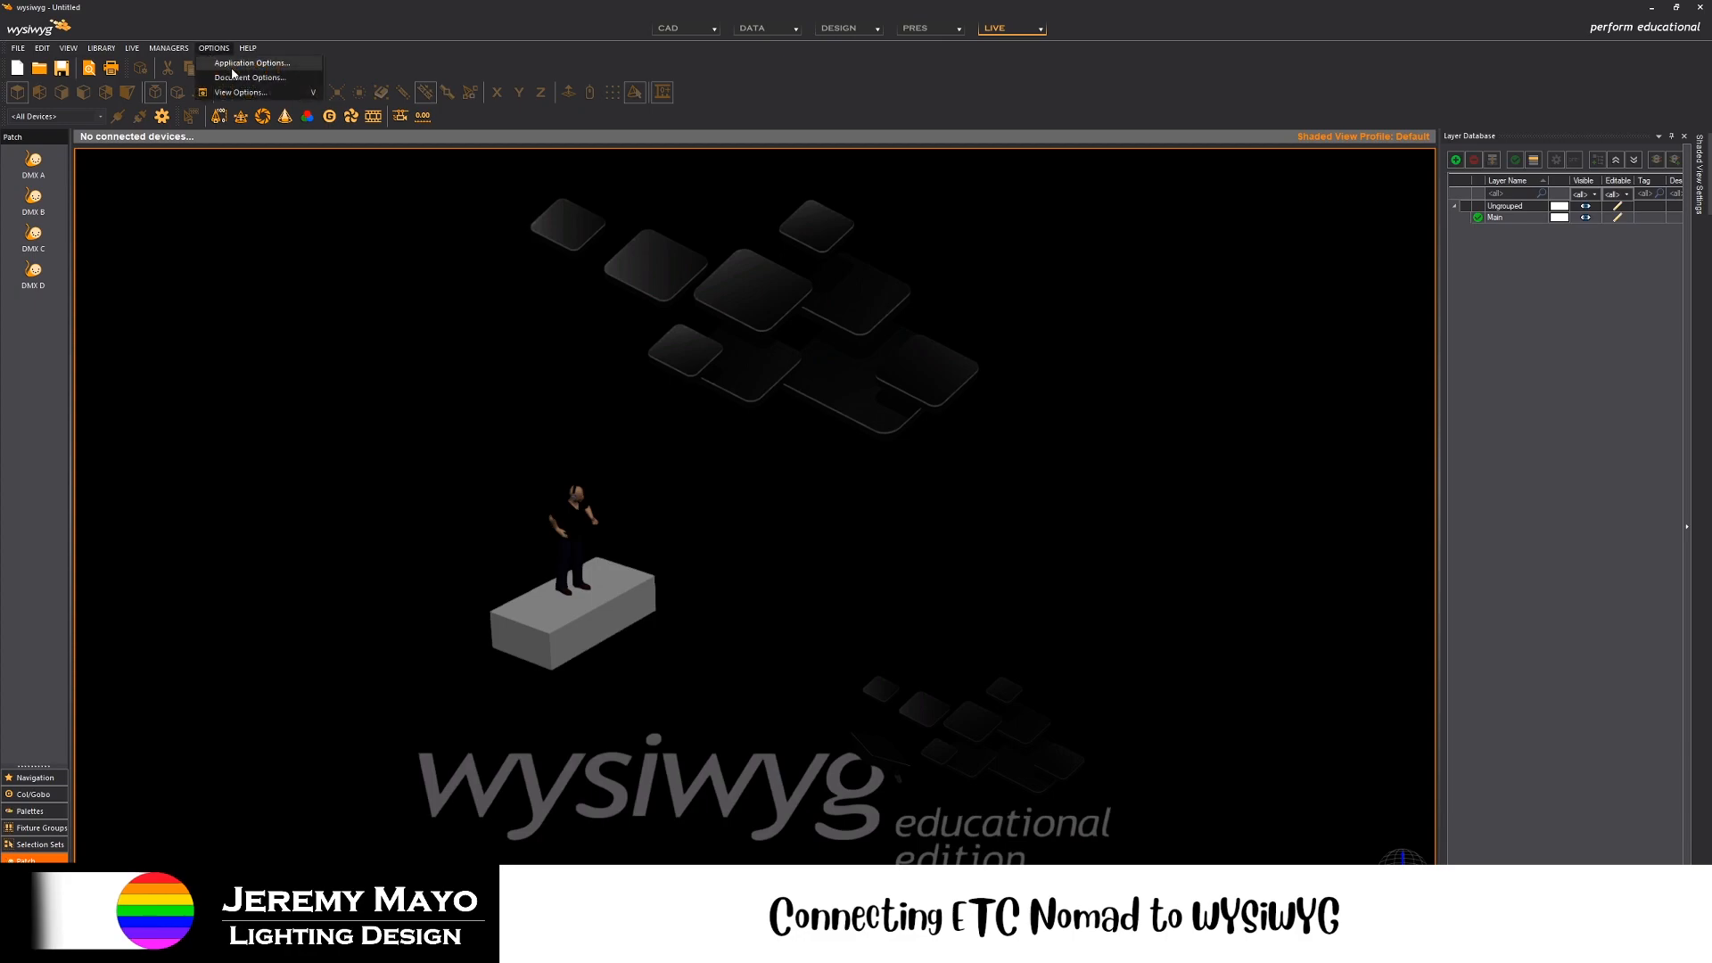
click(250, 63)
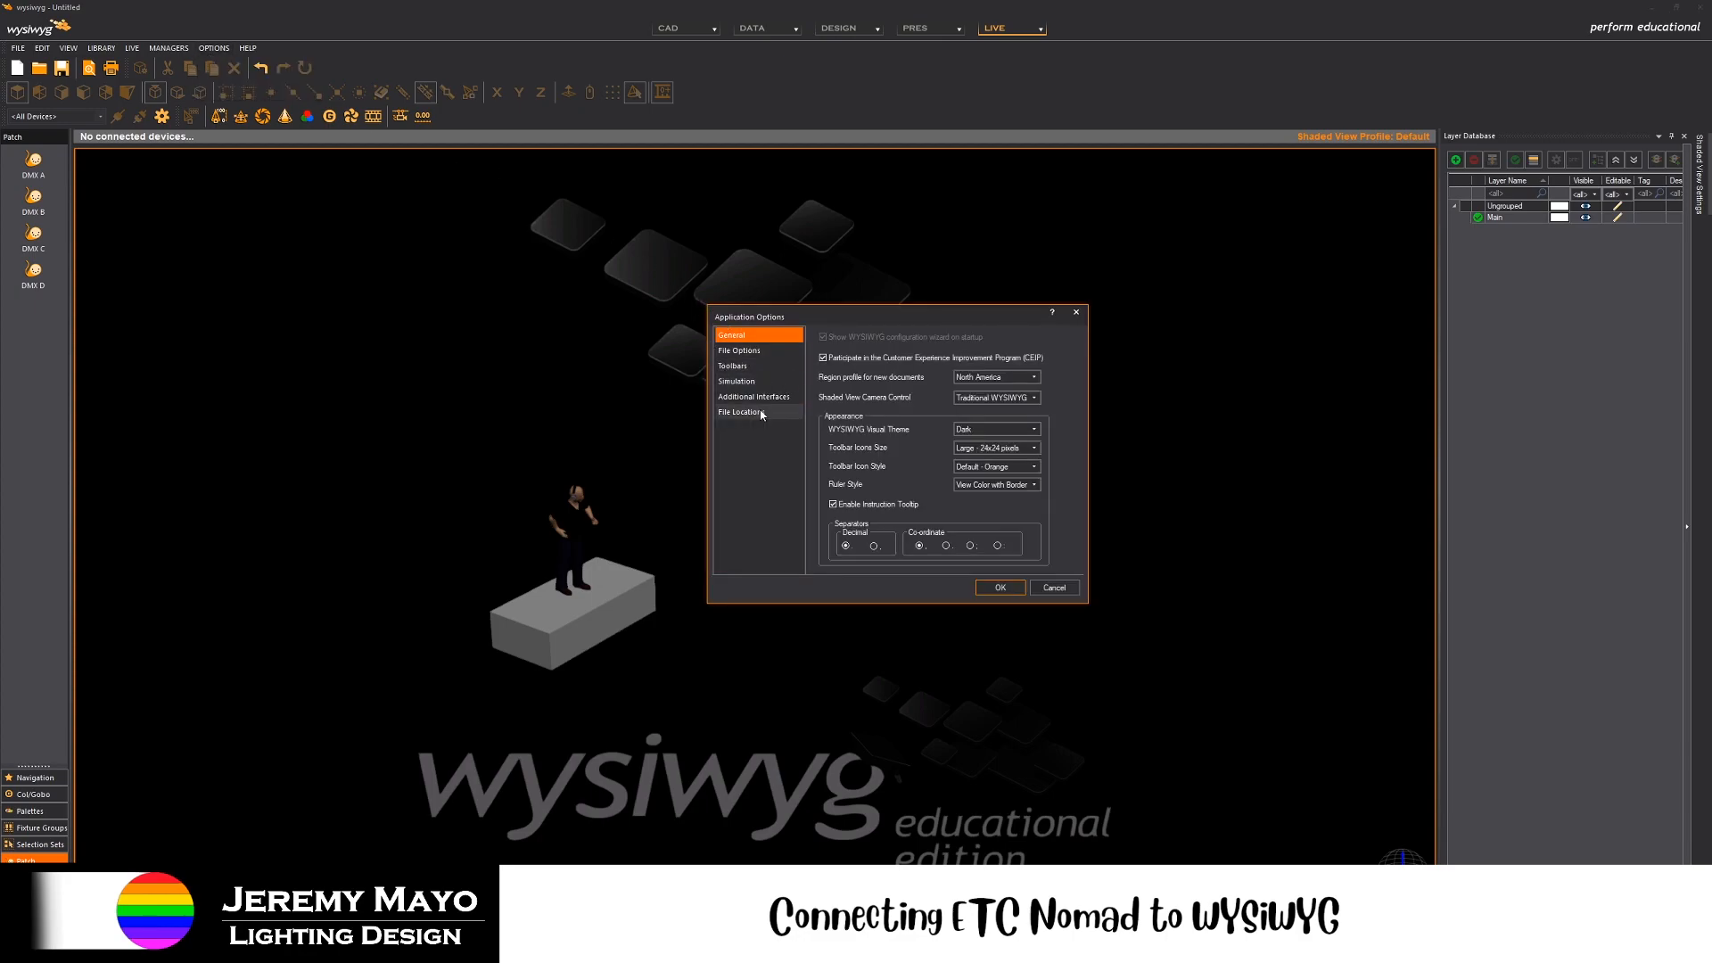
click(755, 396)
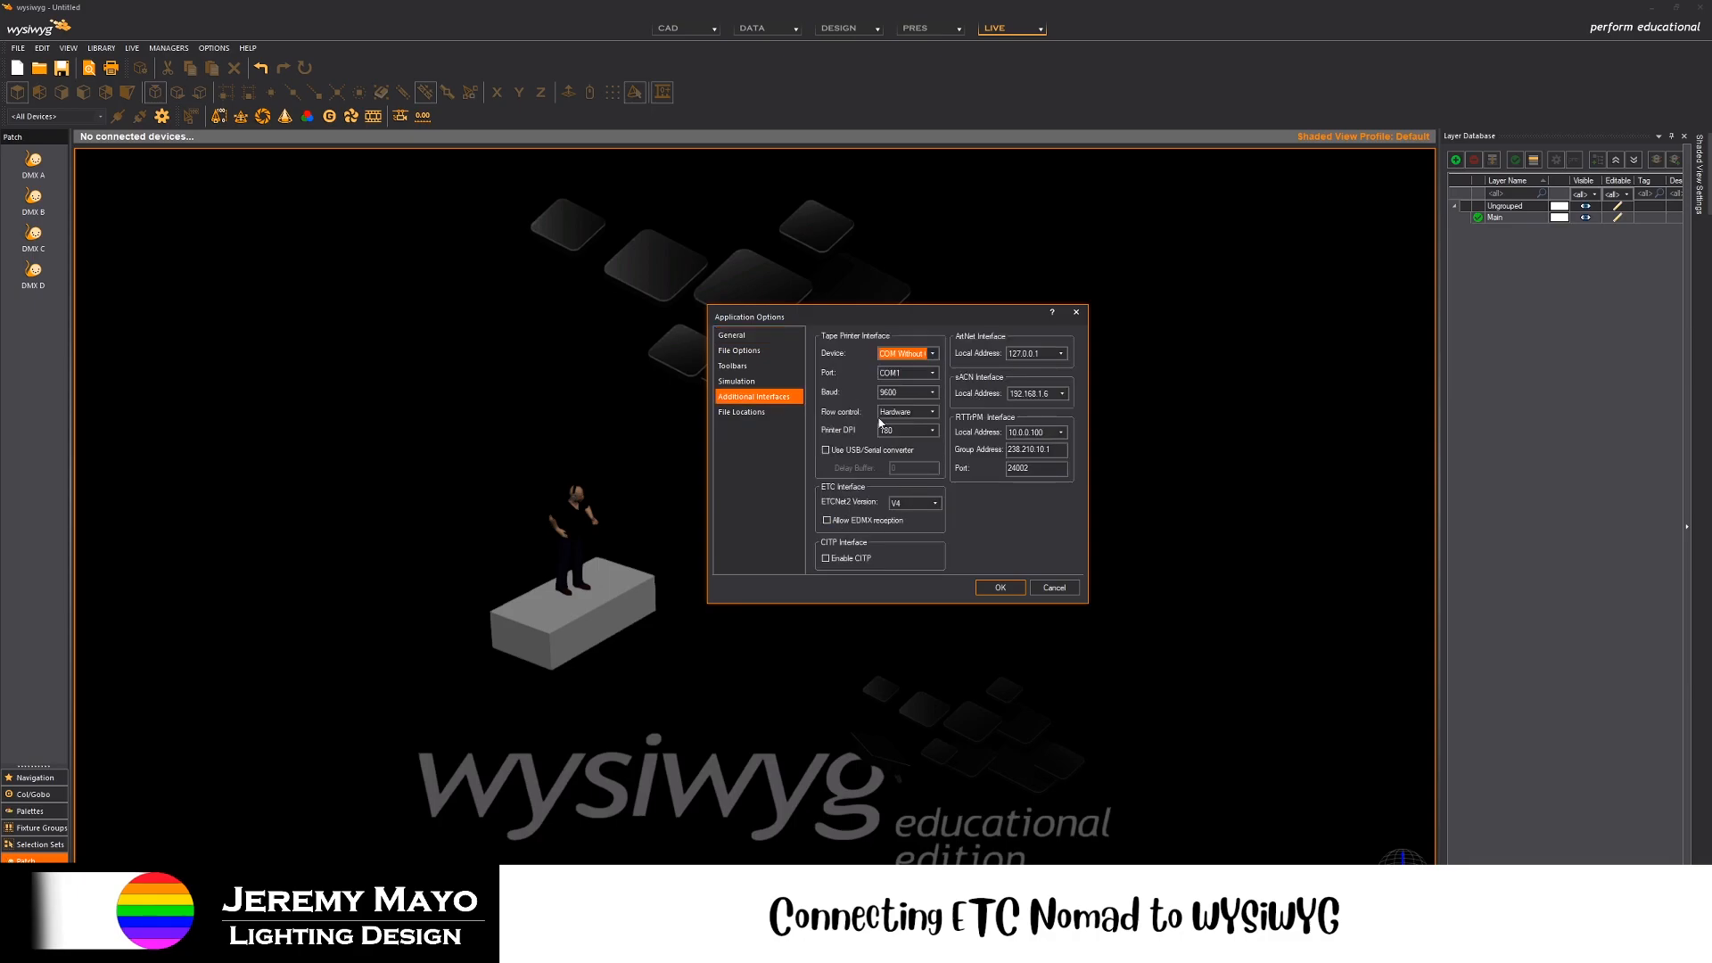
mouse_move(994, 385)
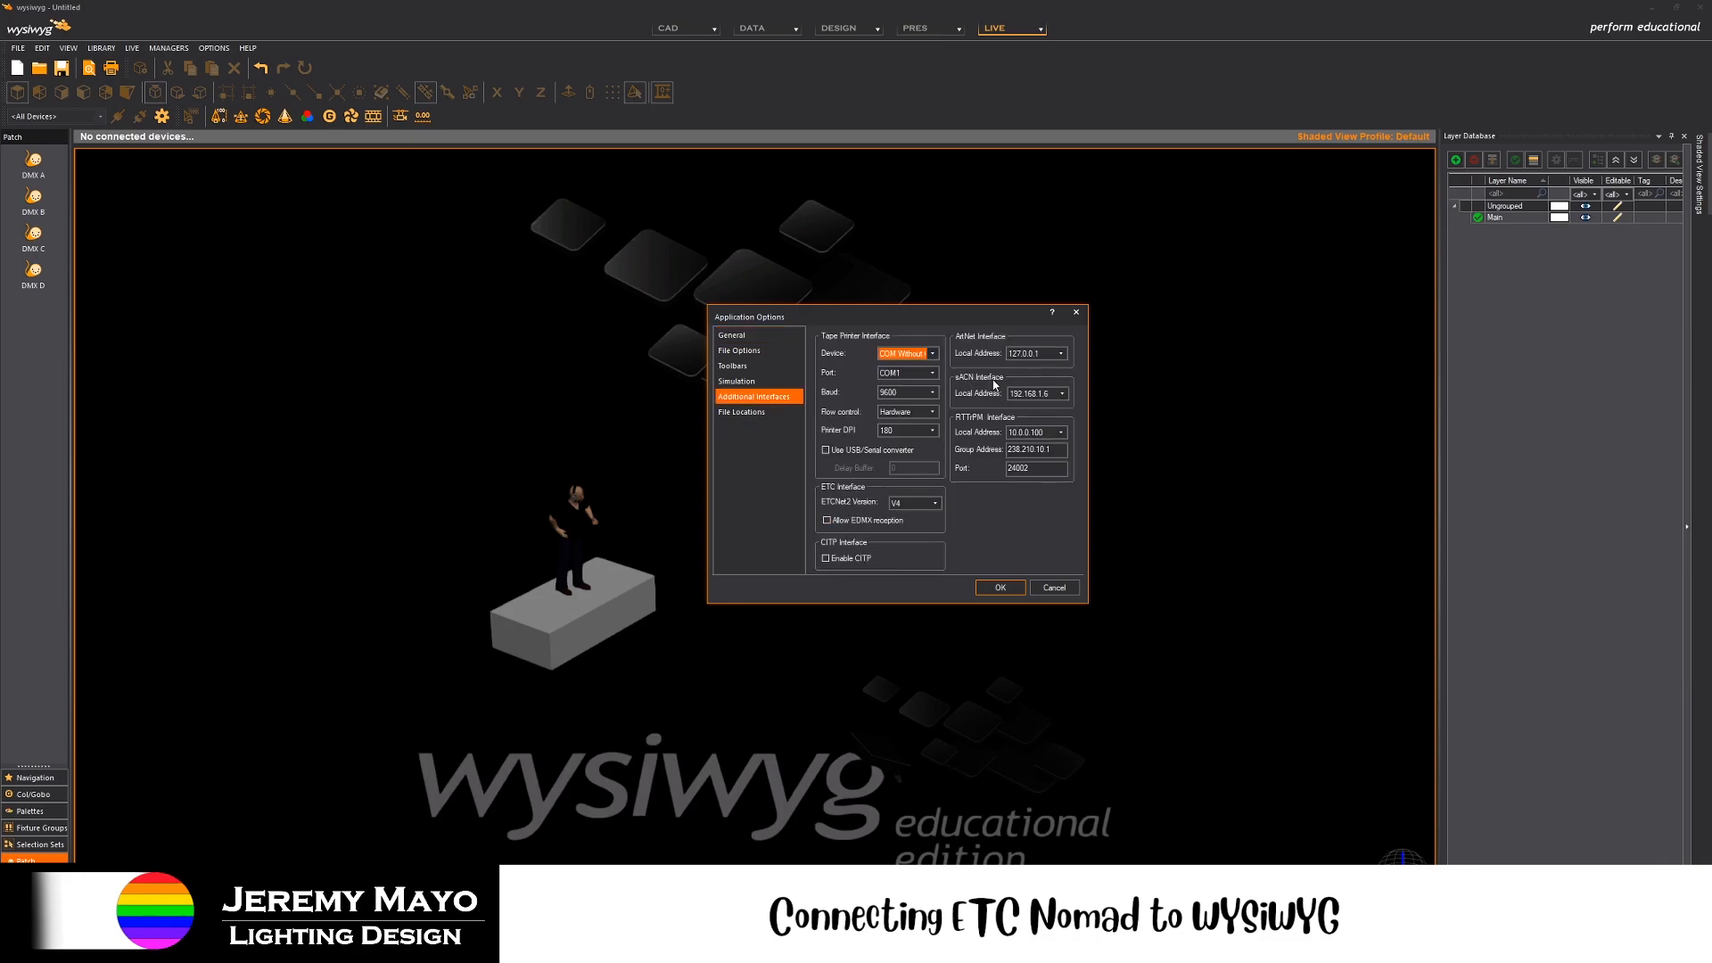
click(1059, 392)
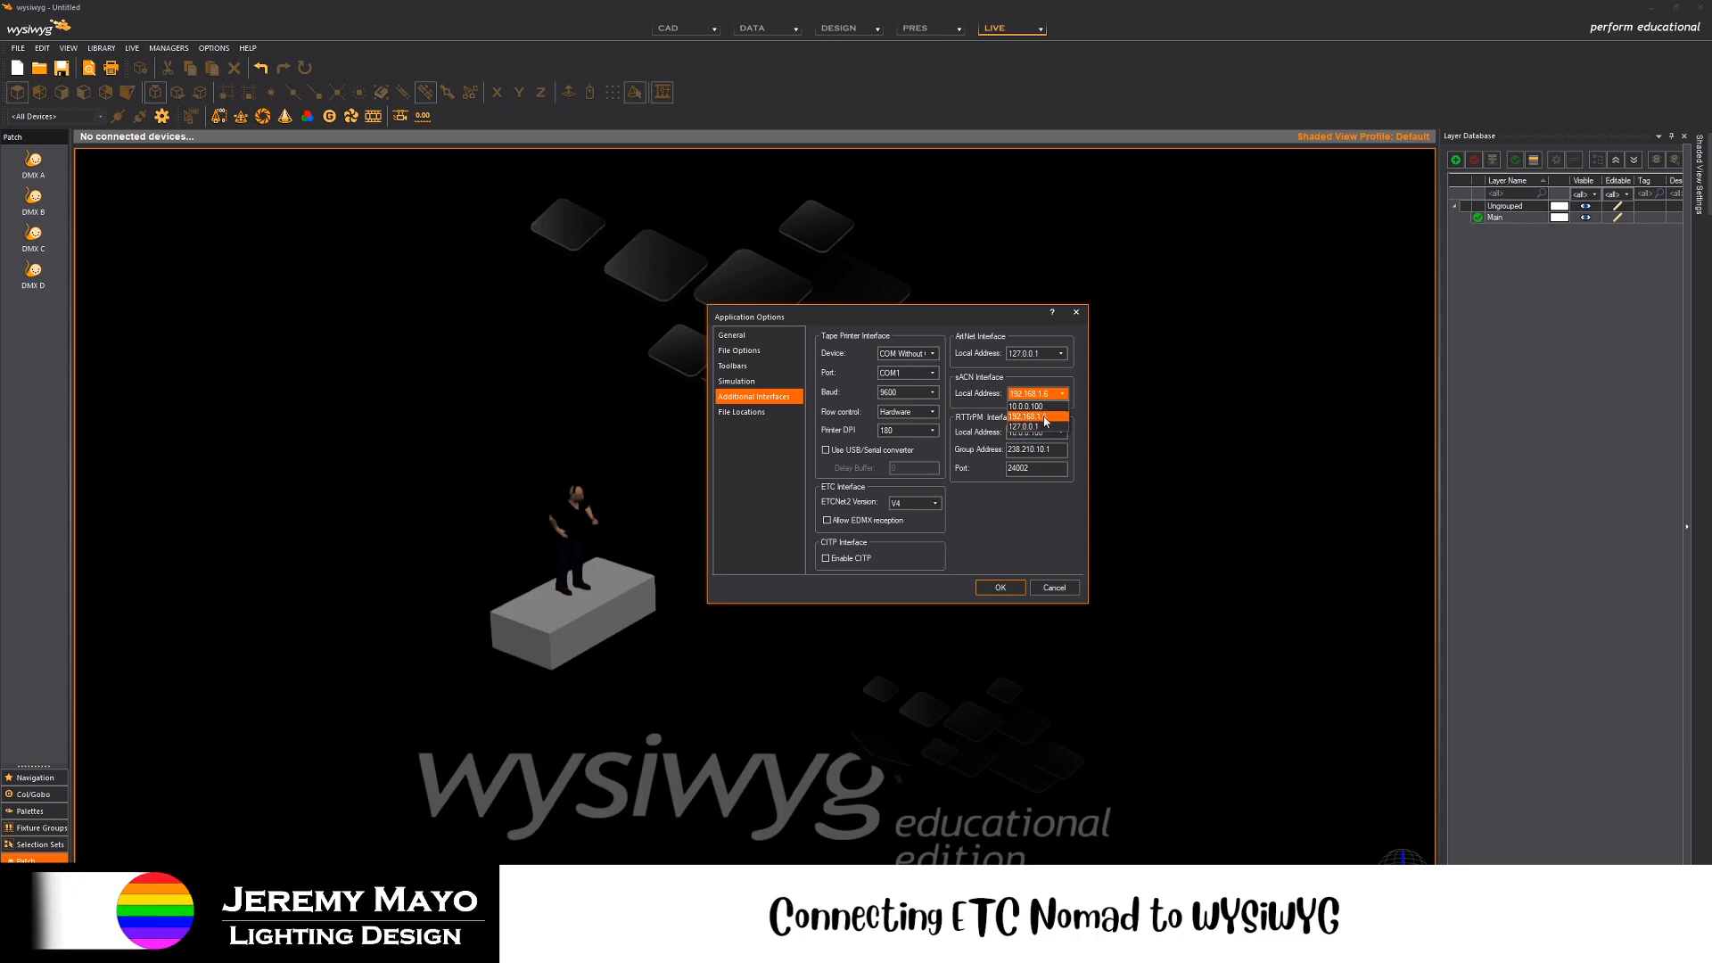
click(1034, 393)
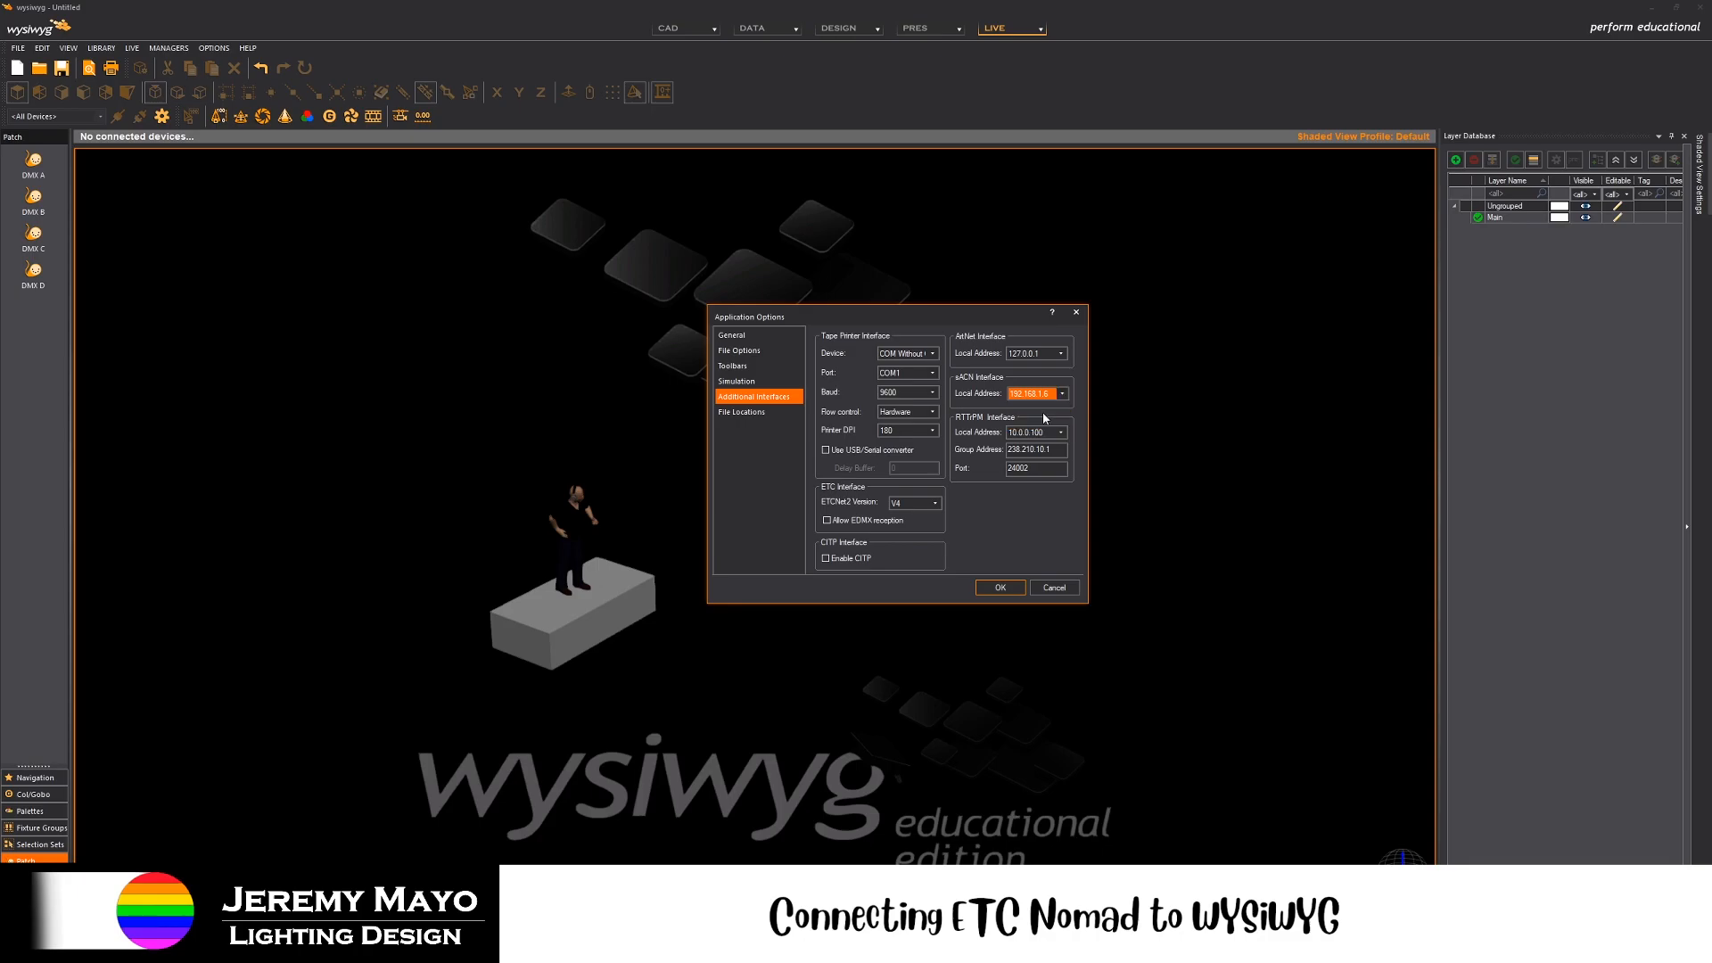
mouse_move(1013, 410)
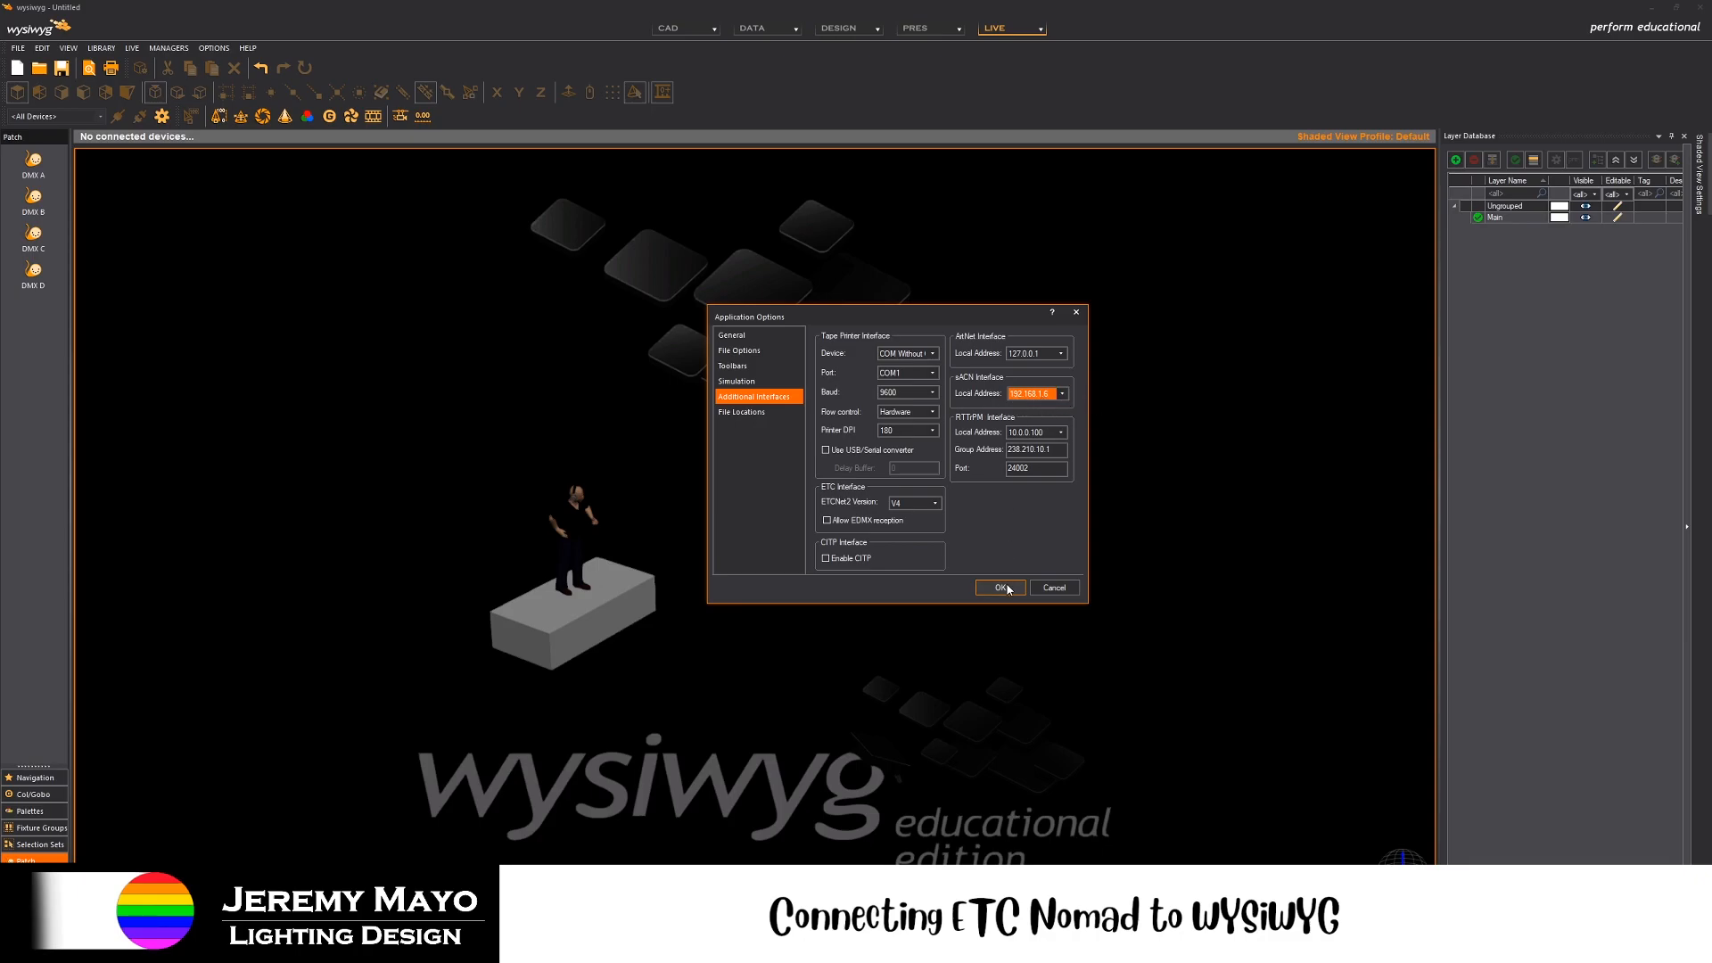
click(999, 587)
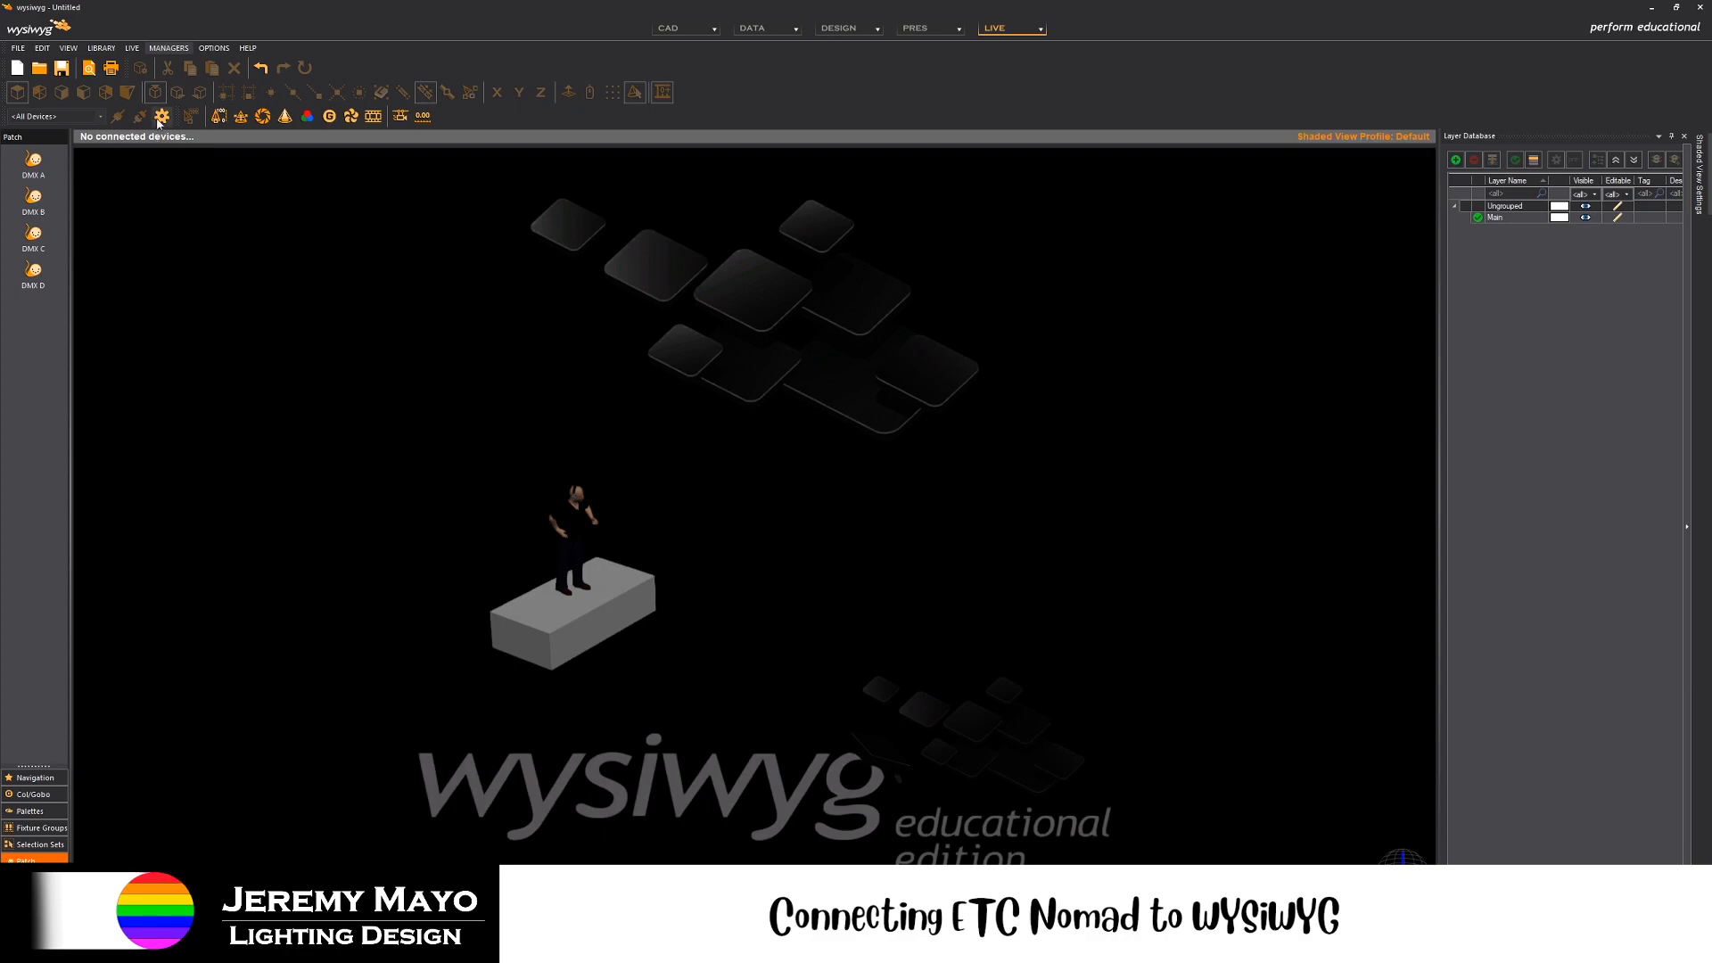
- Bring up the Device Manager and browse into the Connectivity library
click(168, 48)
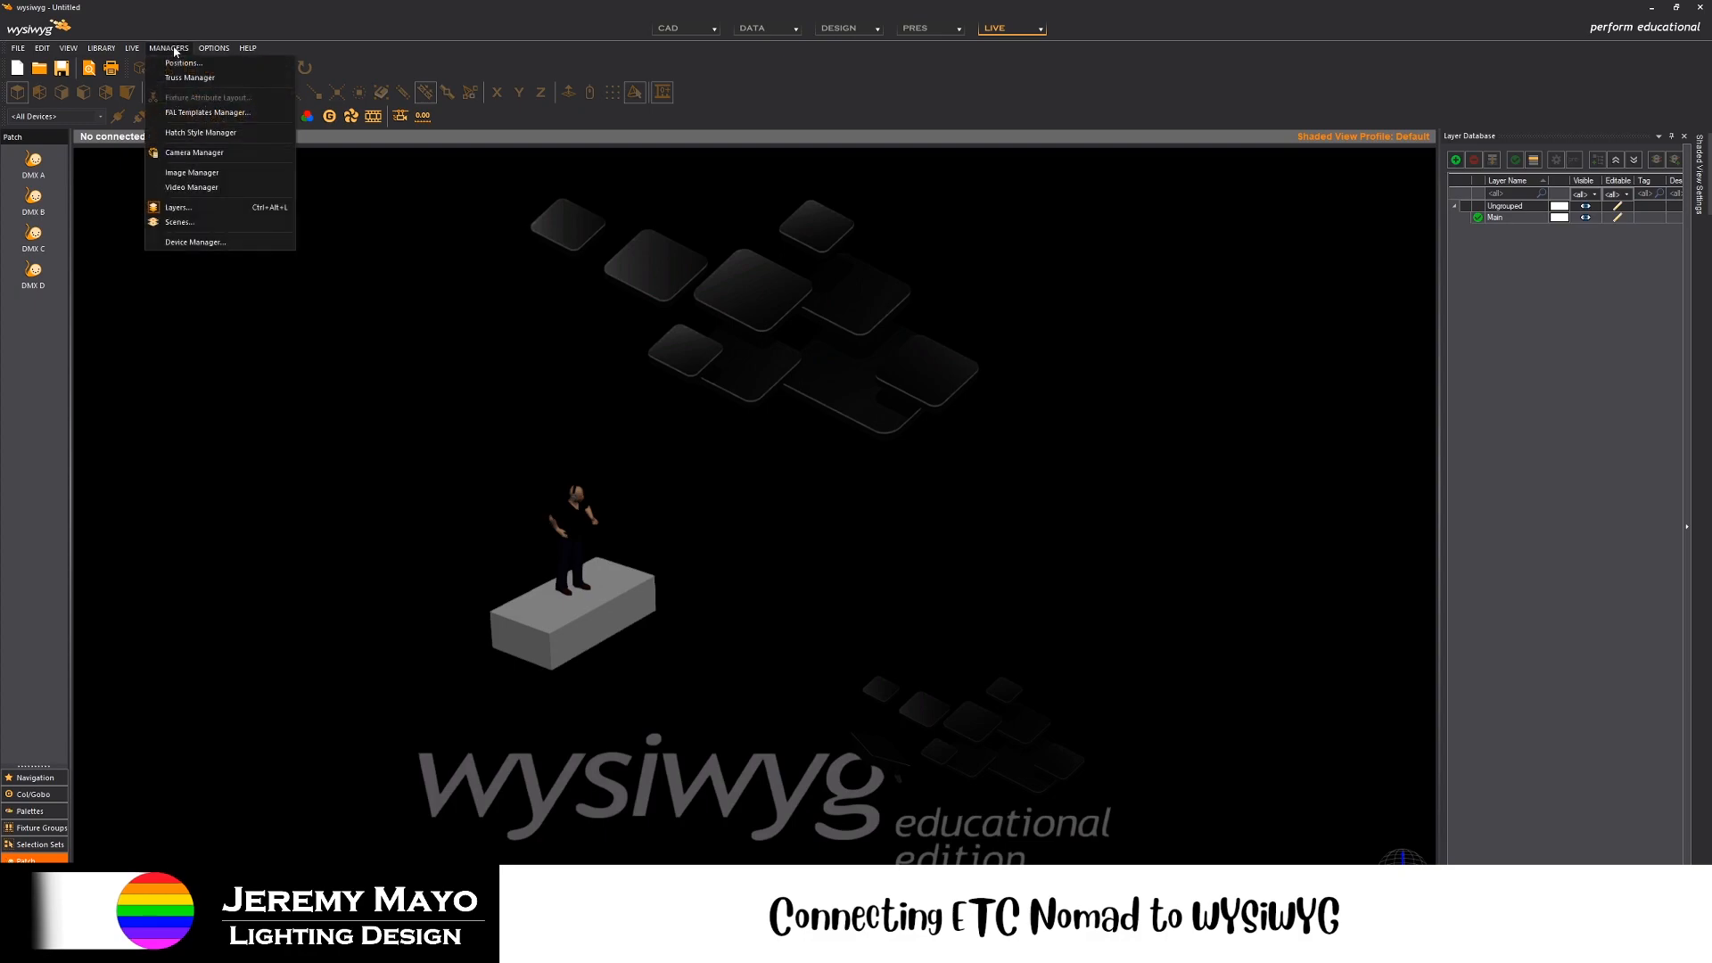
click(194, 241)
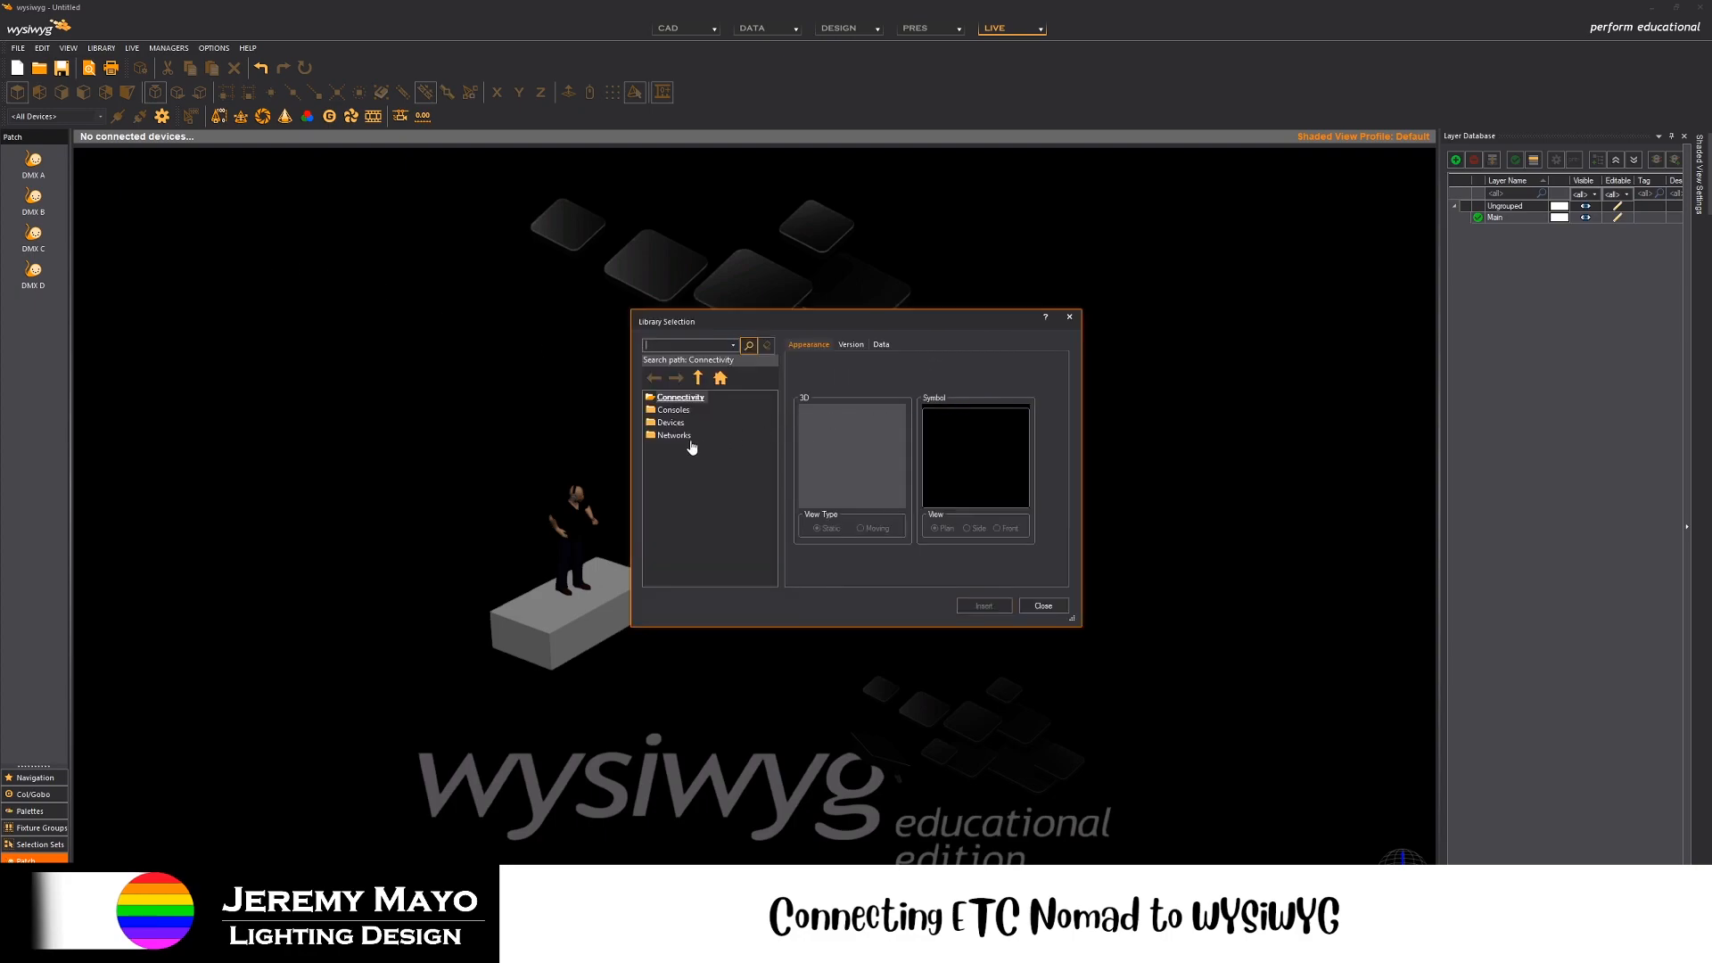
double_click(674, 435)
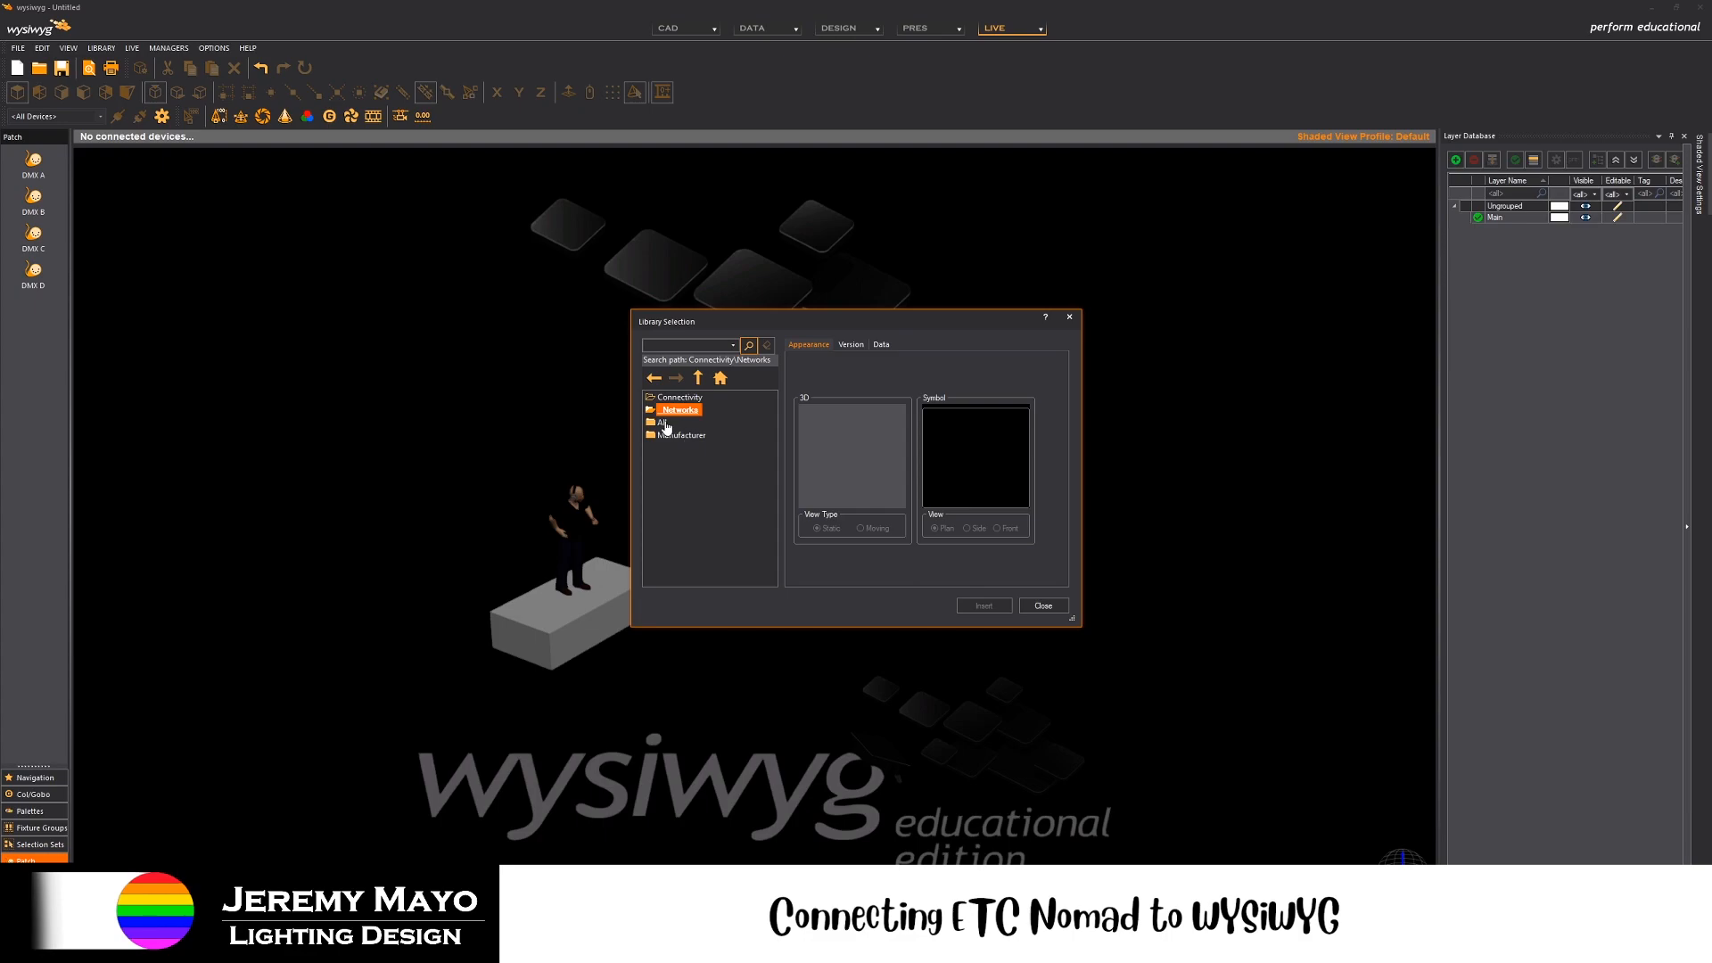
click(698, 377)
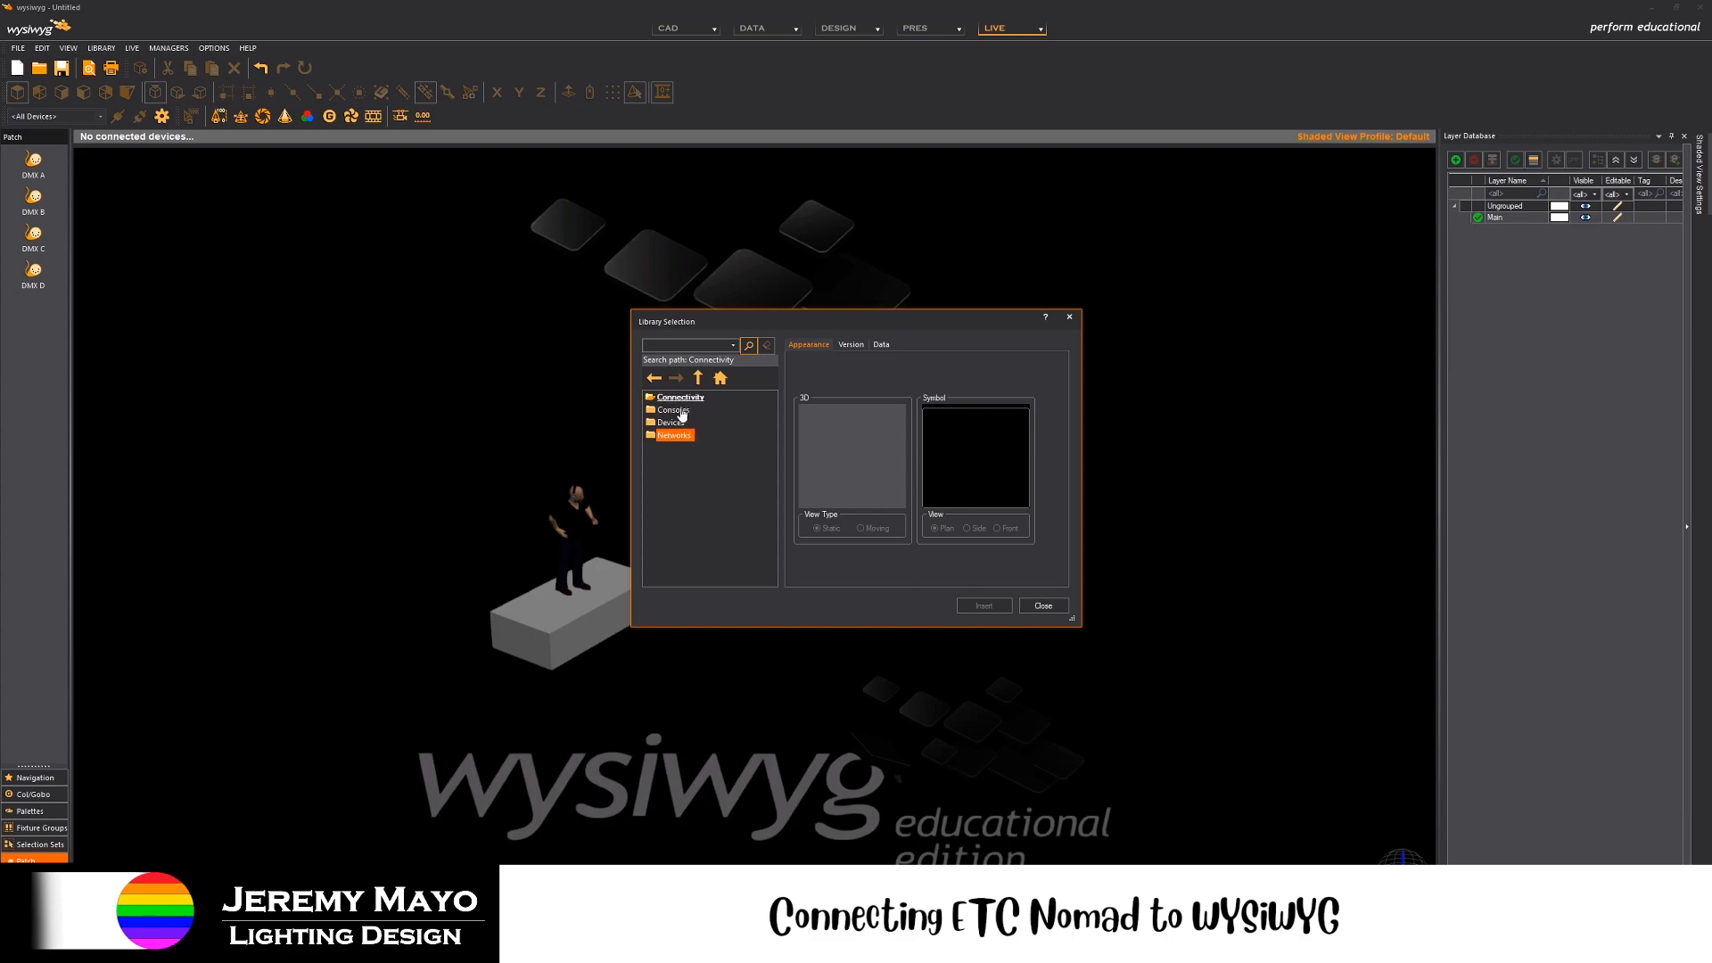
- Insert an sACN device from Networks > All and view its properties
double_click(673, 435)
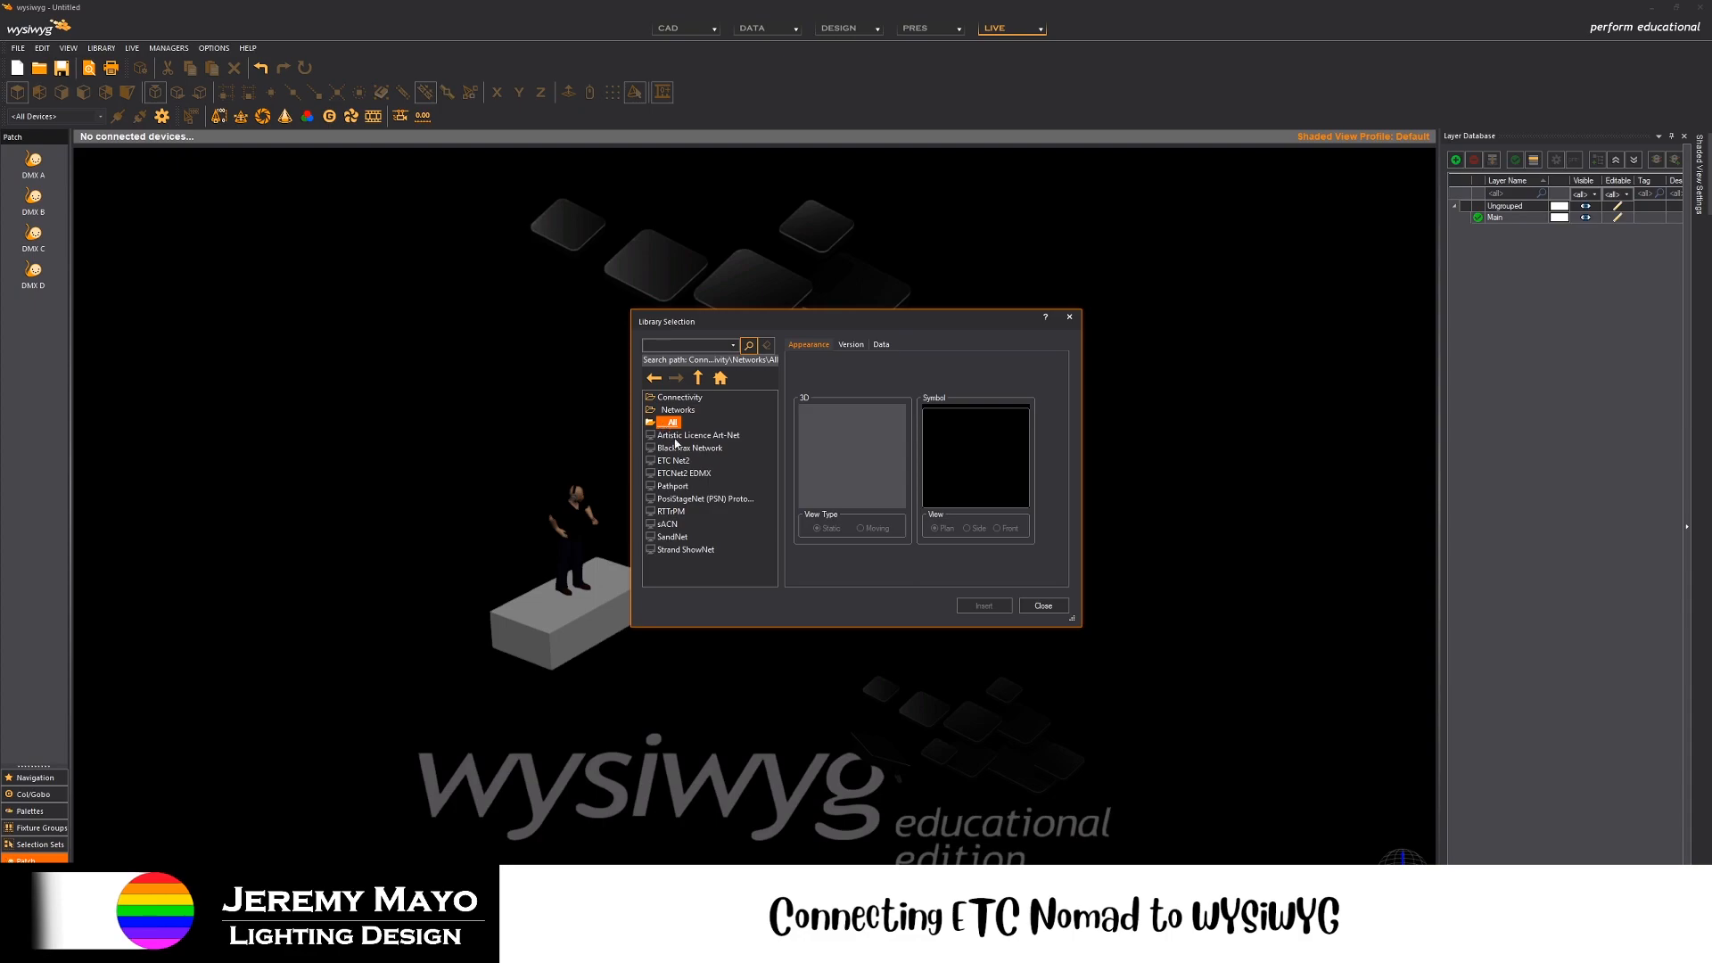
click(667, 525)
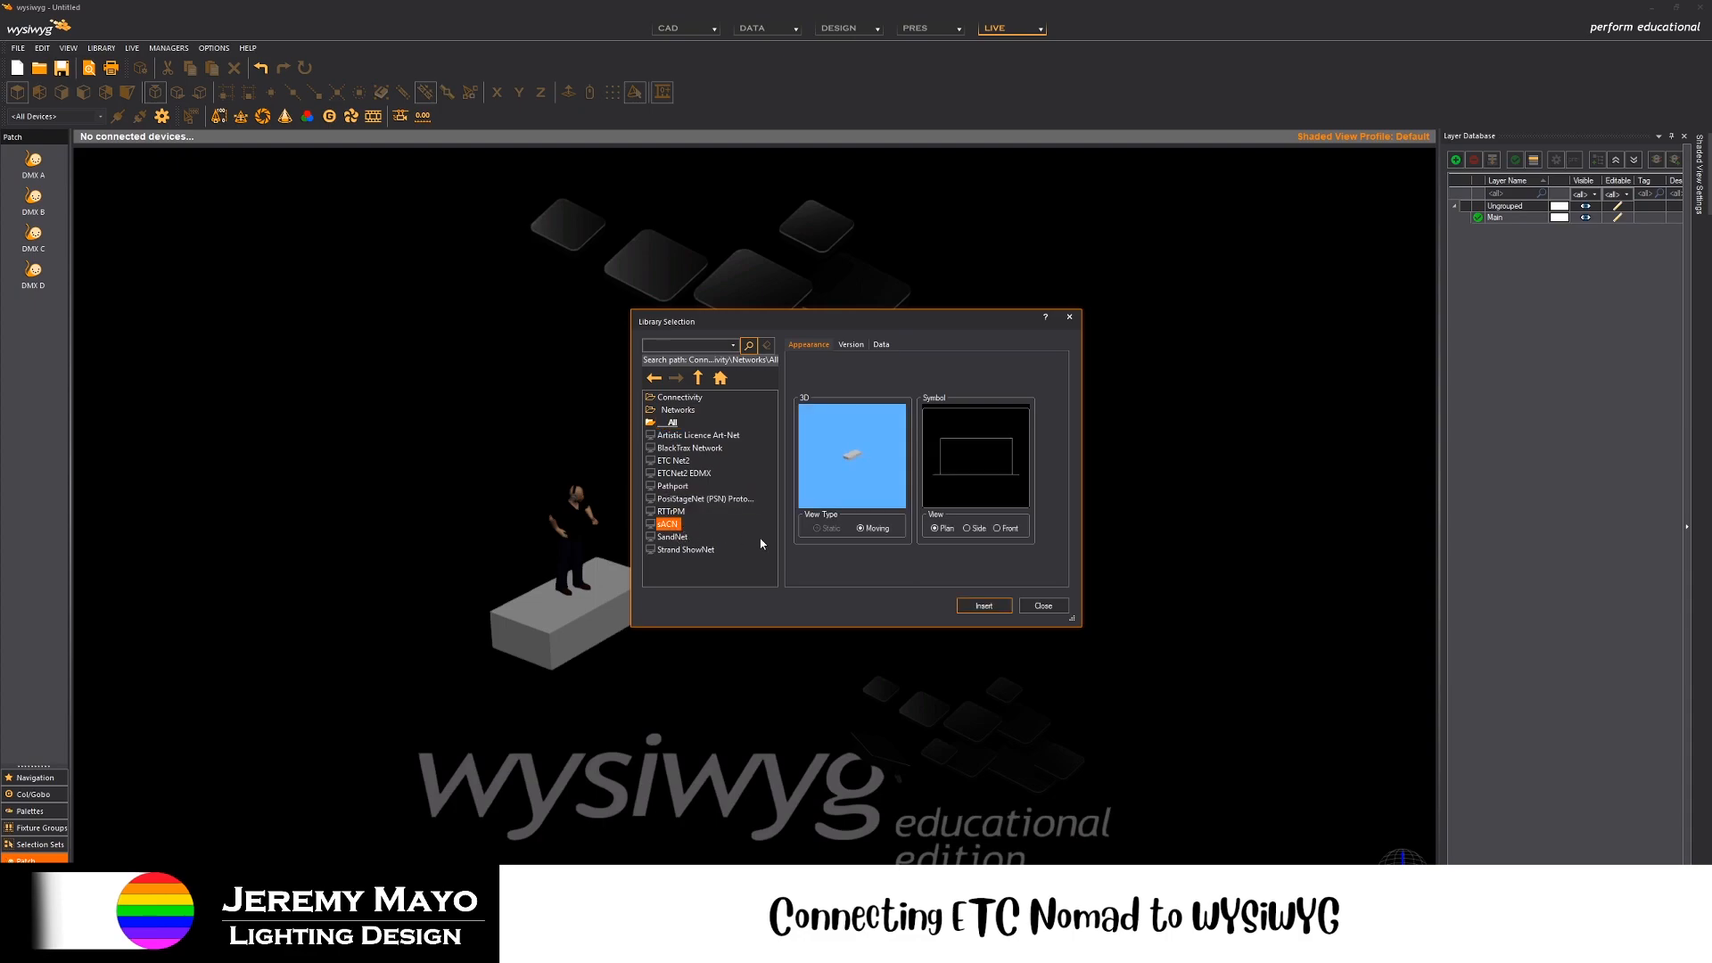
click(981, 605)
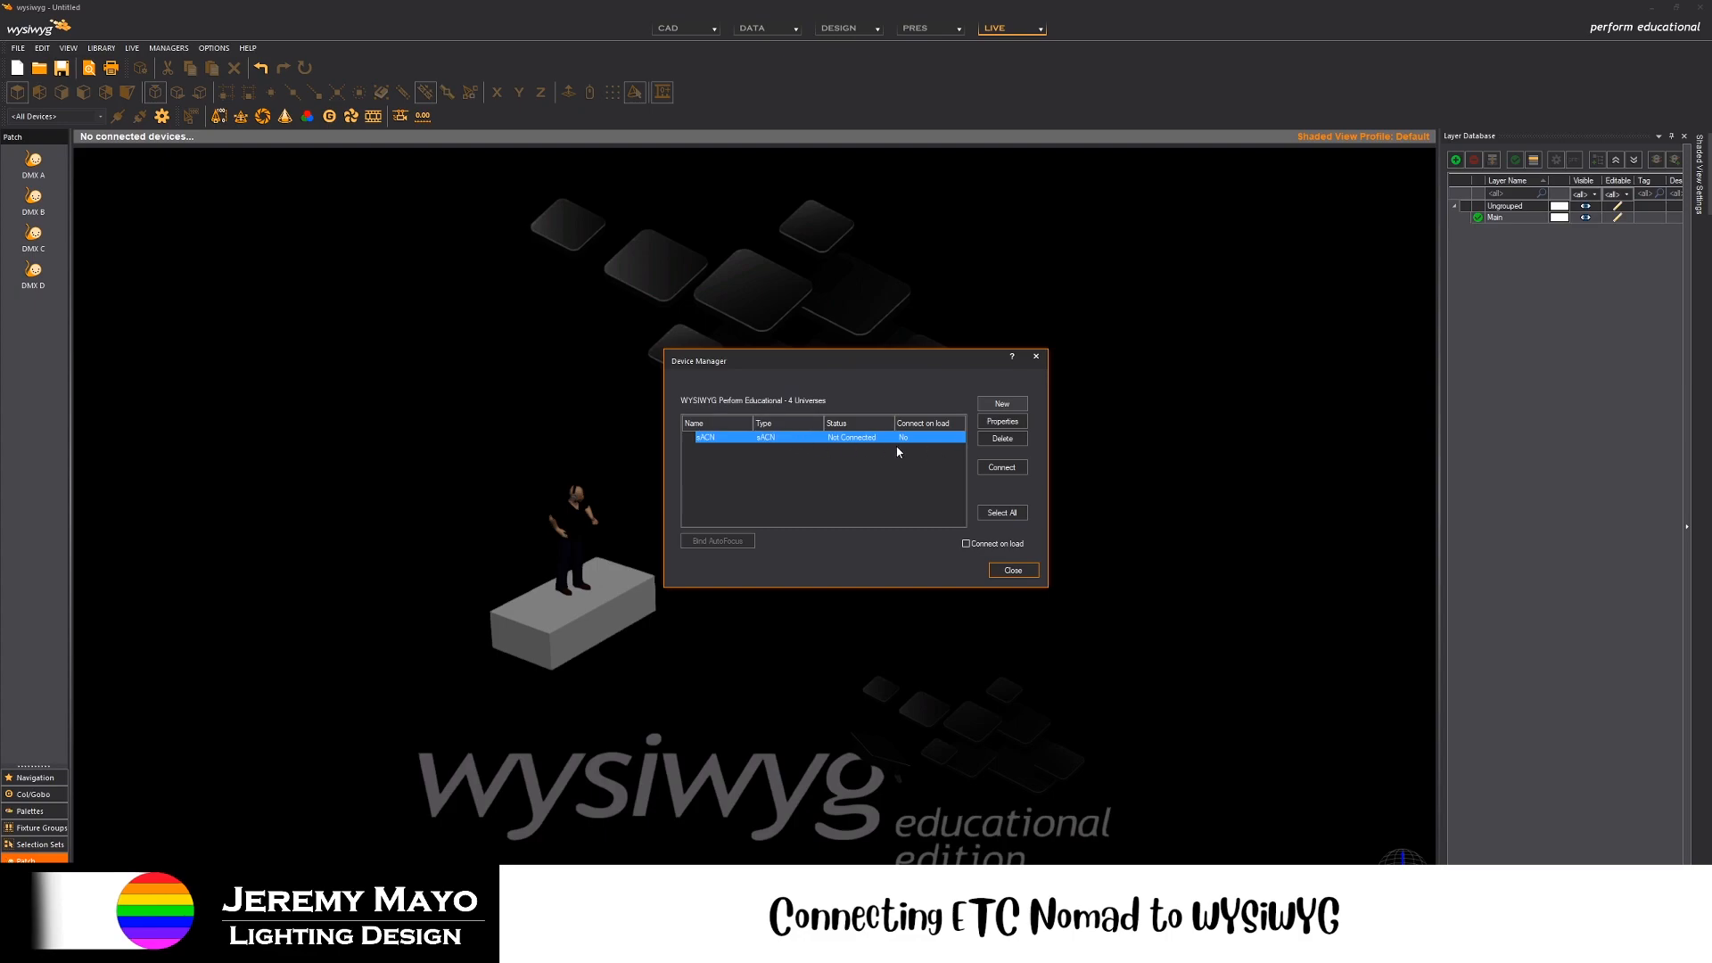
click(999, 421)
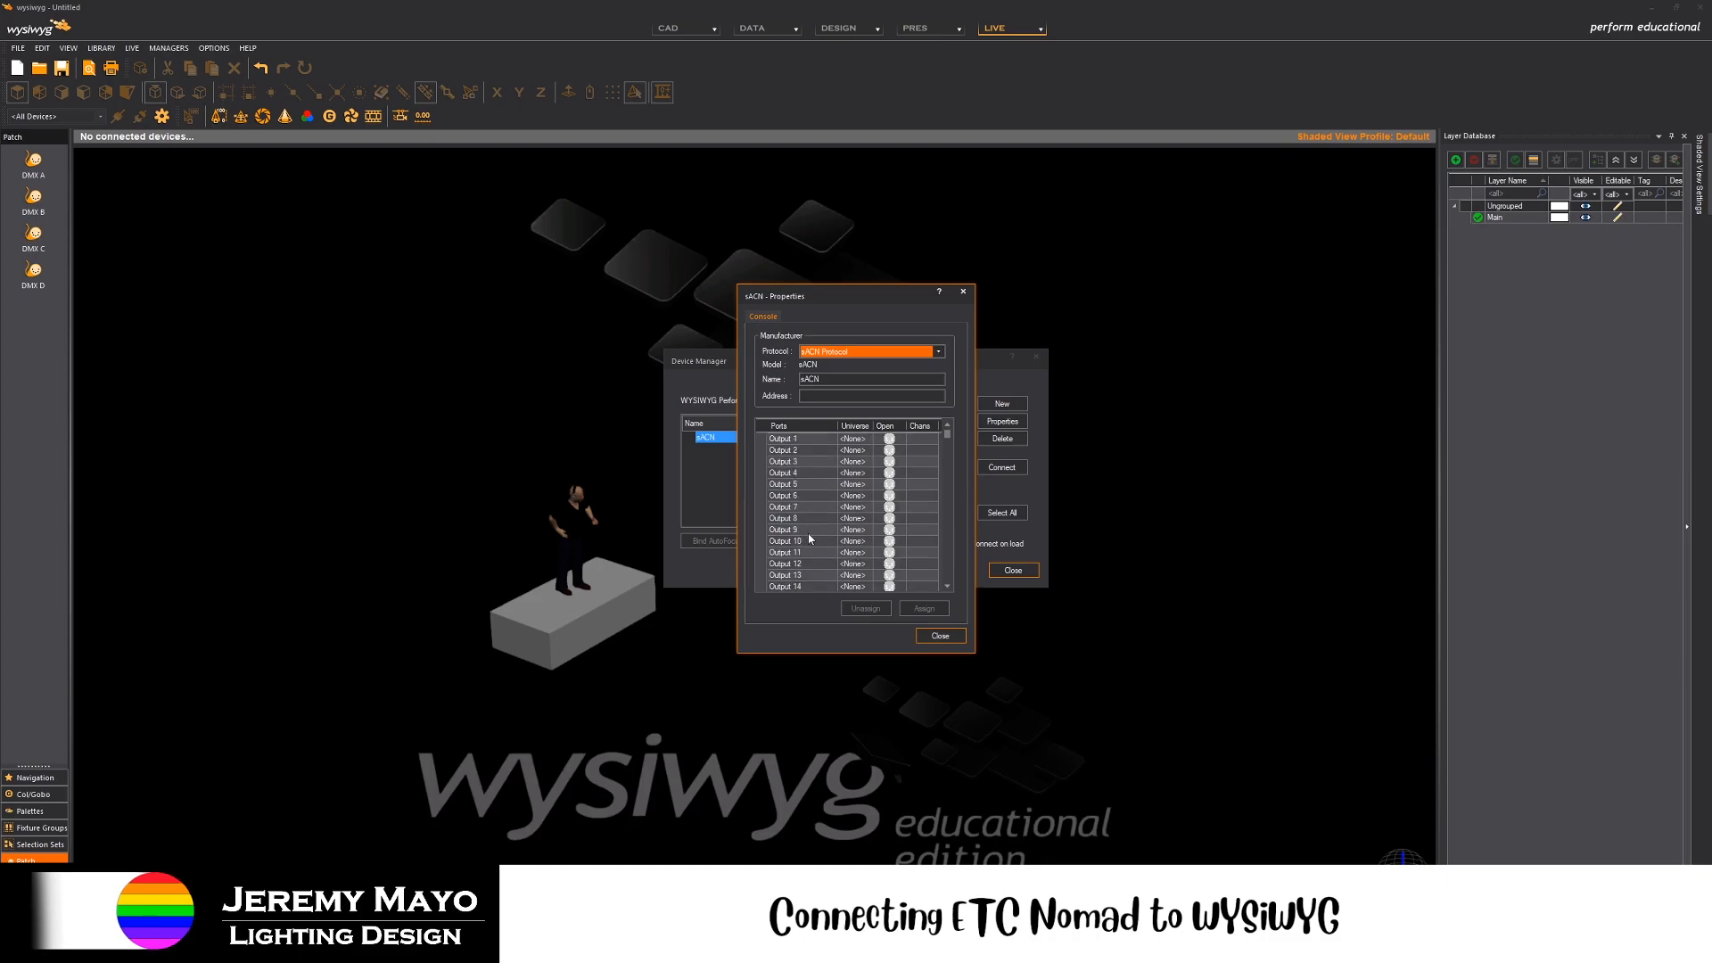
click(783, 439)
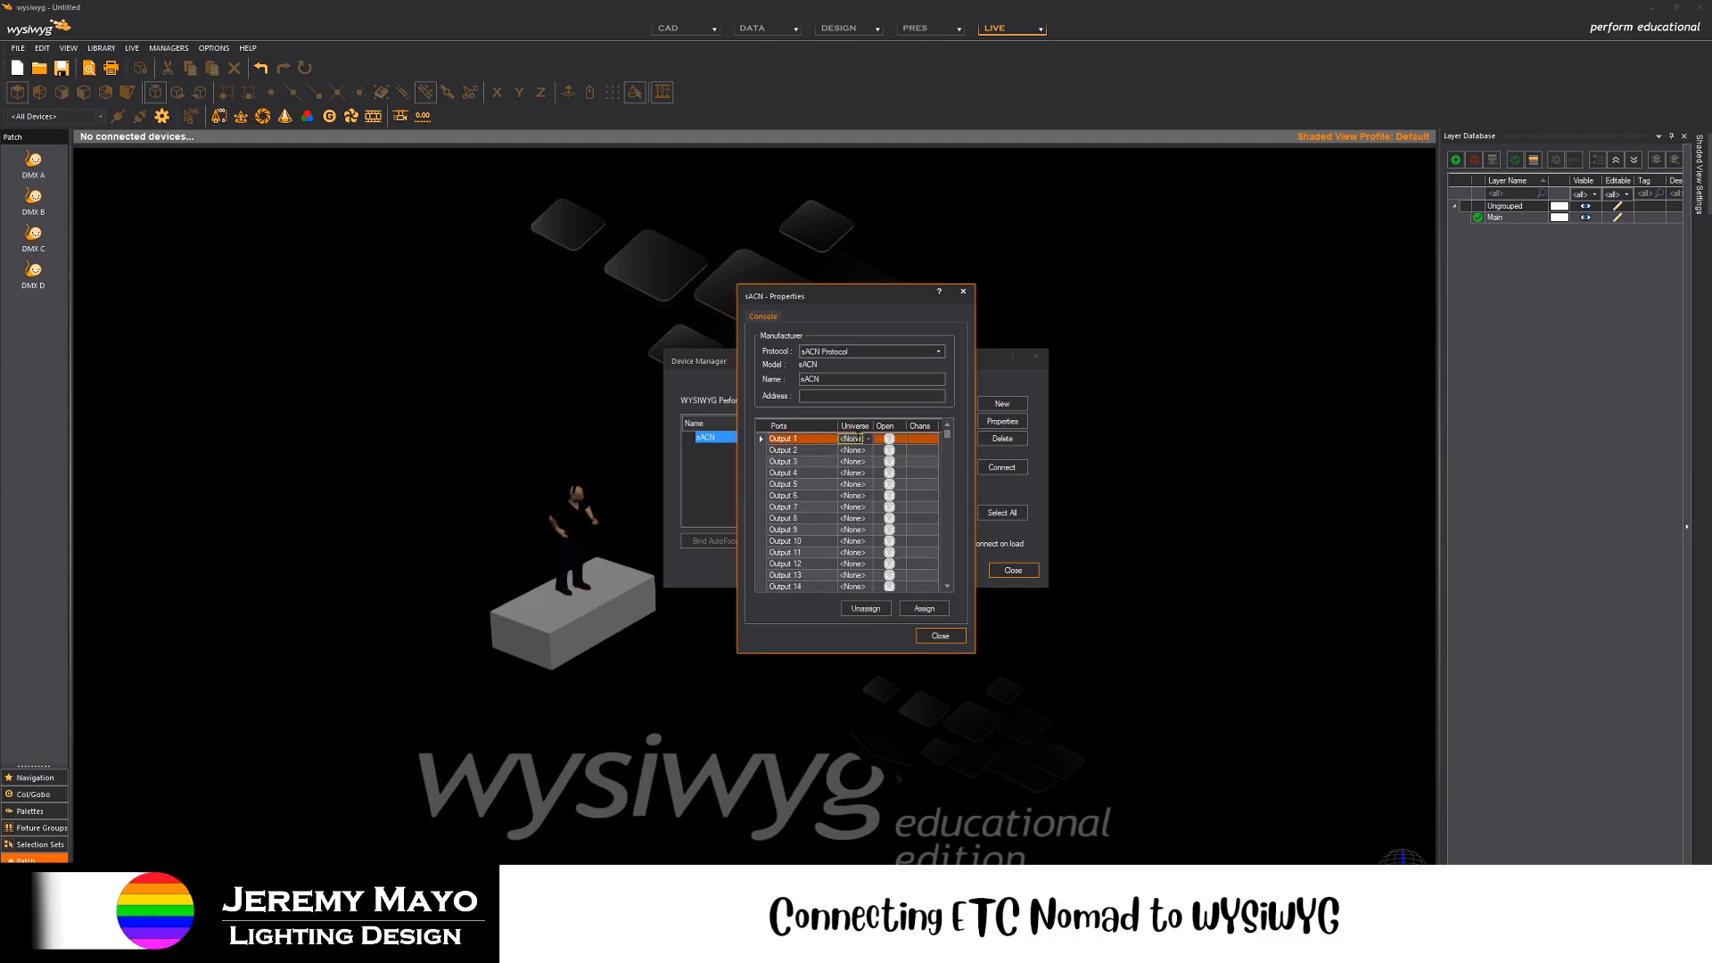
click(854, 439)
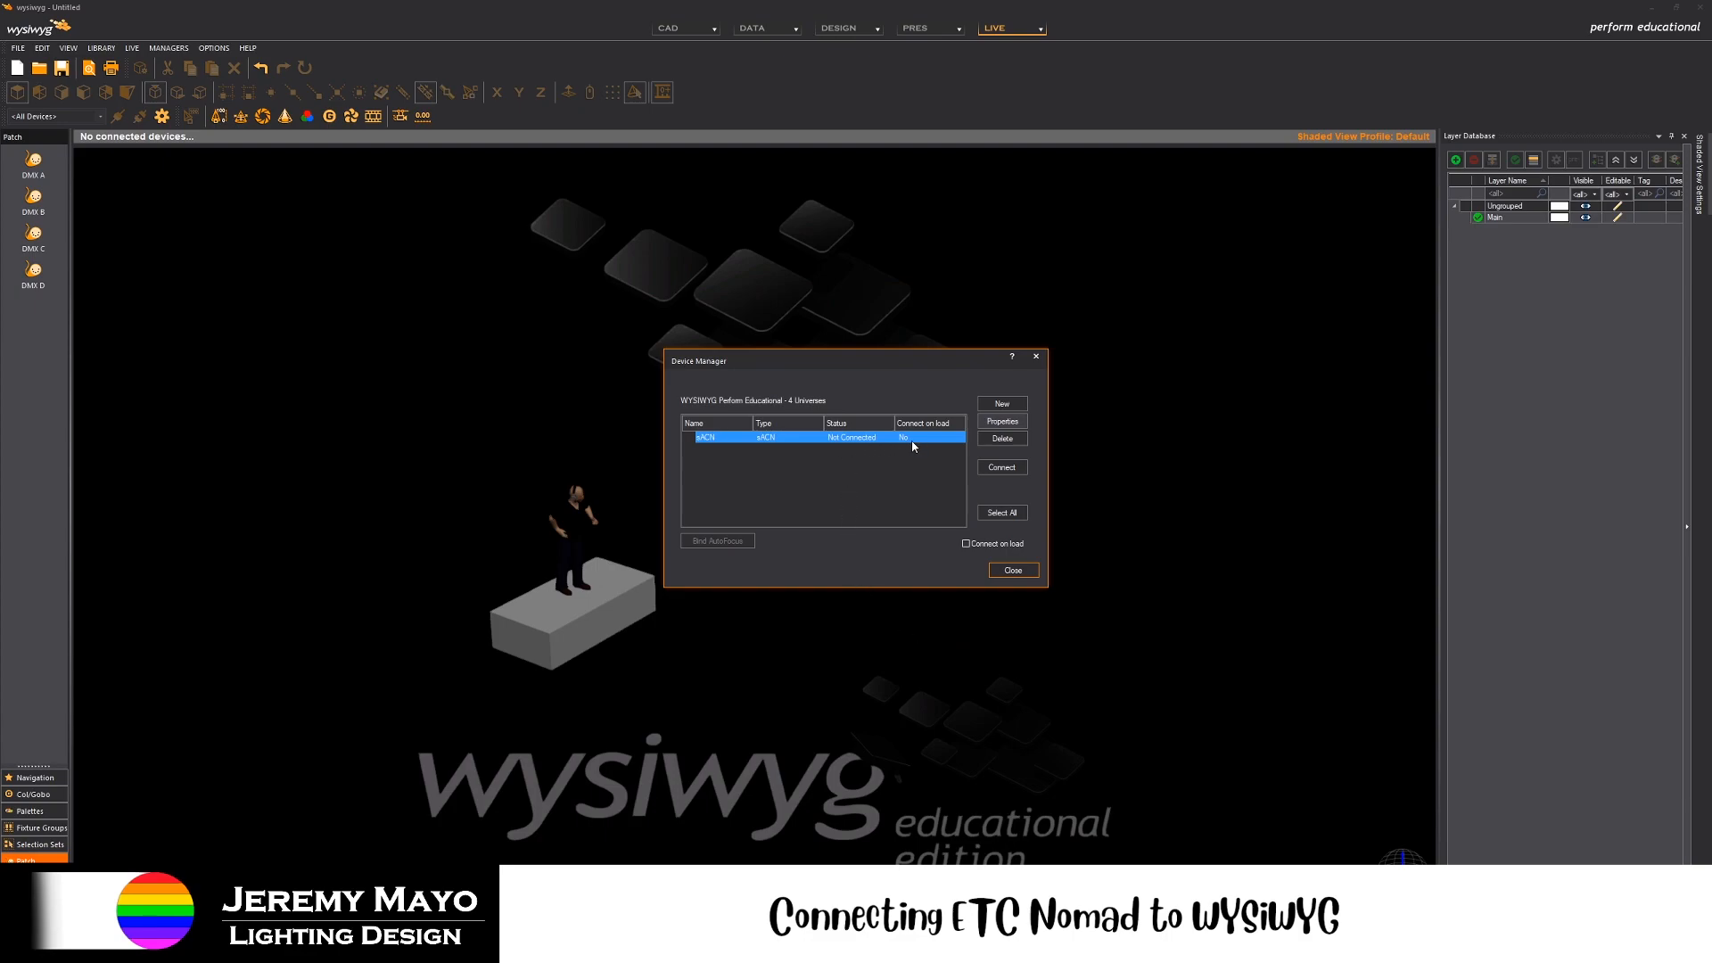
mouse_move(948, 505)
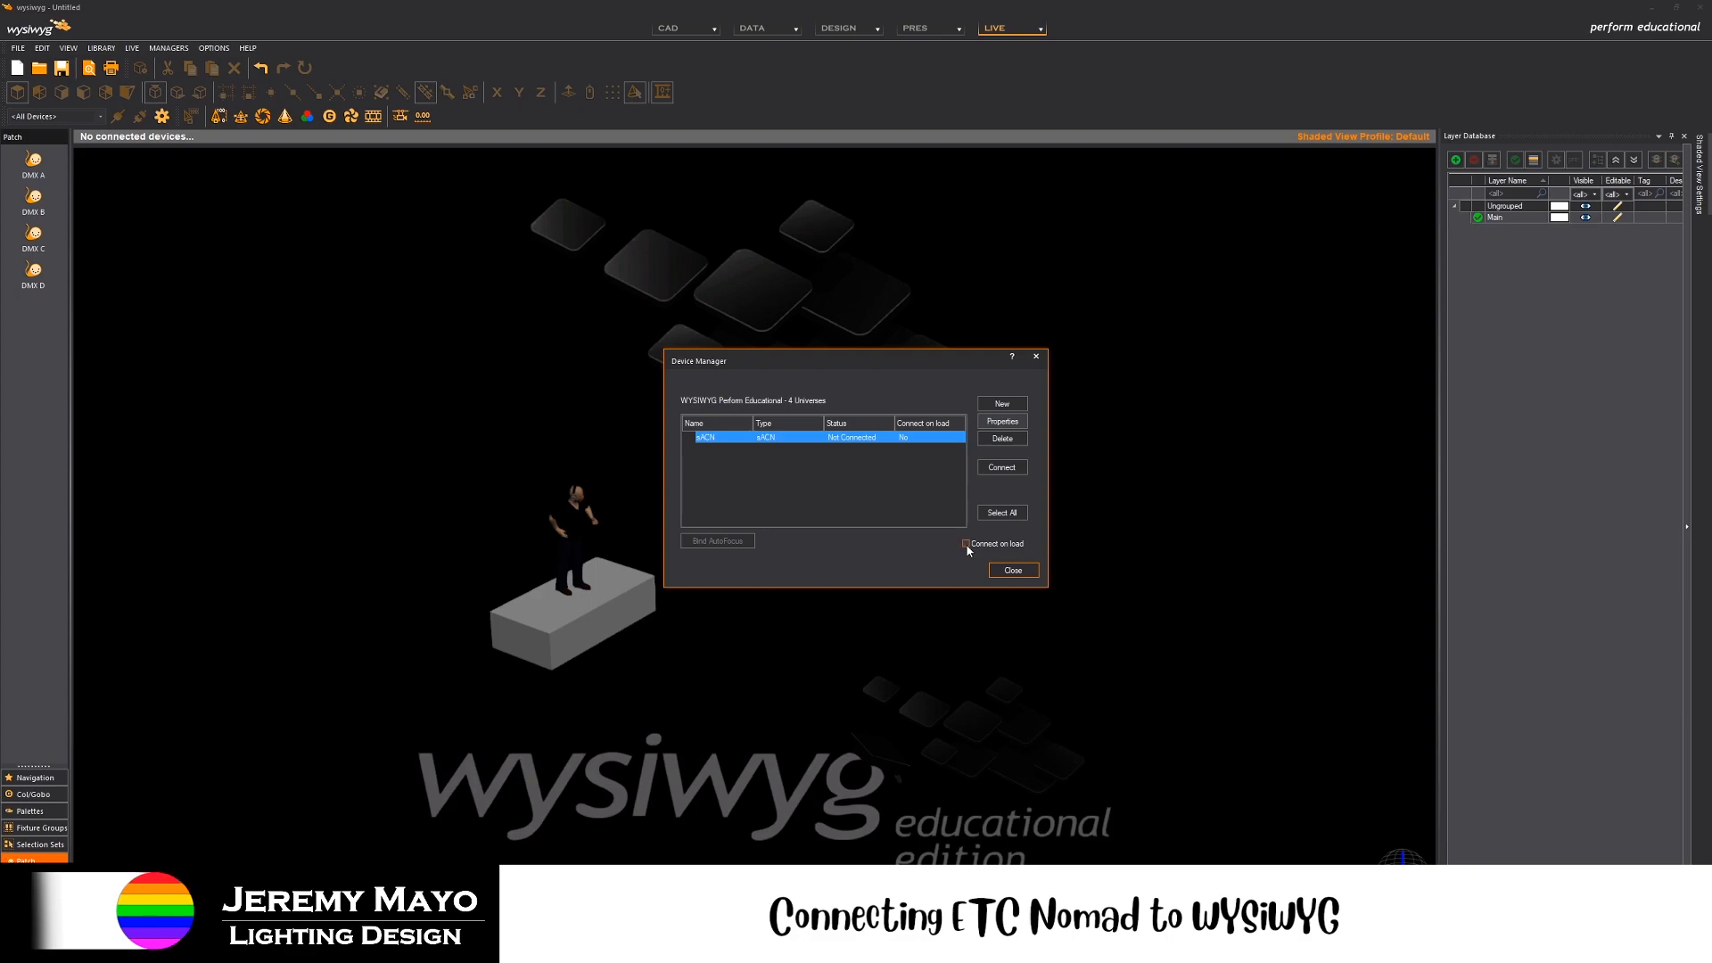
- Enable Connect on load, connect the sACN device and close the Device Manager
click(965, 542)
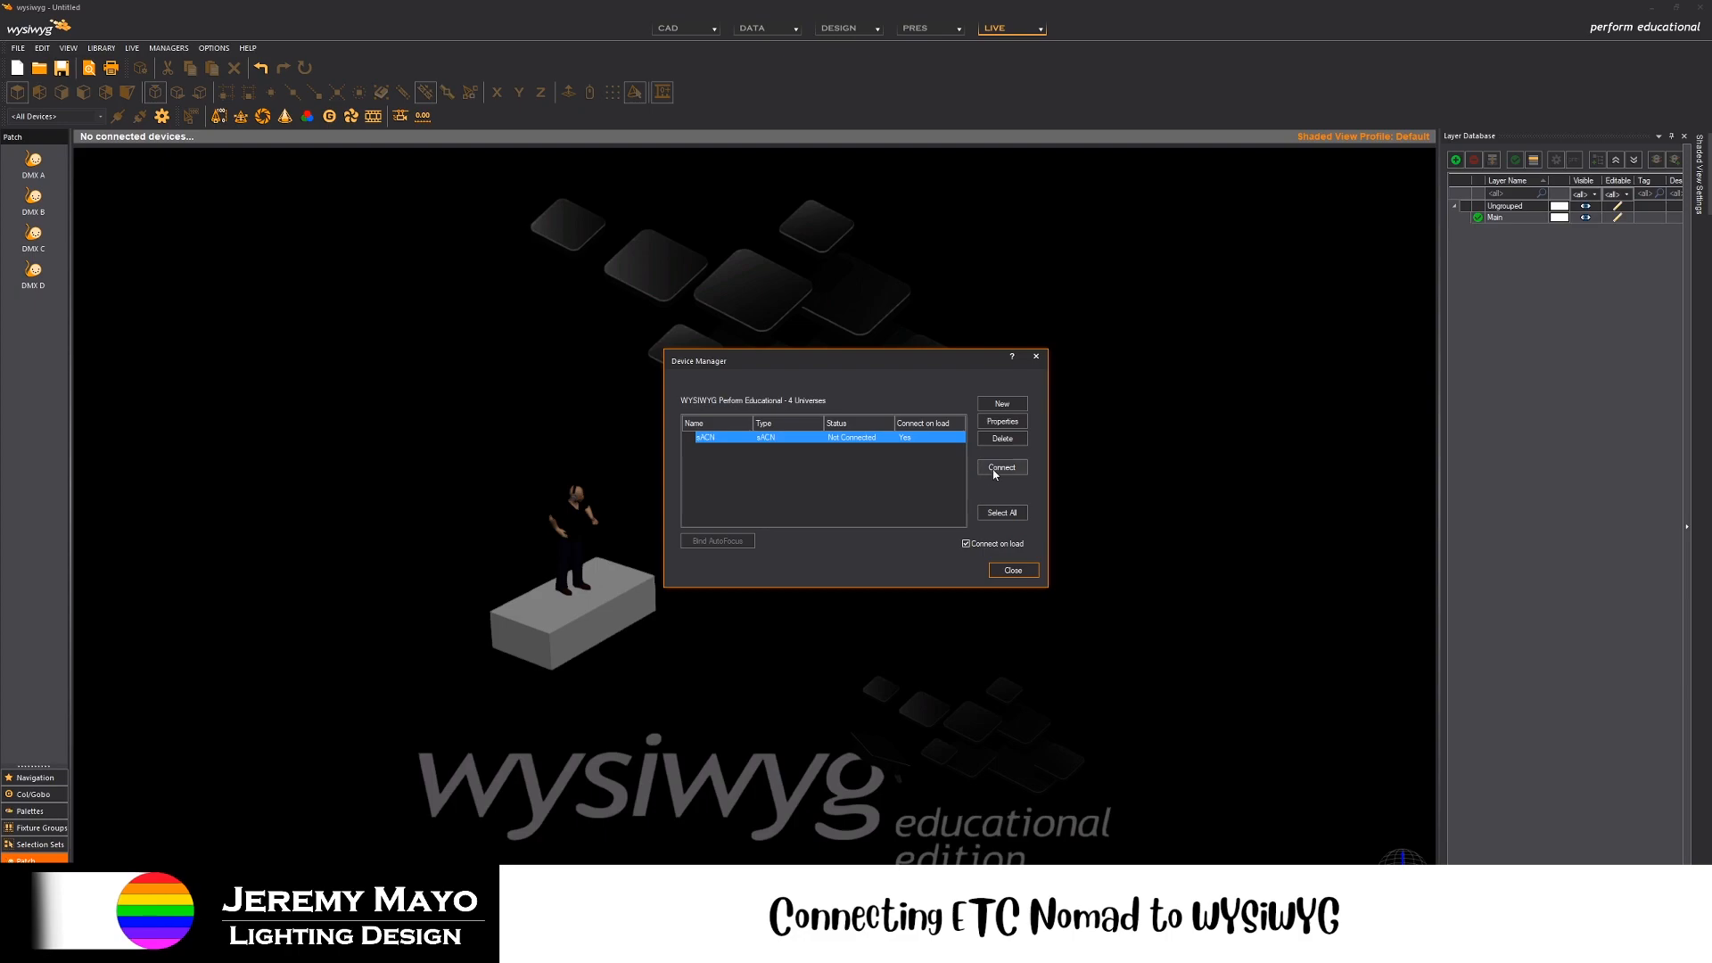
mouse_move(930, 507)
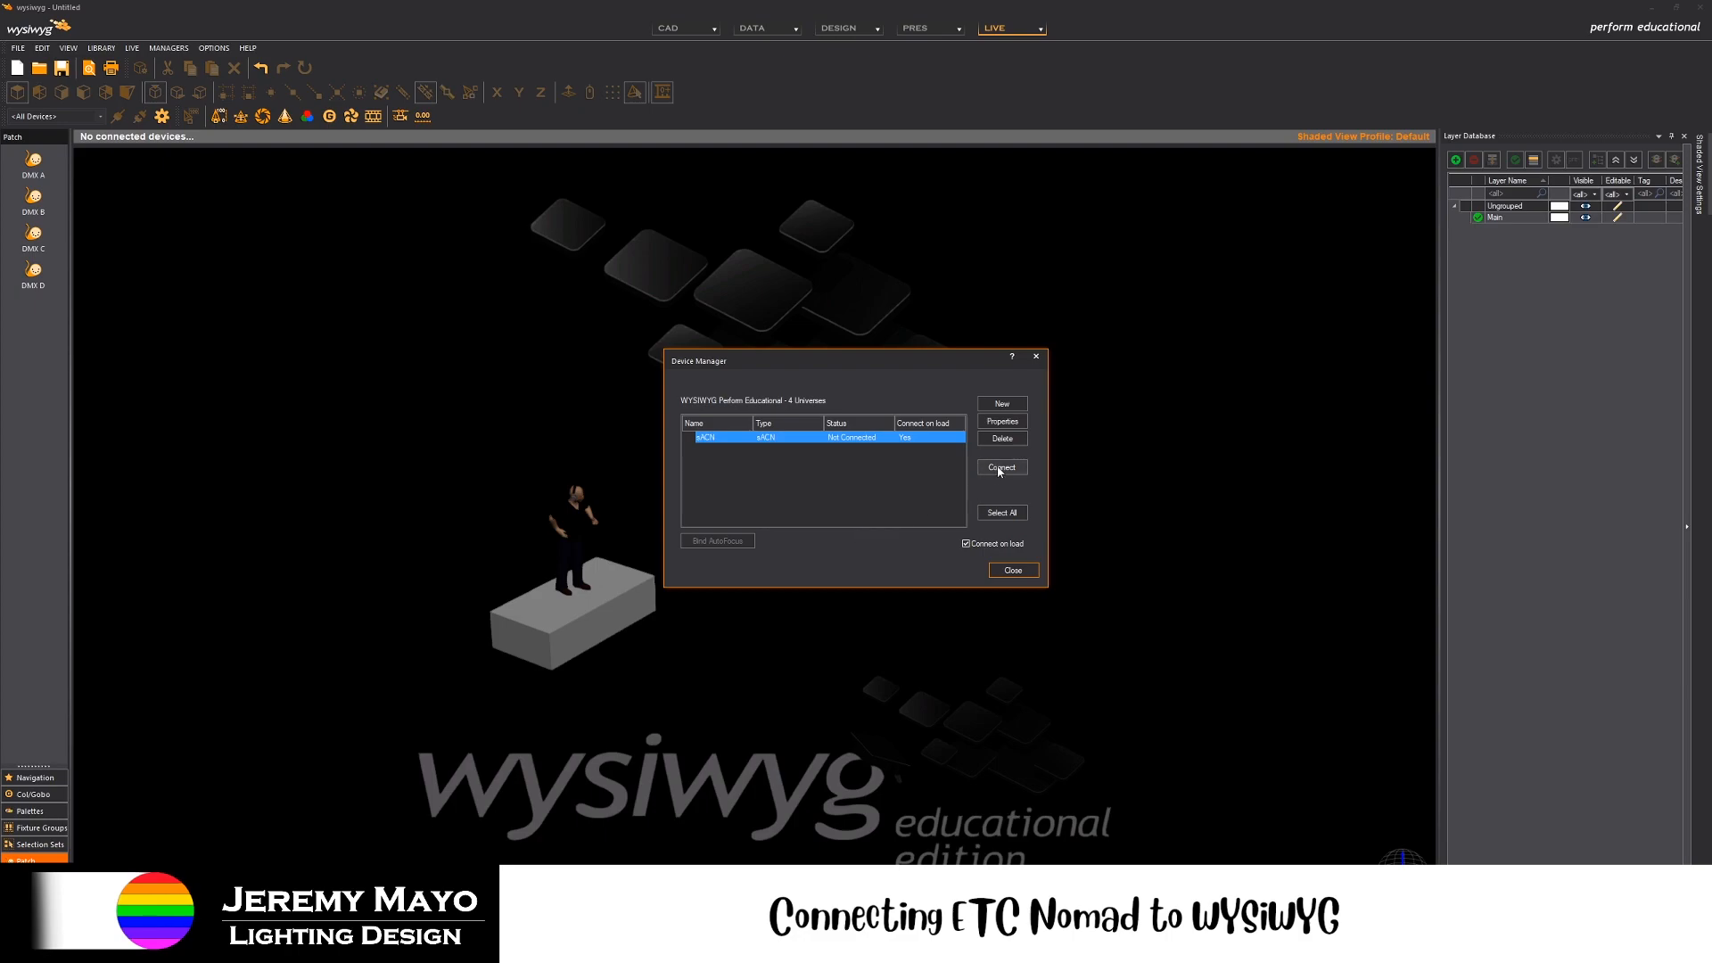
click(999, 467)
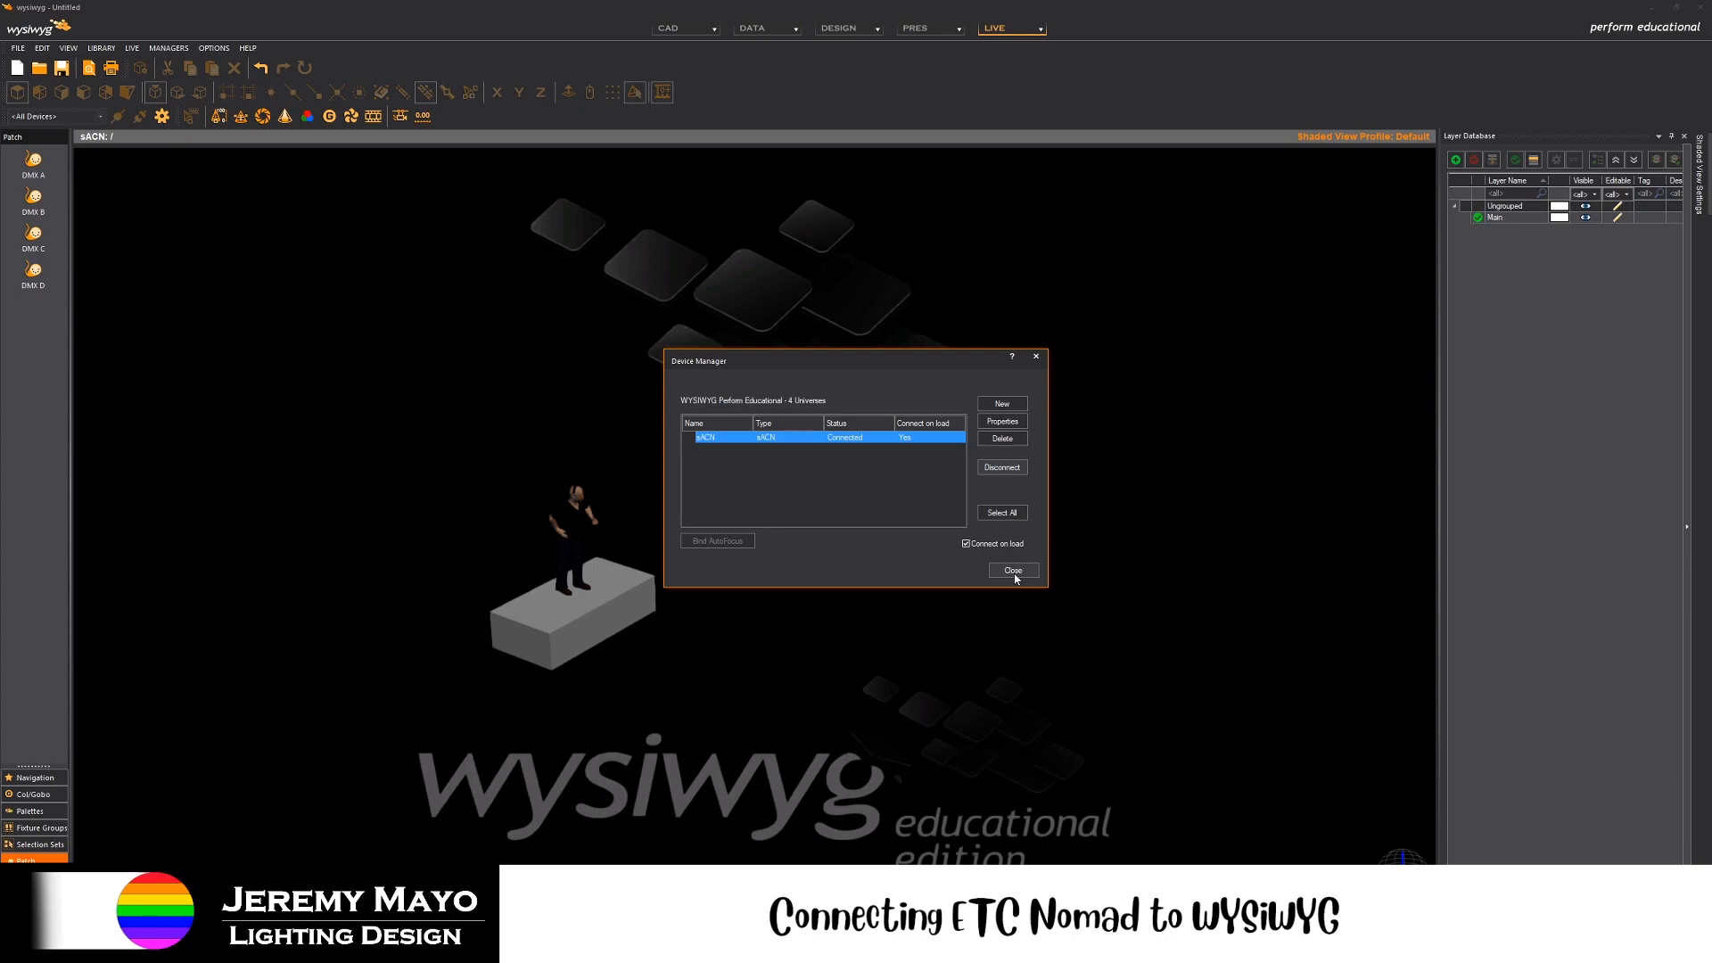
click(1012, 571)
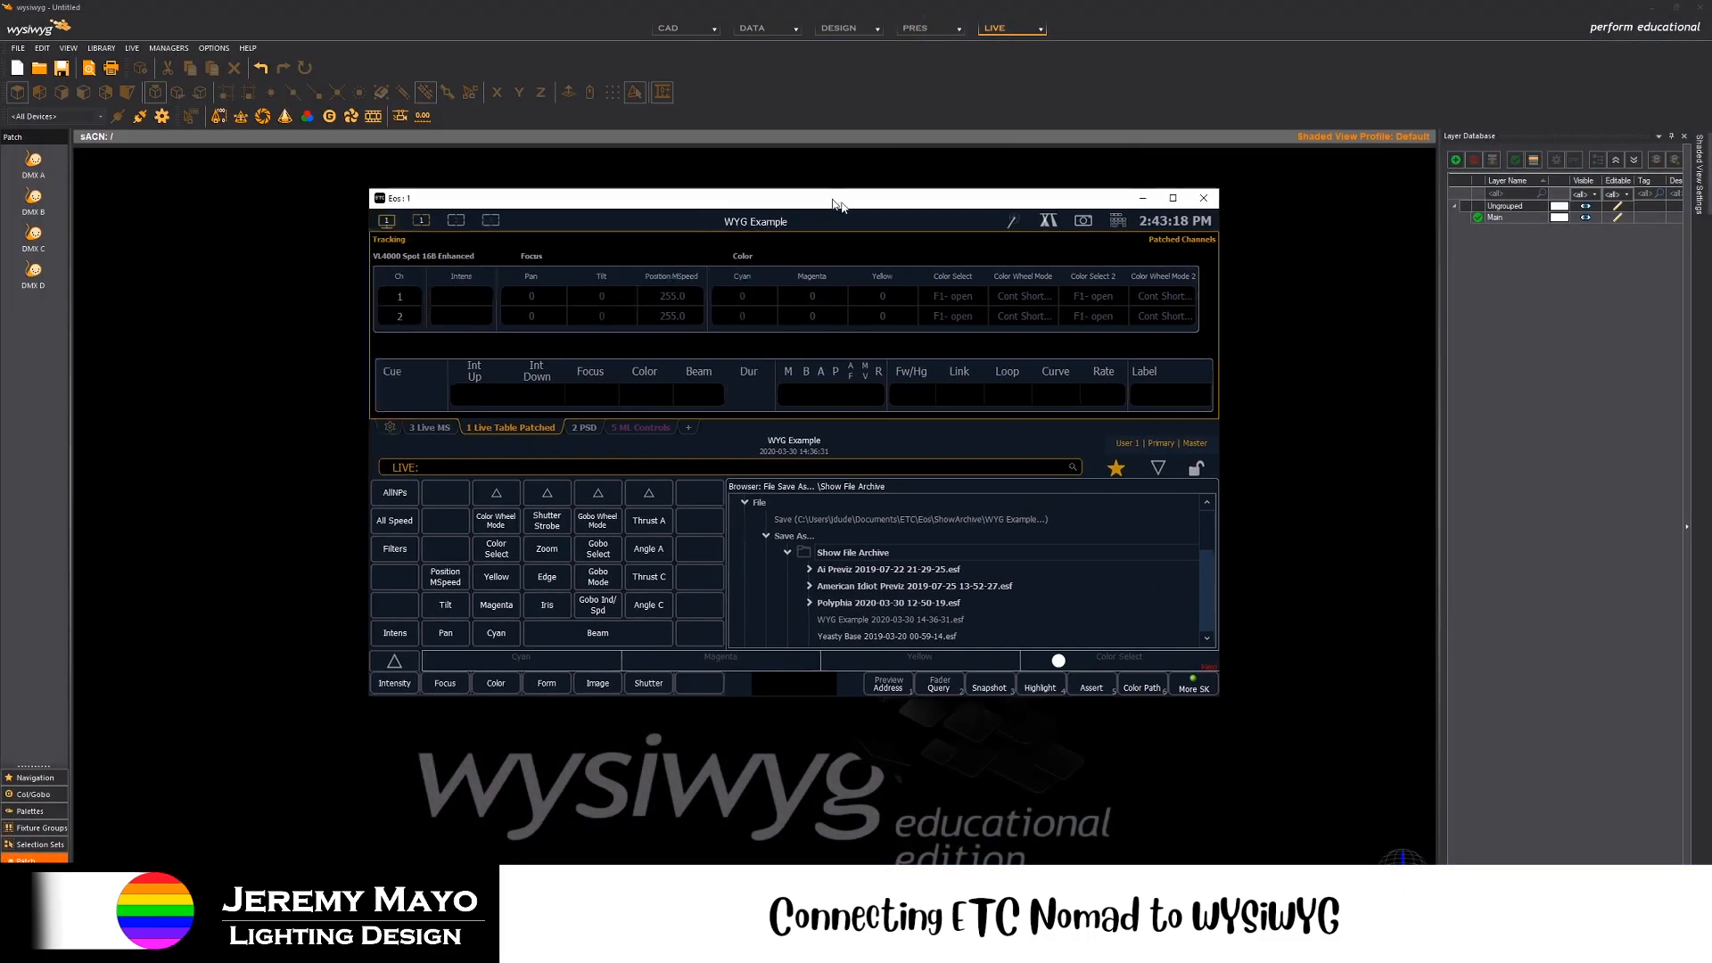
- Move the Eos window beside the visualizer and bring up the ML Controls for channel 1
drag(752, 198, 1176, 178)
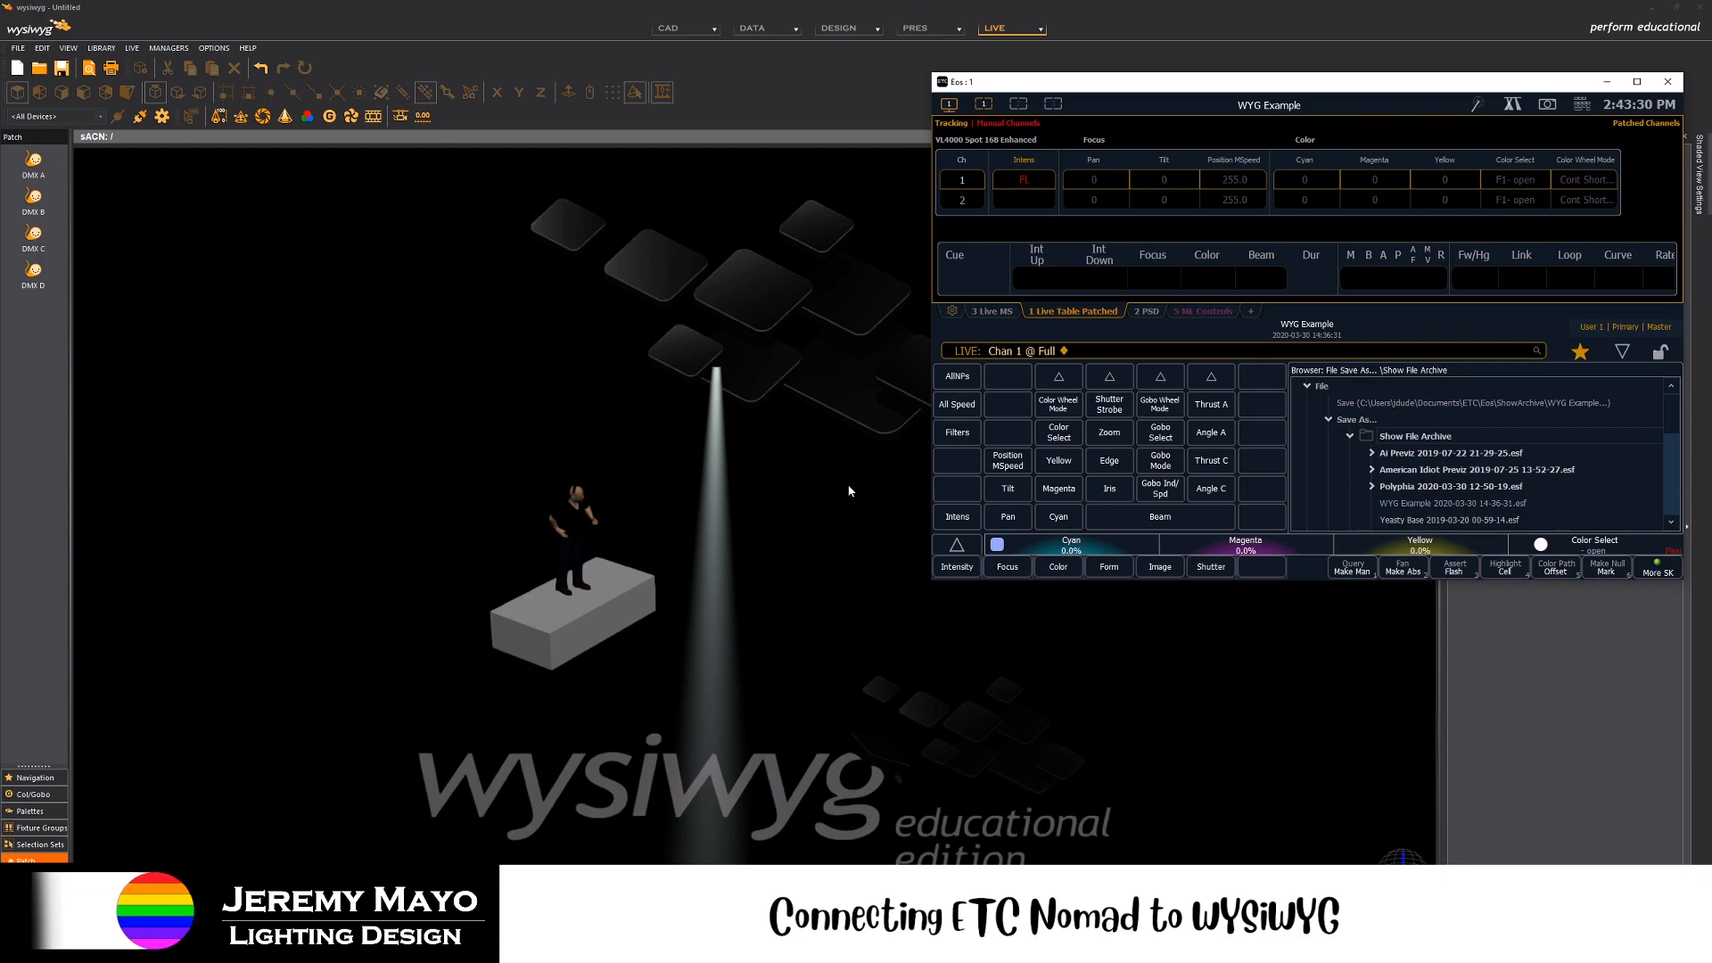
click(1200, 310)
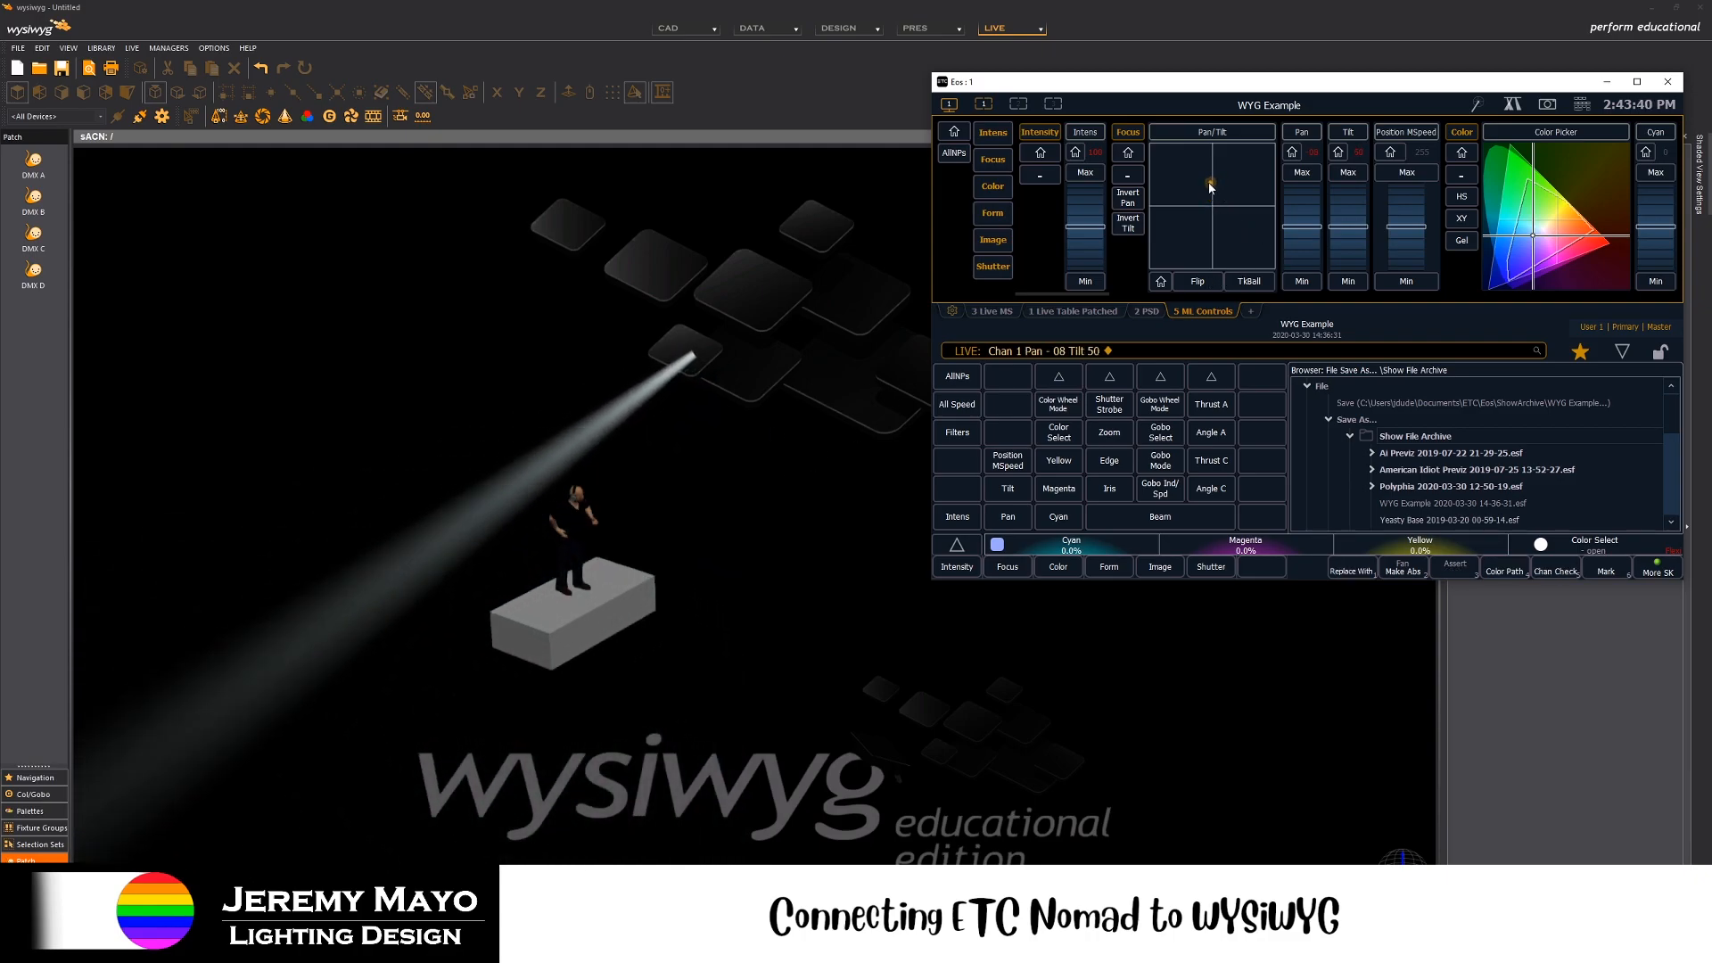
- Aim channel 1's beam down onto the performer and tint it red, then blue
drag(1209, 185, 1210, 187)
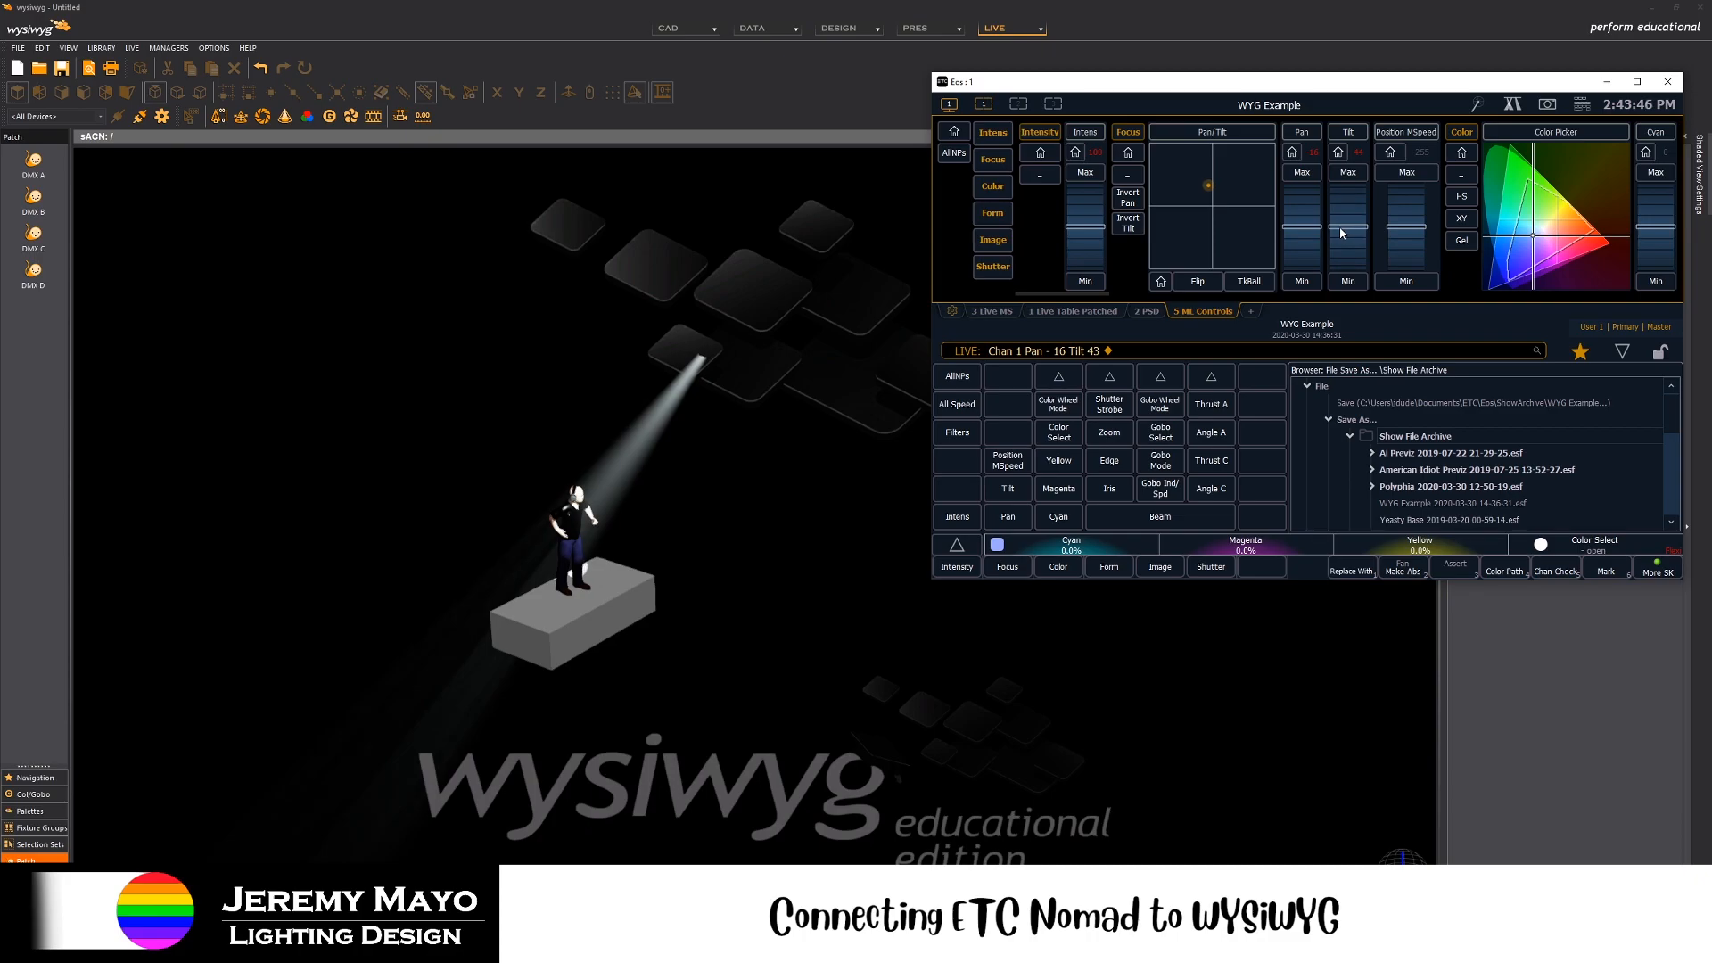
click(1577, 232)
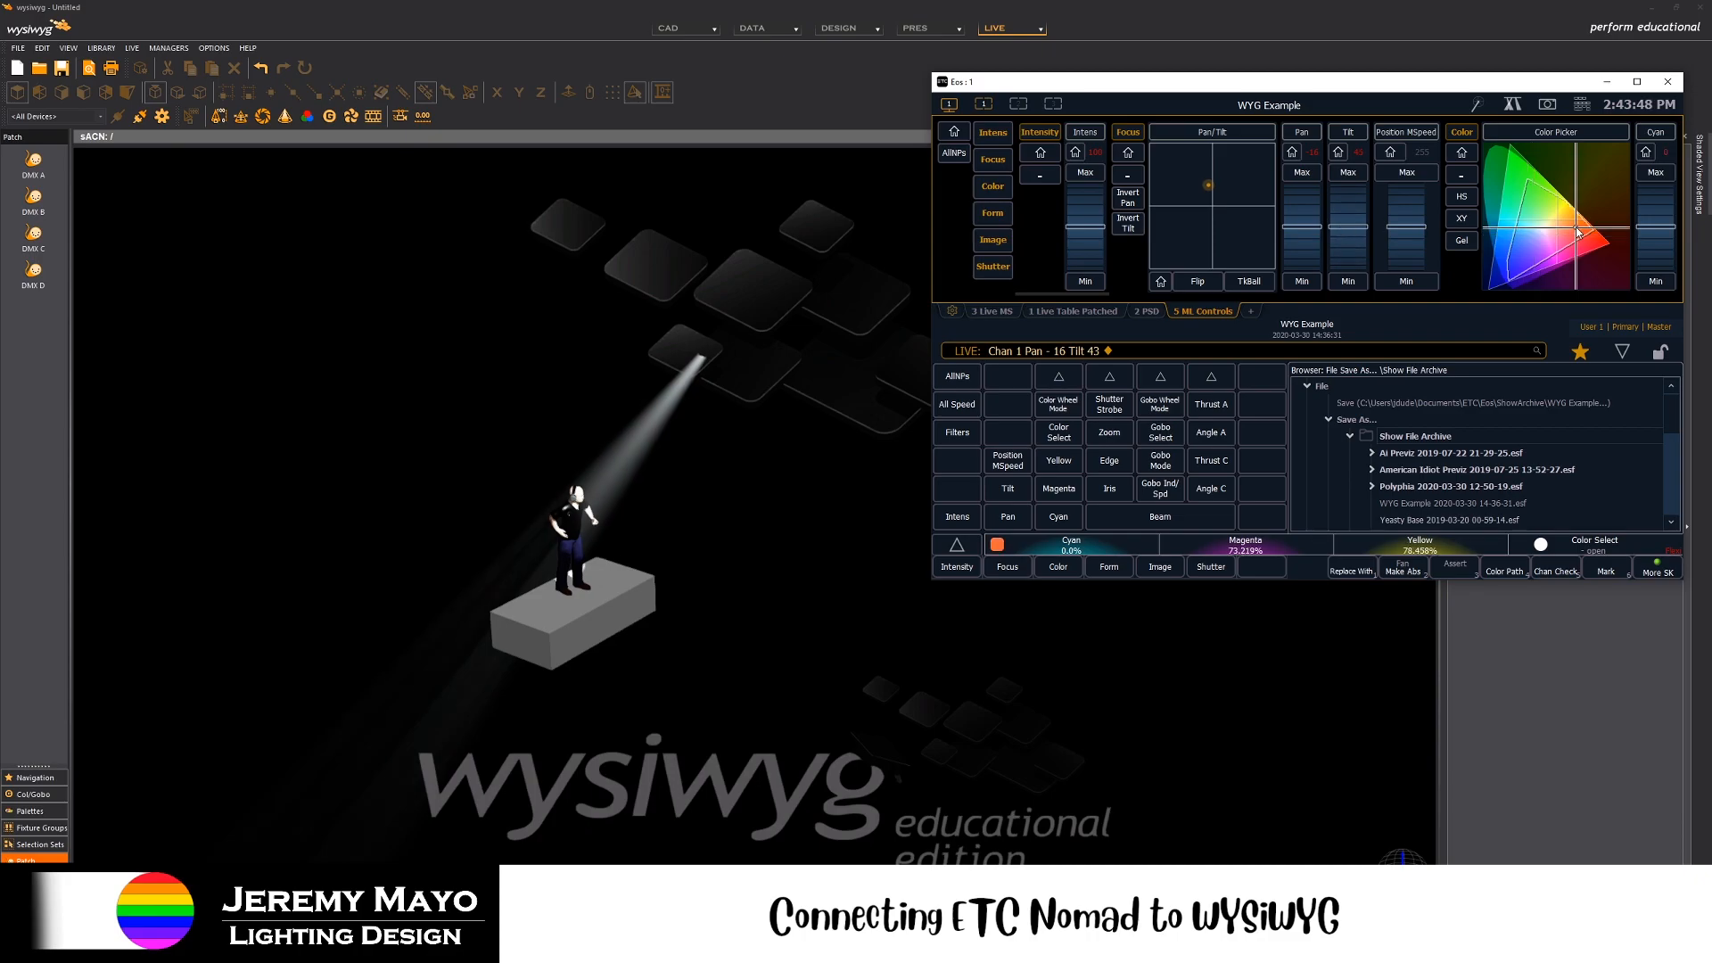
click(1538, 213)
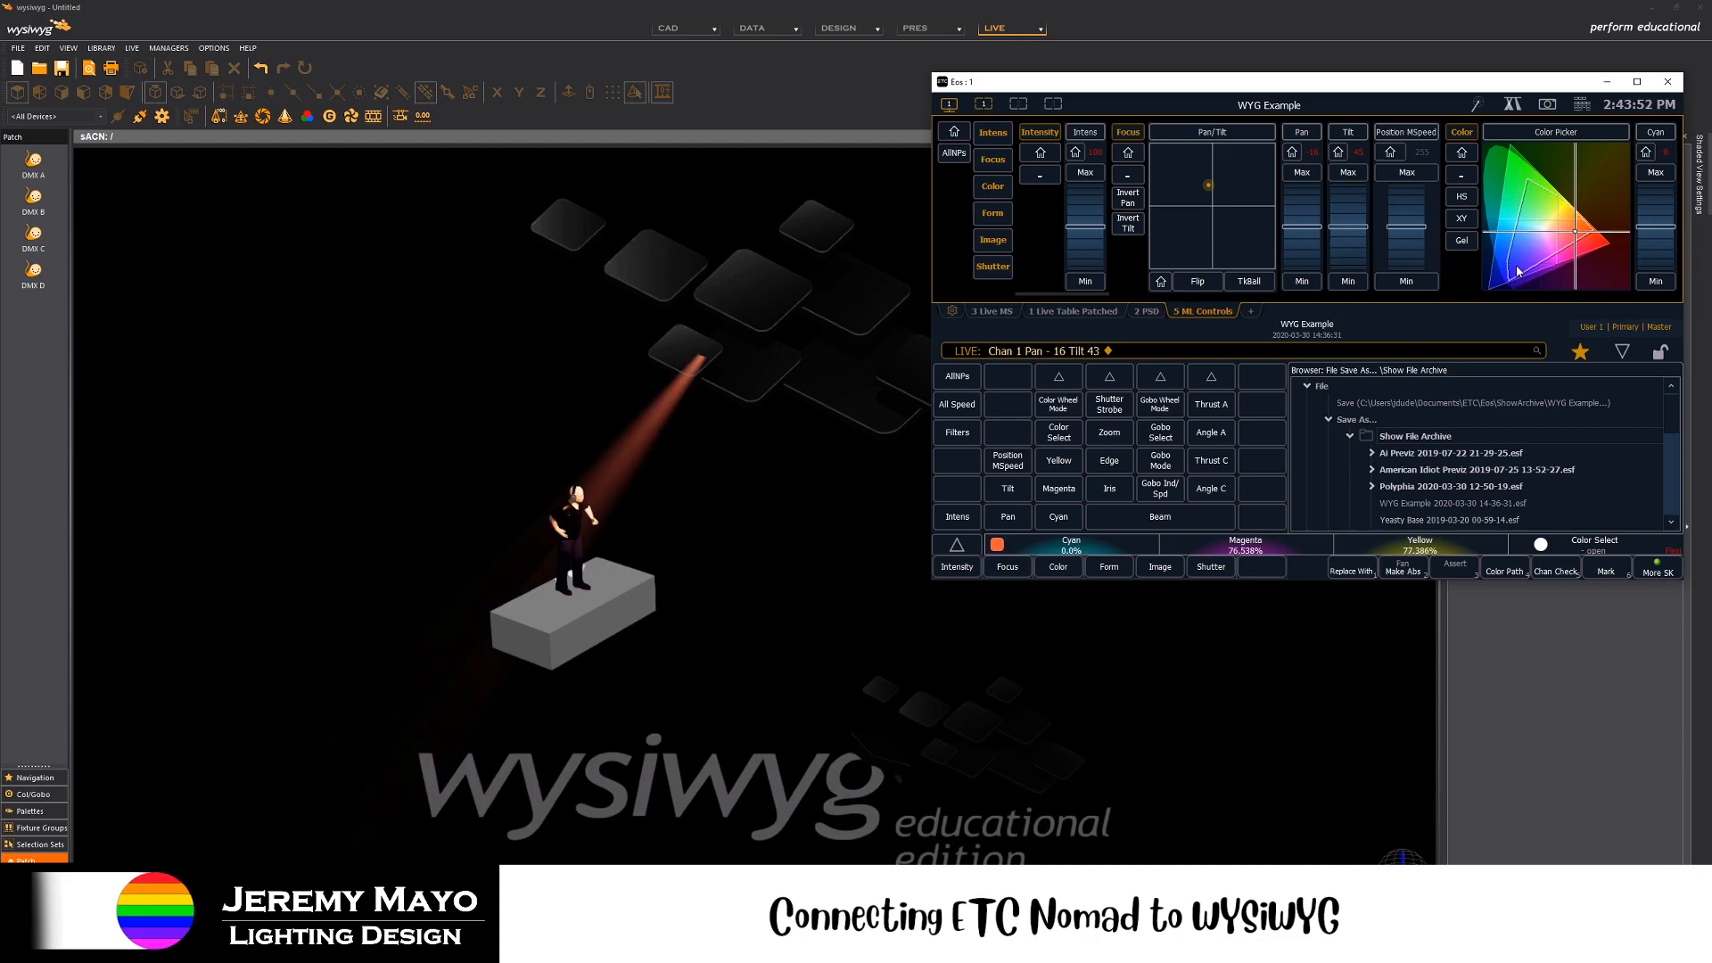
click(1518, 273)
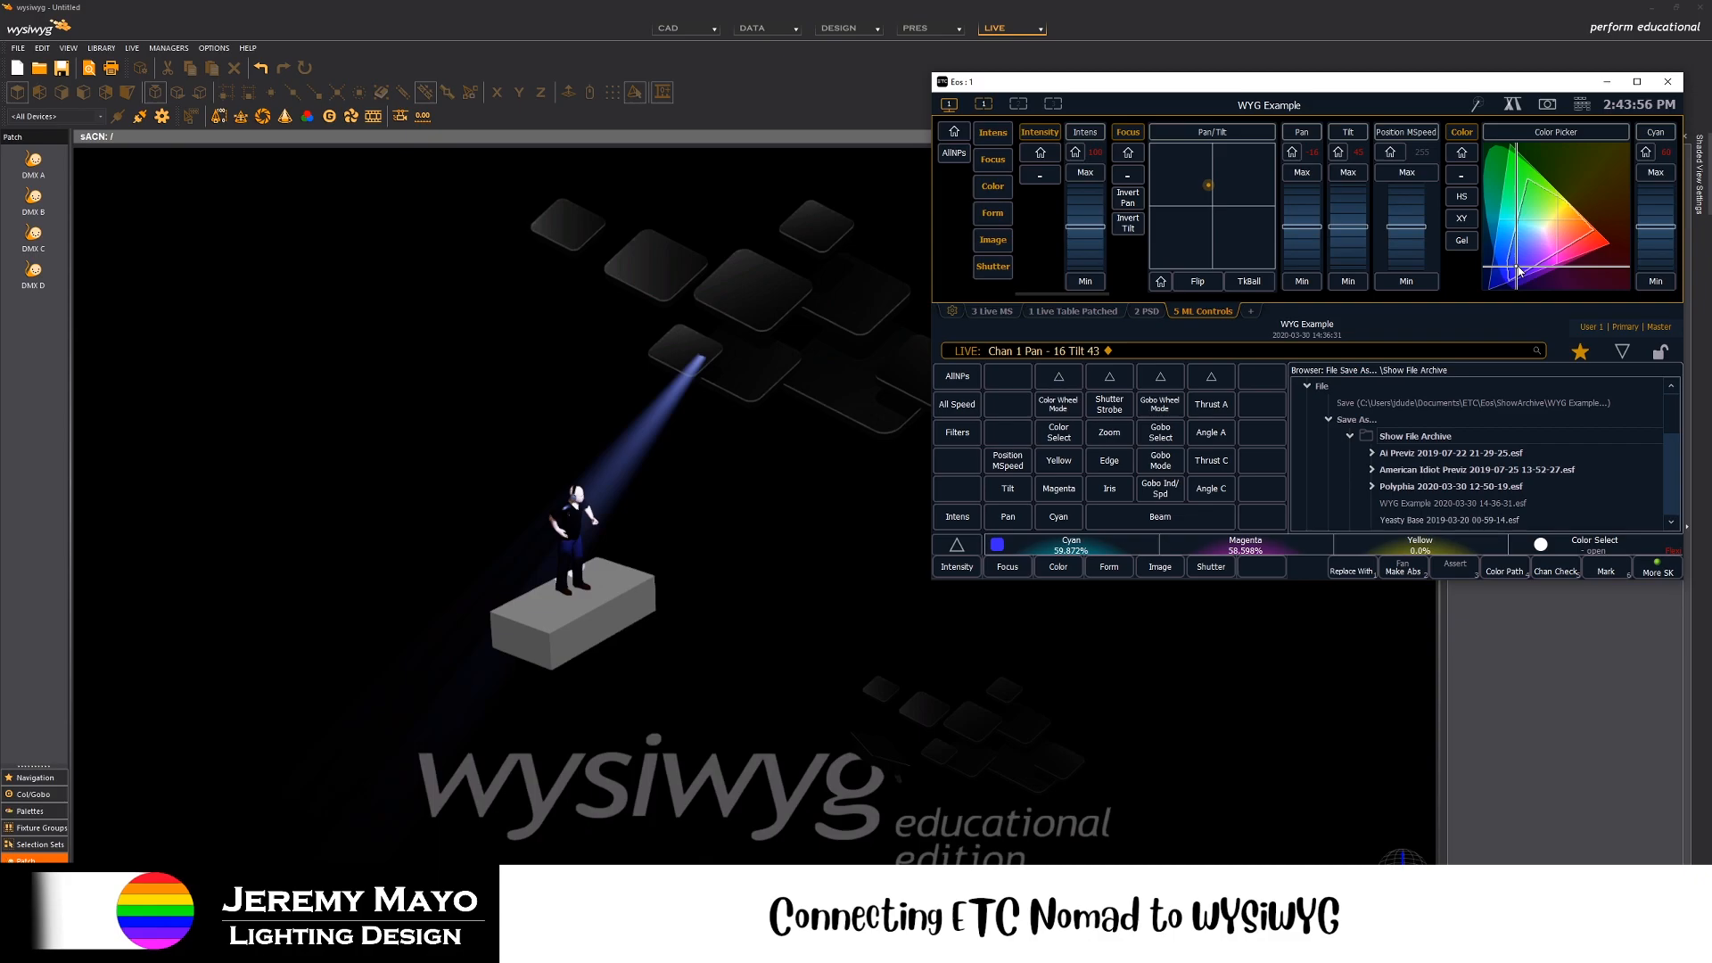
mouse_move(1531, 259)
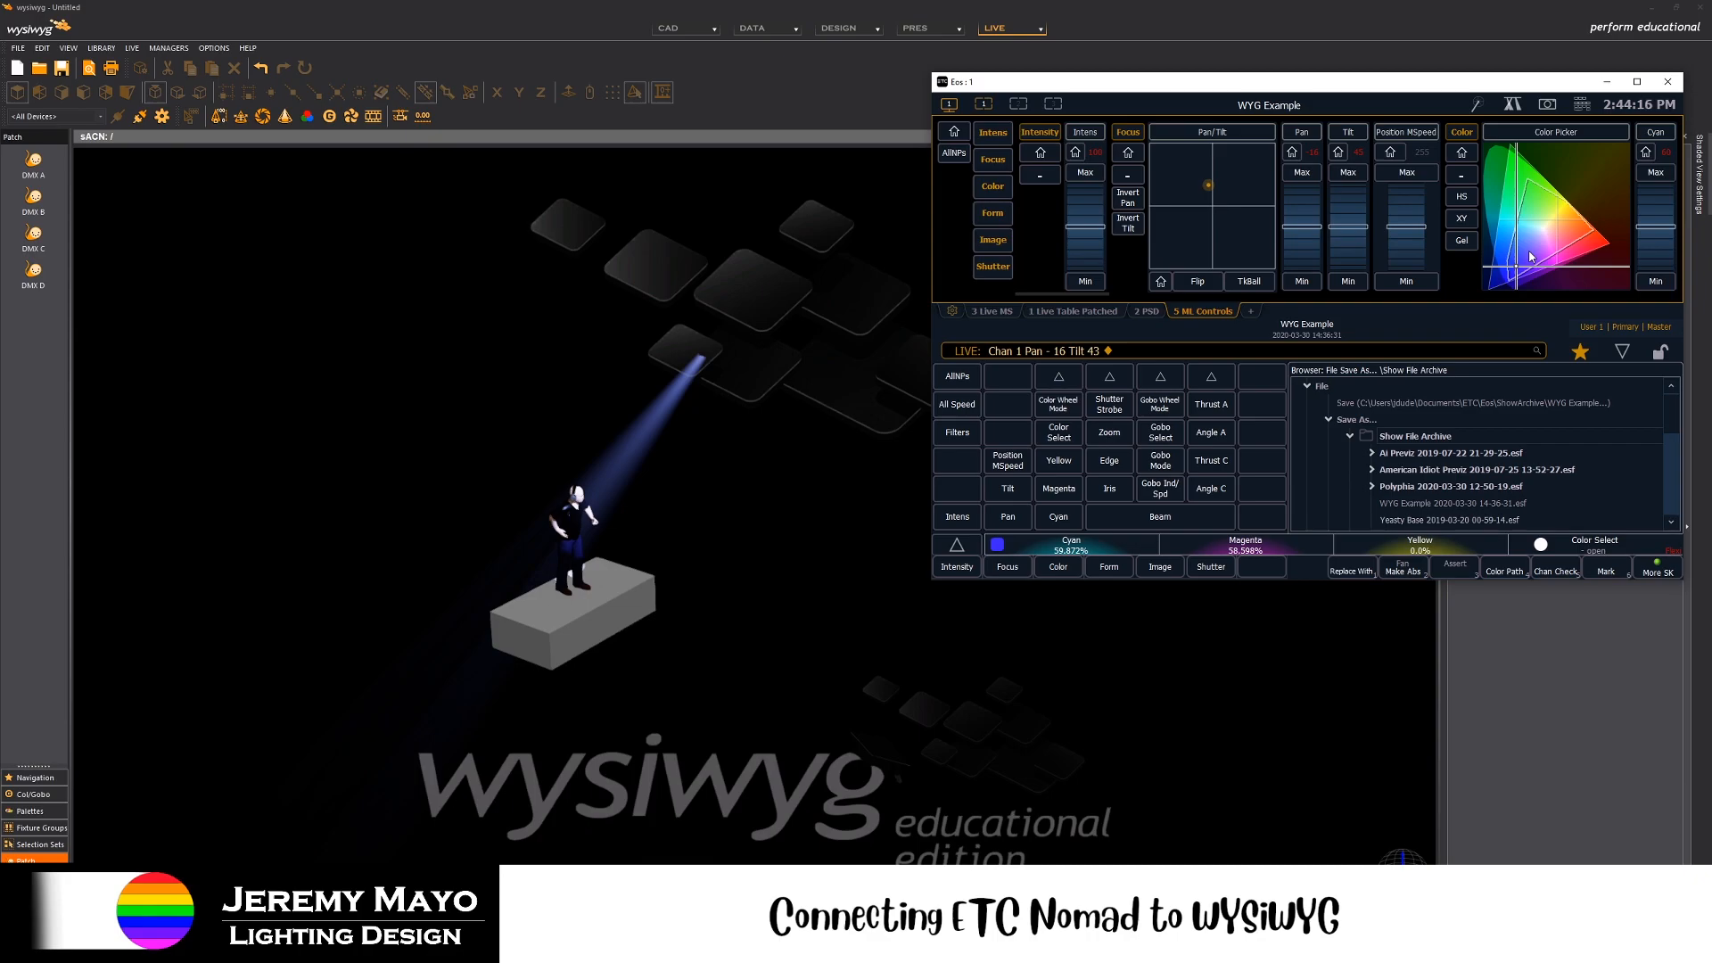
mouse_move(1539, 200)
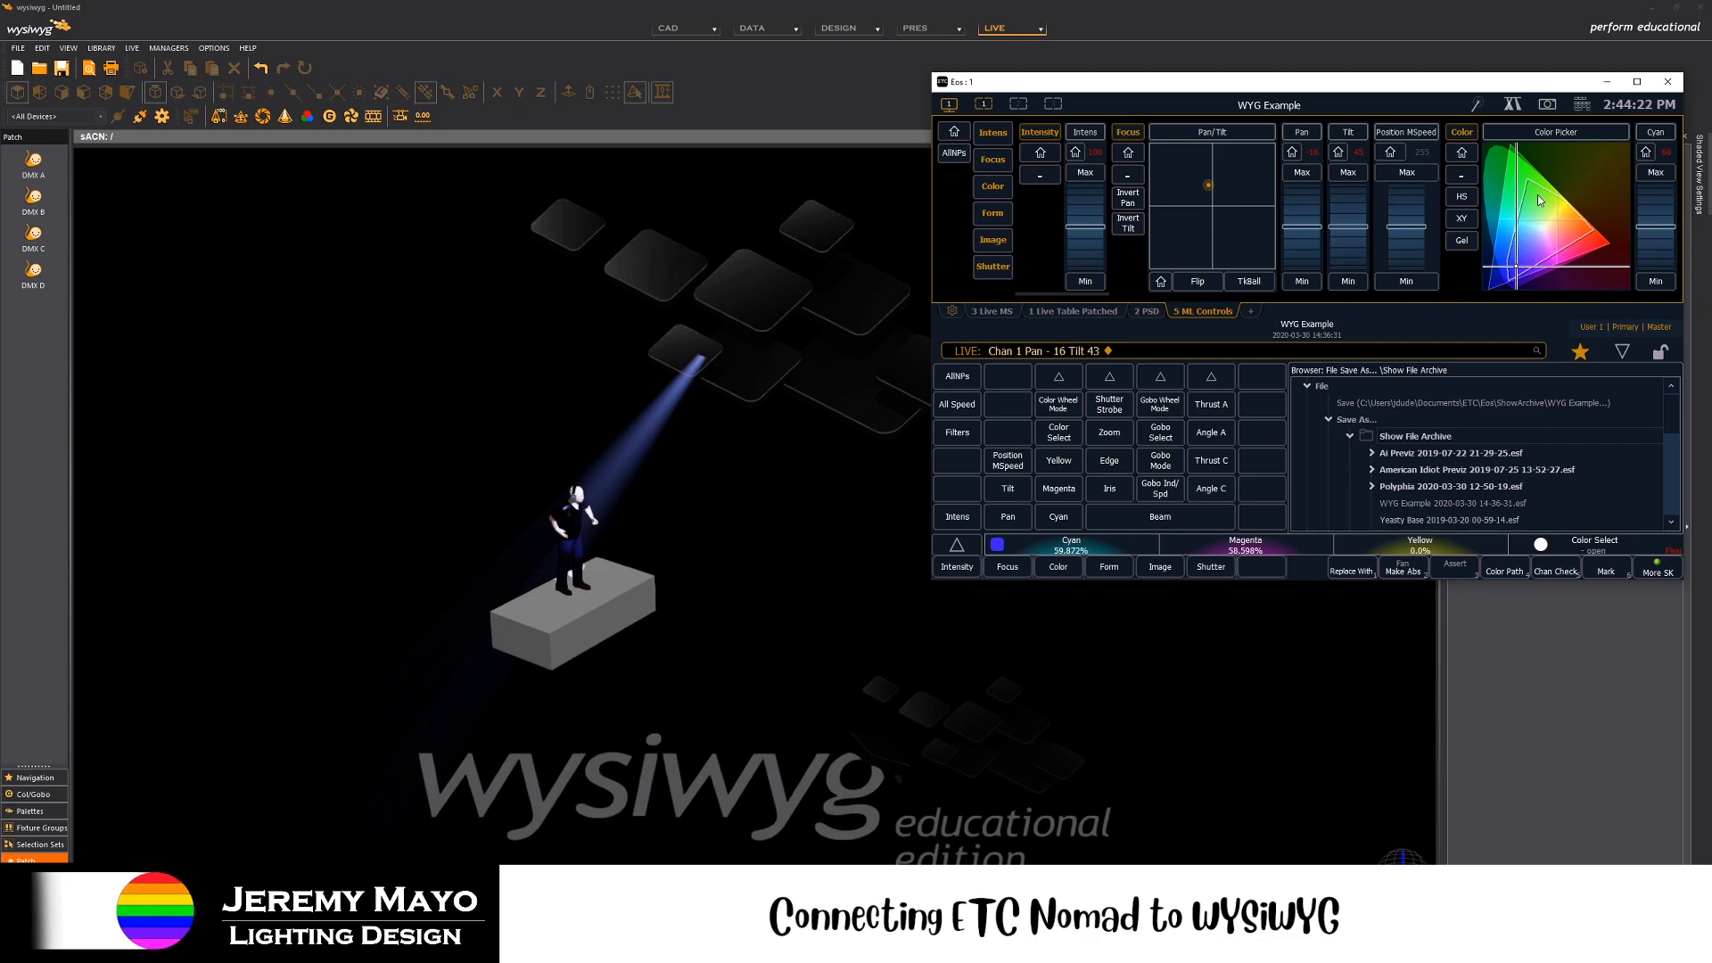
- Shift the beam color to amber, warmer yellow, and back to red
click(1522, 271)
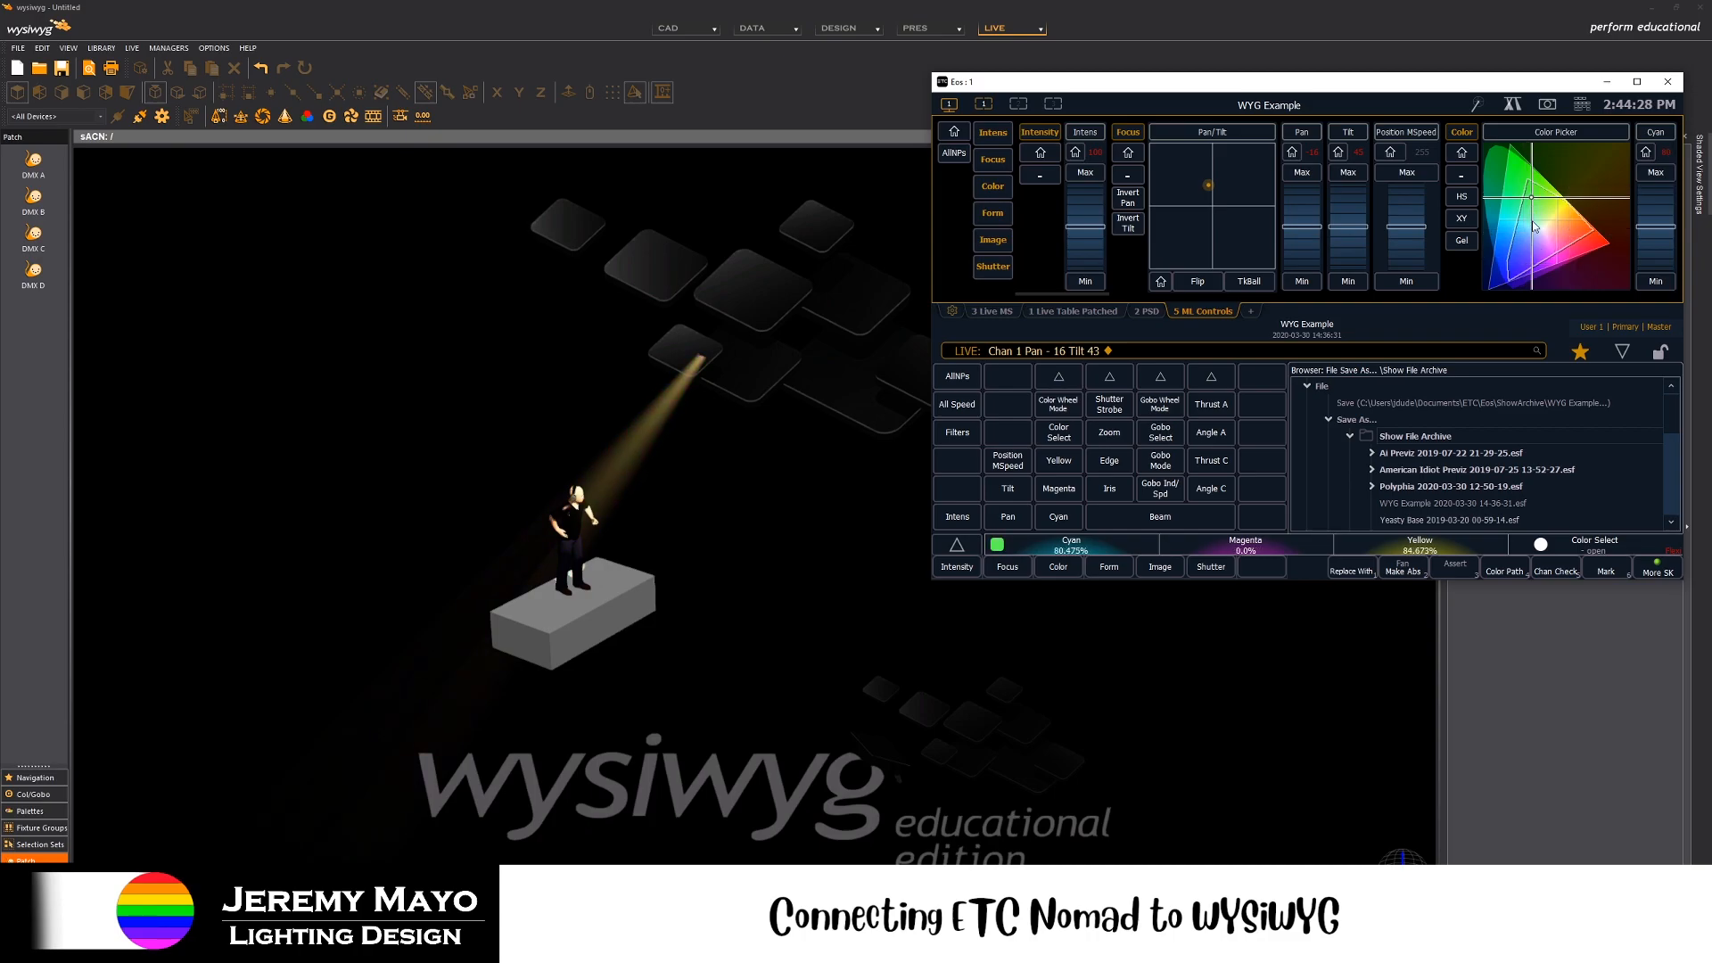
click(1534, 210)
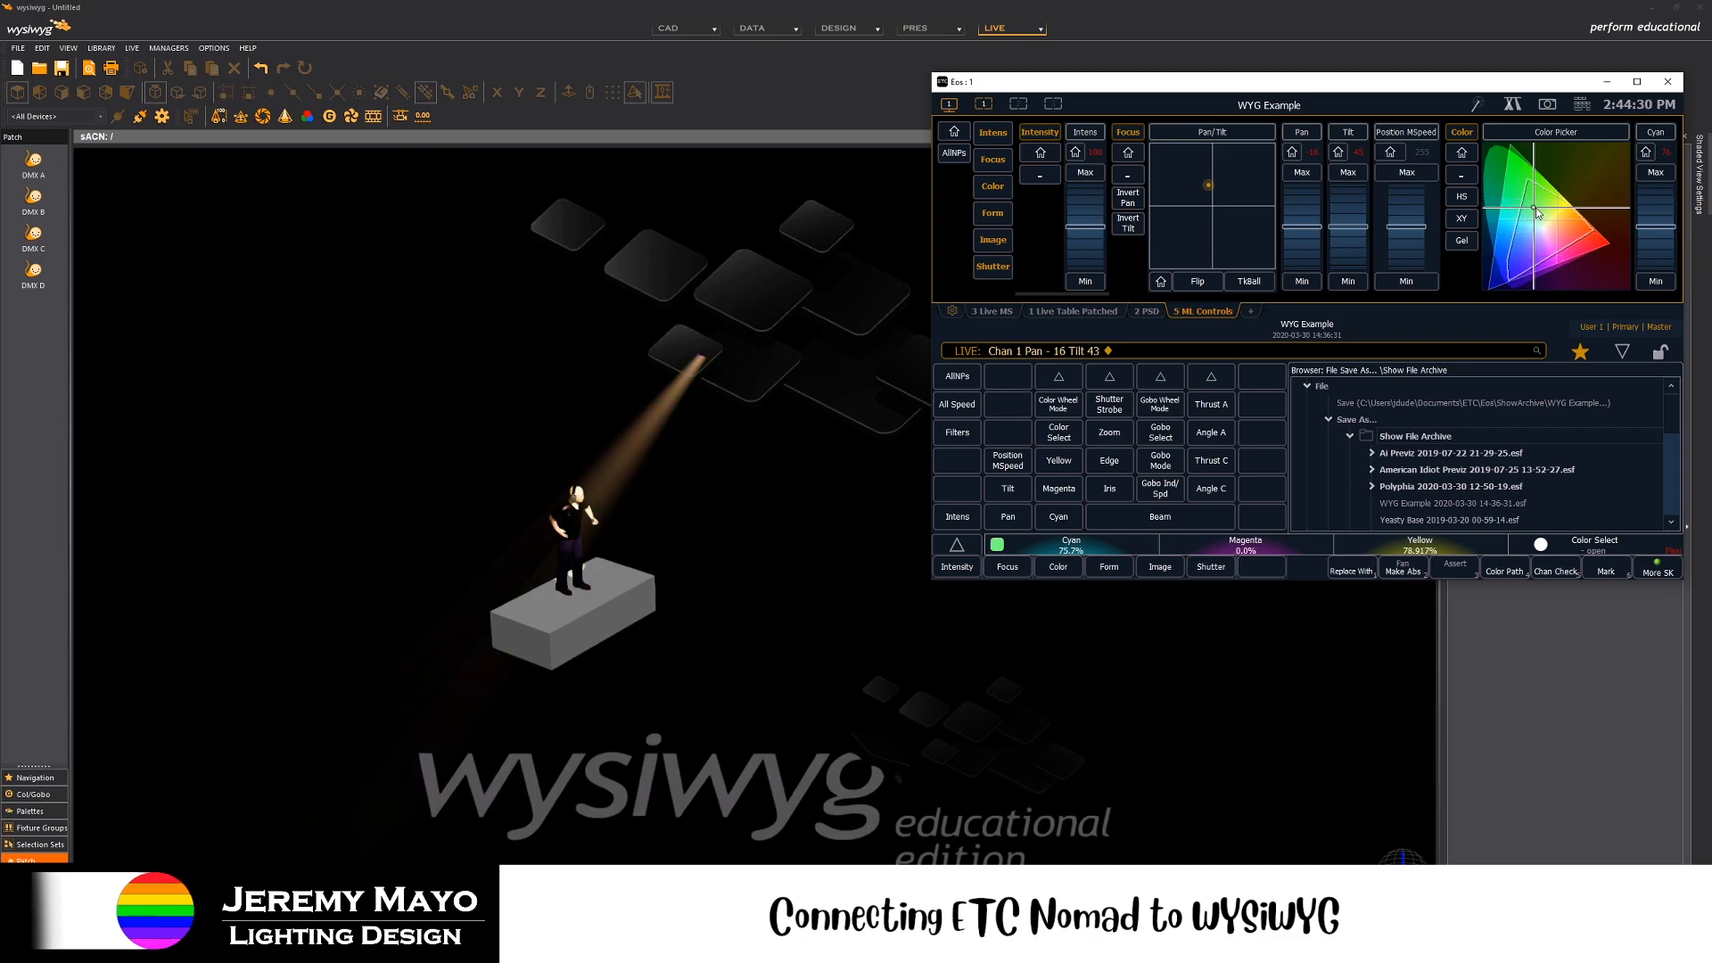
click(1565, 230)
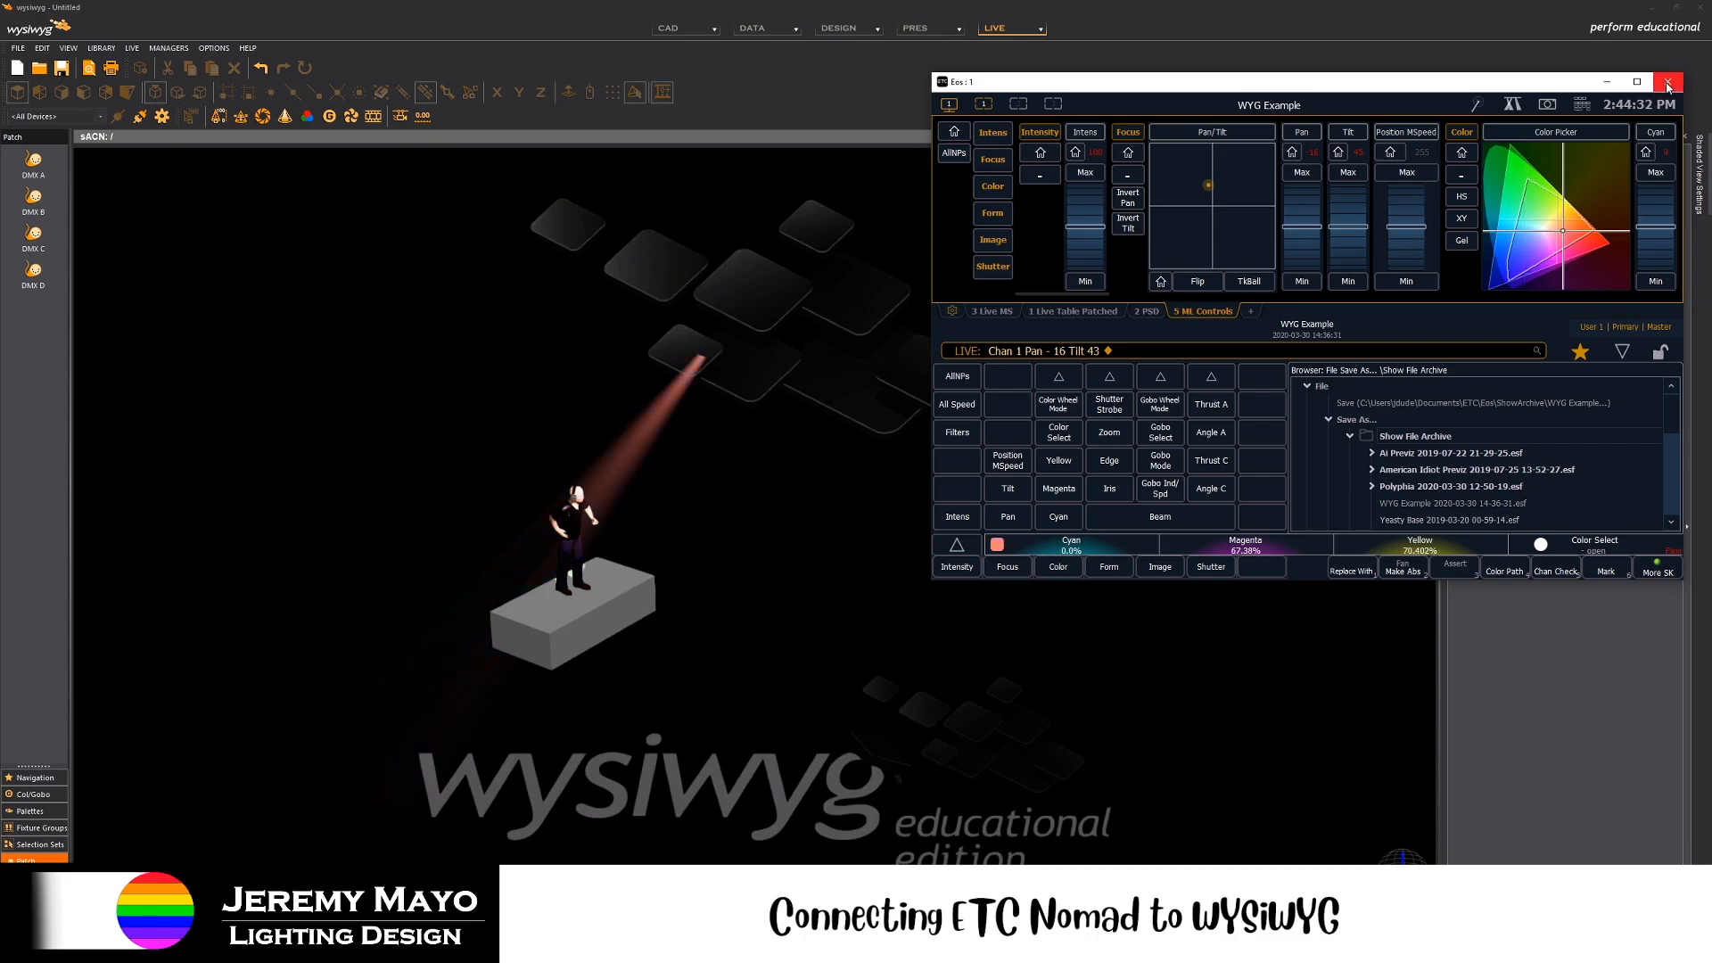
- Close the Eos console window, leaving the red beam on the performer in Live view
click(1666, 82)
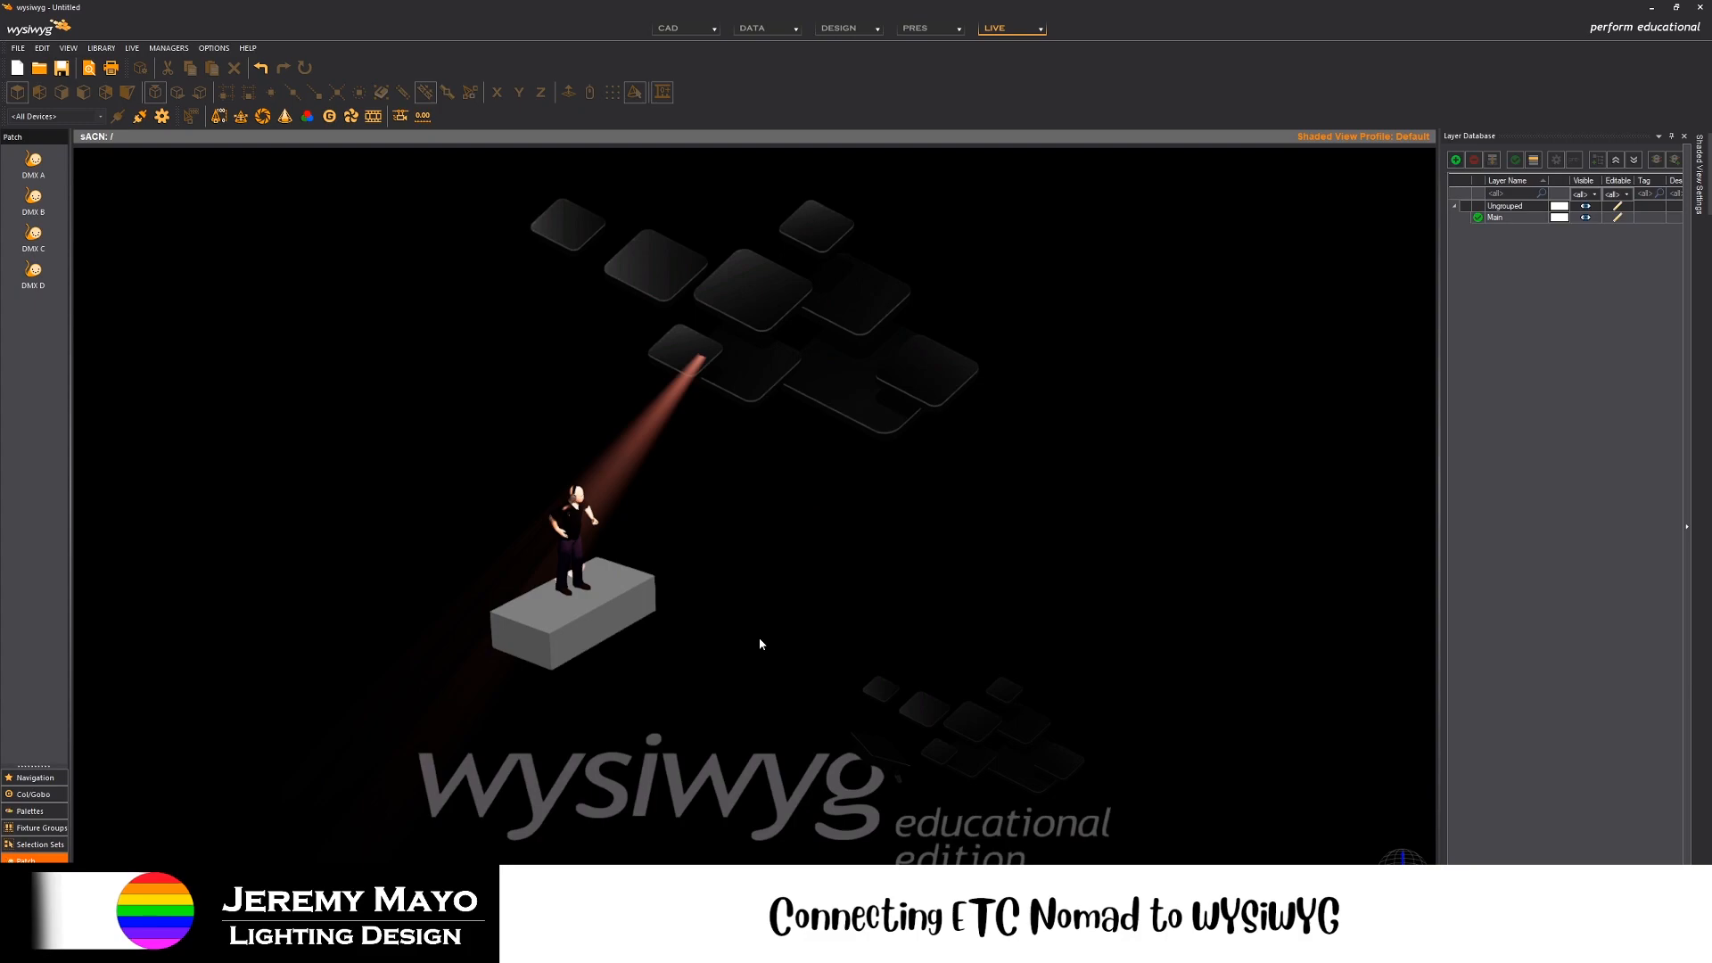
mouse_move(642, 813)
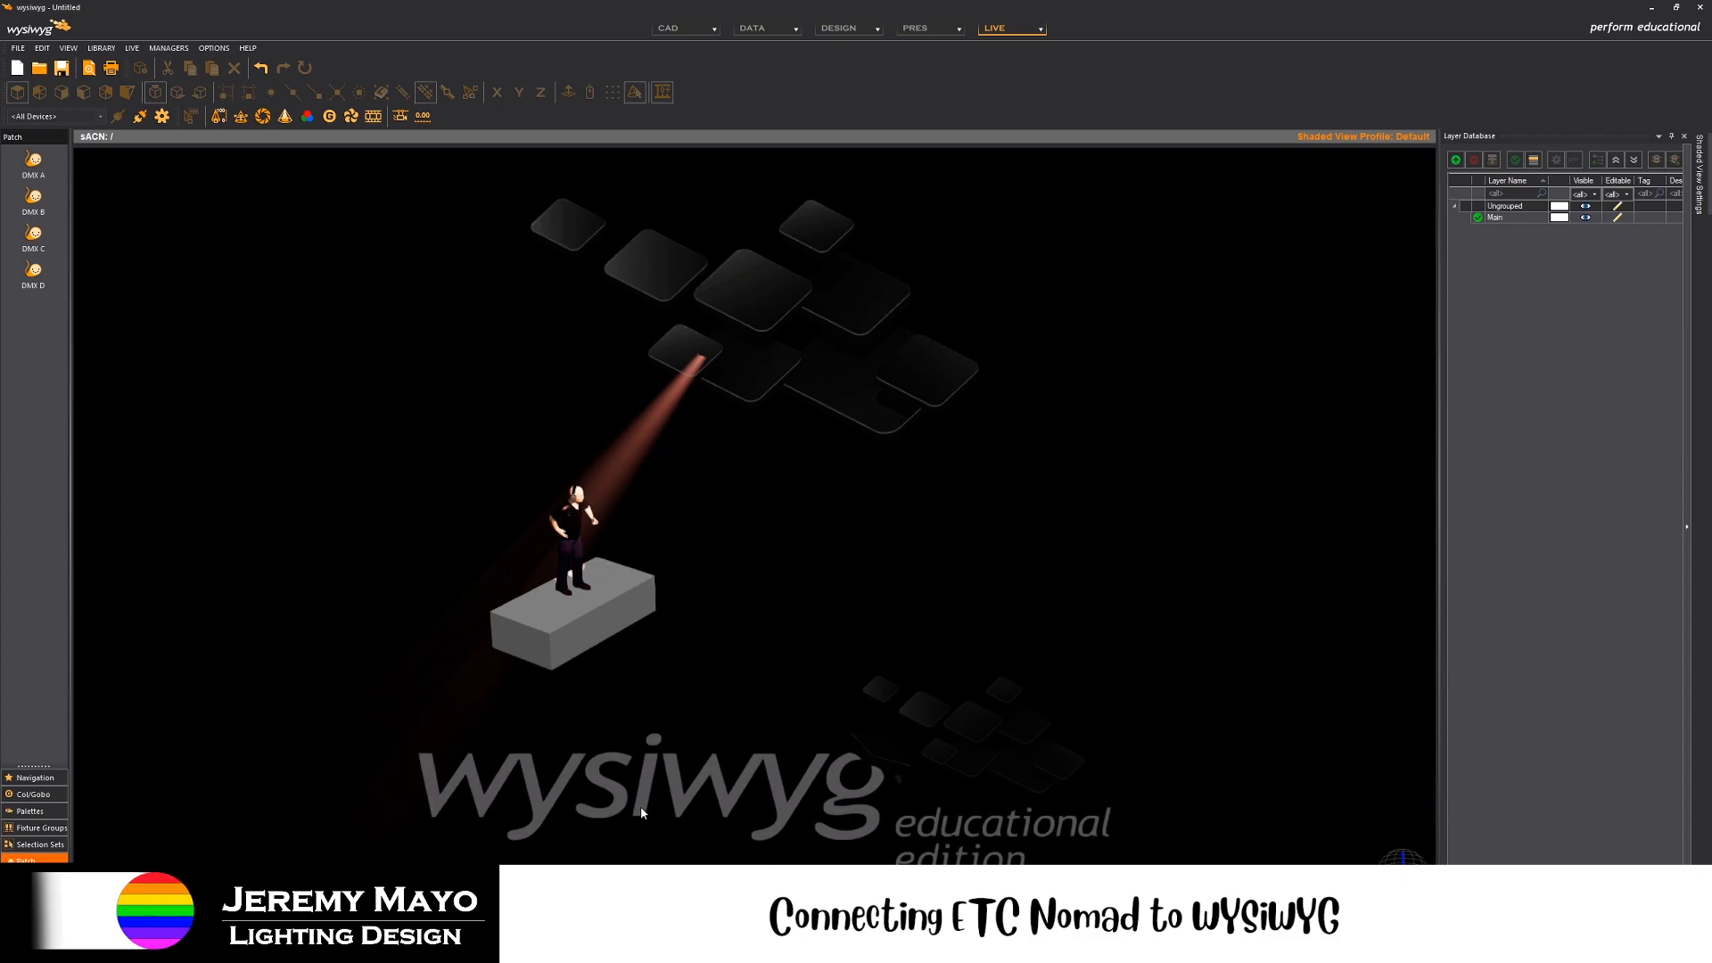